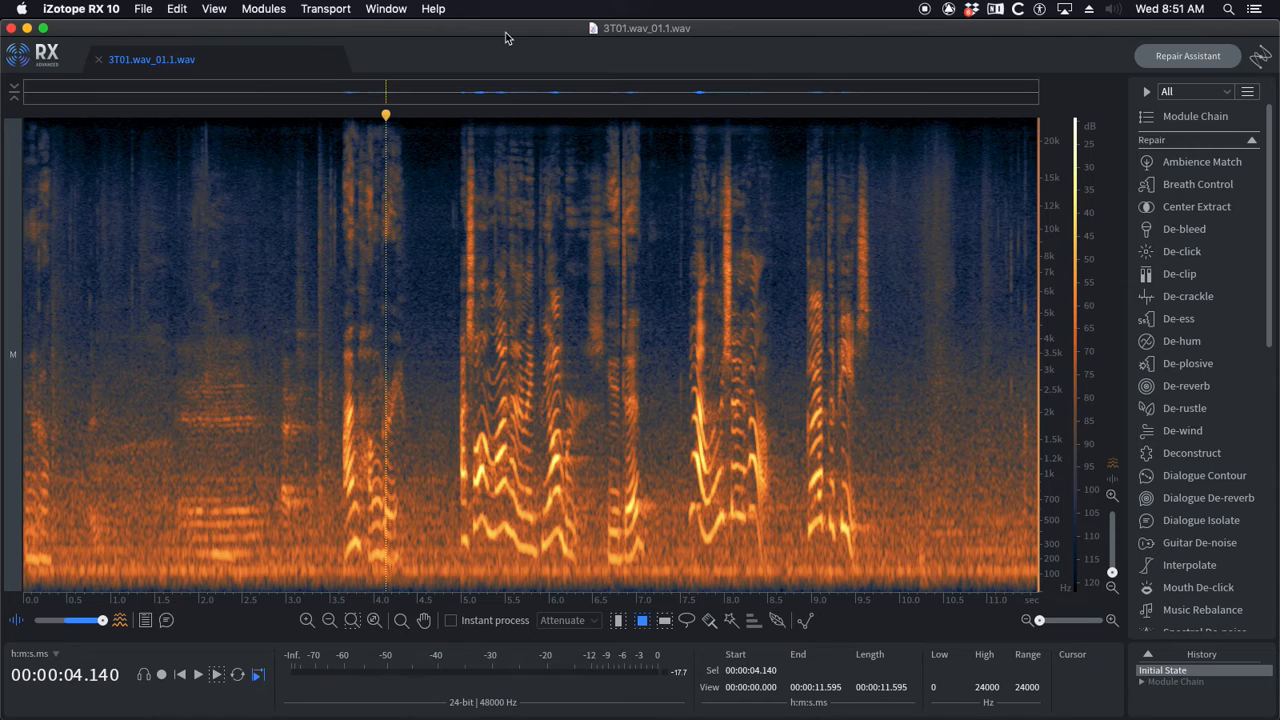
mouse_move(550, 310)
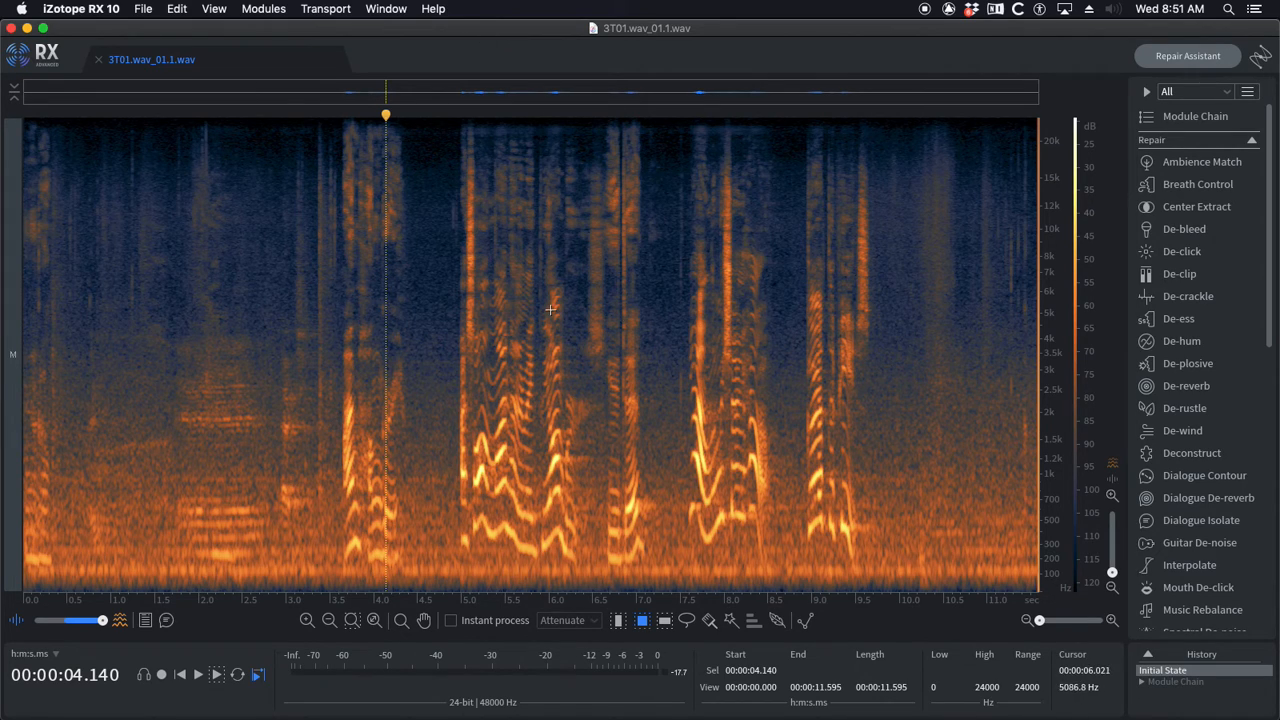
mouse_move(538, 271)
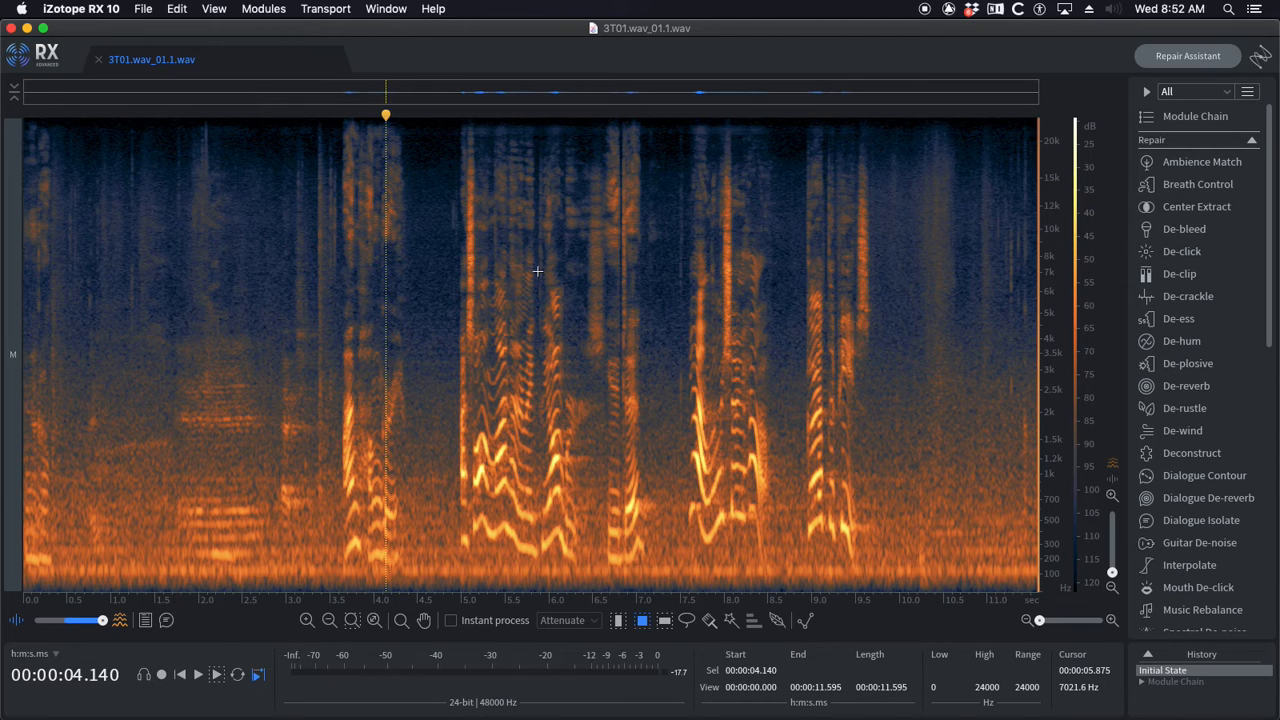
Step: Open the Module Chain with tb_plant low car (De-hum, De-crackle, EQ) and the app menu
click(1194, 116)
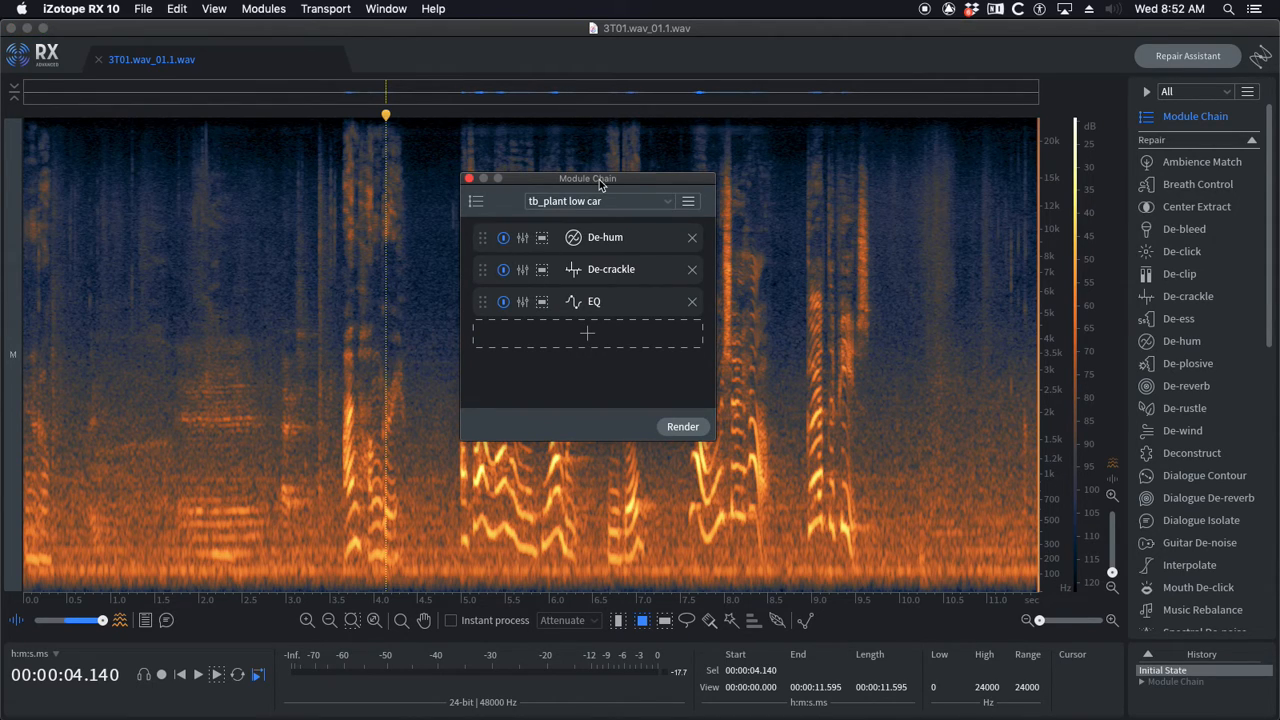
click(80, 8)
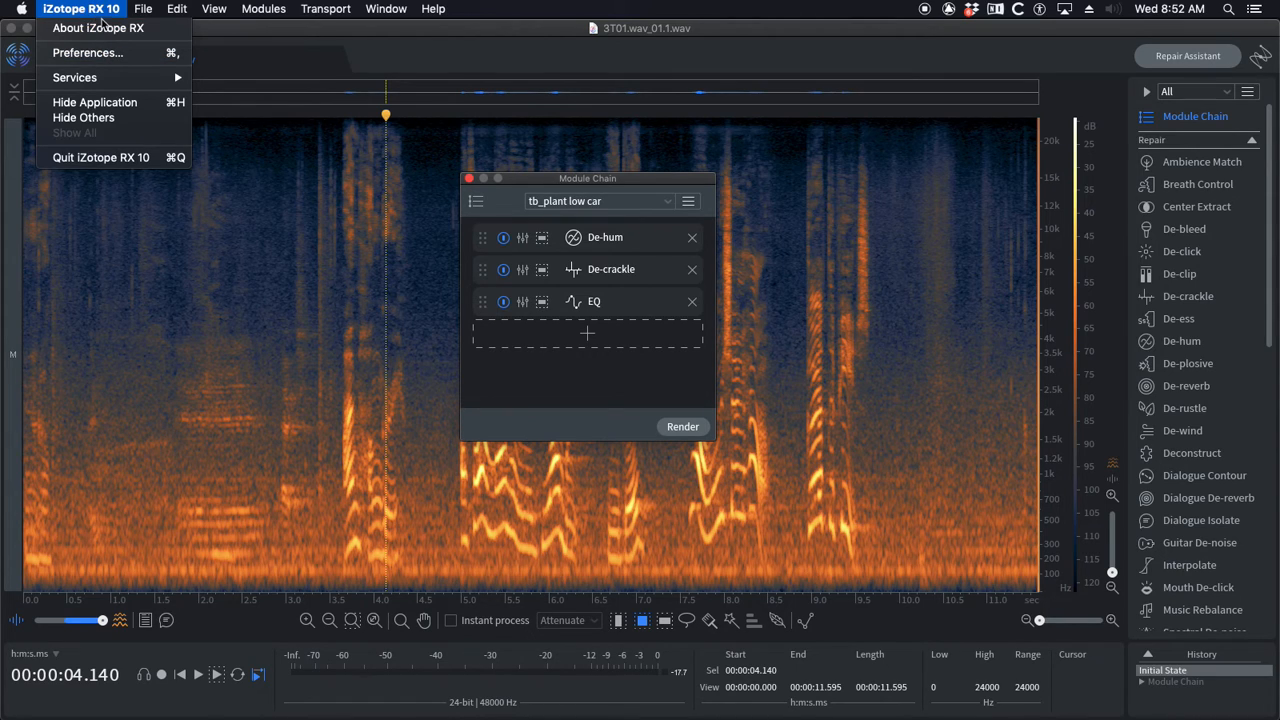
Step: Open Preferences and filter keyboard shortcuts to ModuleChain, revealing the C toggle shortcut
click(87, 52)
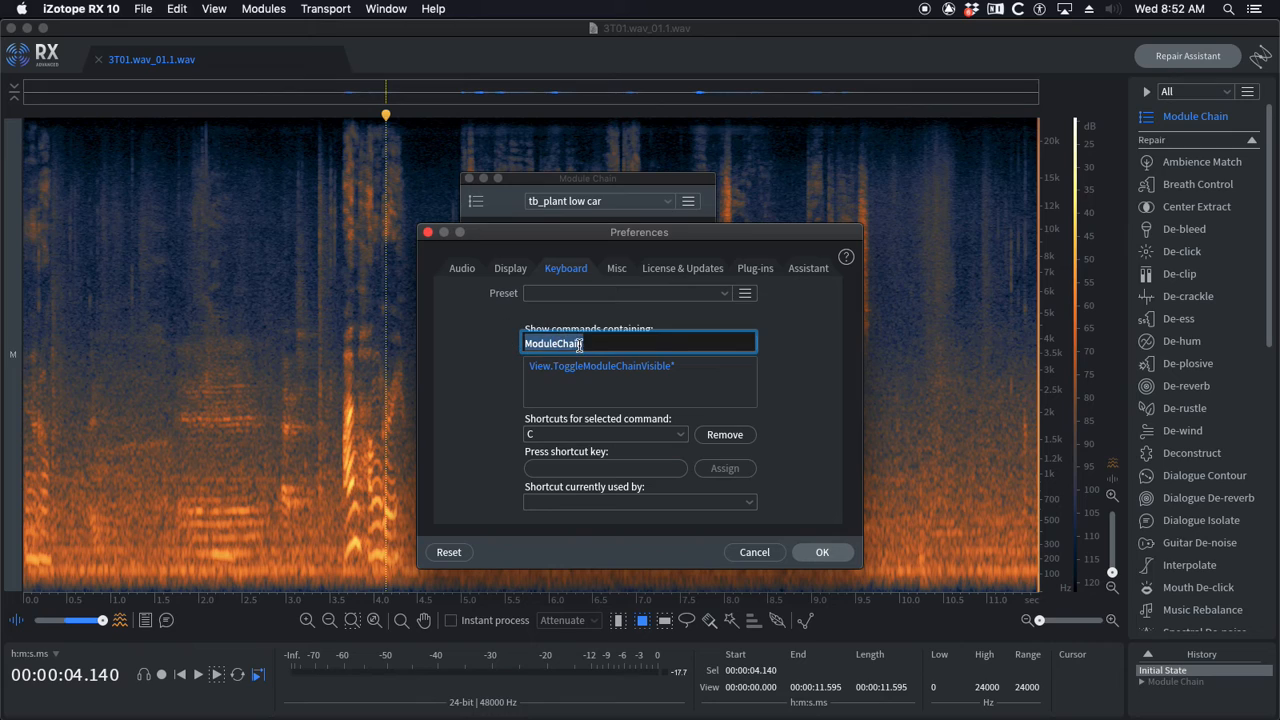
key(Backspace)
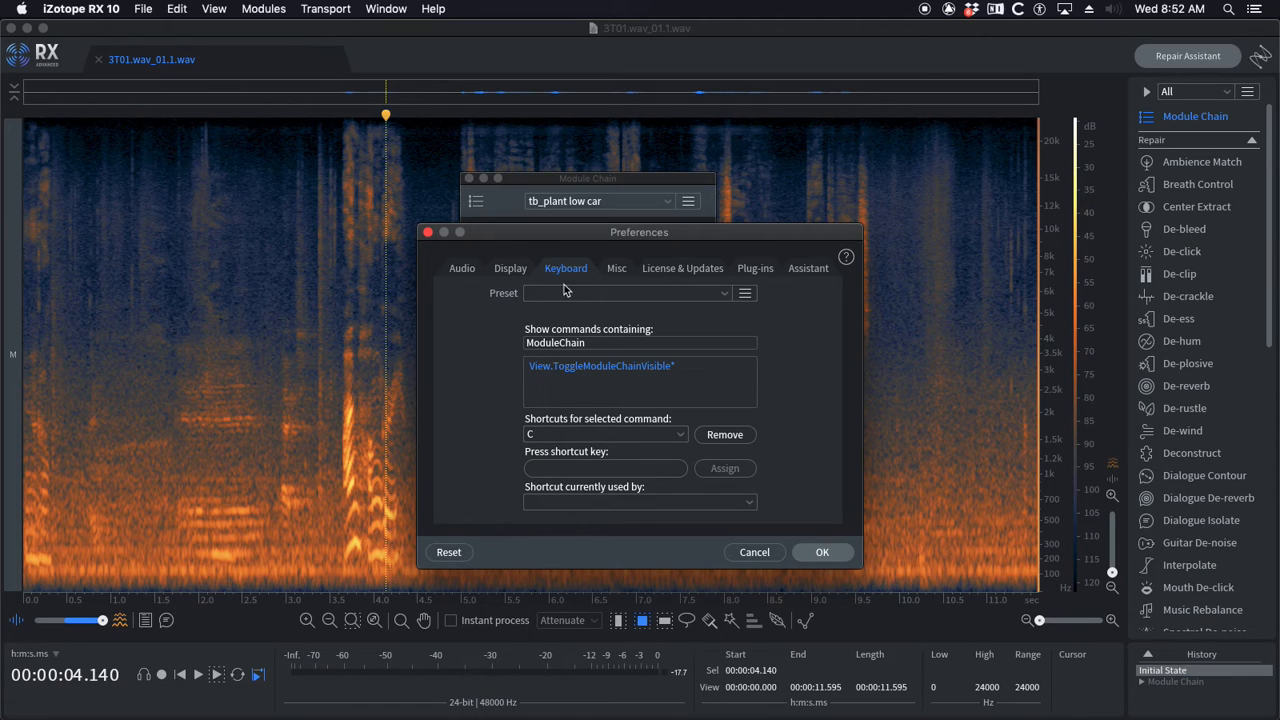
mouse_move(565, 290)
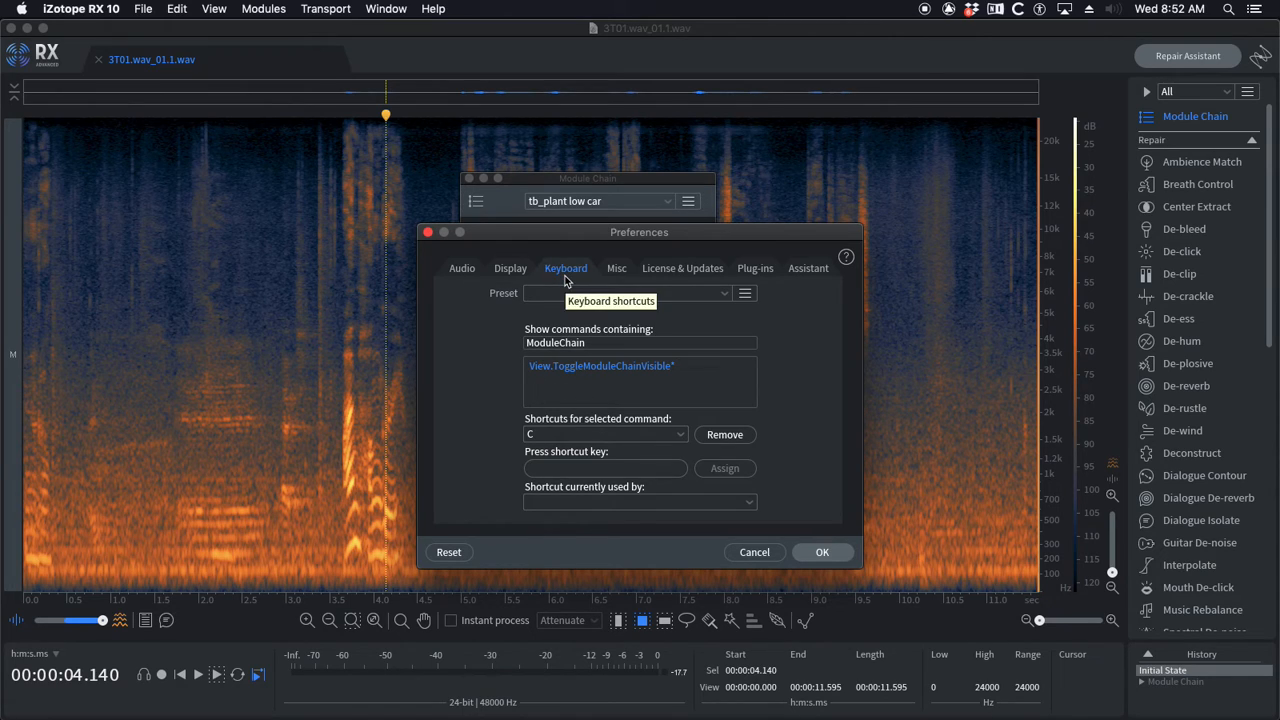
mouse_move(565, 238)
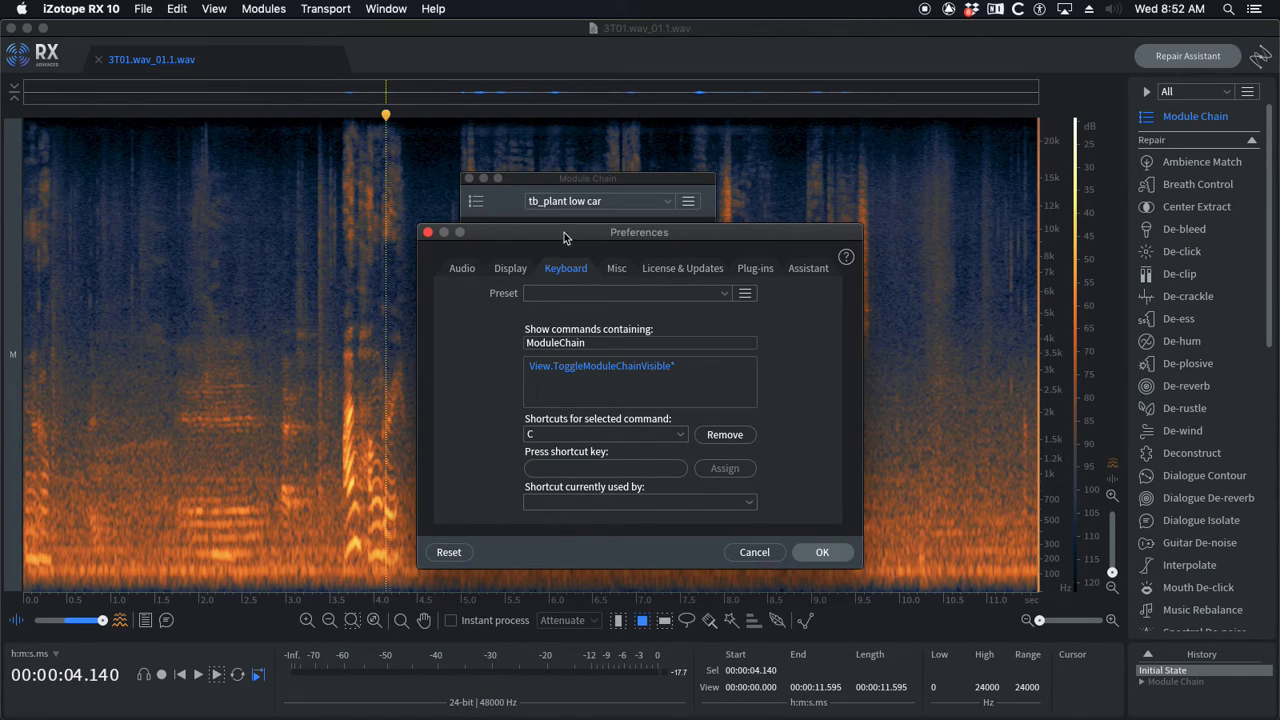
mouse_move(568, 413)
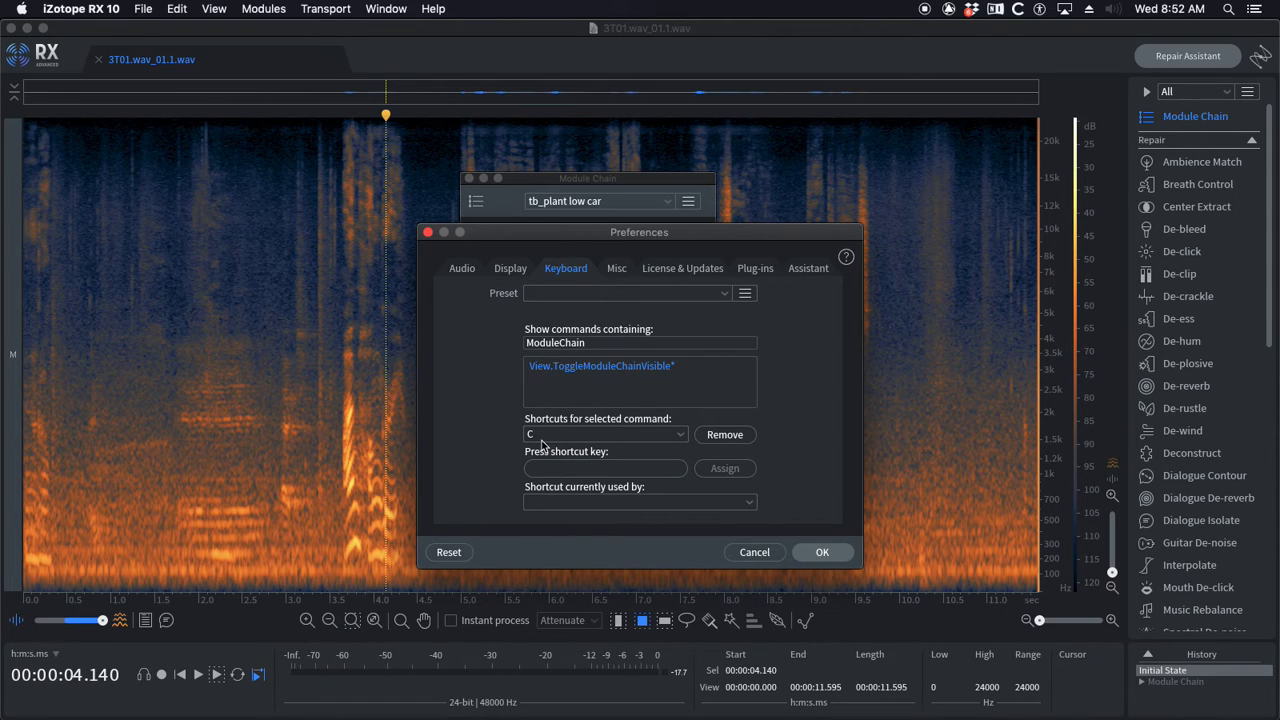
mouse_move(557, 438)
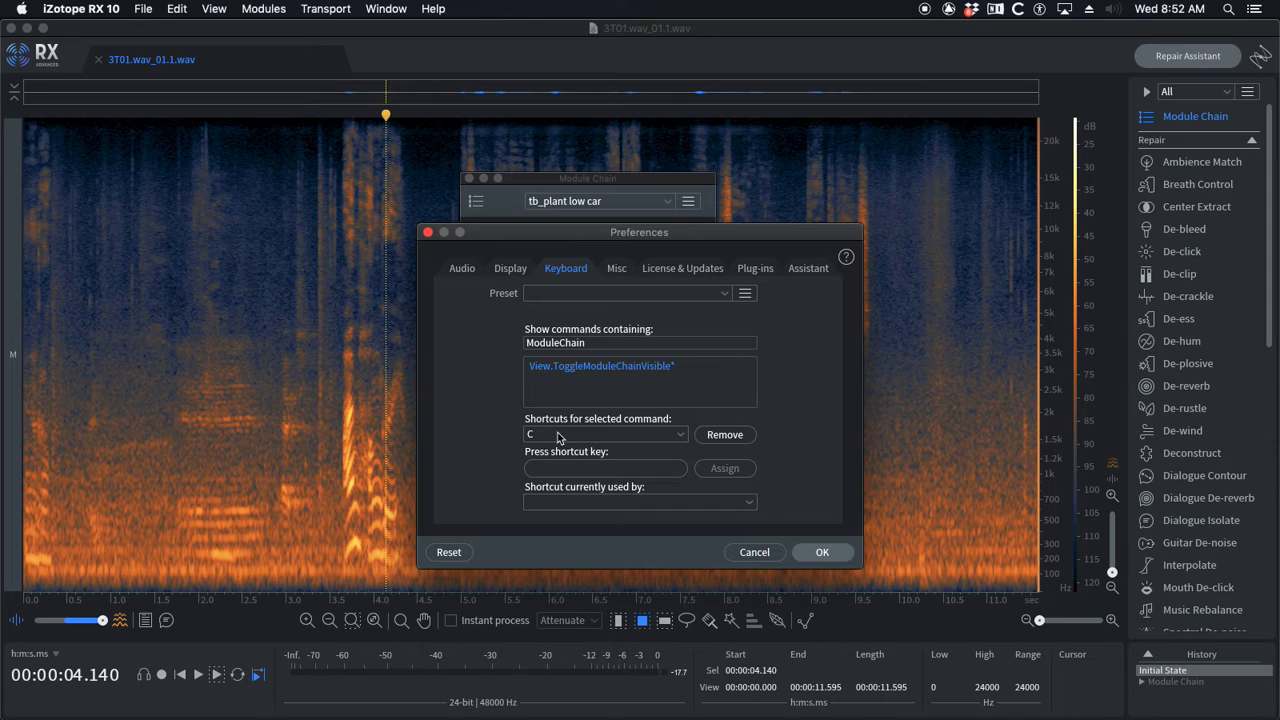
mouse_move(591, 461)
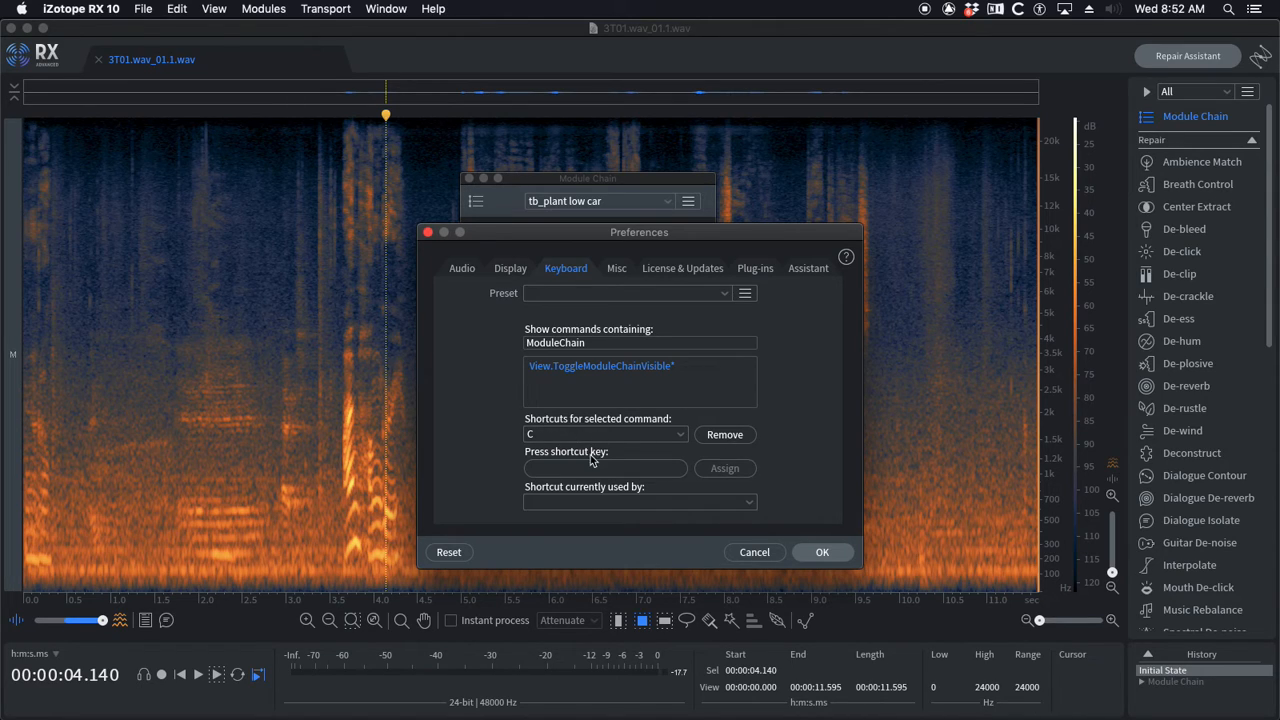
mouse_move(557, 470)
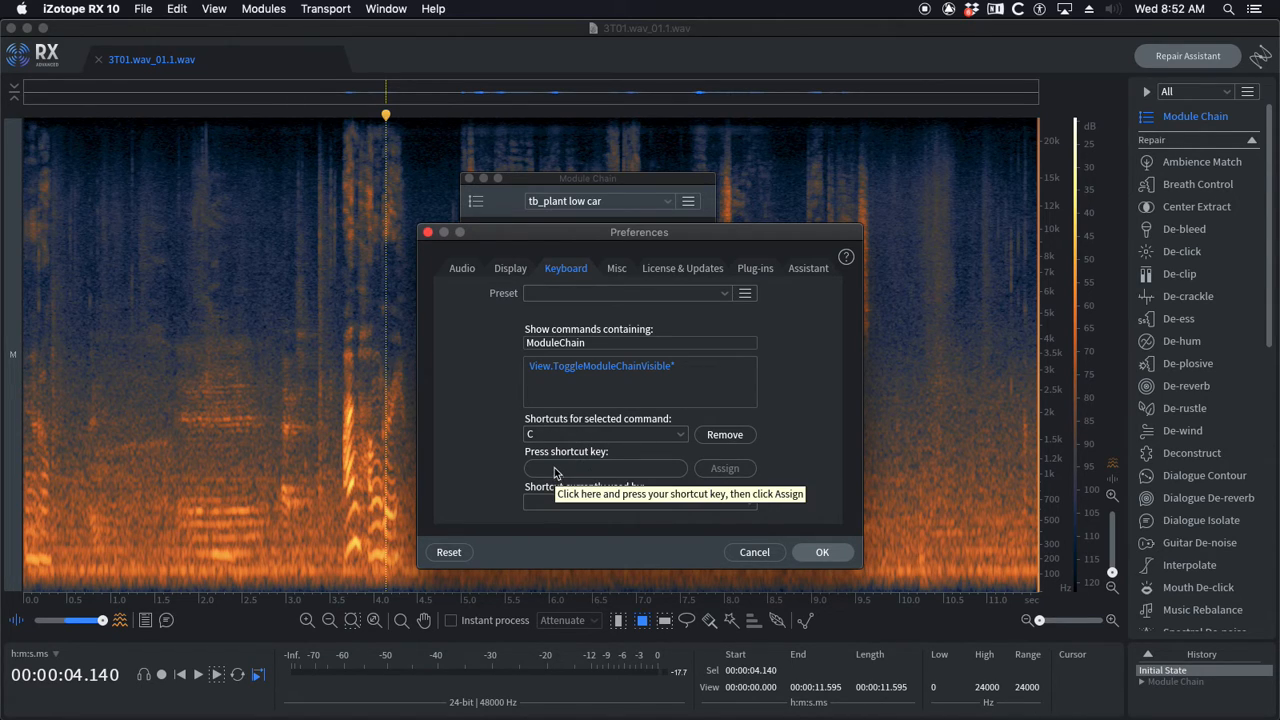
mouse_move(615, 308)
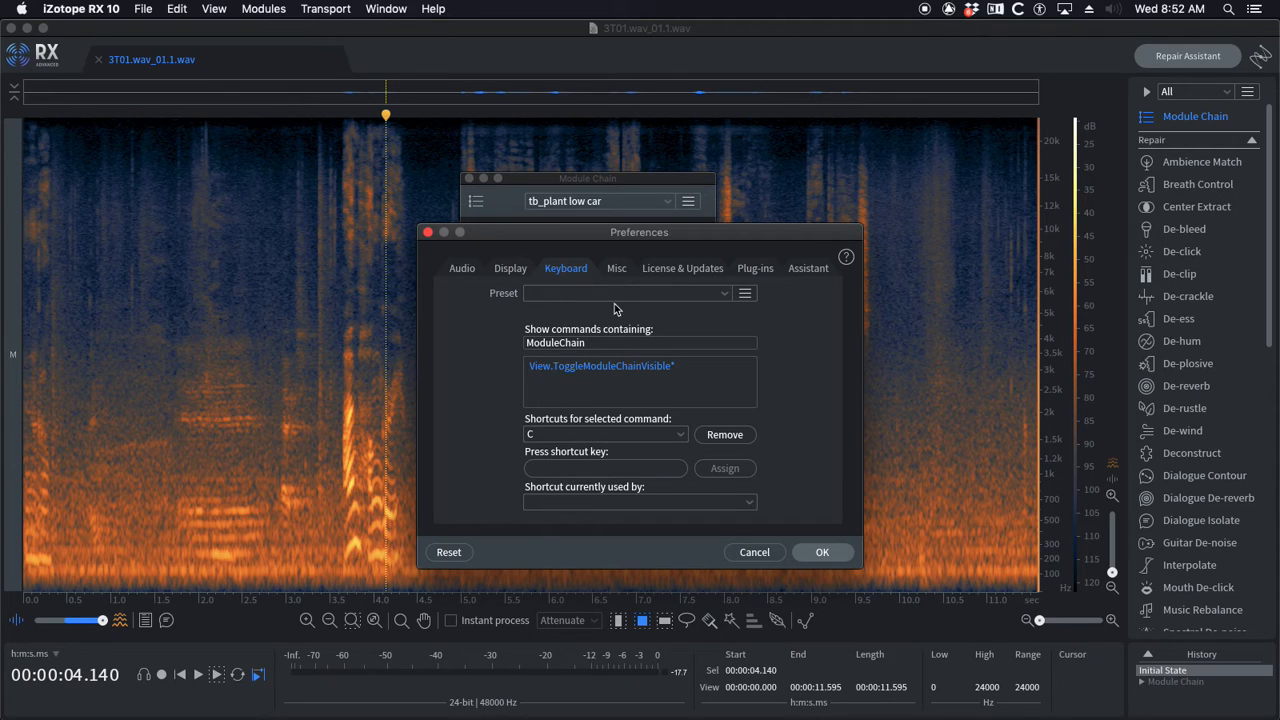
mouse_move(567, 275)
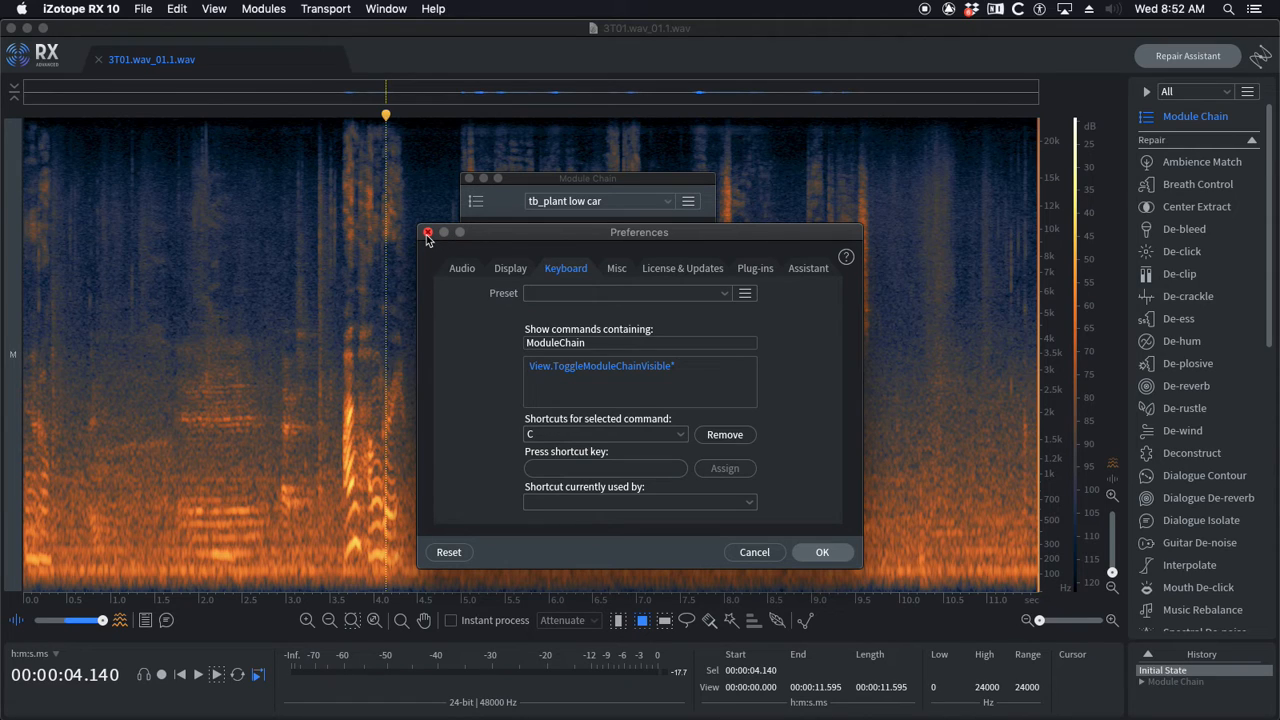
Step: Close Preferences unchanged and nudge the Module Chain window slightly lower
click(428, 232)
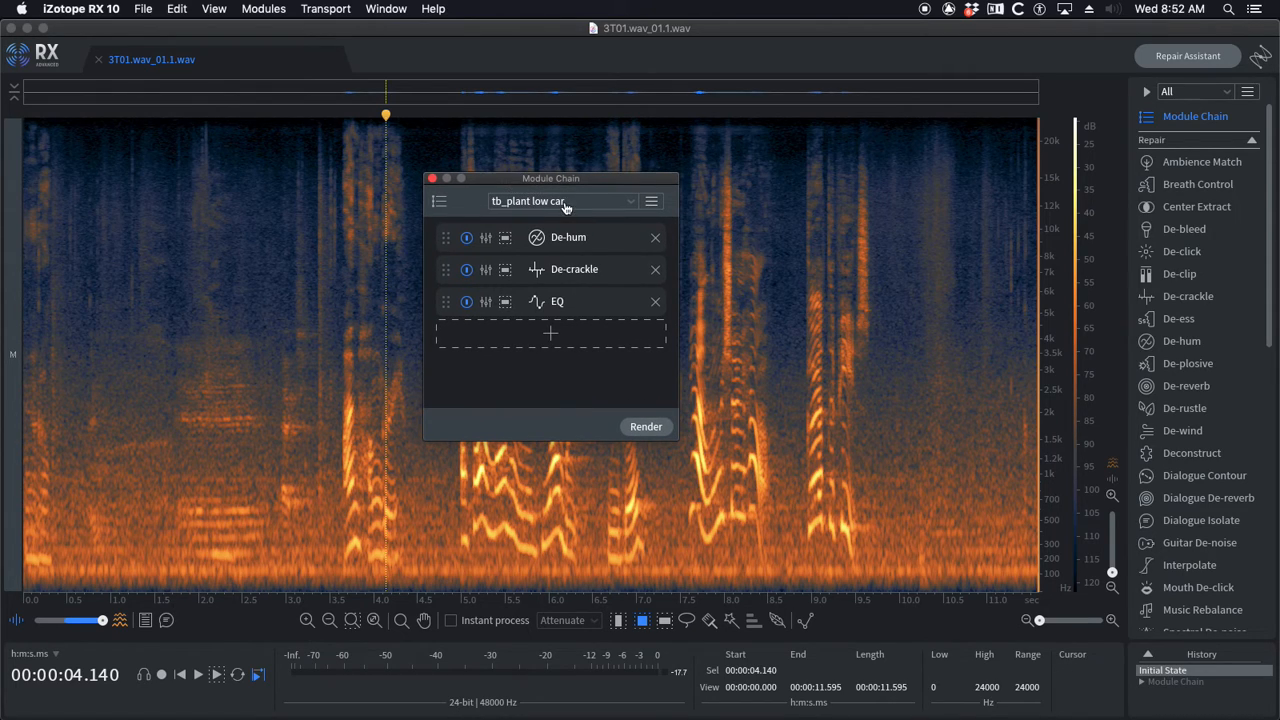
drag(551, 178, 561, 199)
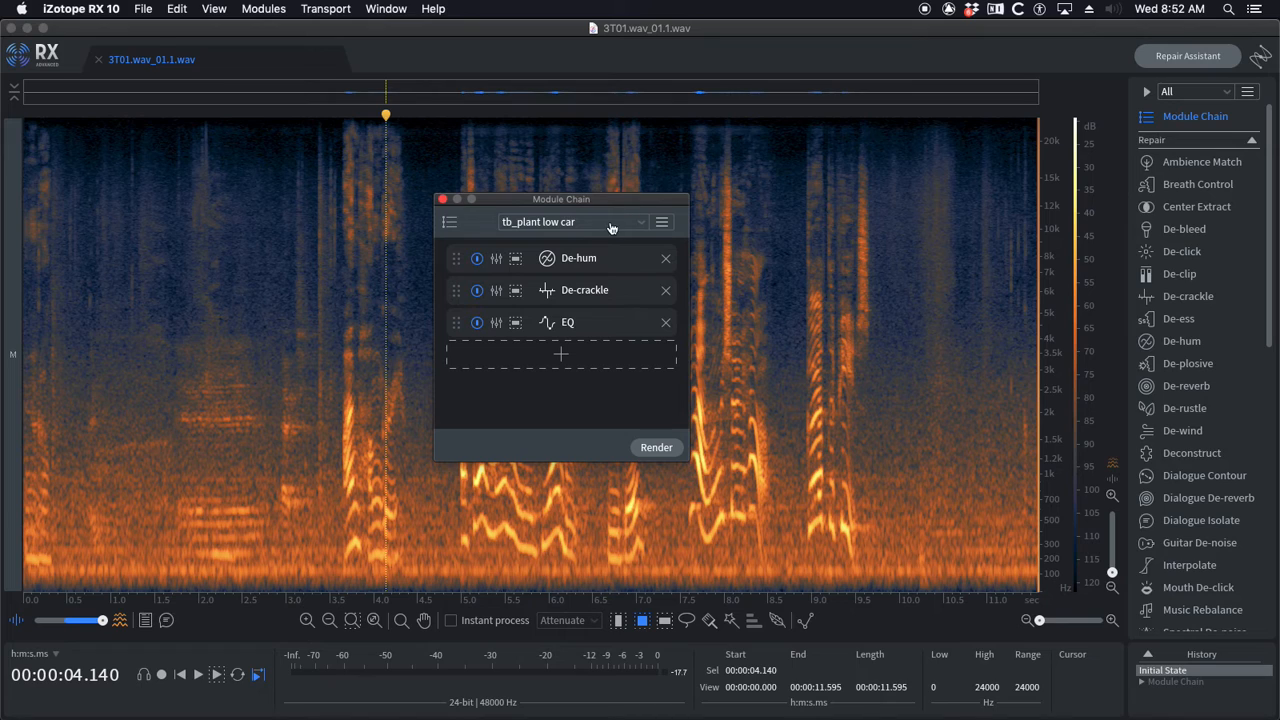
mouse_move(1183, 430)
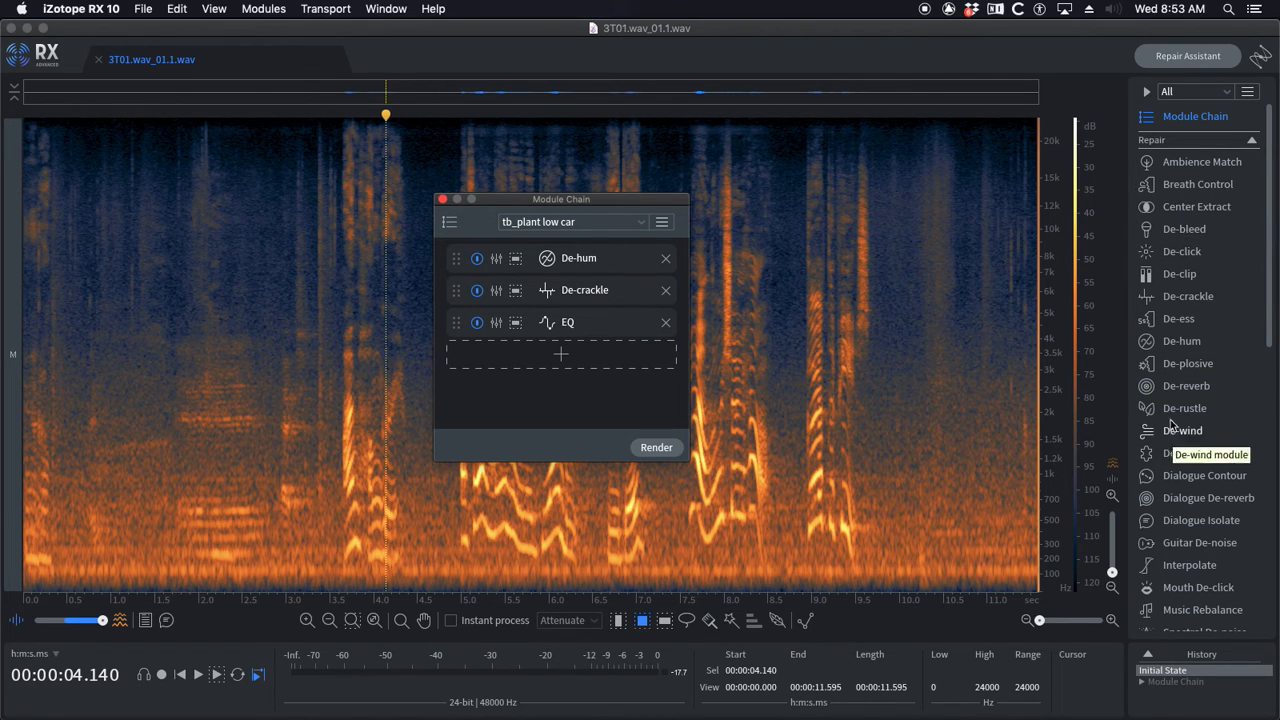
mouse_move(888, 348)
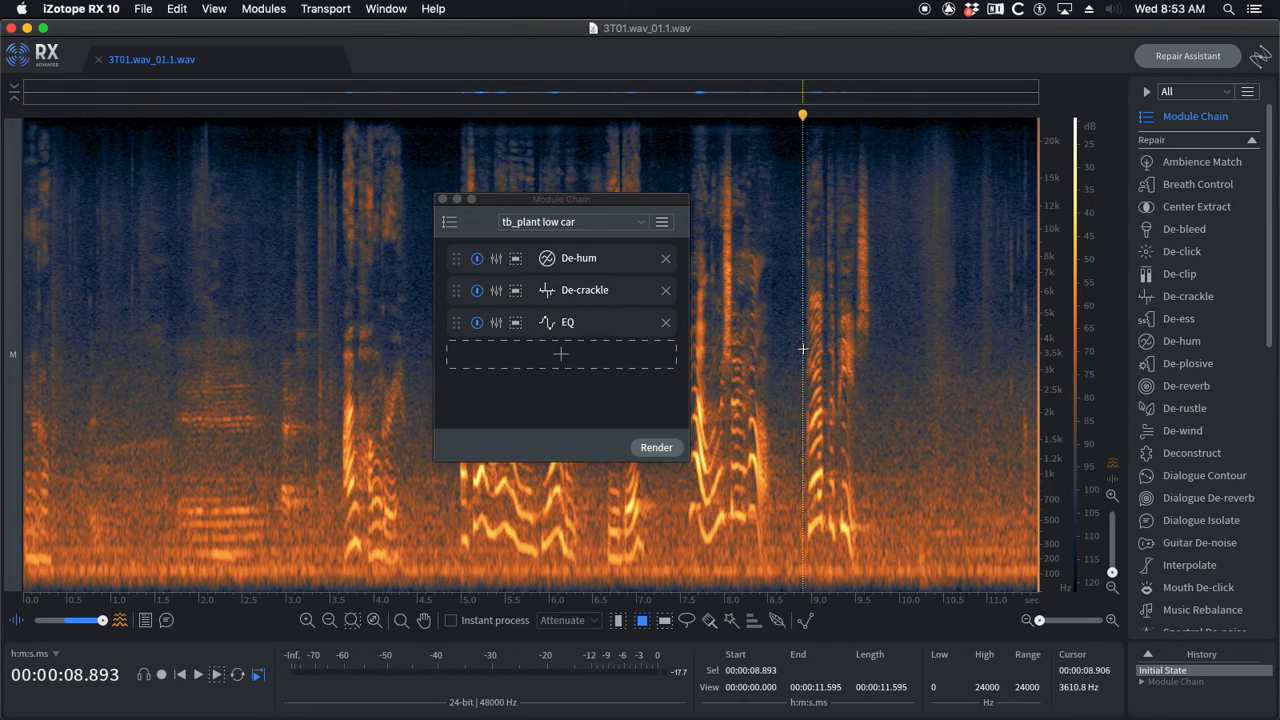
mouse_move(785, 360)
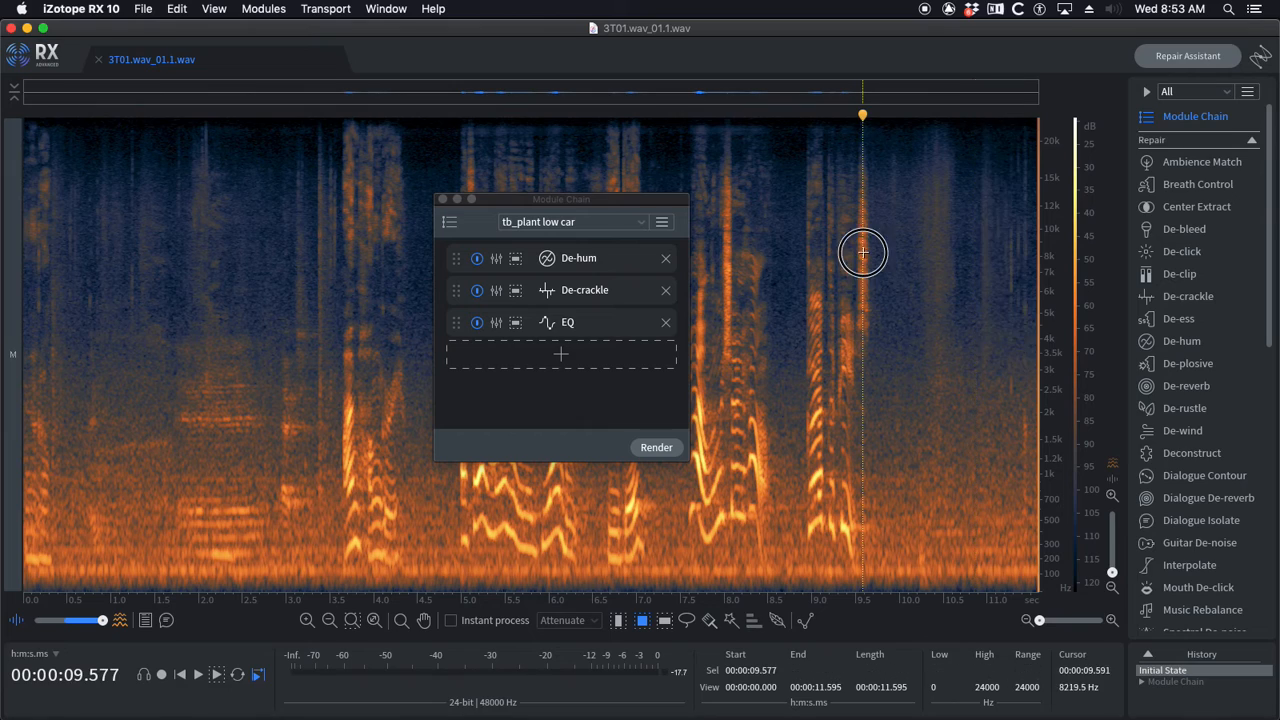
mouse_move(342, 431)
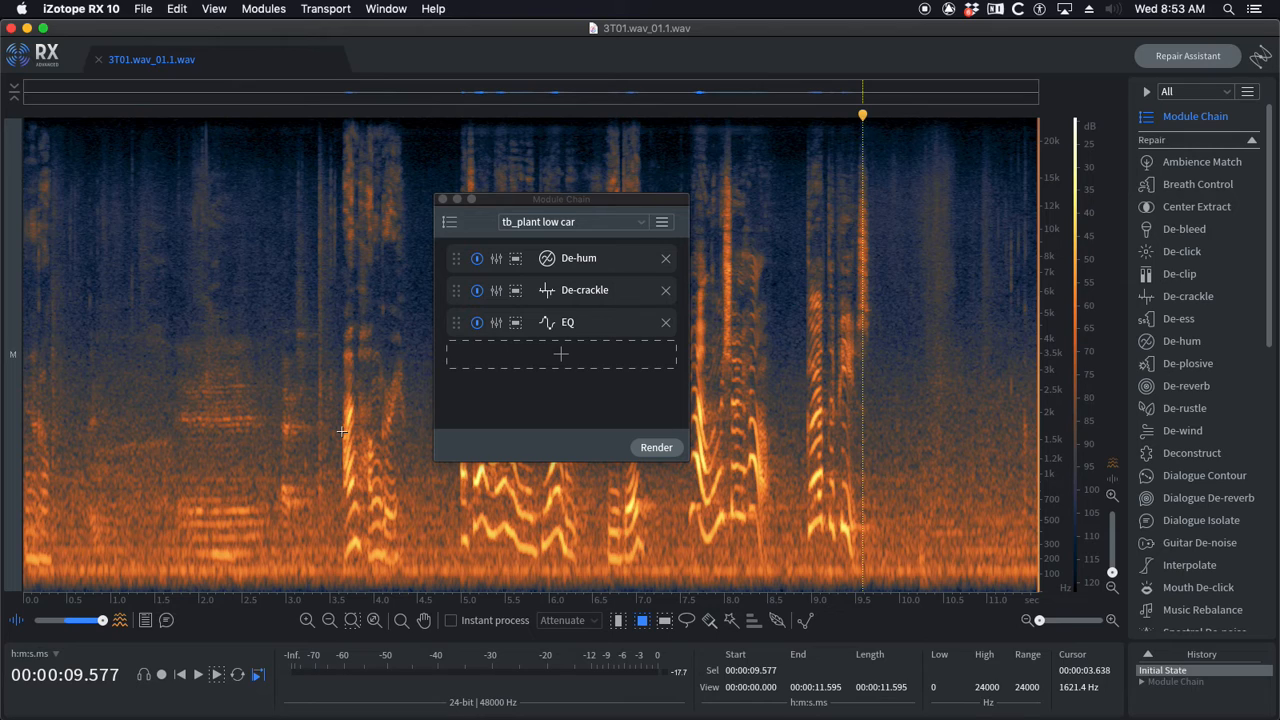
mouse_move(590, 203)
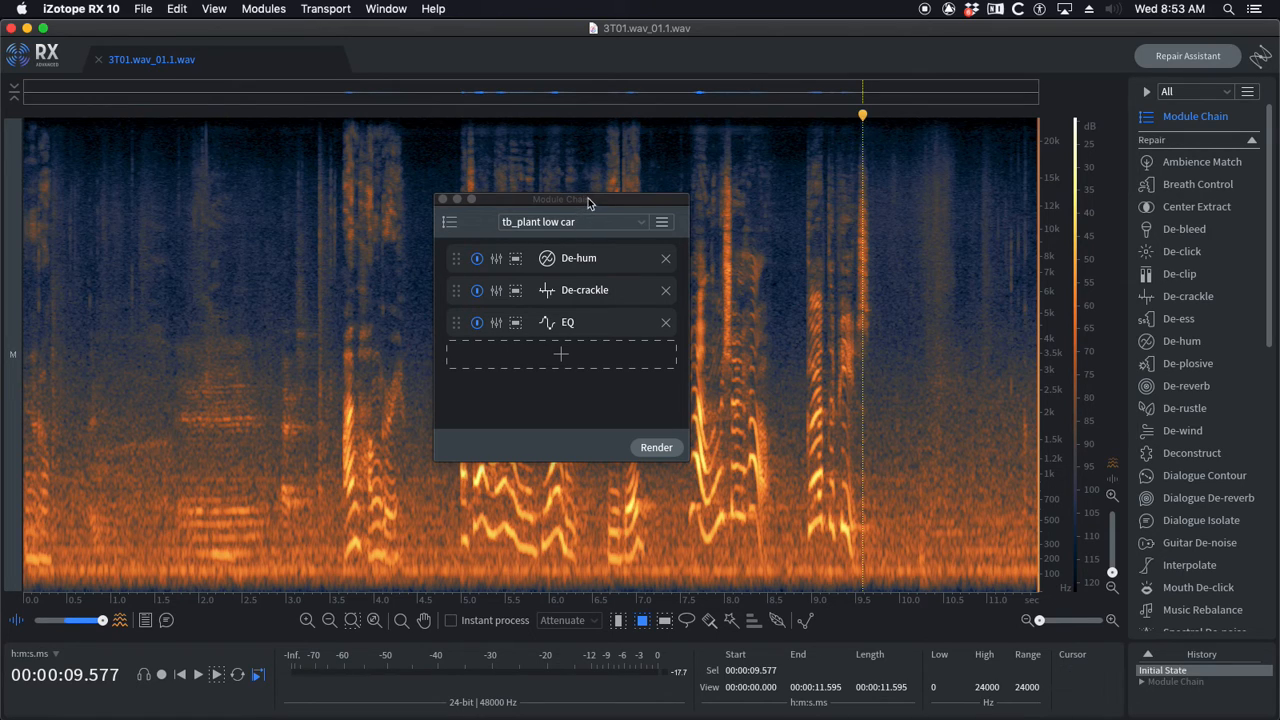
drag(588, 199, 631, 210)
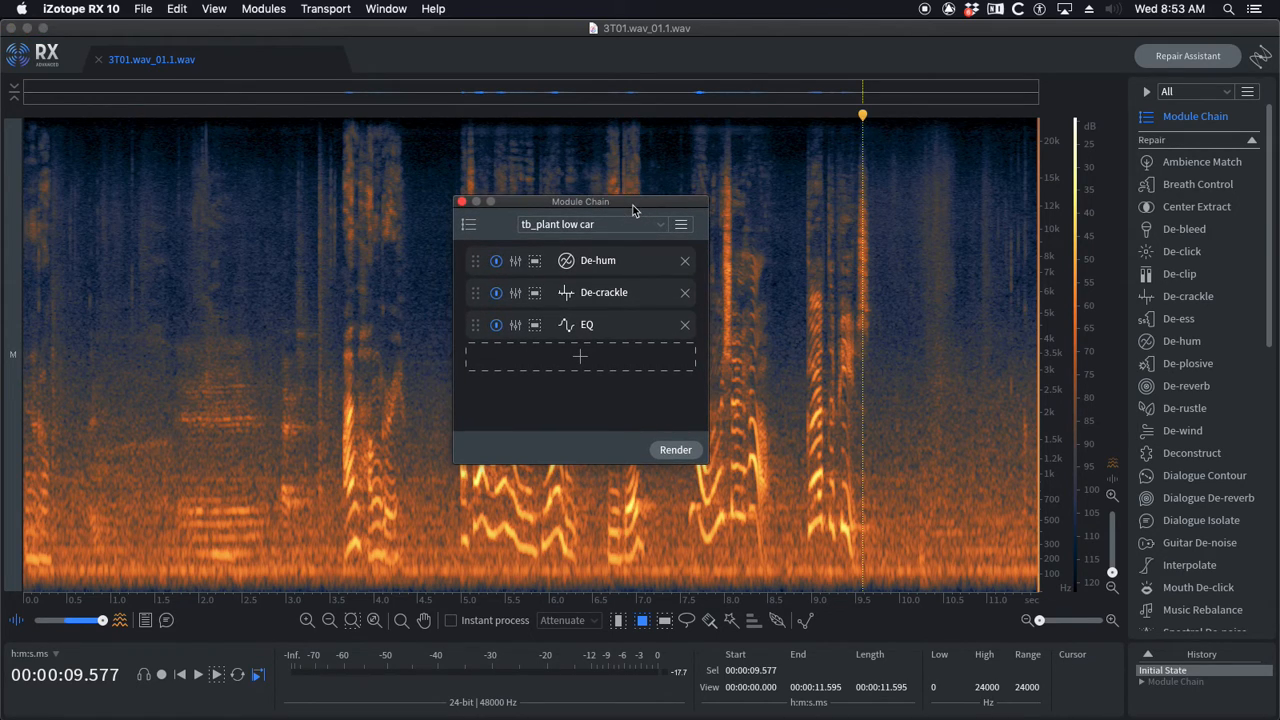
mouse_move(1182, 353)
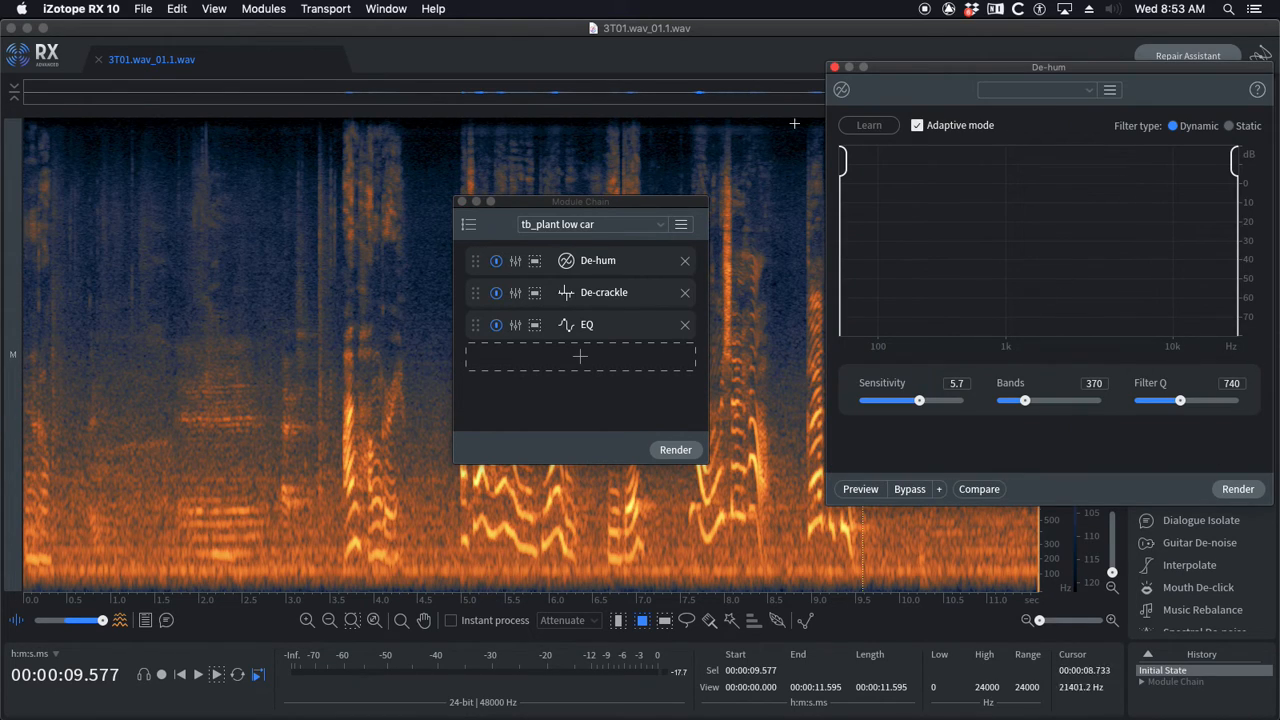
click(835, 67)
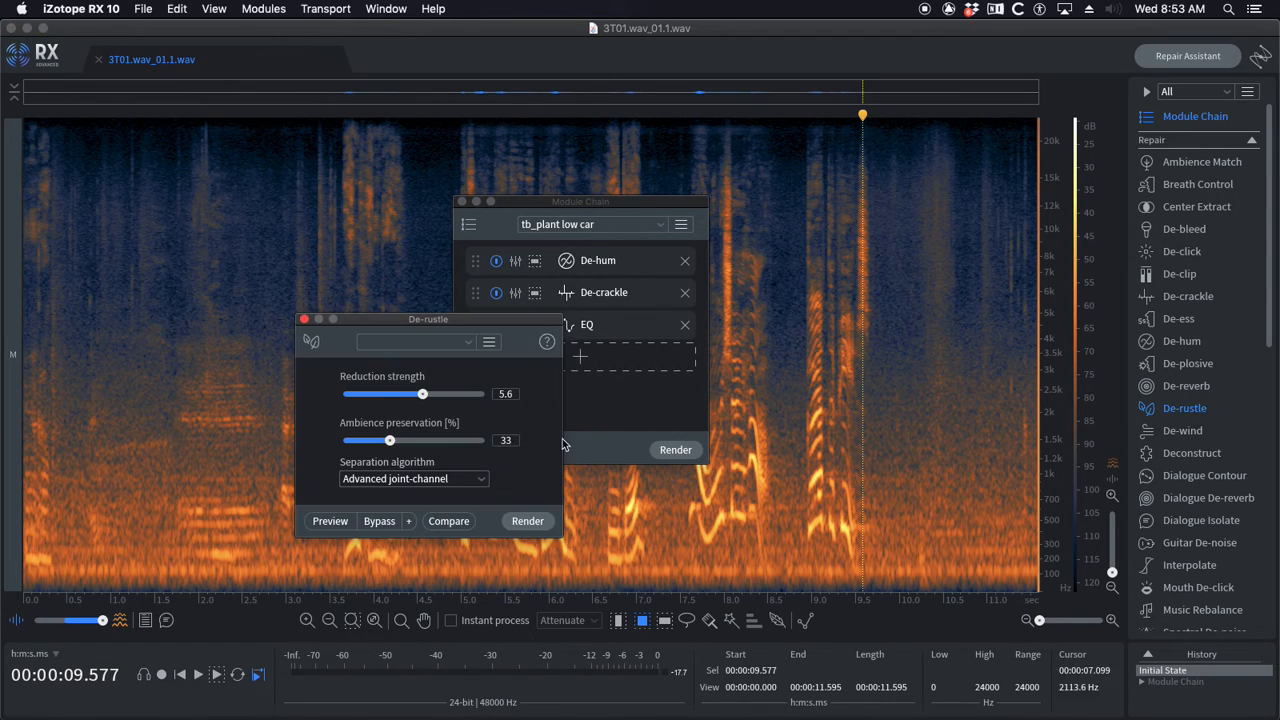
click(304, 318)
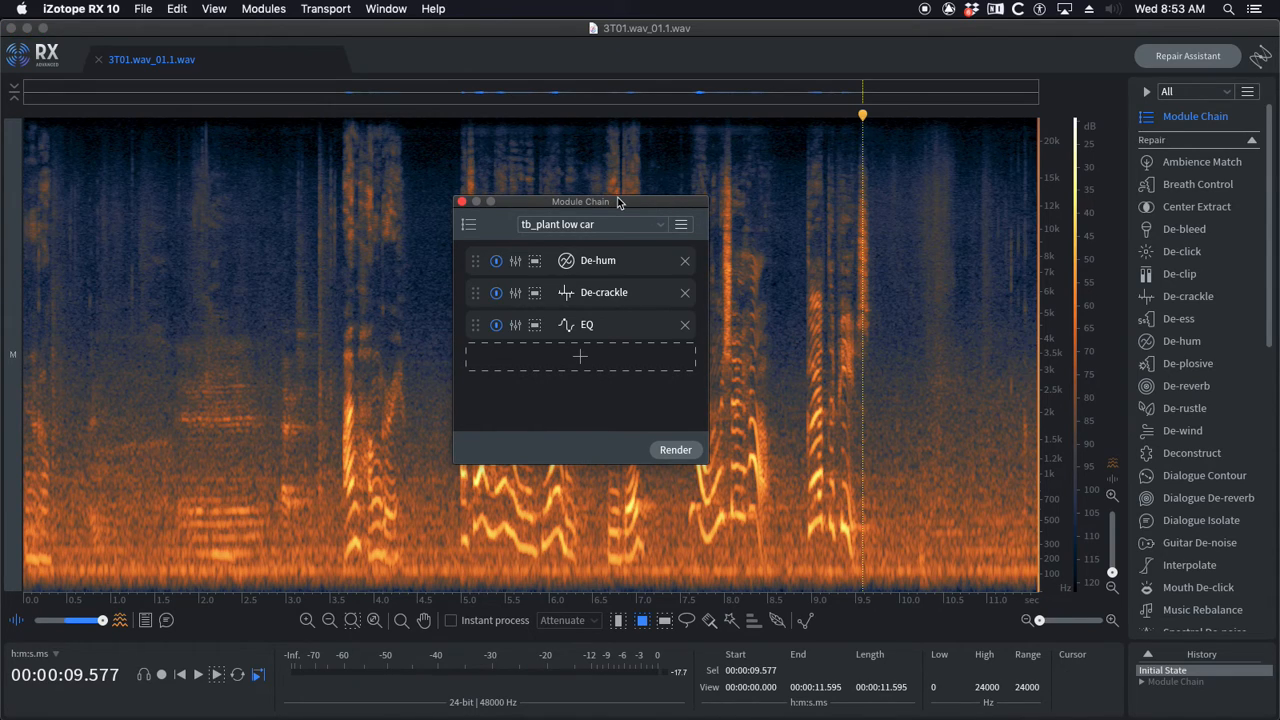
mouse_move(566, 320)
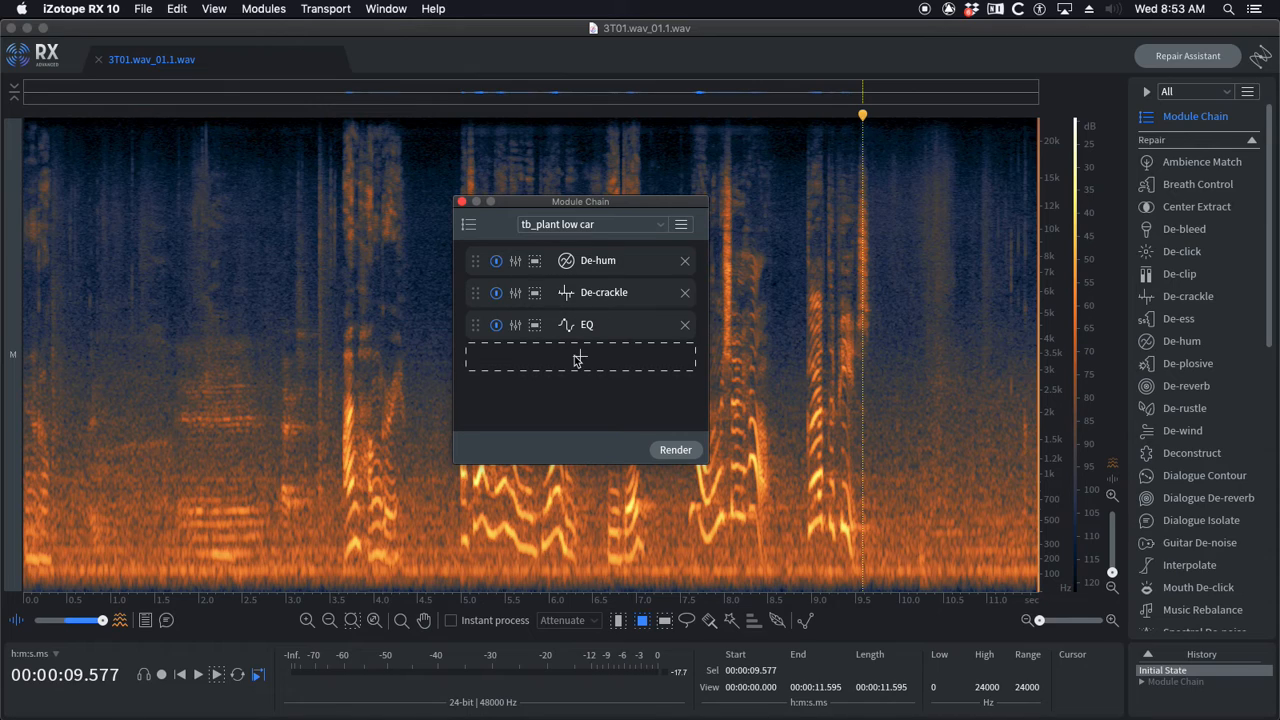
mouse_move(583, 357)
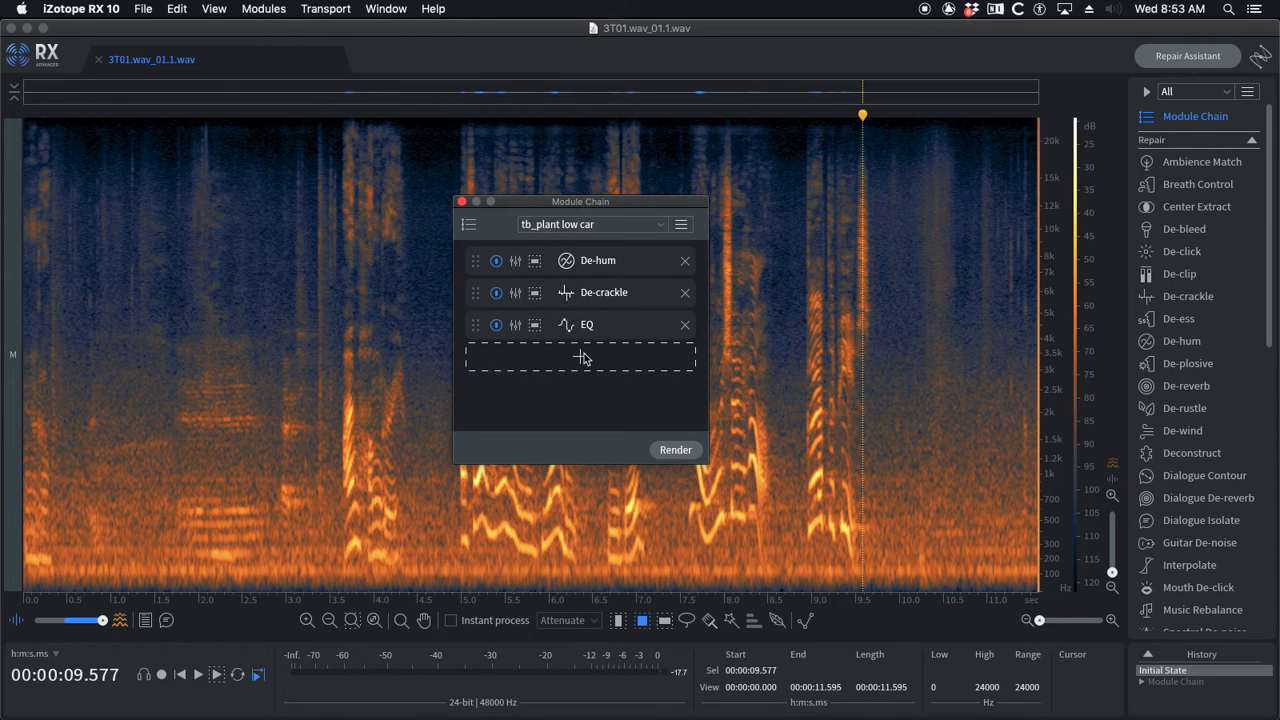
Step: Add an Acon Digital Extract Dialogue plug-in module and browse its preset and plug-in menus
click(580, 357)
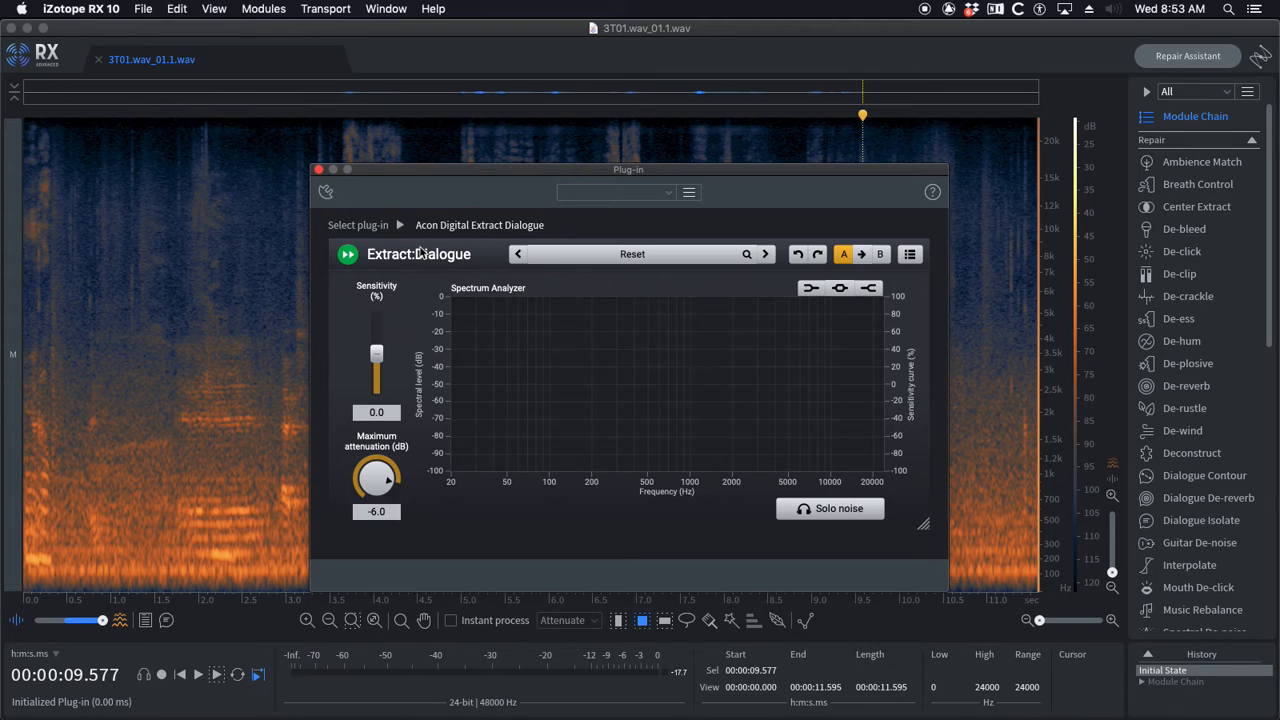
mouse_move(650, 211)
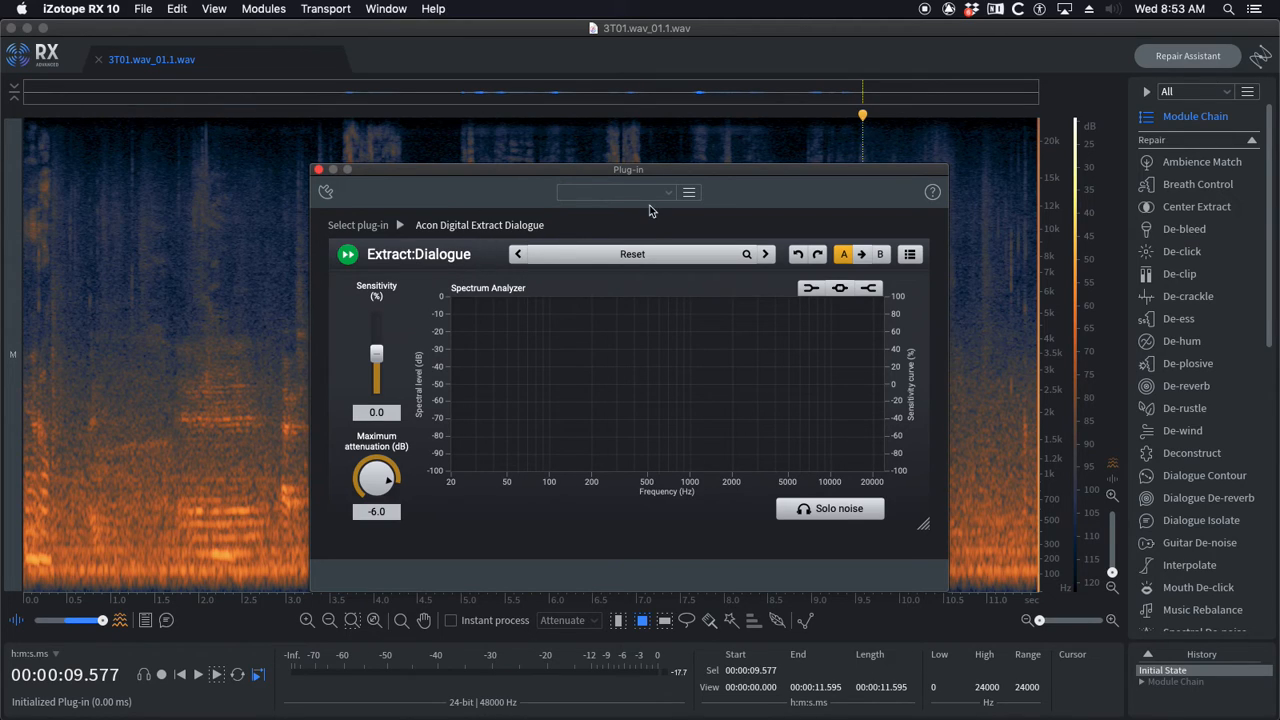
click(689, 192)
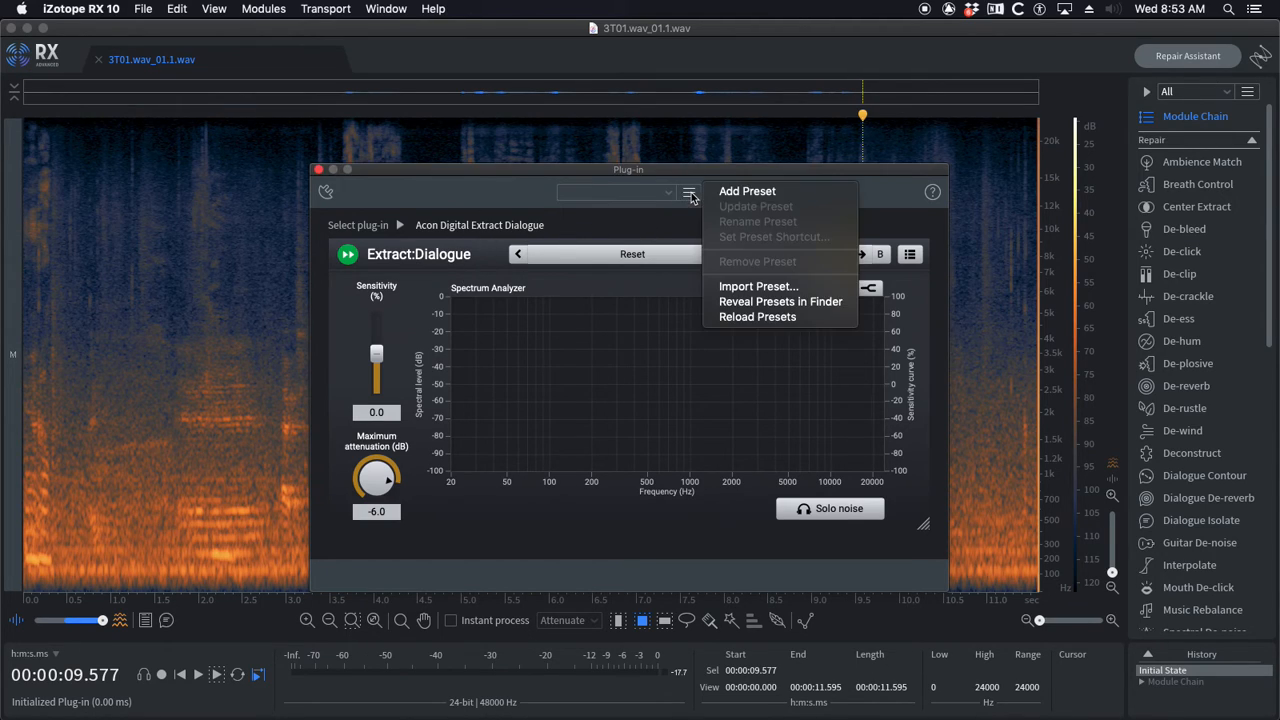
click(357, 224)
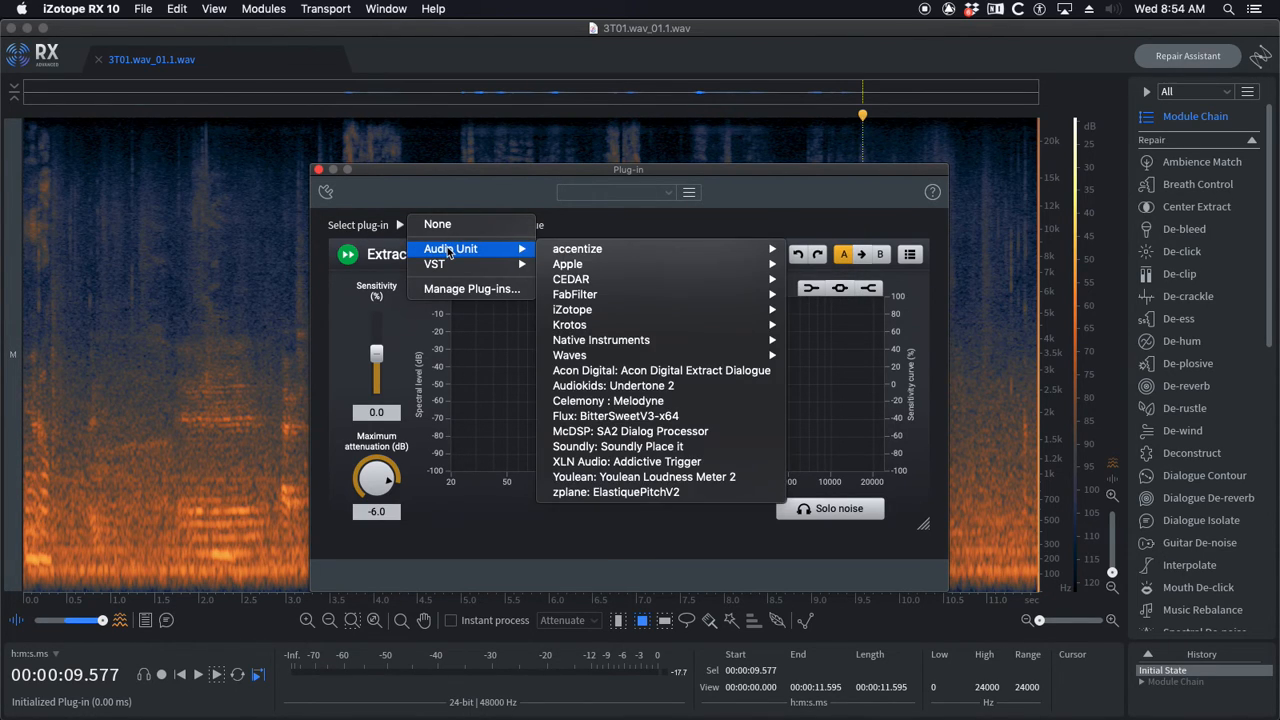
click(661, 370)
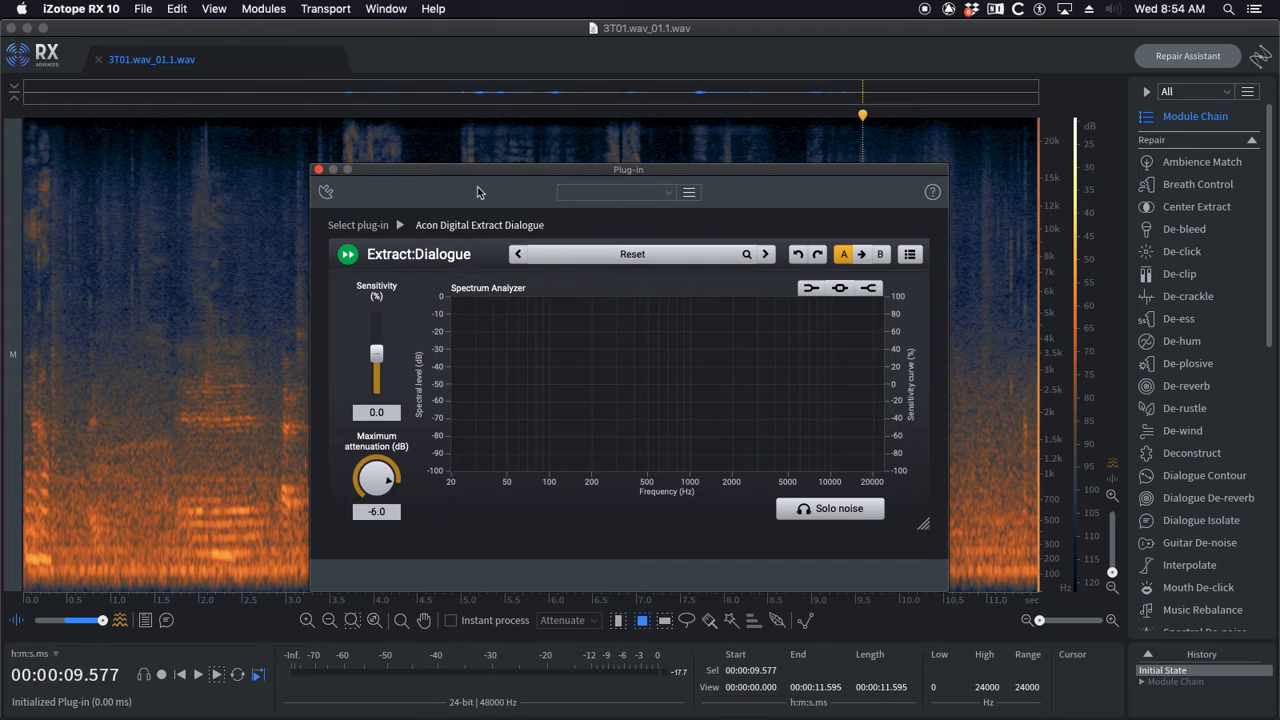
mouse_move(448, 194)
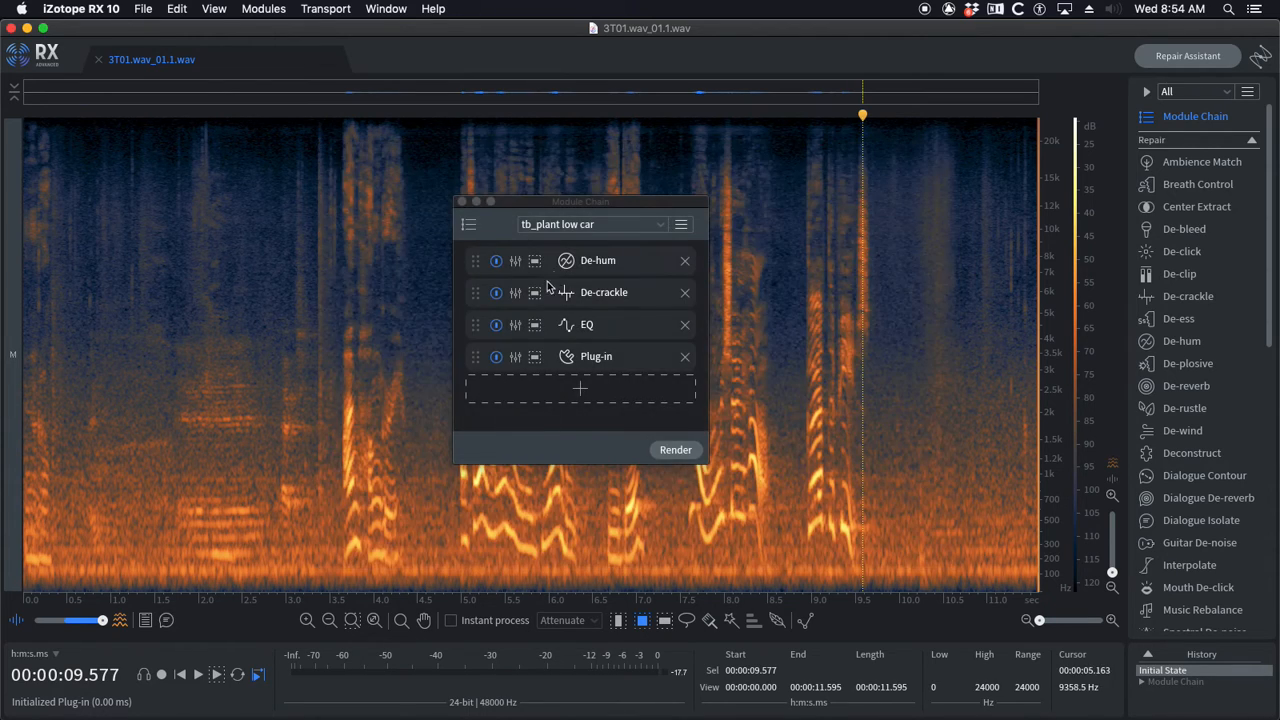
mouse_move(495, 372)
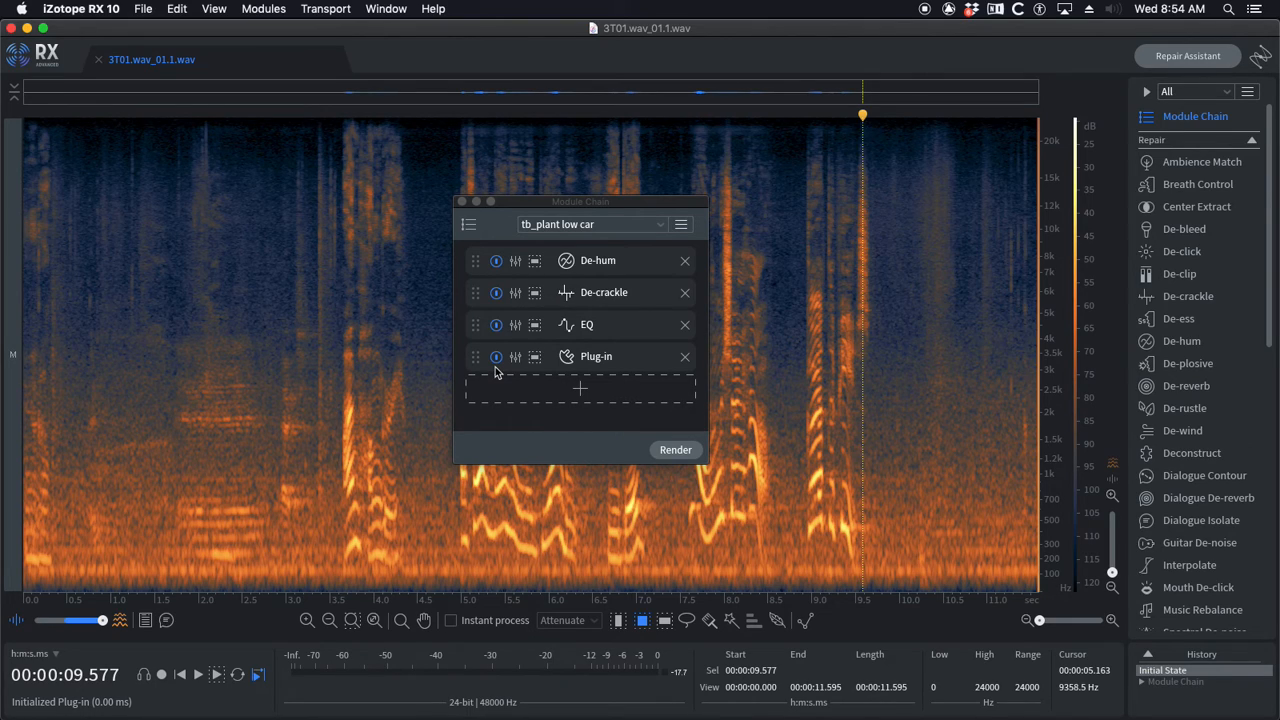
mouse_move(686, 360)
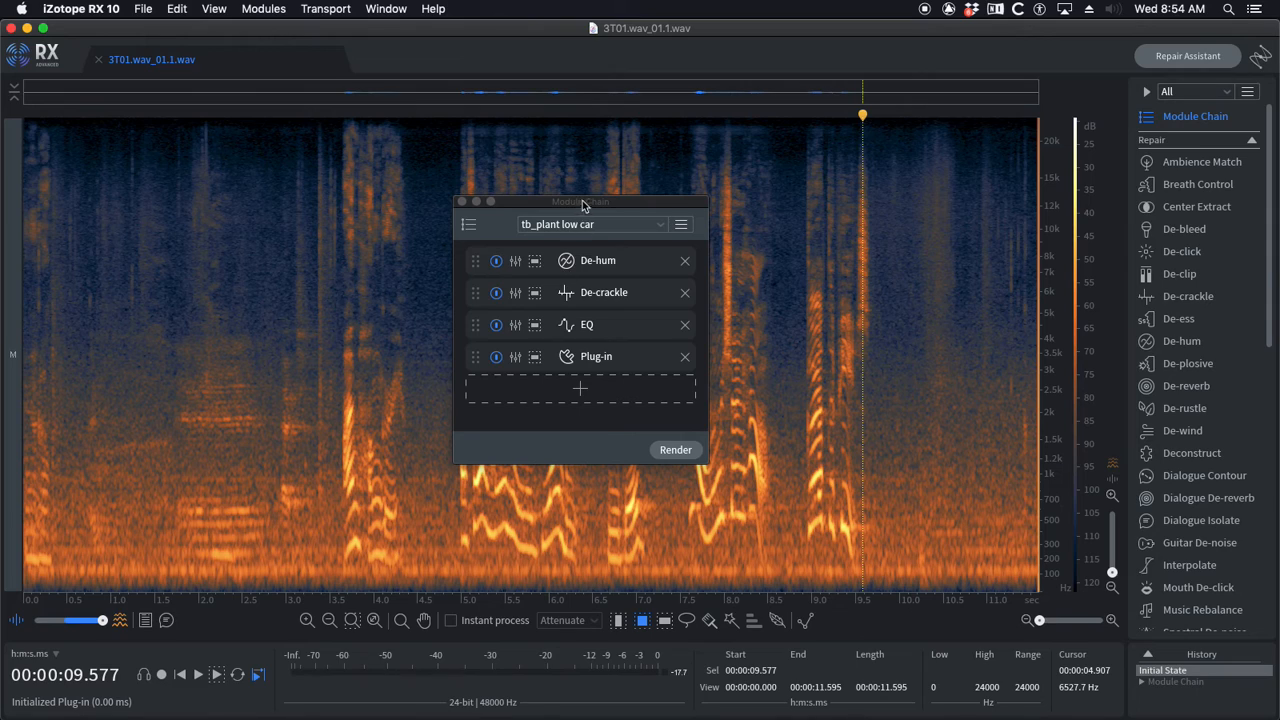
Step: Delete the Plug-in module from the chain and open the preset list
click(685, 356)
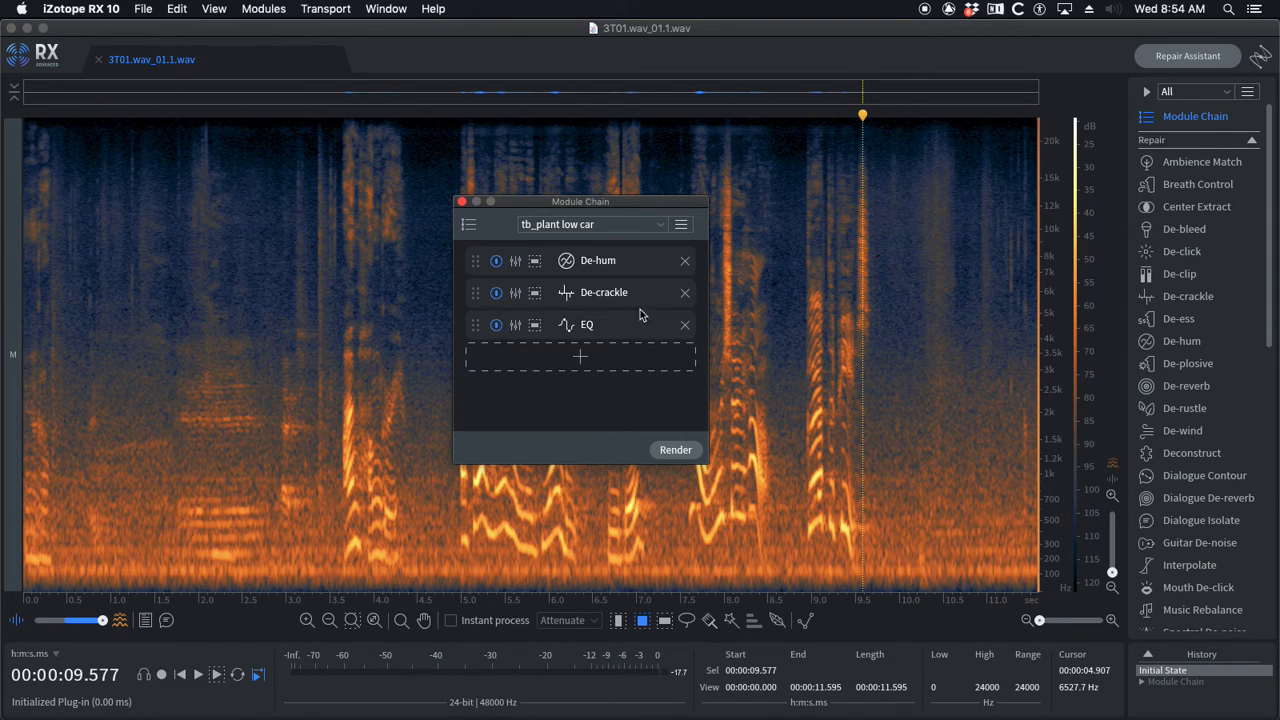
mouse_move(613, 213)
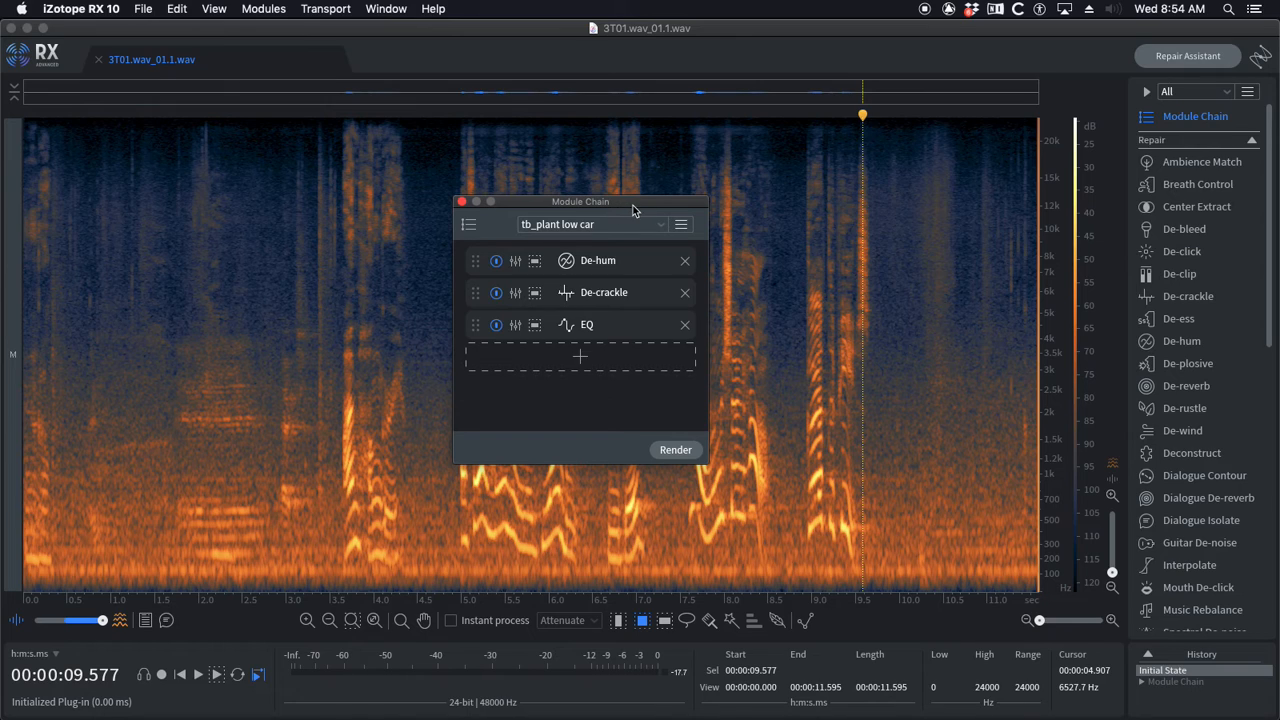
mouse_move(614, 225)
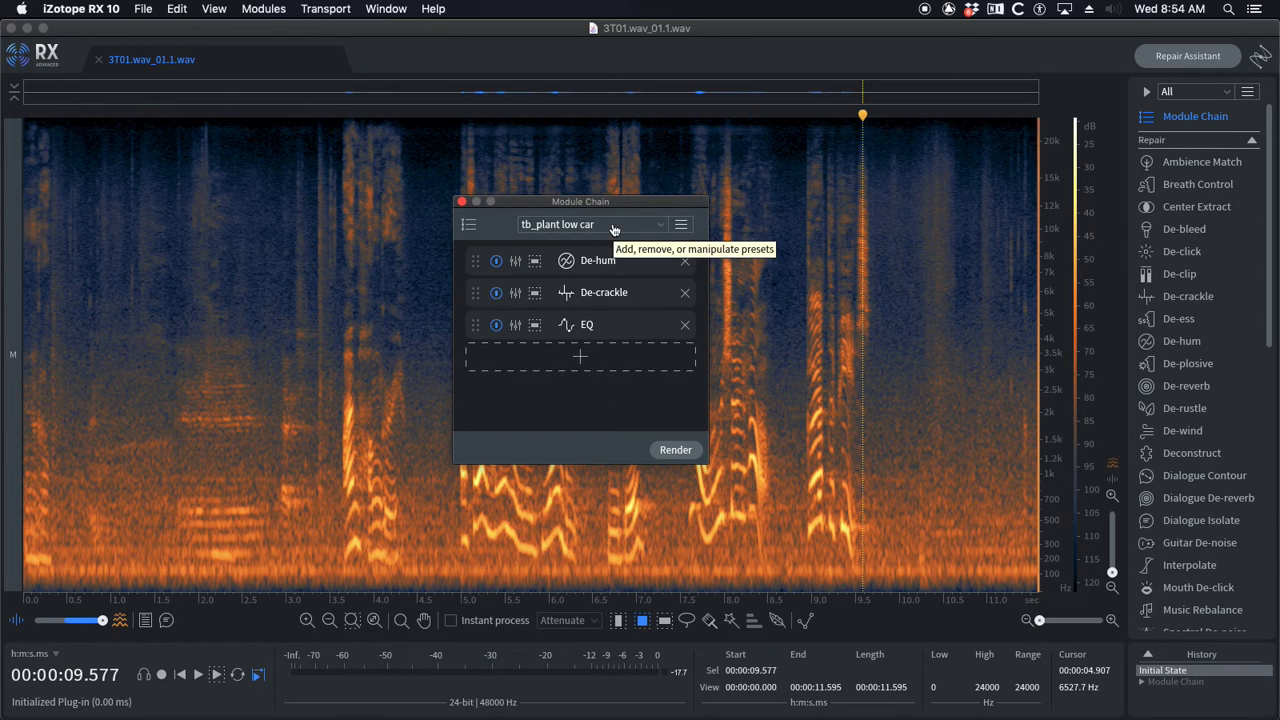
scroll(down, 3)
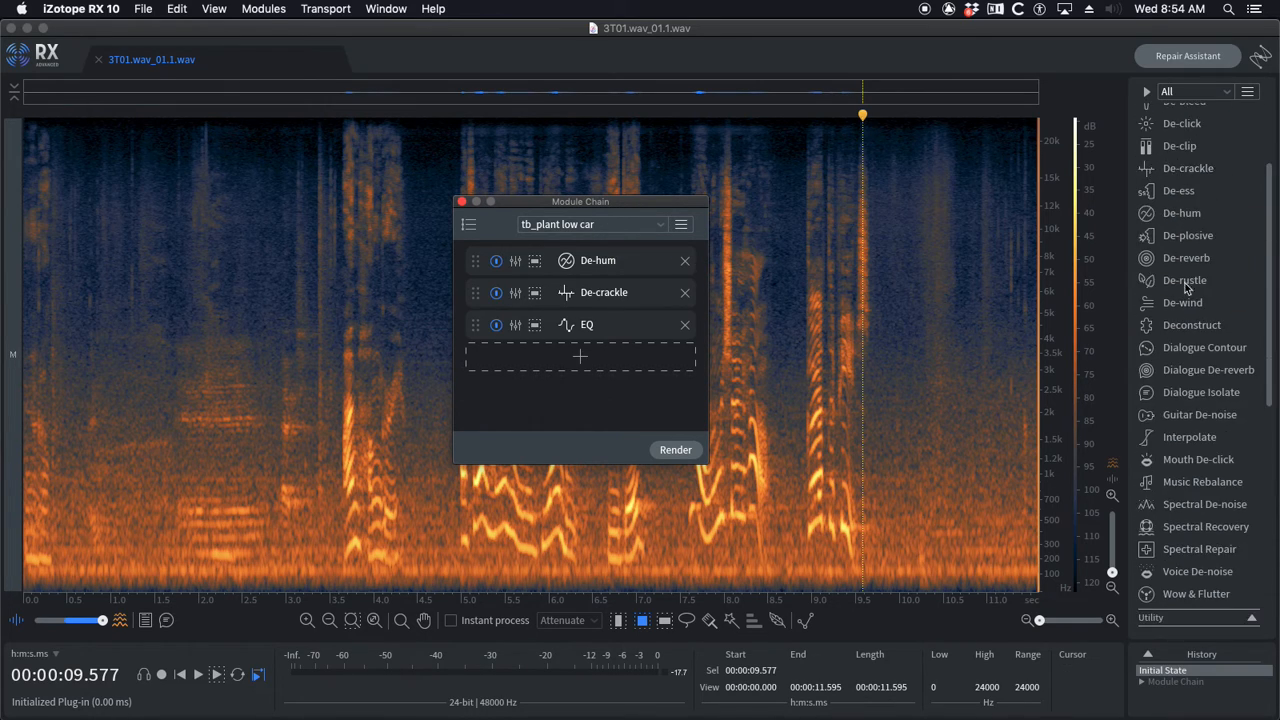
scroll(up, 3)
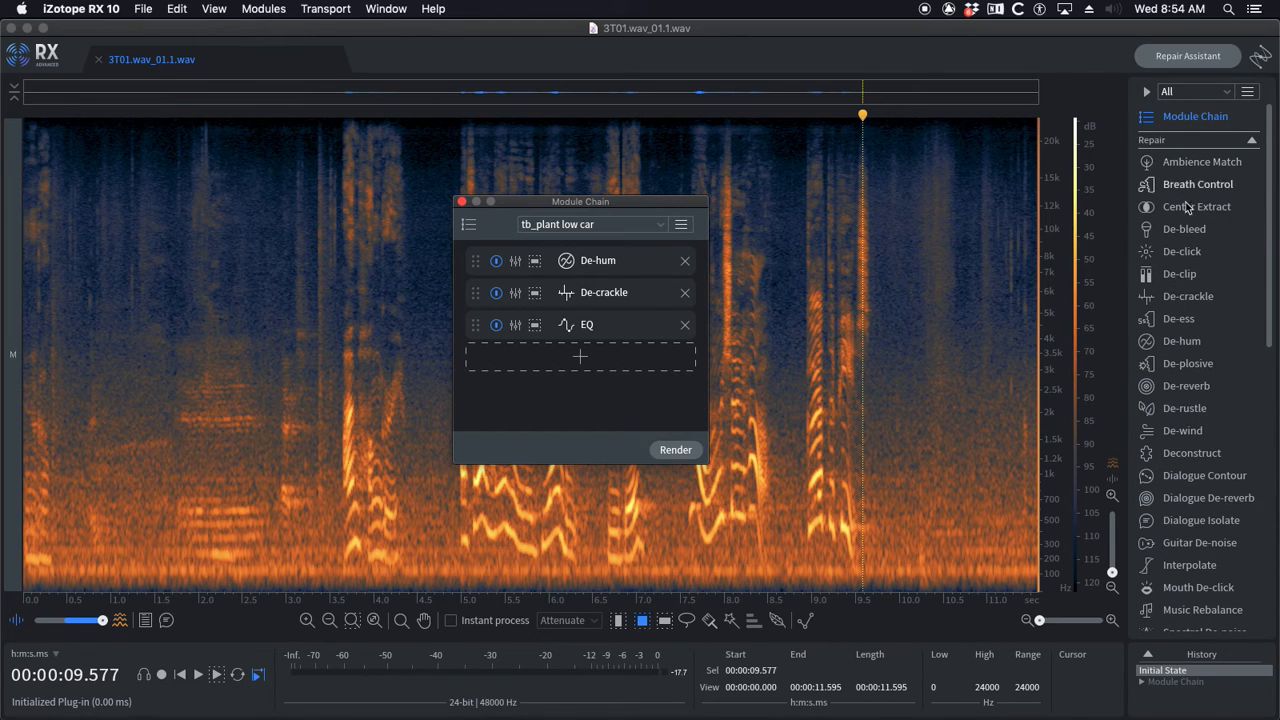
click(592, 224)
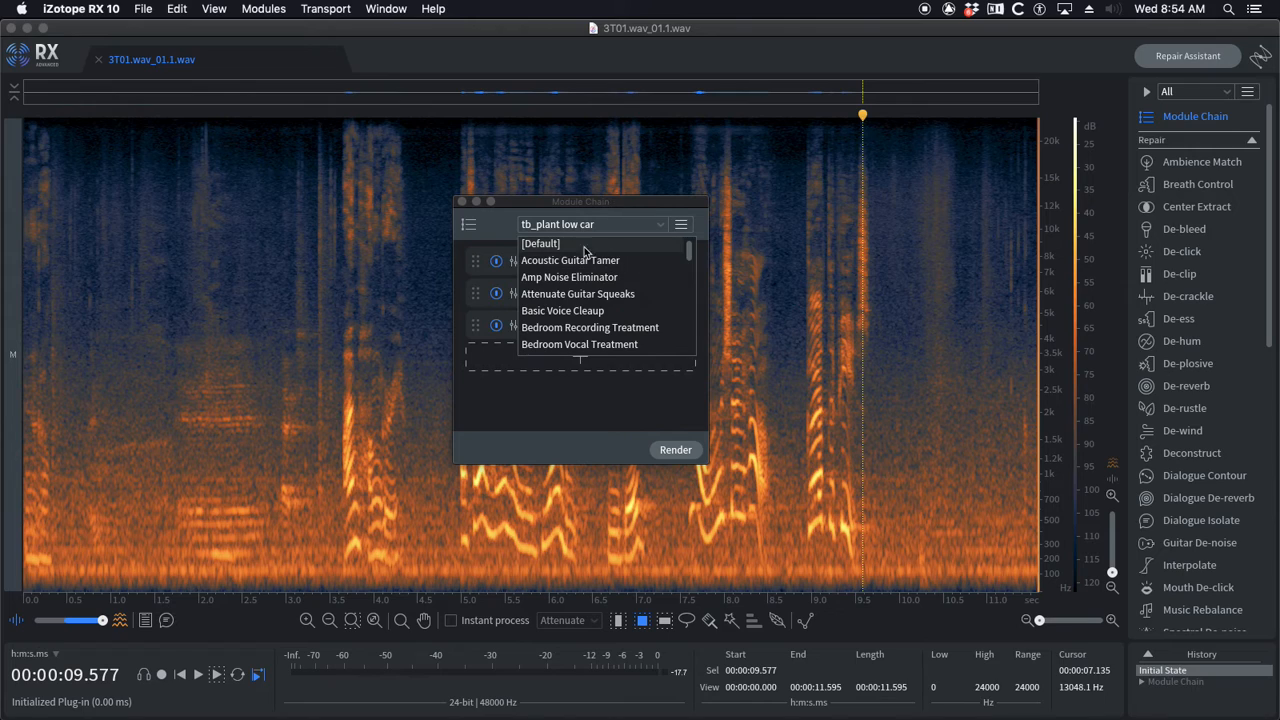
mouse_move(540, 248)
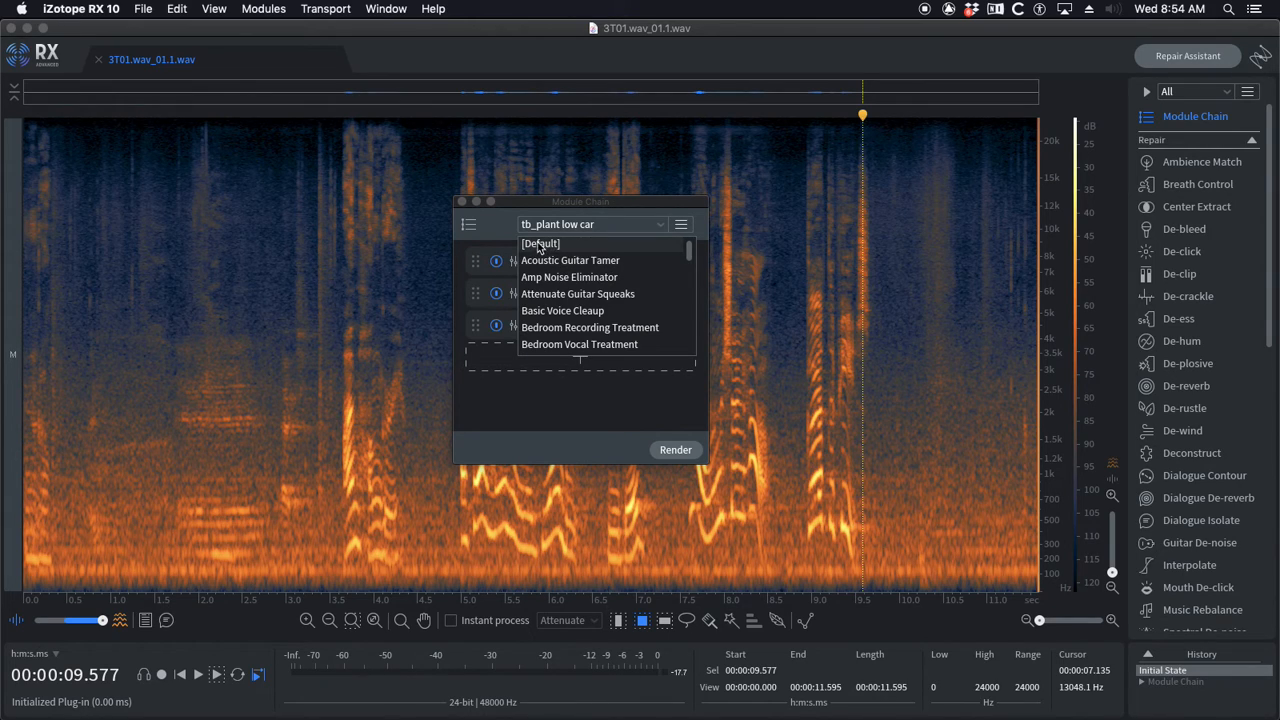
Step: Load the [Default] preset and scroll down to tb_AAA, tb_boom good and tb_booster
click(540, 243)
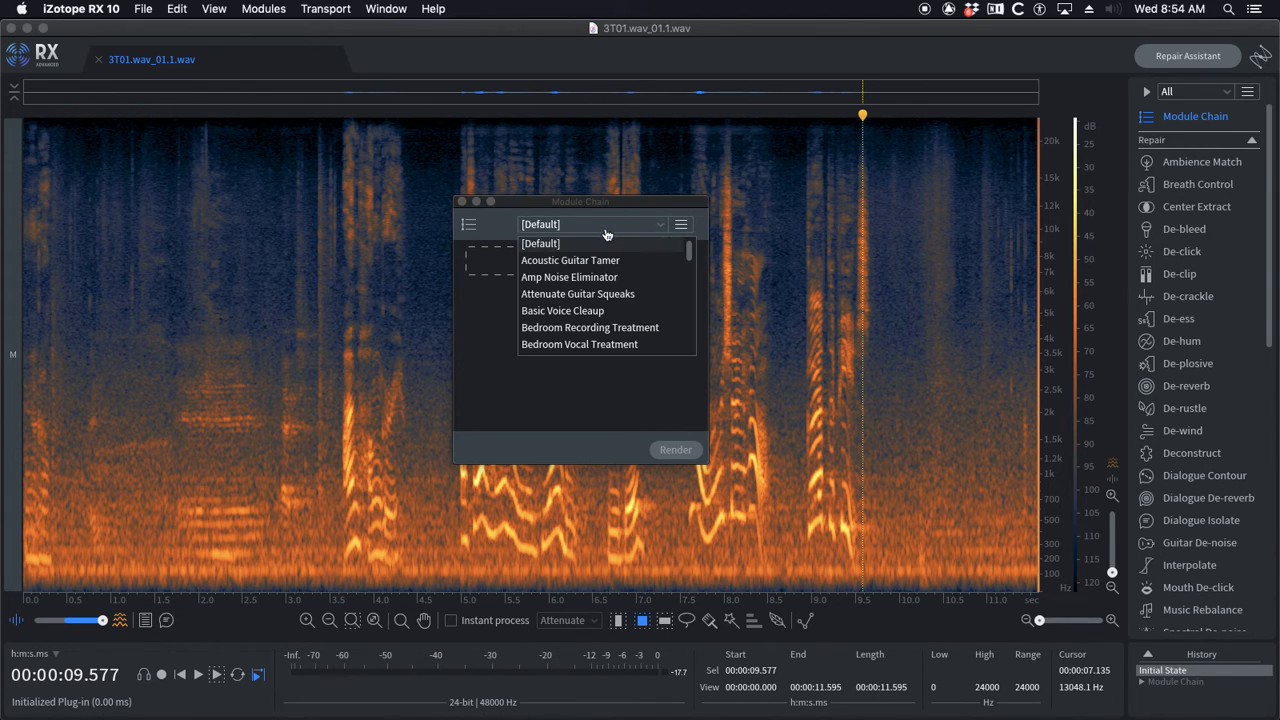
mouse_move(548, 245)
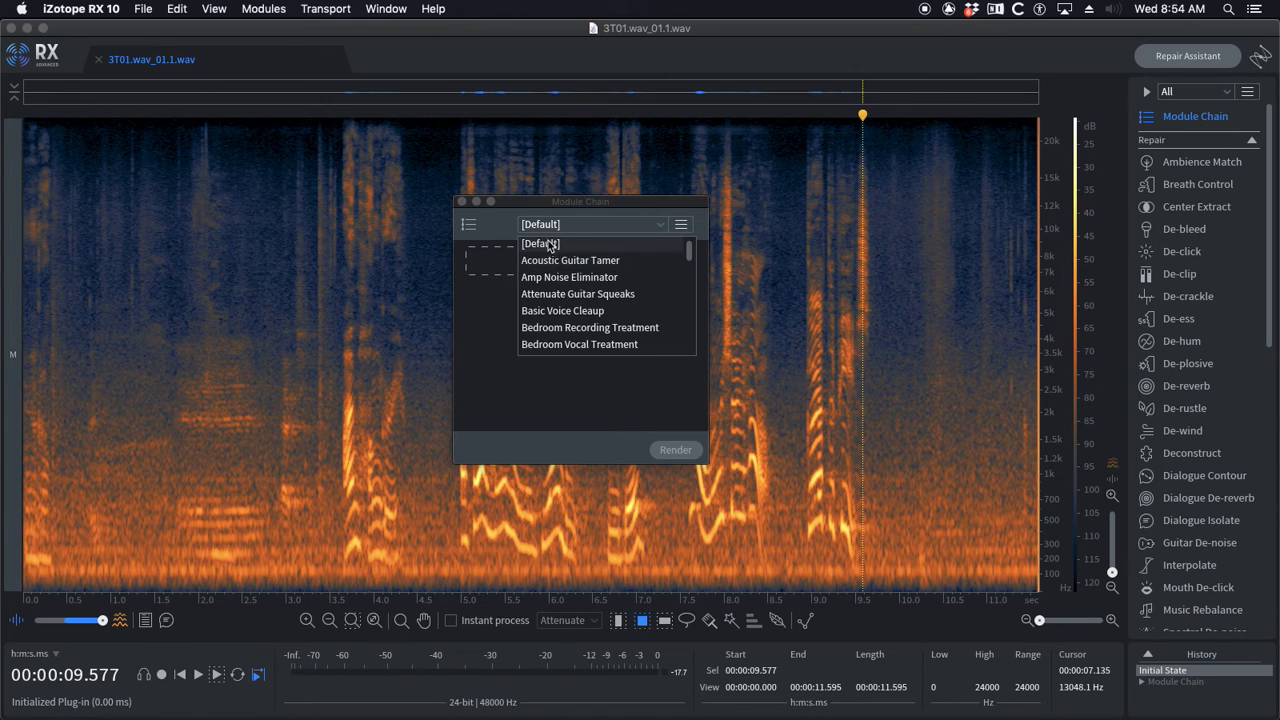
scroll(down, 3)
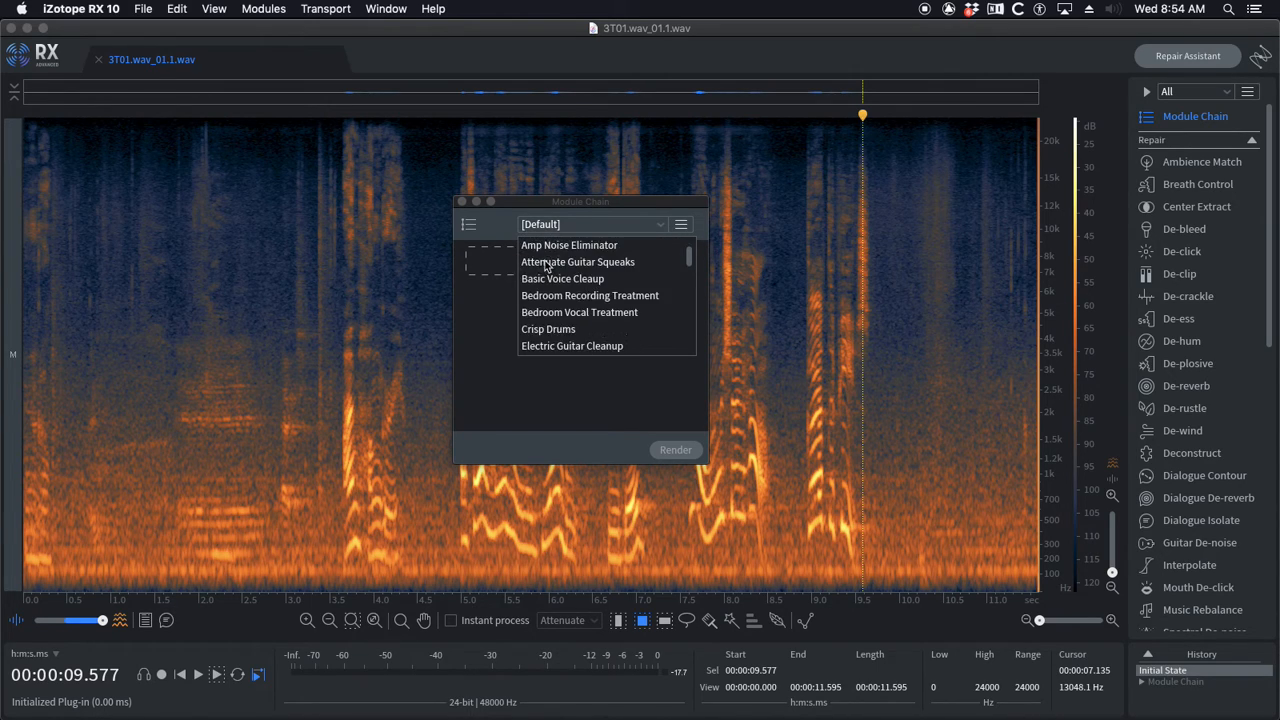
scroll(down, 3)
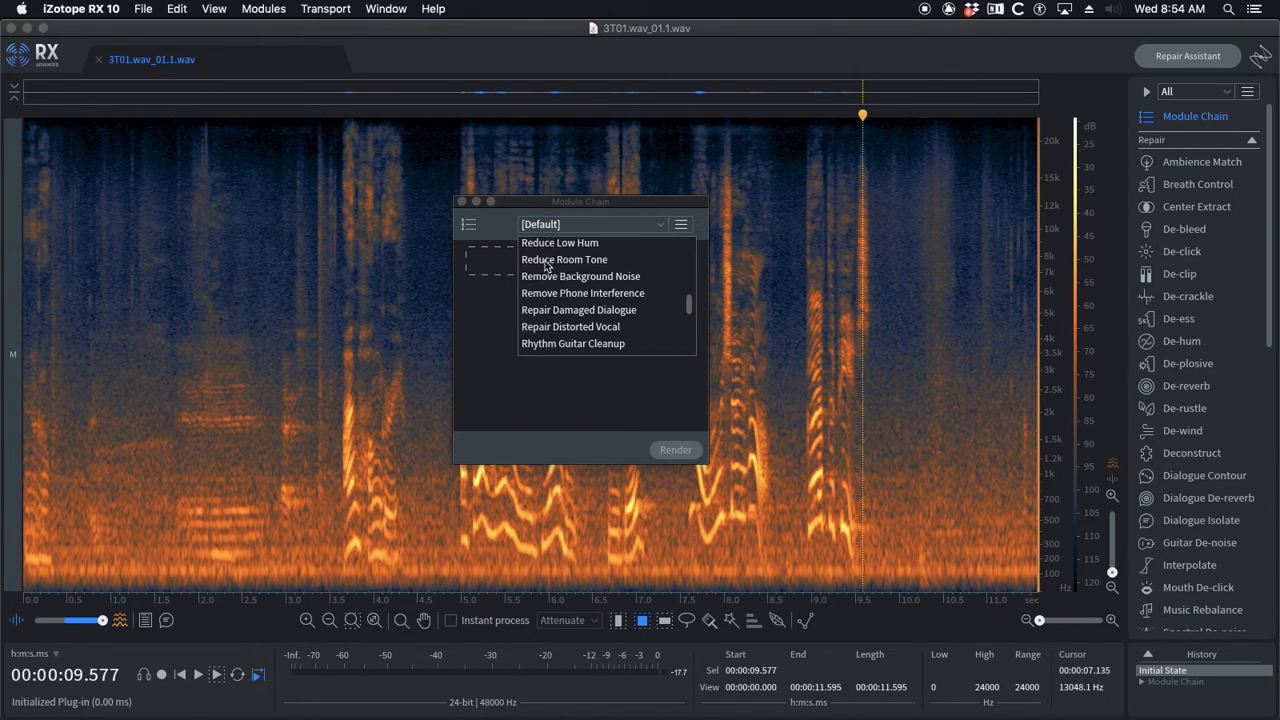
scroll(down, 3)
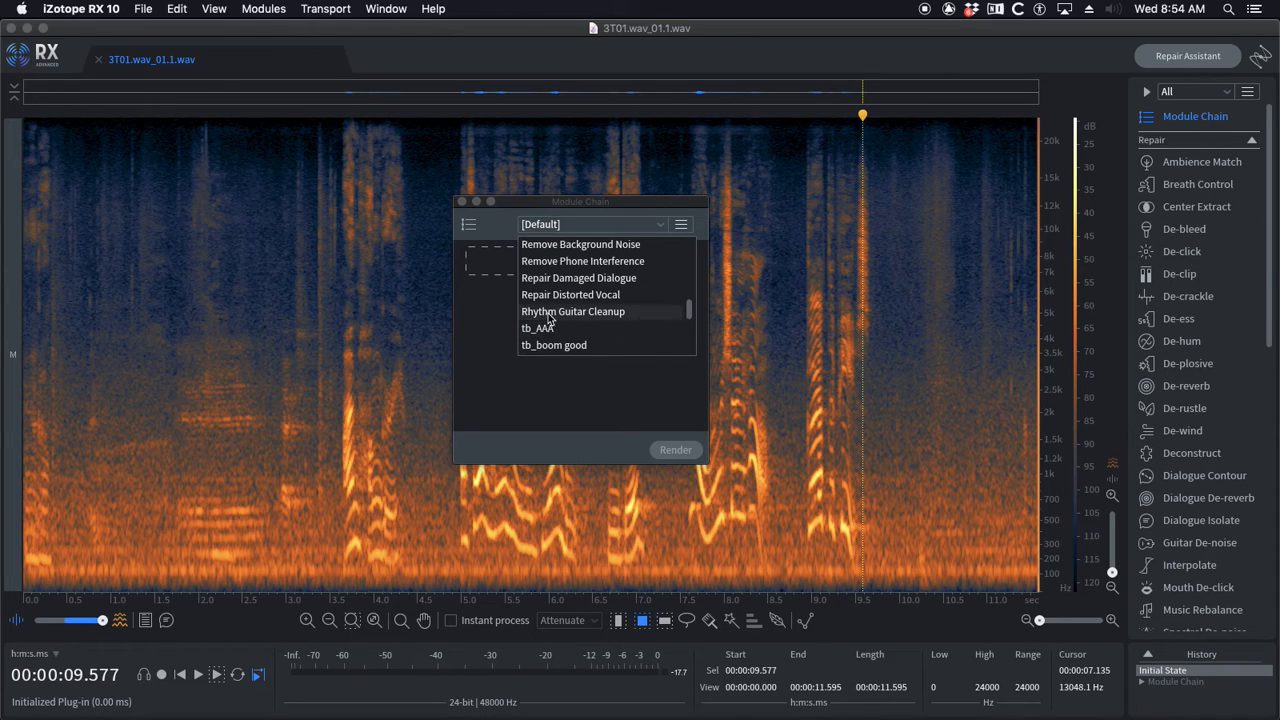
mouse_move(538, 328)
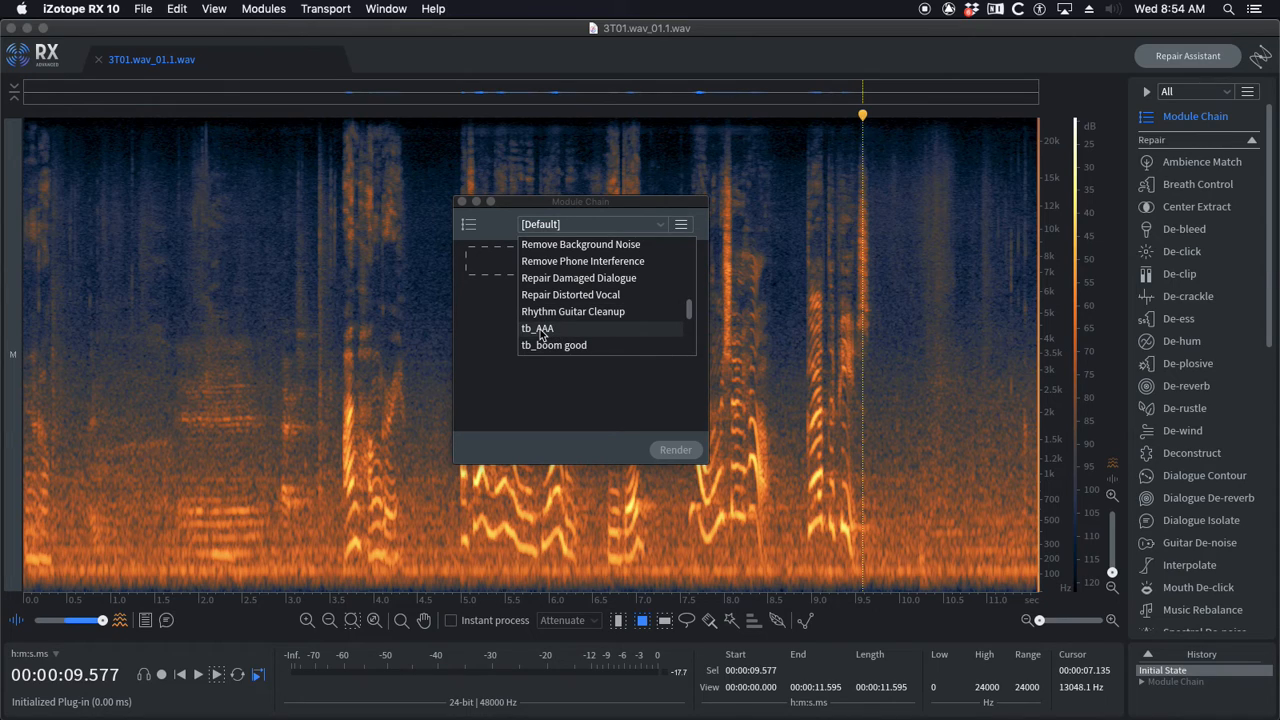
scroll(down, 3)
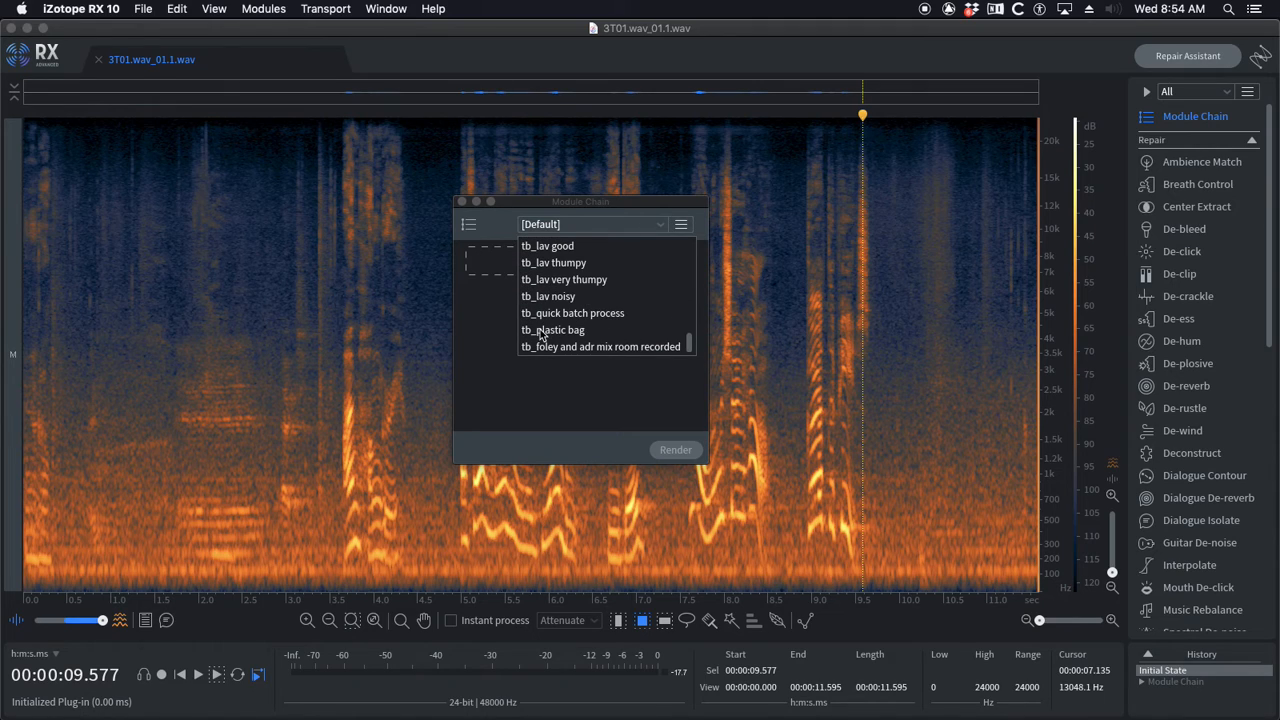
scroll(up, 3)
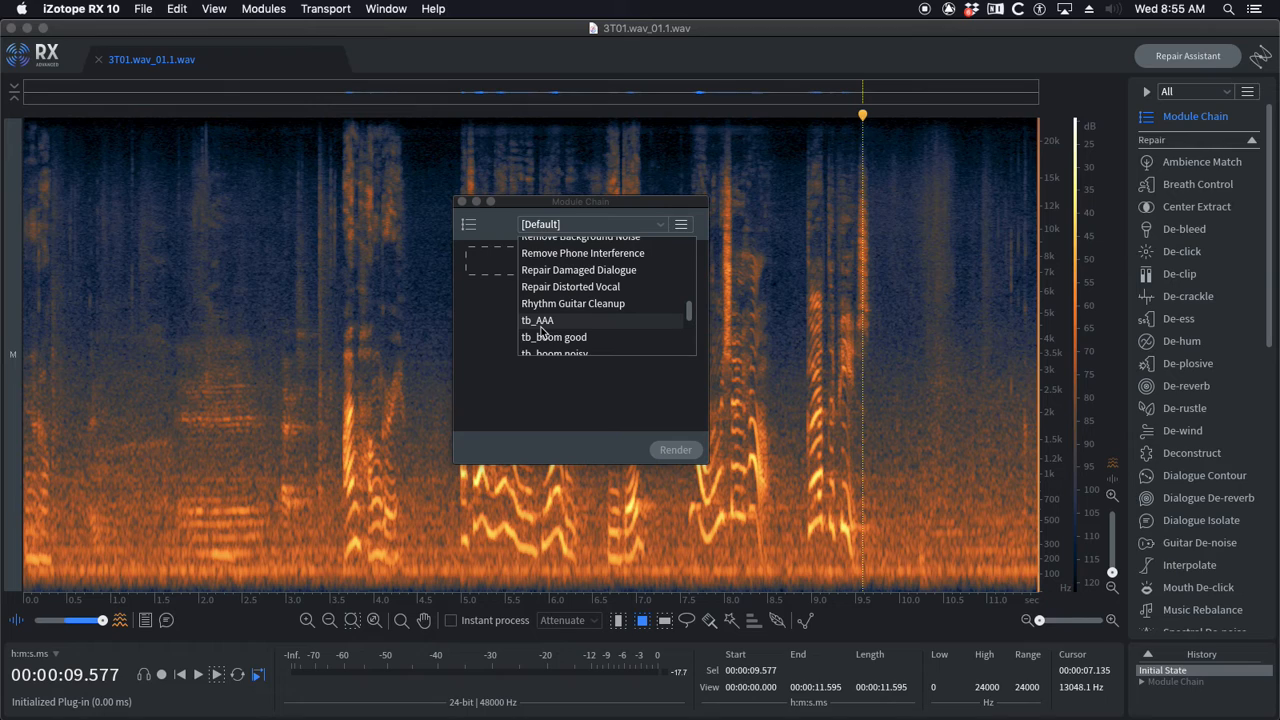
scroll(down, 3)
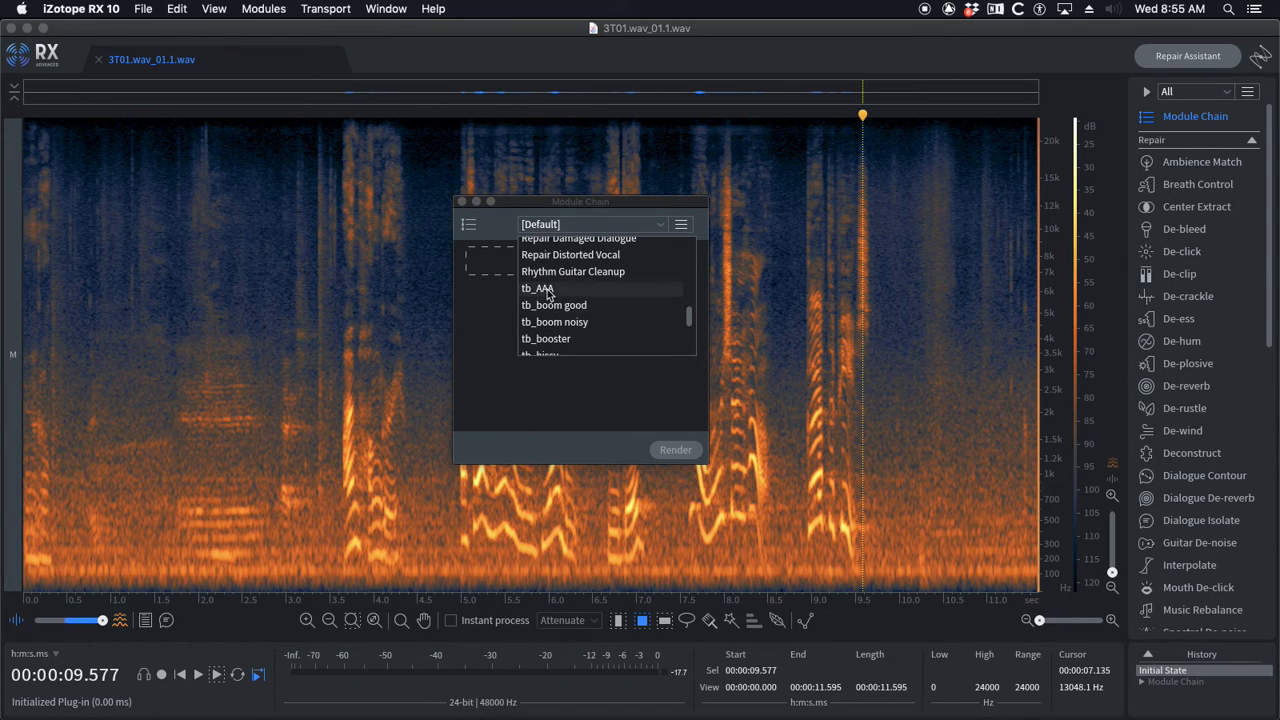
mouse_move(485, 316)
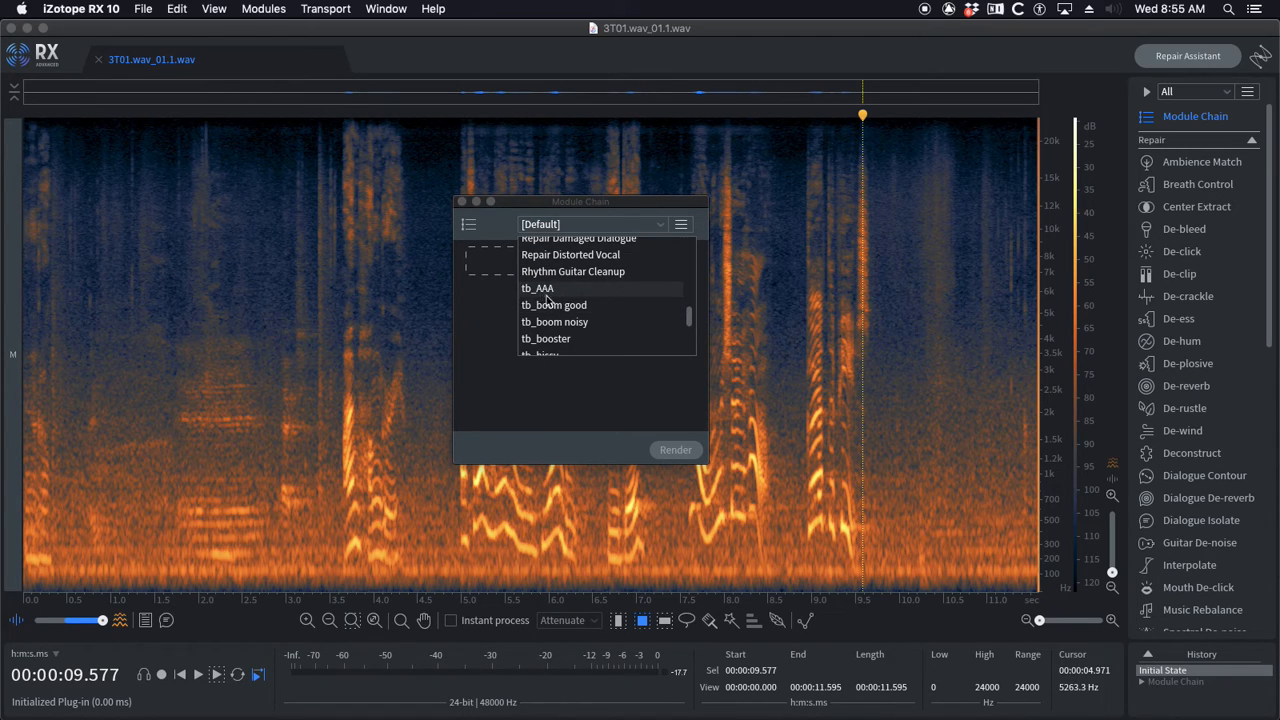
click(537, 288)
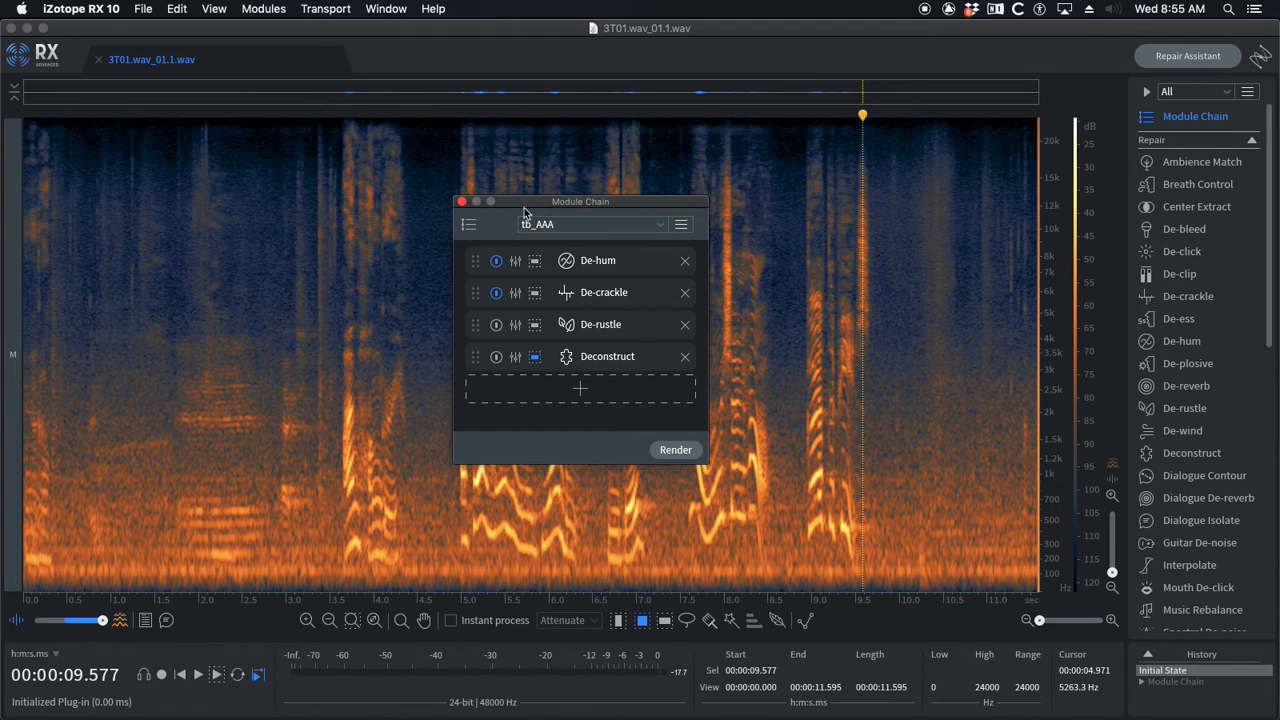
drag(580, 201, 577, 177)
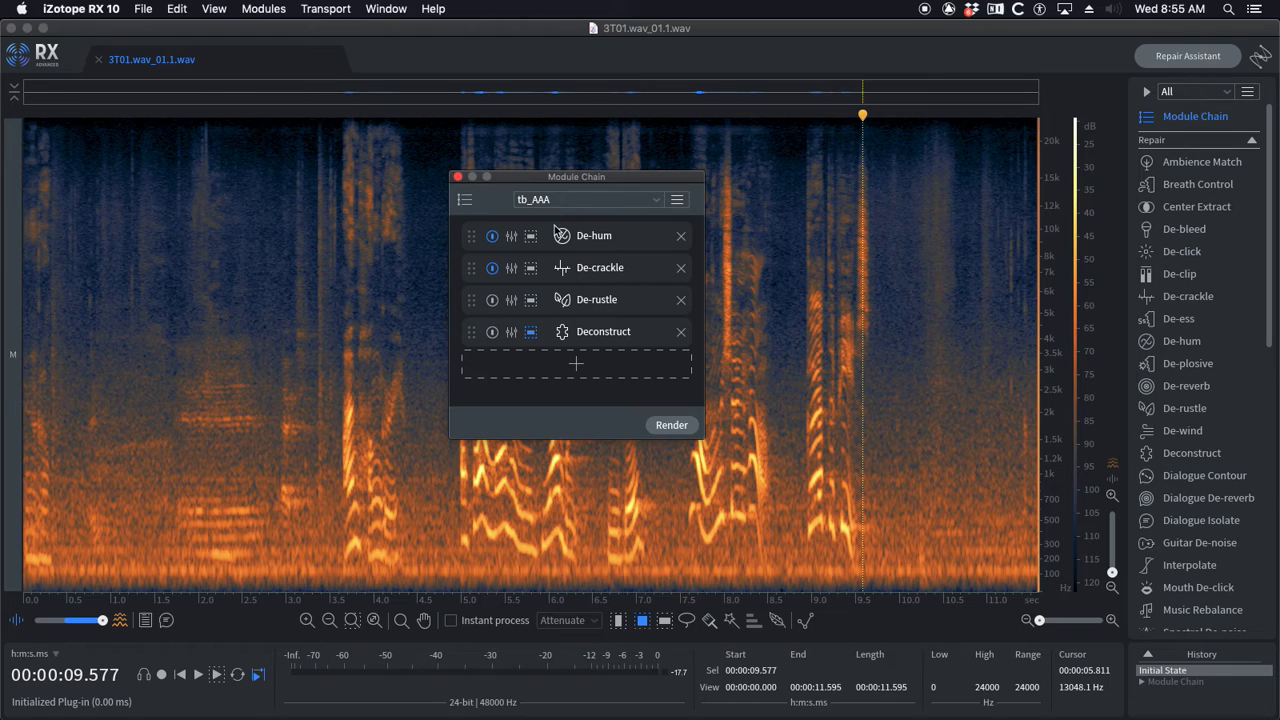
mouse_move(500, 257)
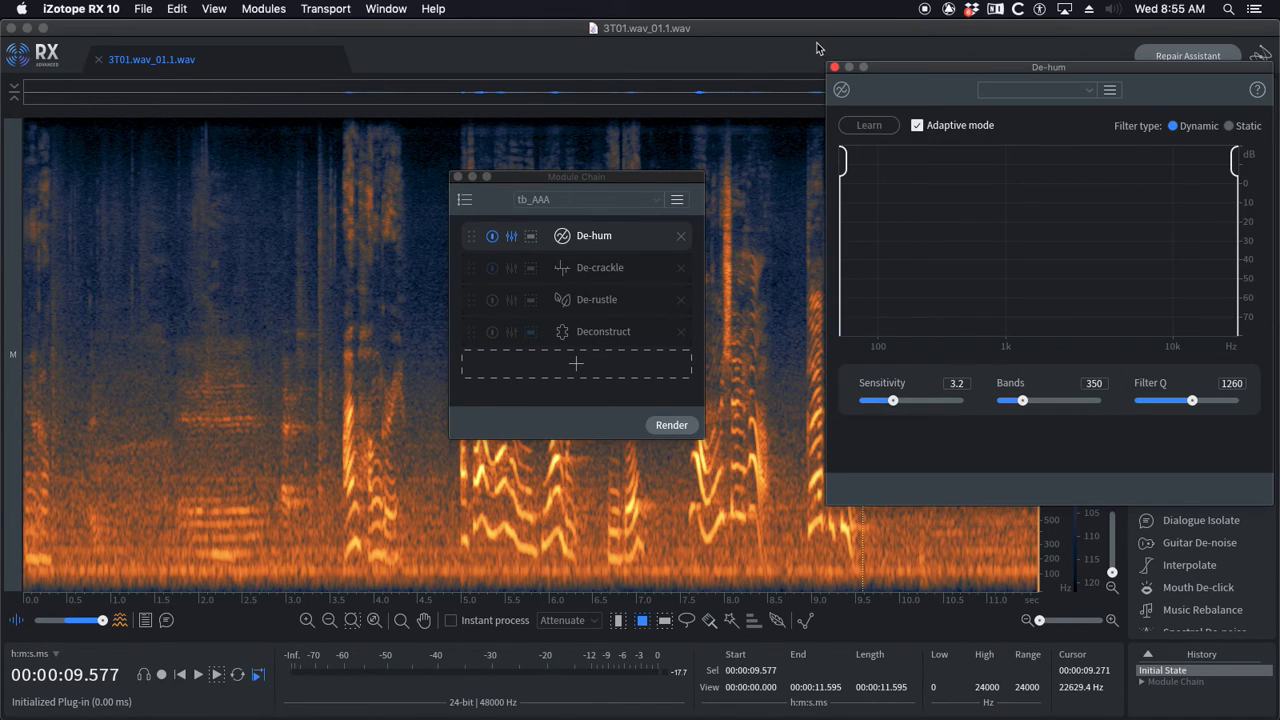
click(834, 67)
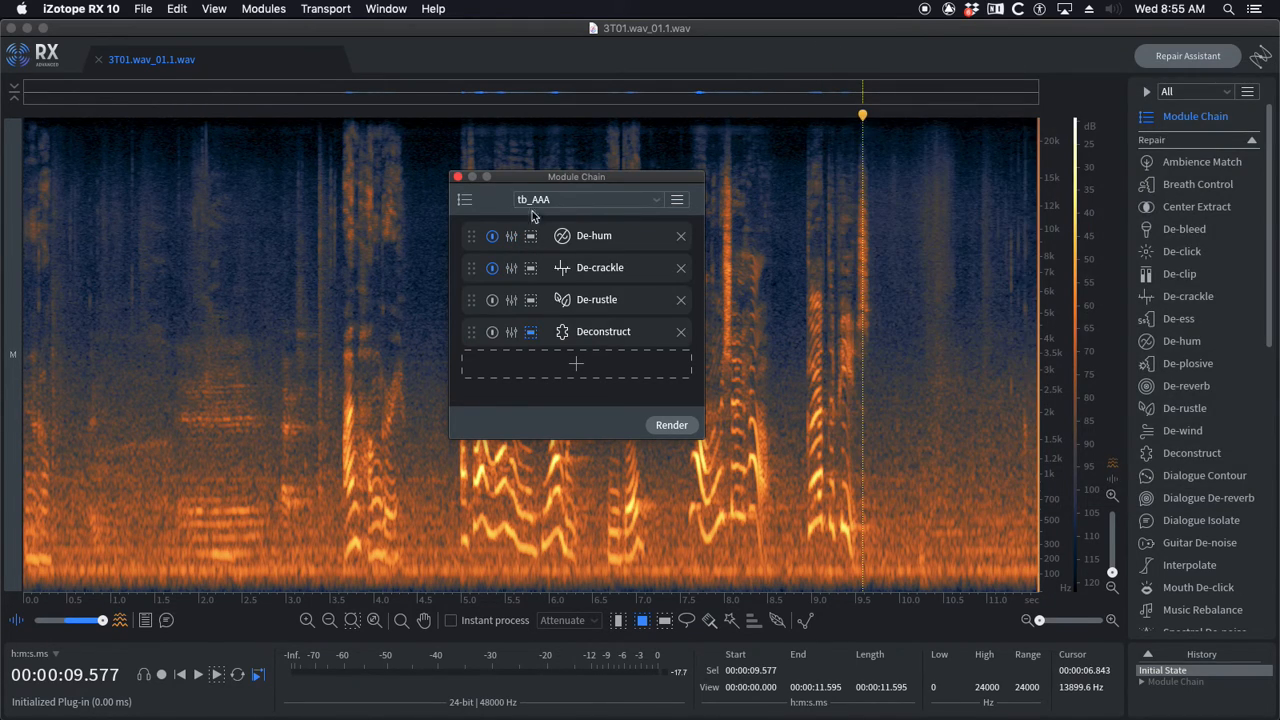
mouse_move(511, 267)
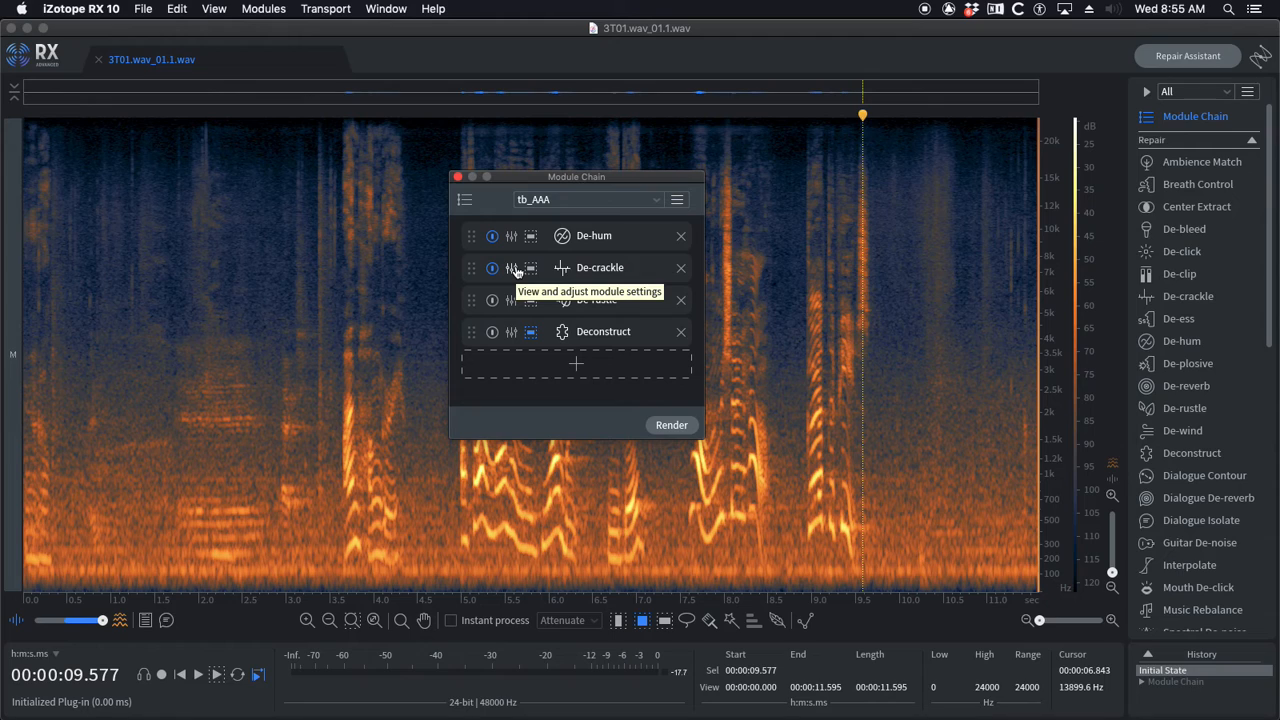
mouse_move(531, 205)
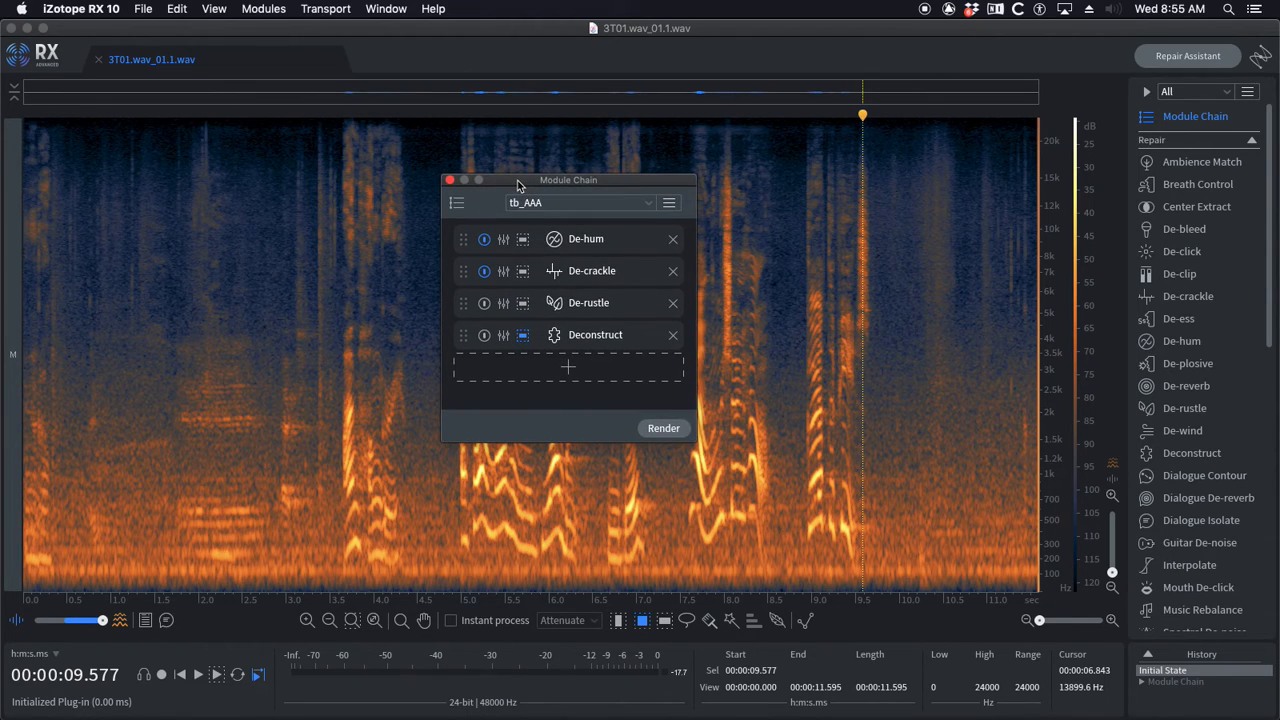
drag(568, 180, 568, 208)
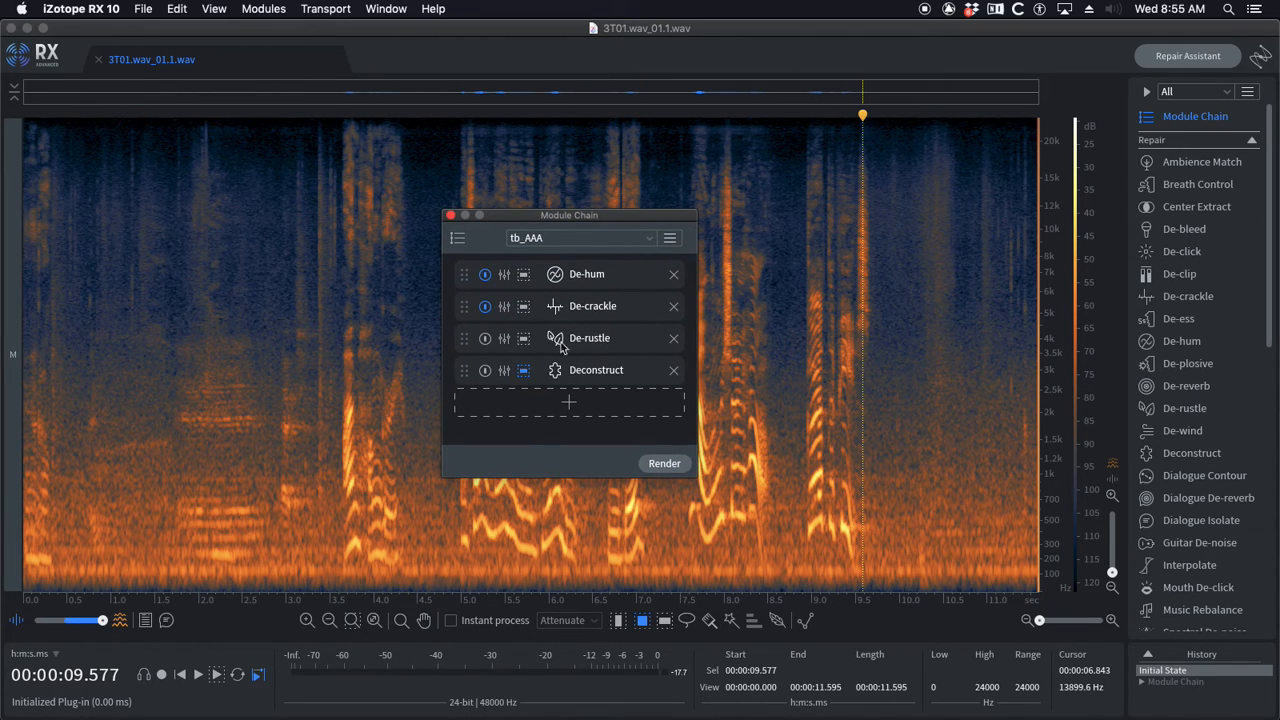
click(504, 337)
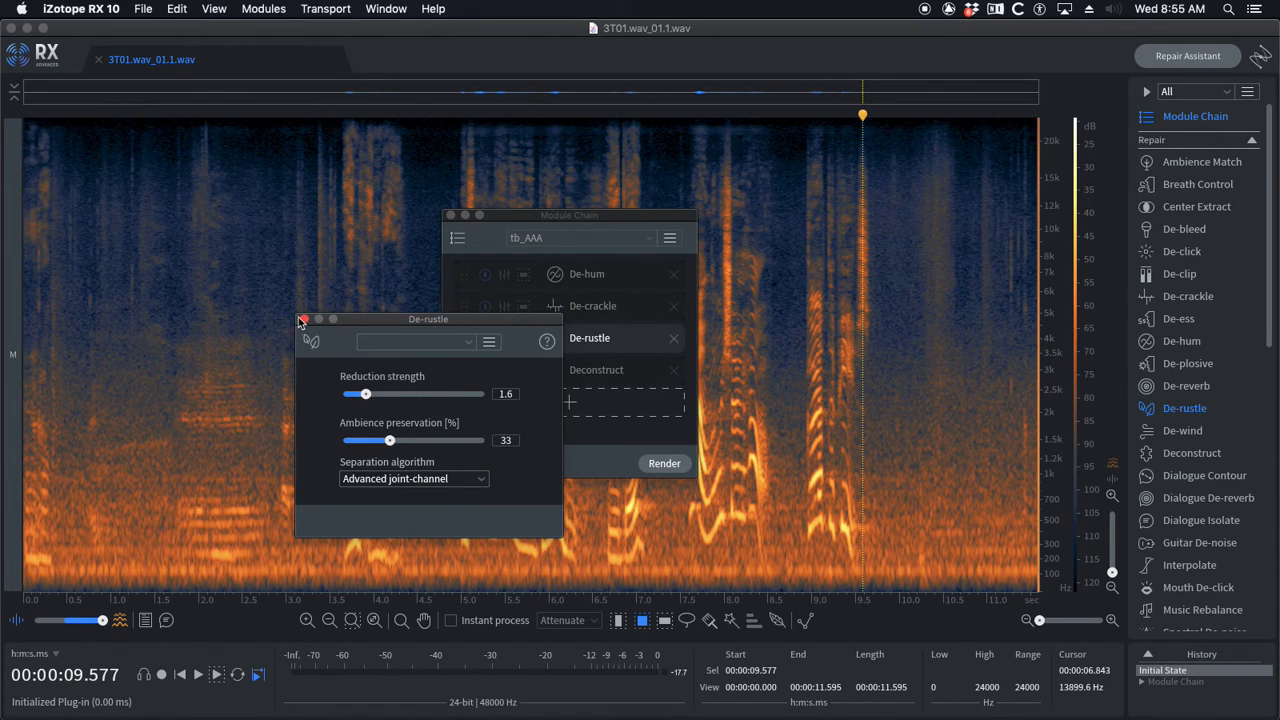
drag(428, 319, 815, 250)
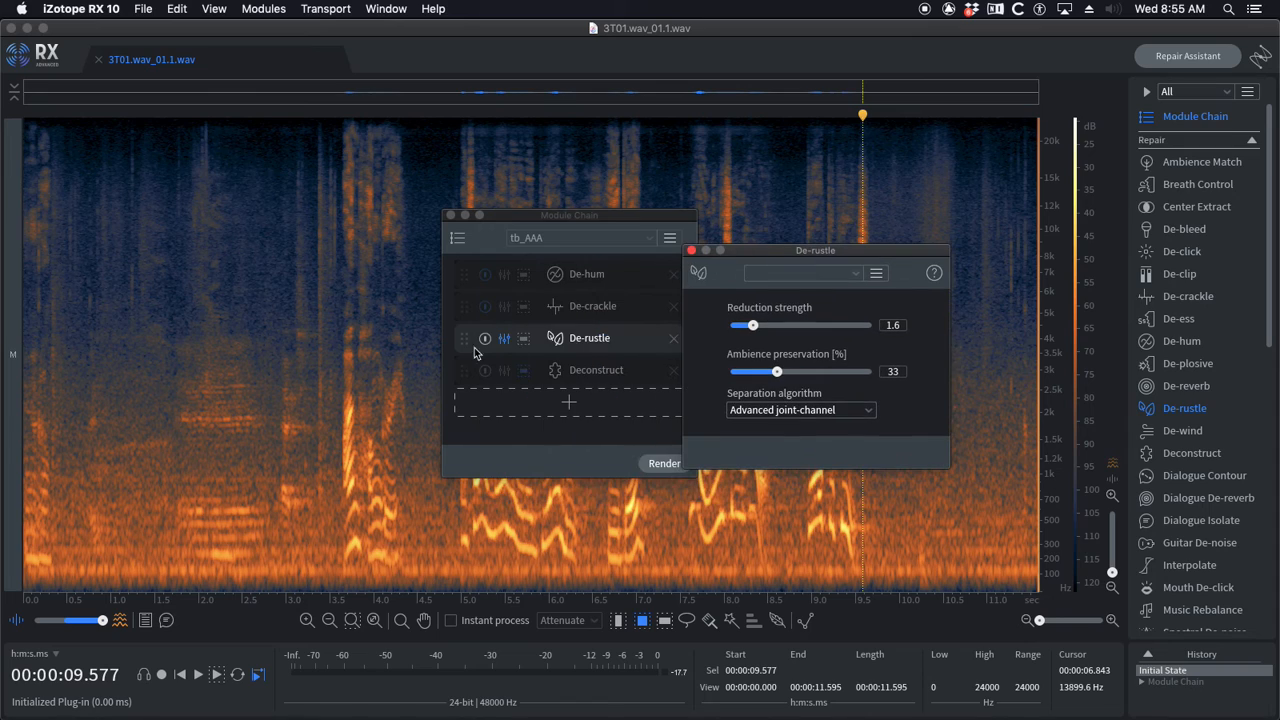
mouse_move(522, 348)
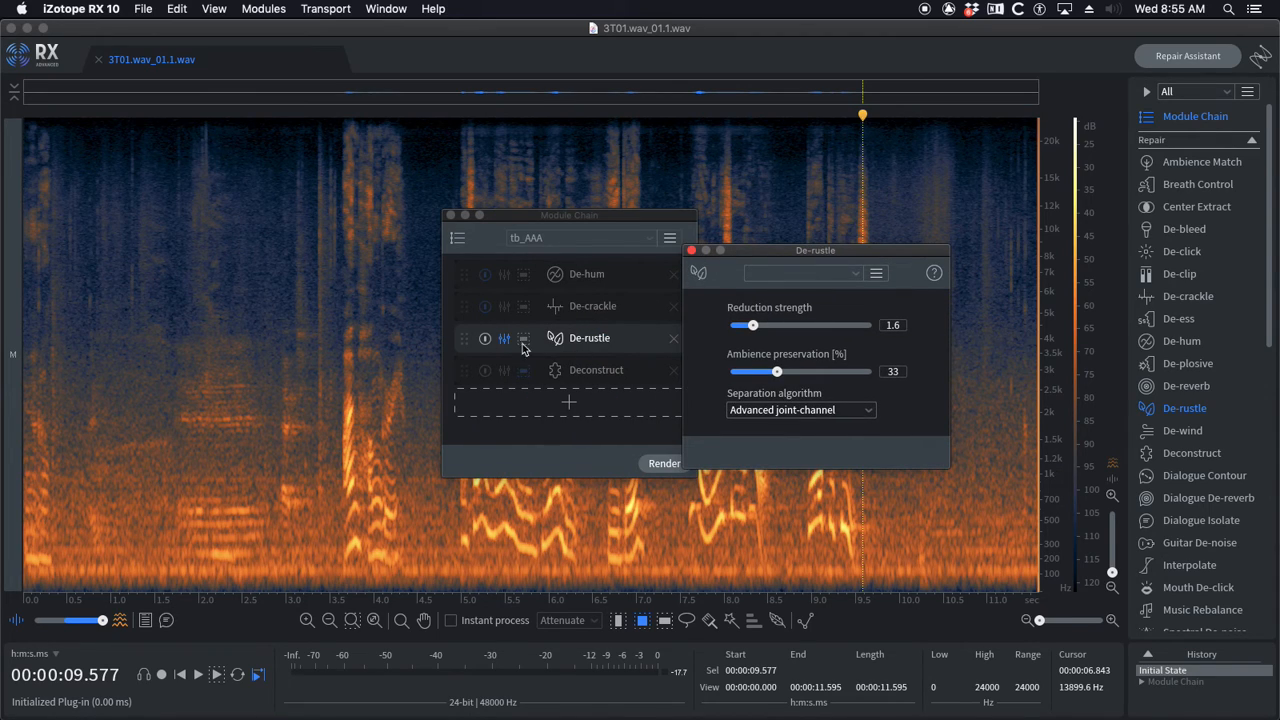
mouse_move(448, 277)
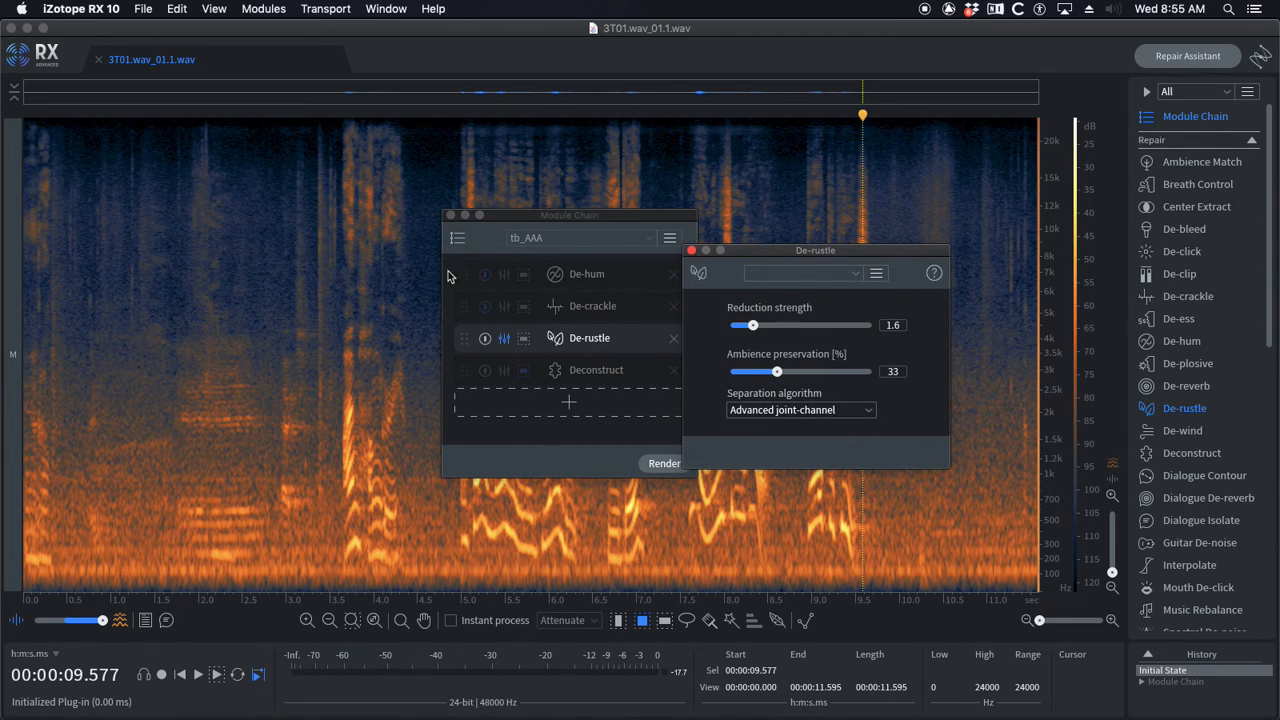
click(691, 250)
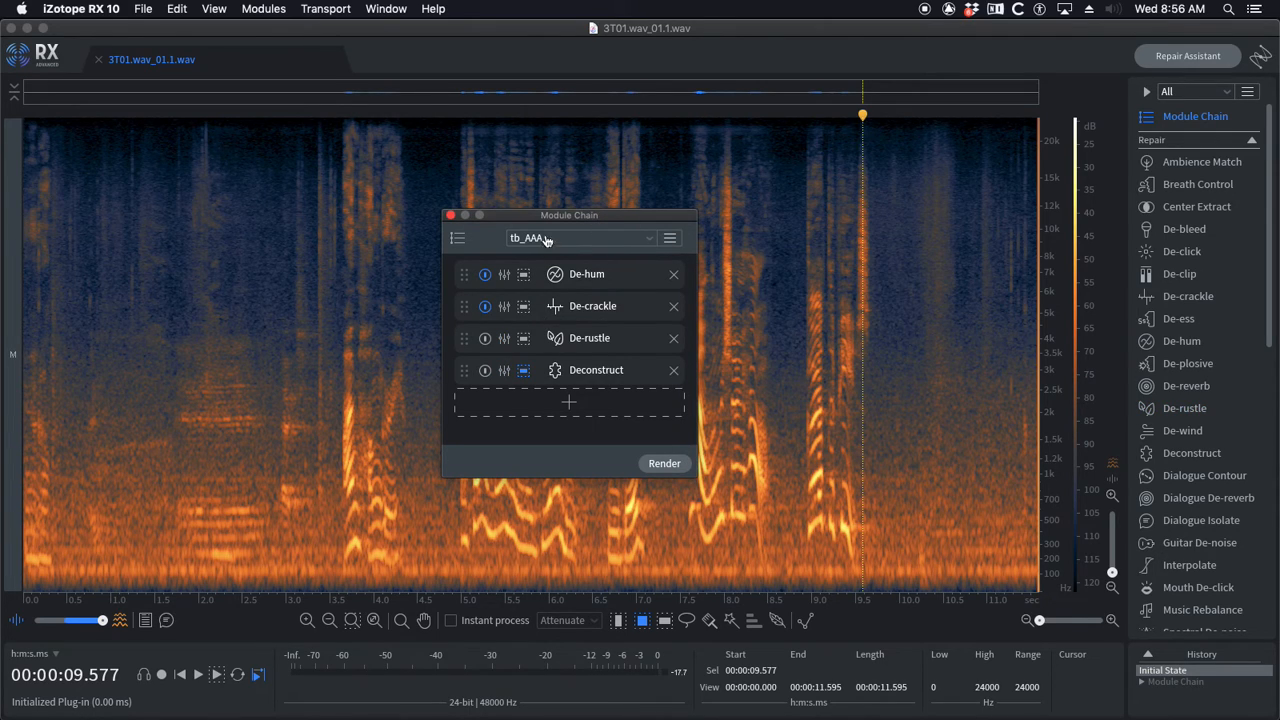
mouse_move(497, 377)
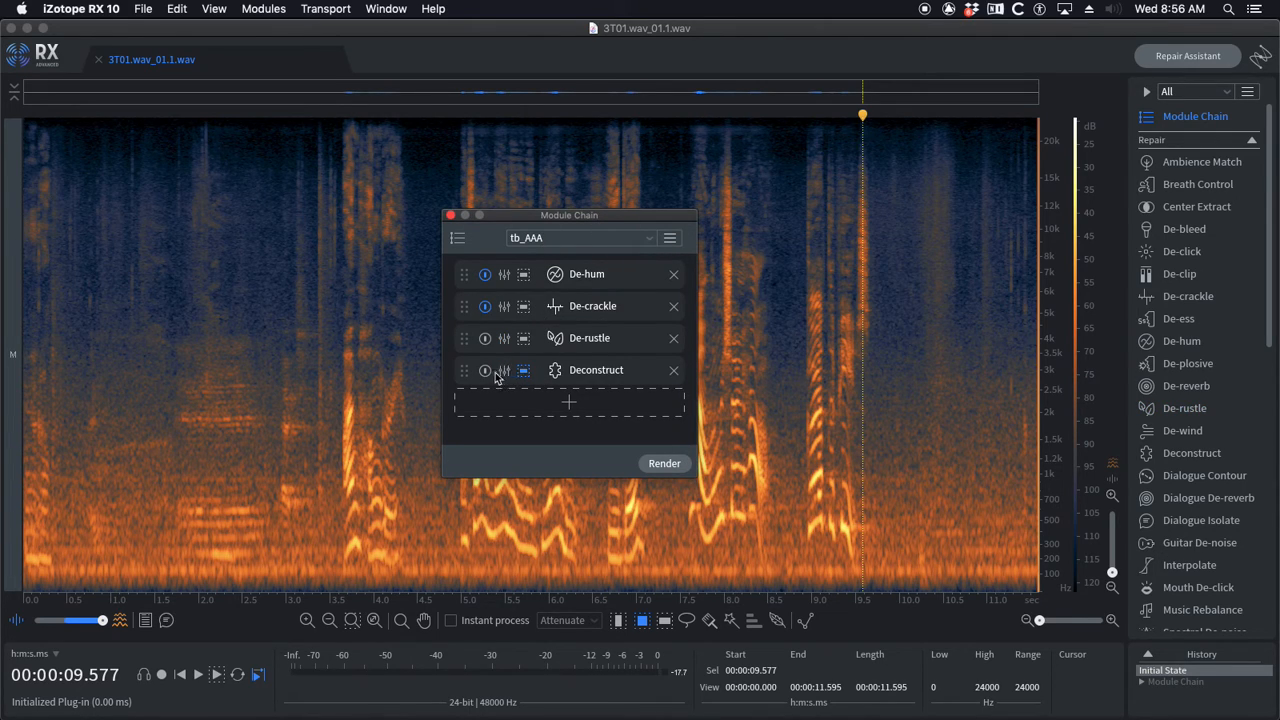
click(505, 369)
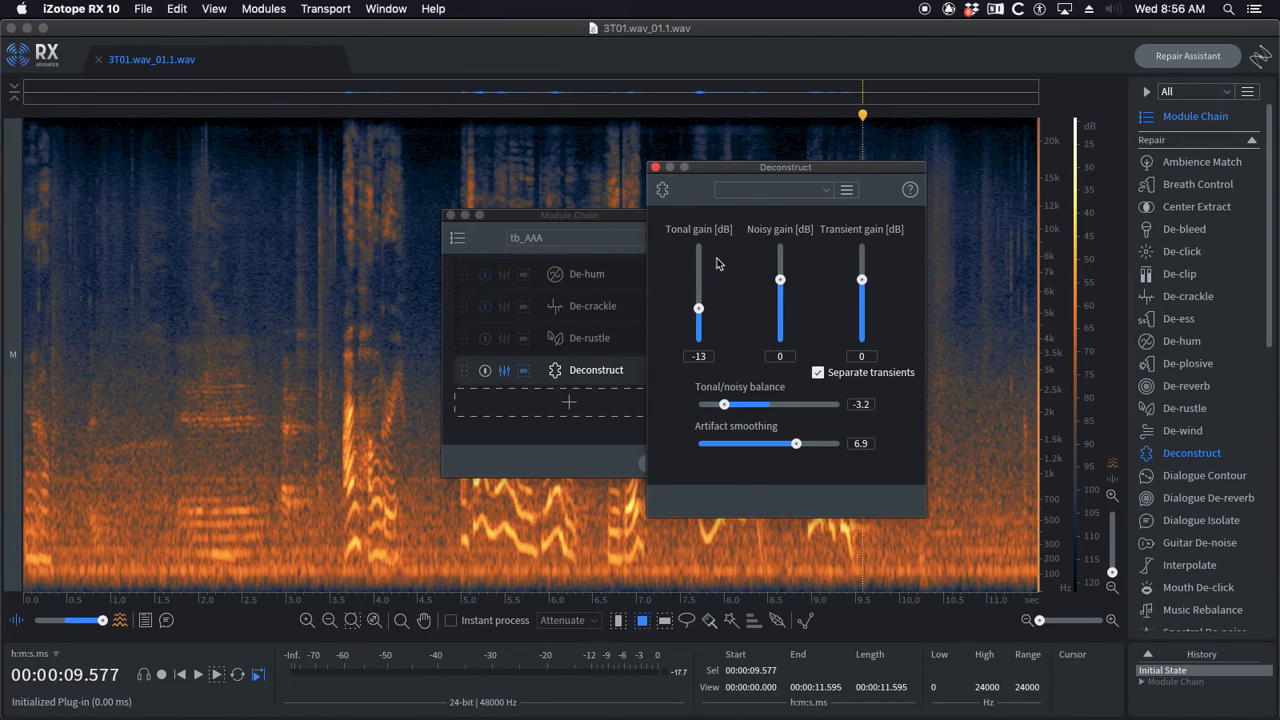
mouse_move(850, 278)
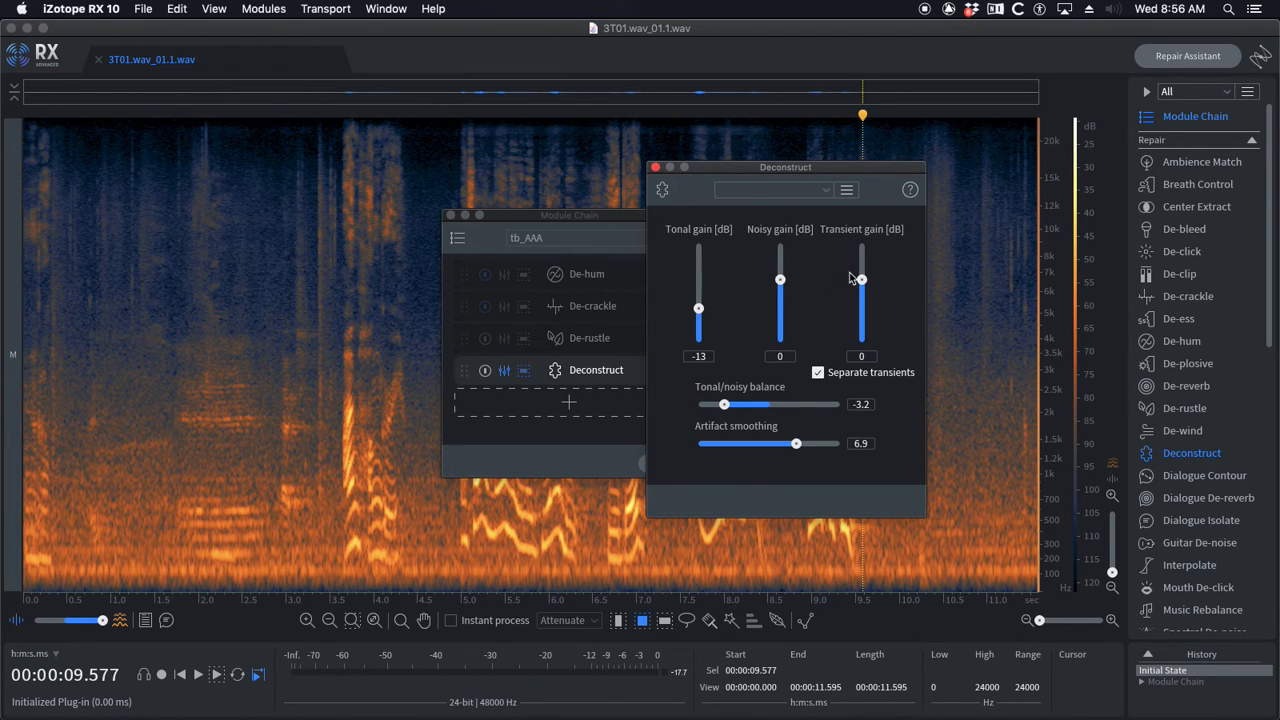
click(655, 167)
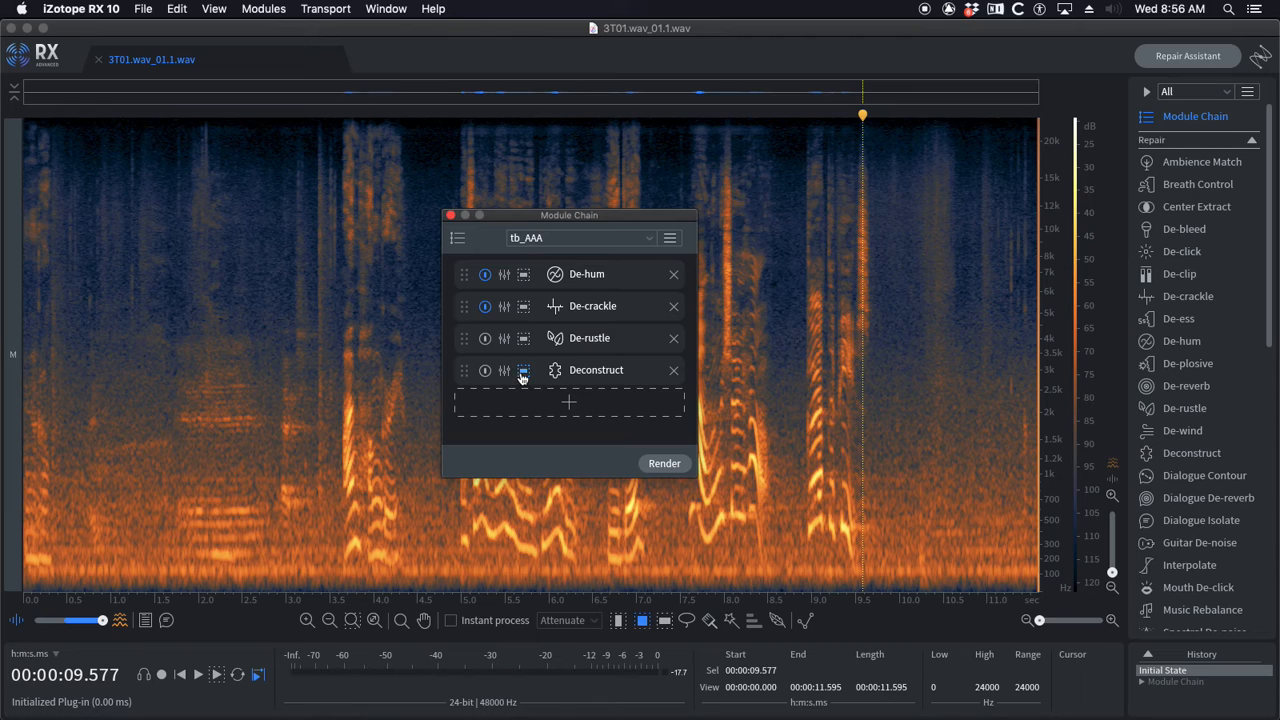
click(523, 370)
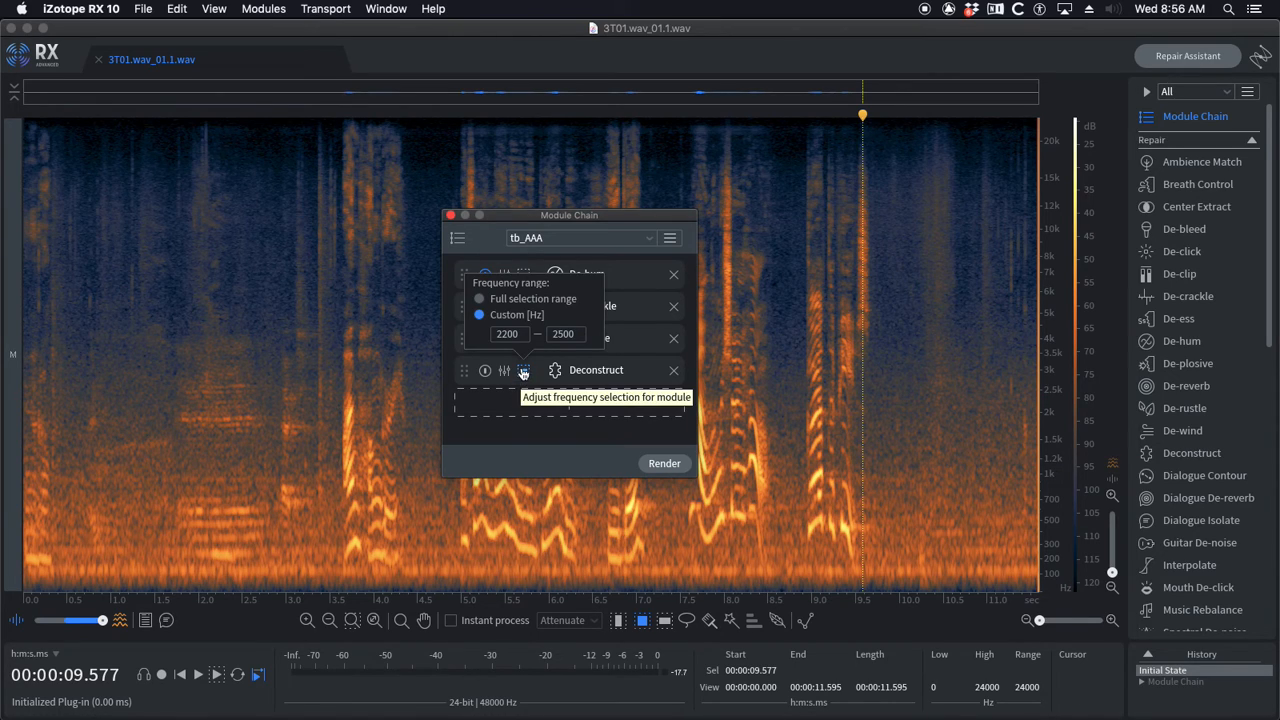
mouse_move(563, 378)
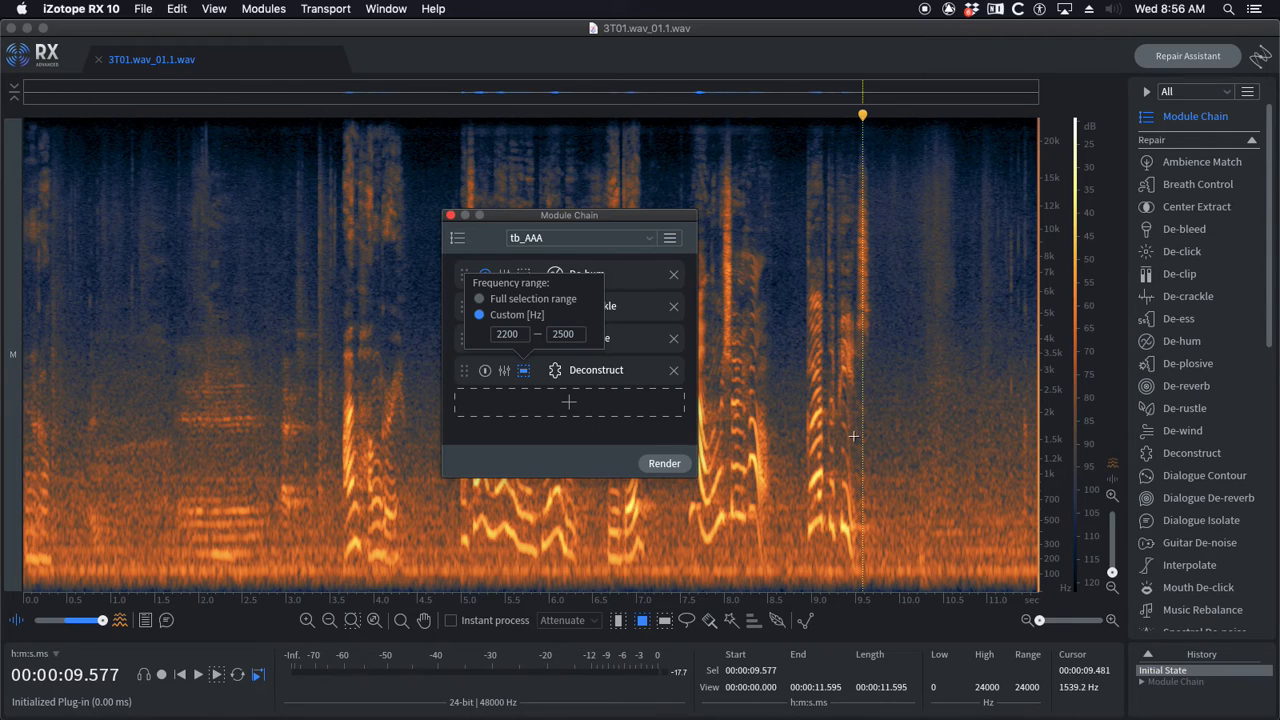
mouse_move(847, 414)
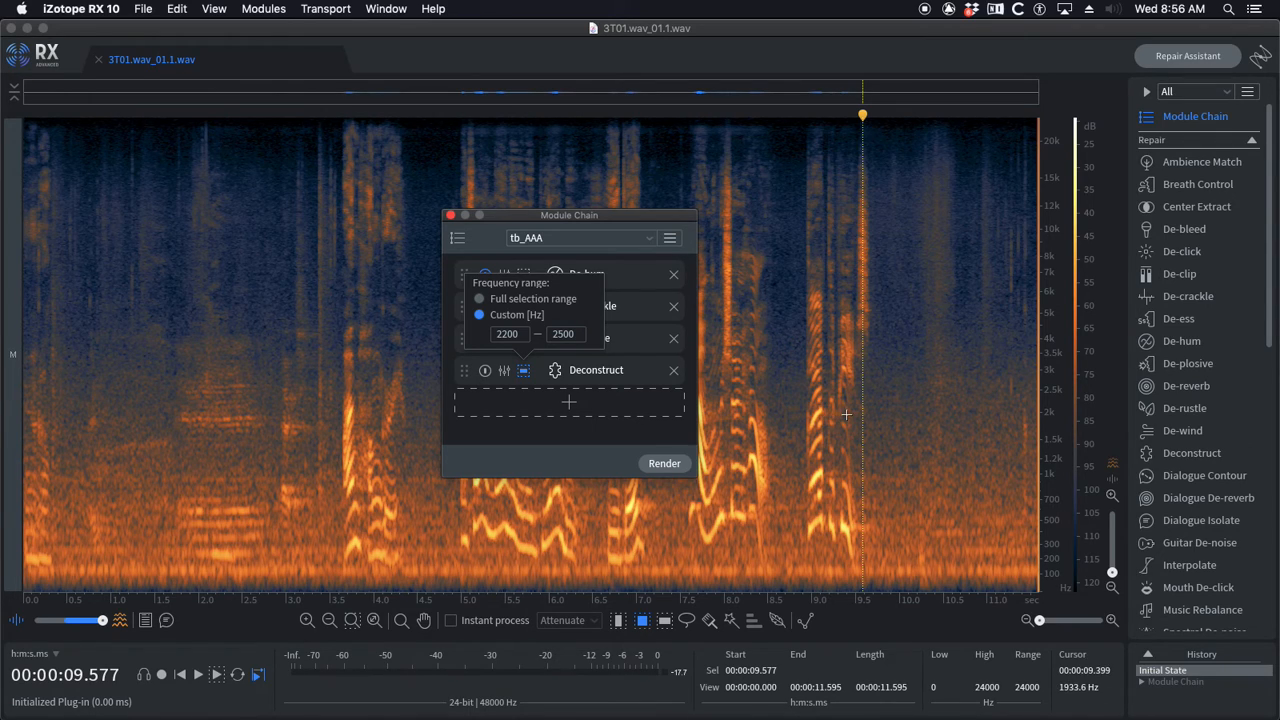
mouse_move(815, 427)
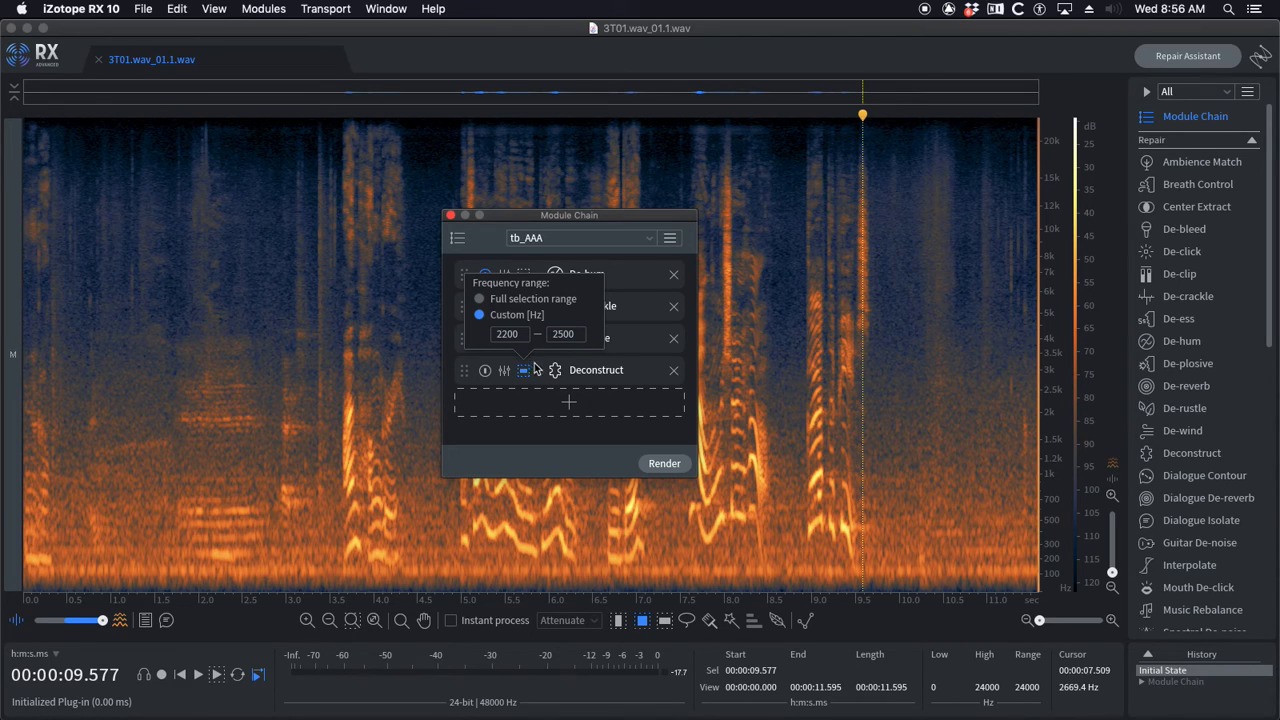
mouse_move(568, 359)
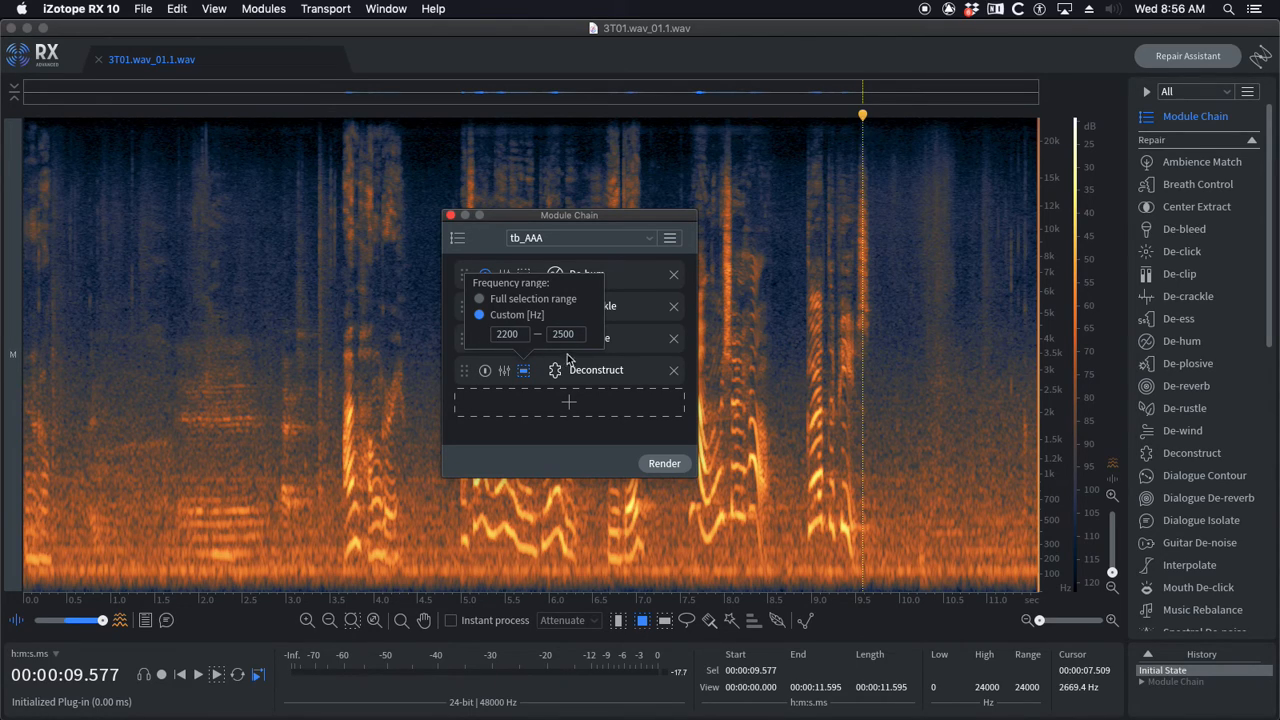
mouse_move(528, 371)
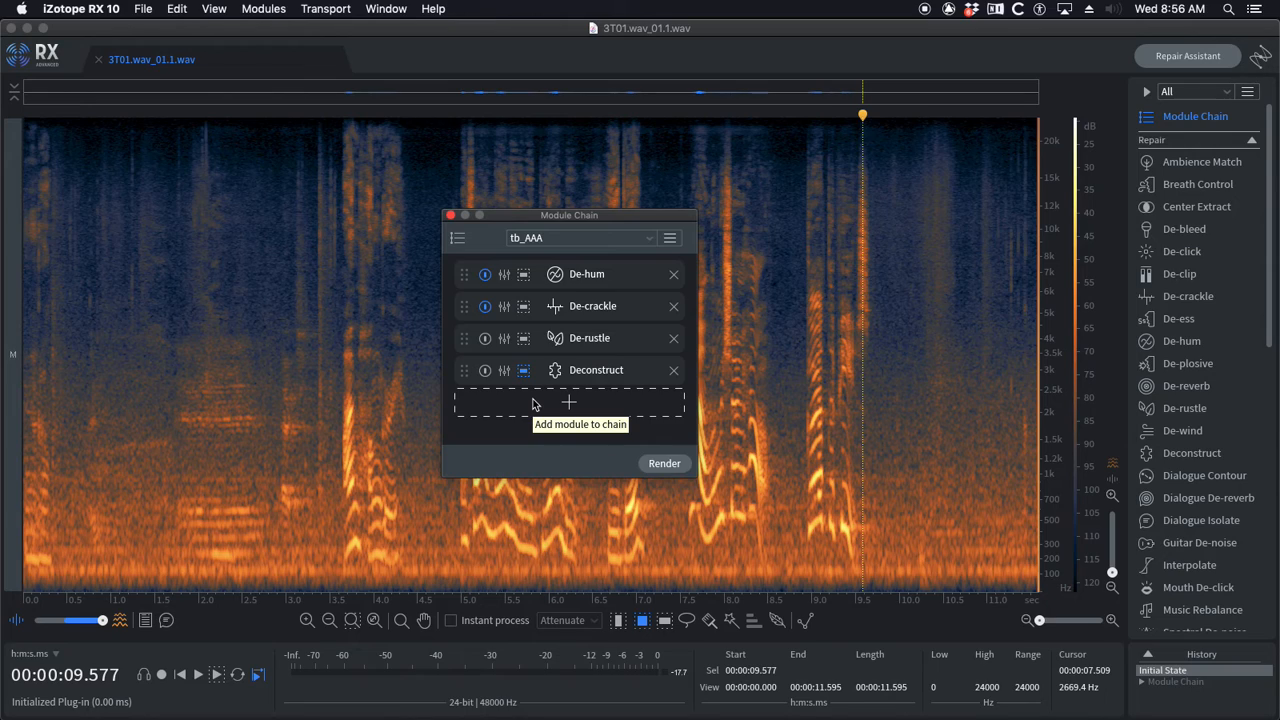
mouse_move(500, 436)
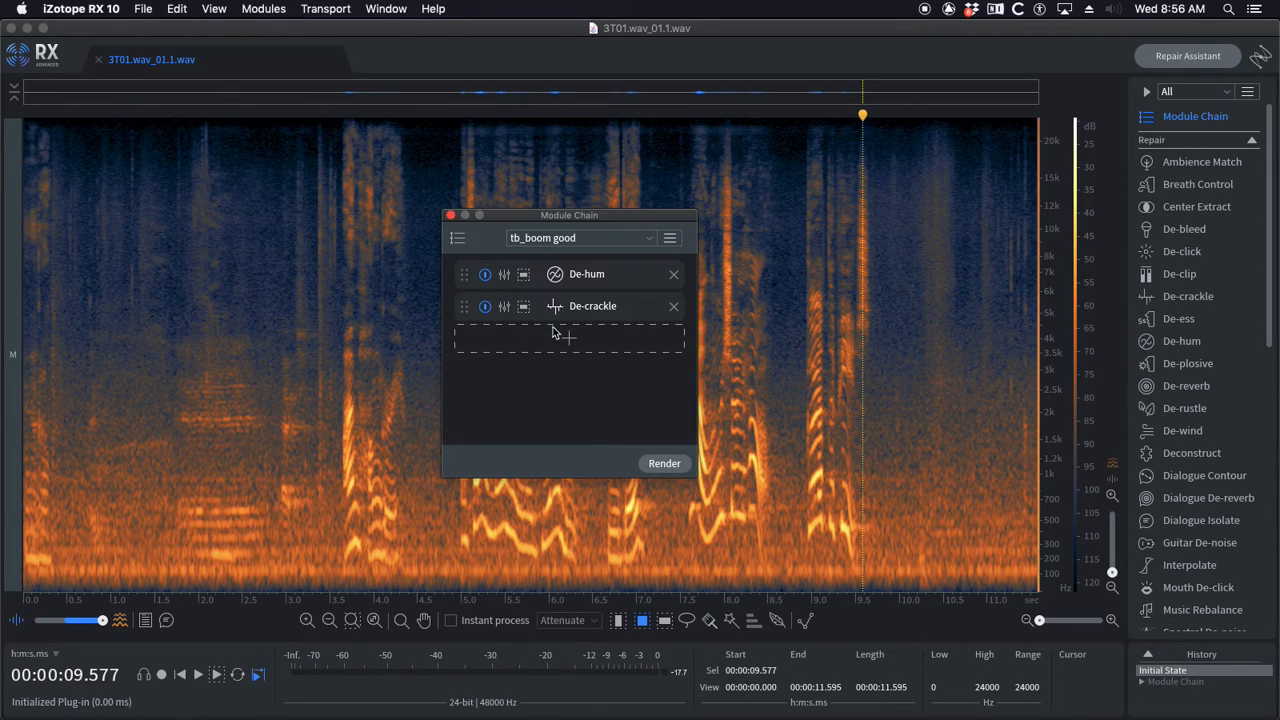
mouse_move(538, 286)
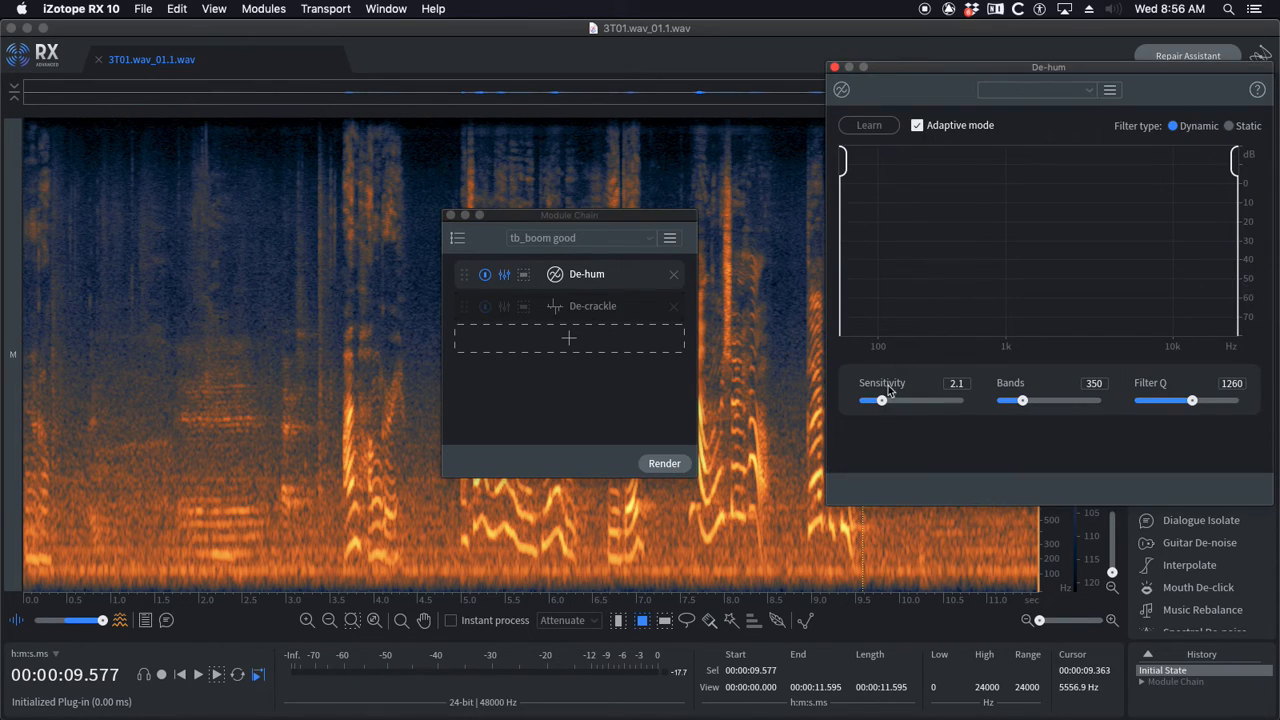
mouse_move(772, 200)
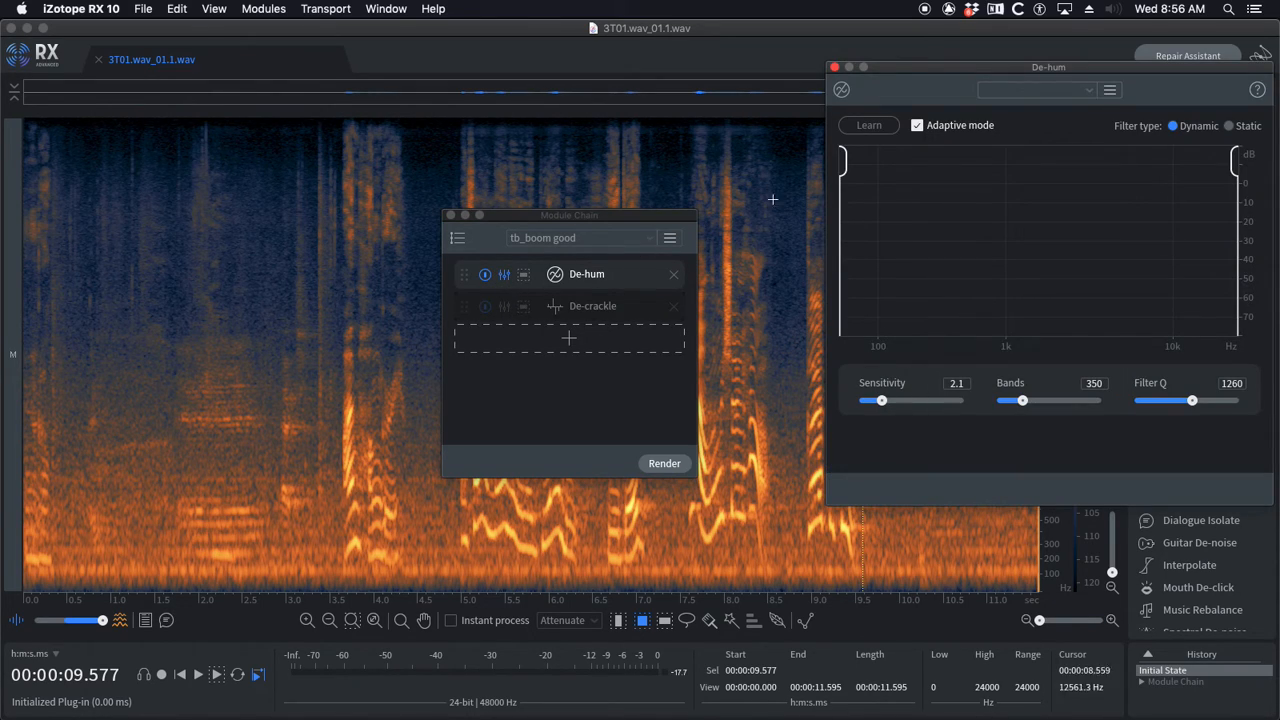
Step: Open De-crackle's settings in the tb_boom good chain
click(593, 305)
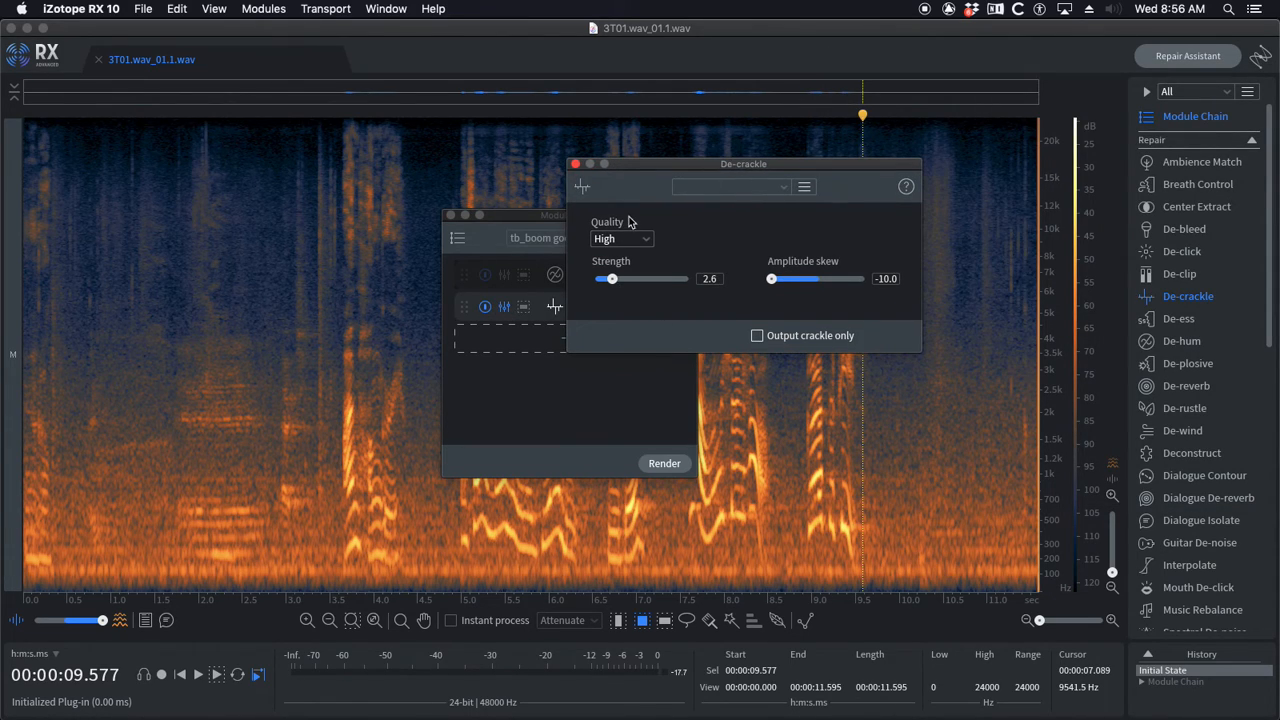
mouse_move(810, 268)
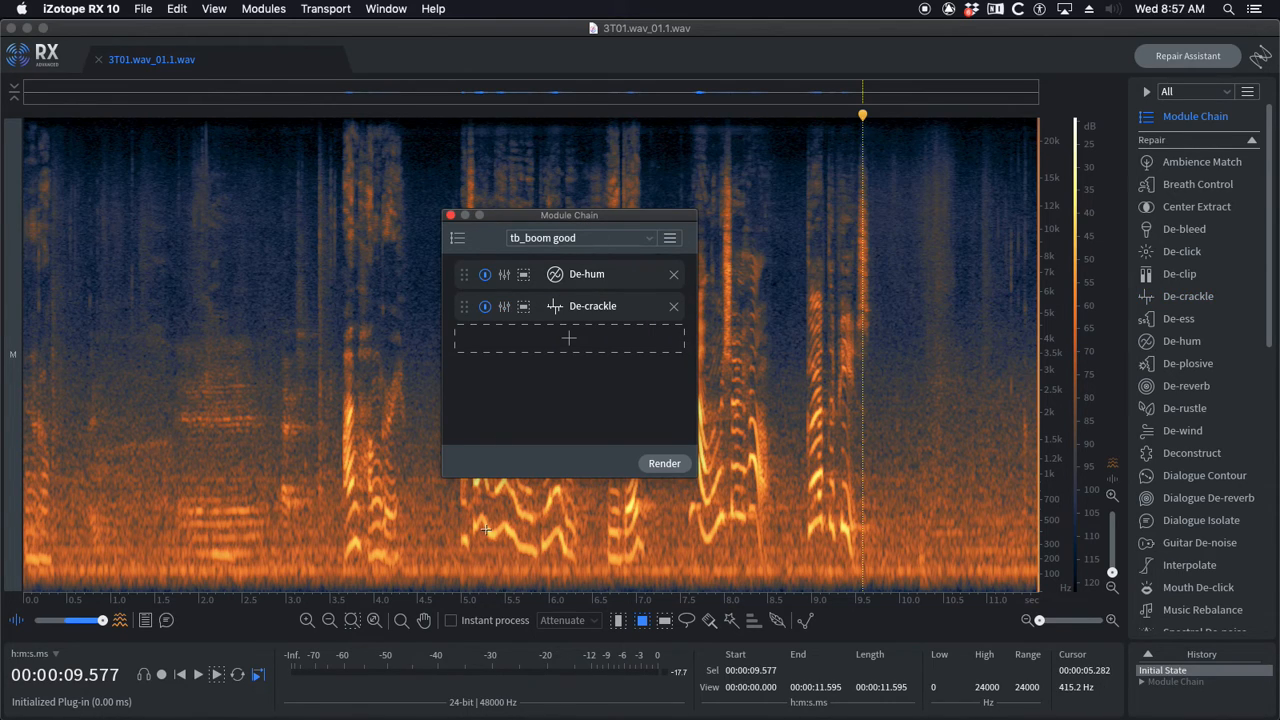
mouse_move(593, 388)
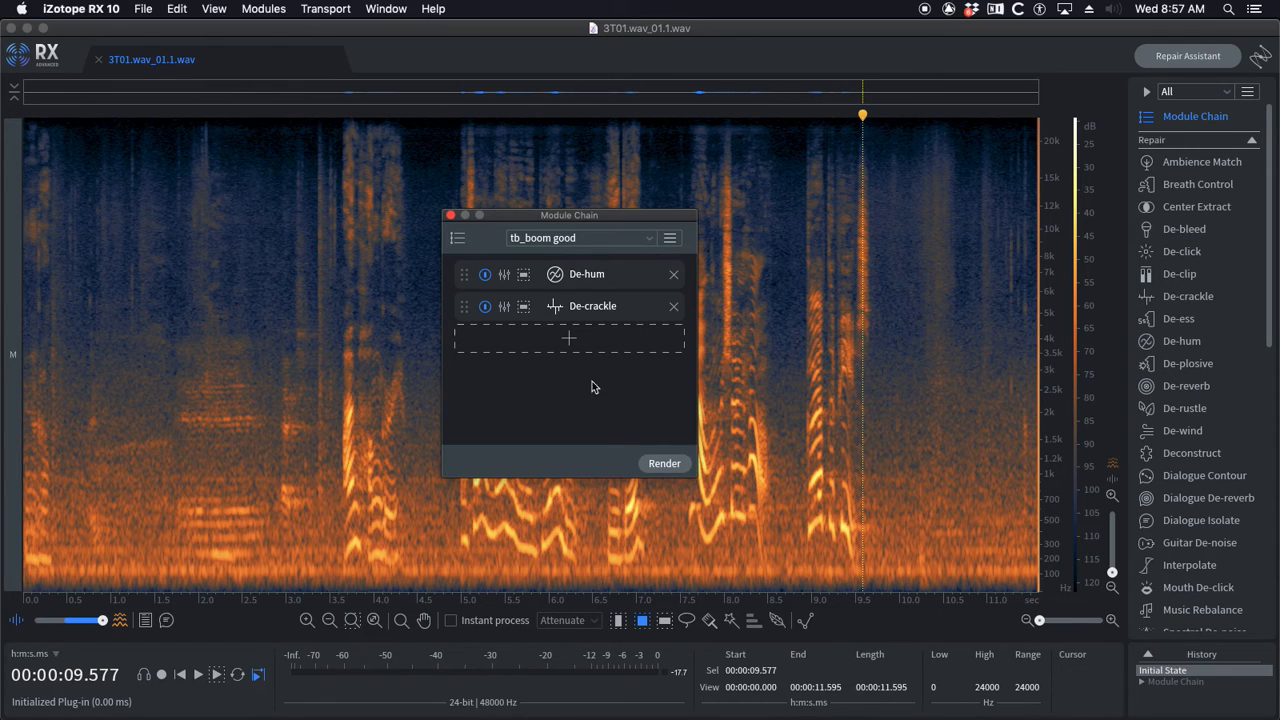
mouse_move(301, 205)
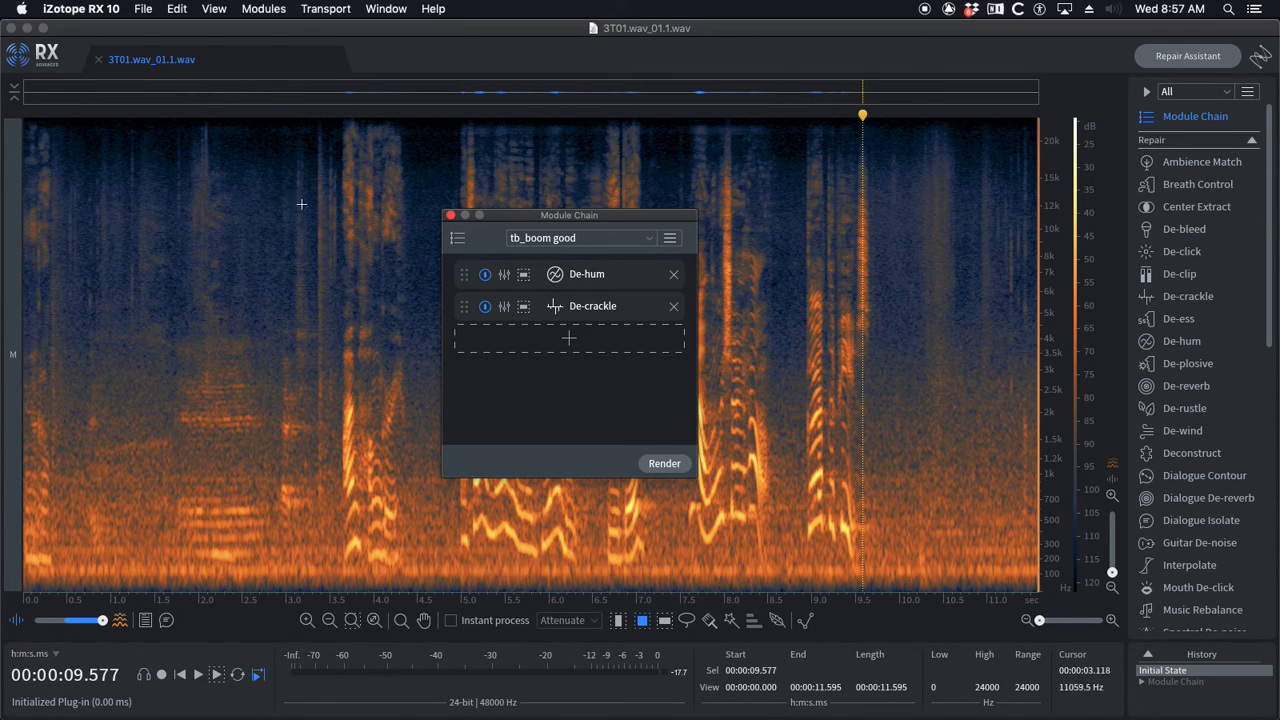
mouse_move(613, 283)
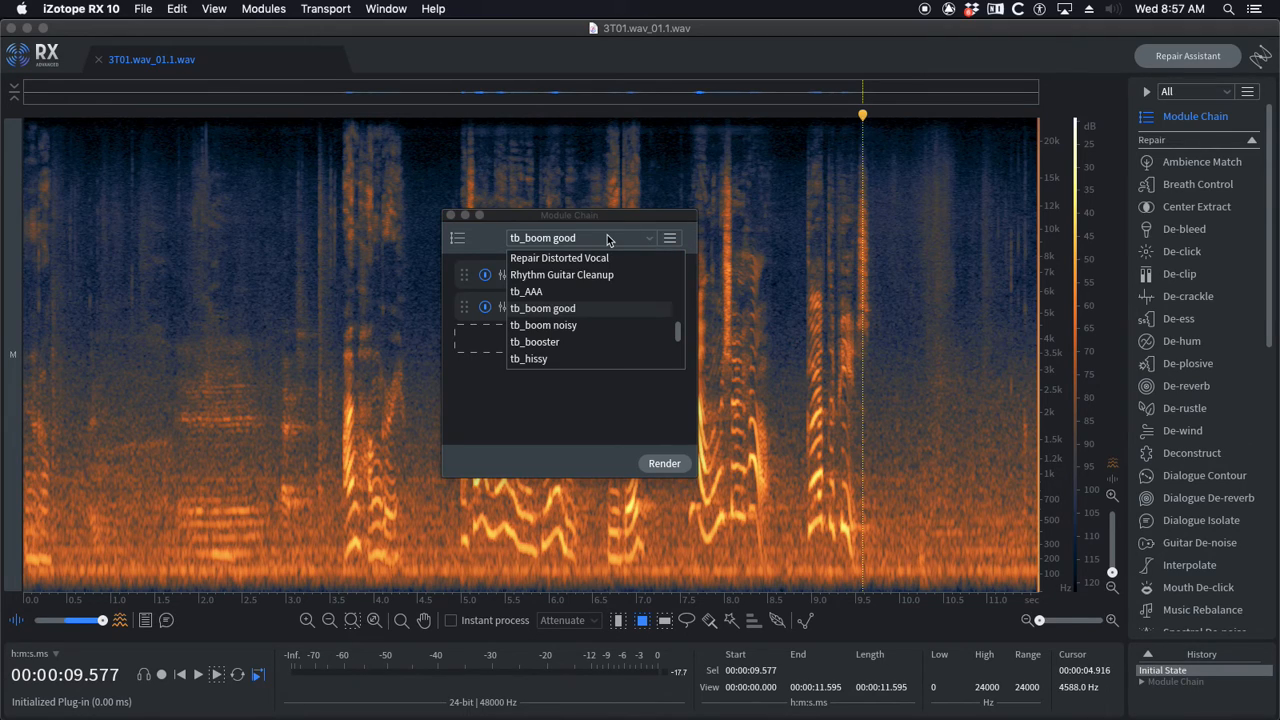
mouse_move(545, 291)
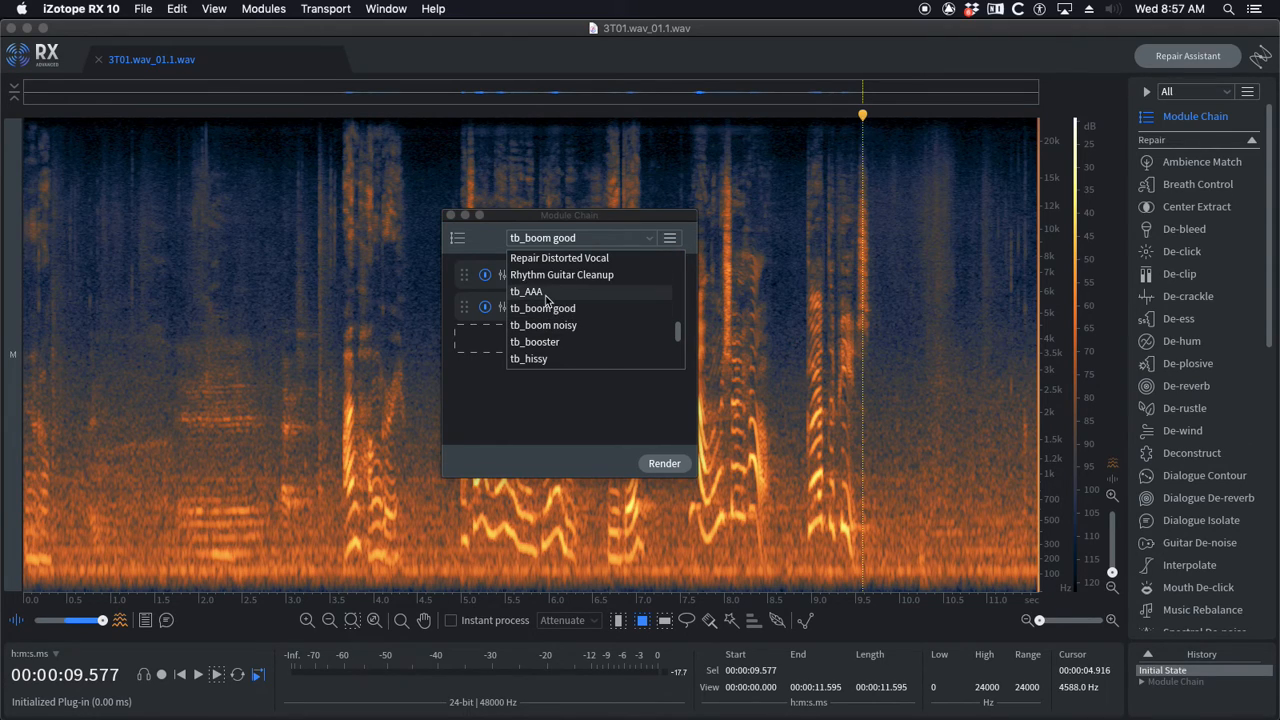
Step: Load tb_boom noisy (De-hum, De-crackle, Dialogue Isolate) and close Dialogue Isolate's settings
scroll(down, 3)
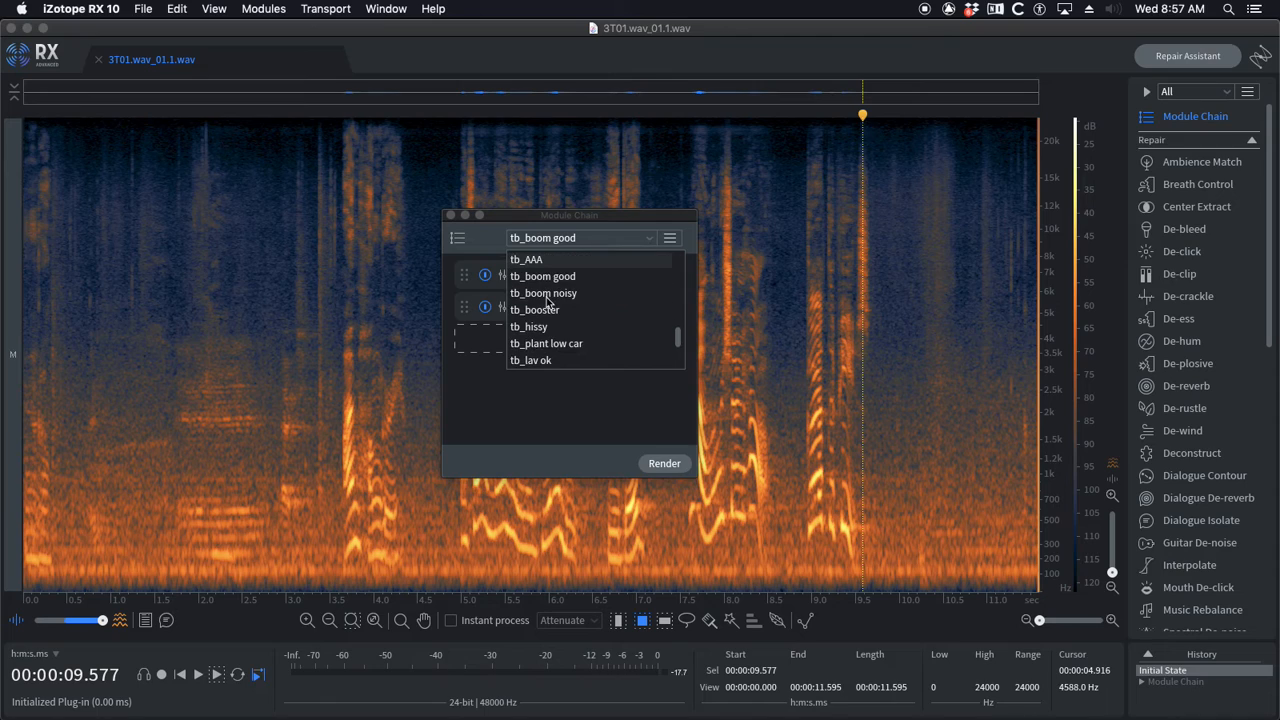
scroll(down, 3)
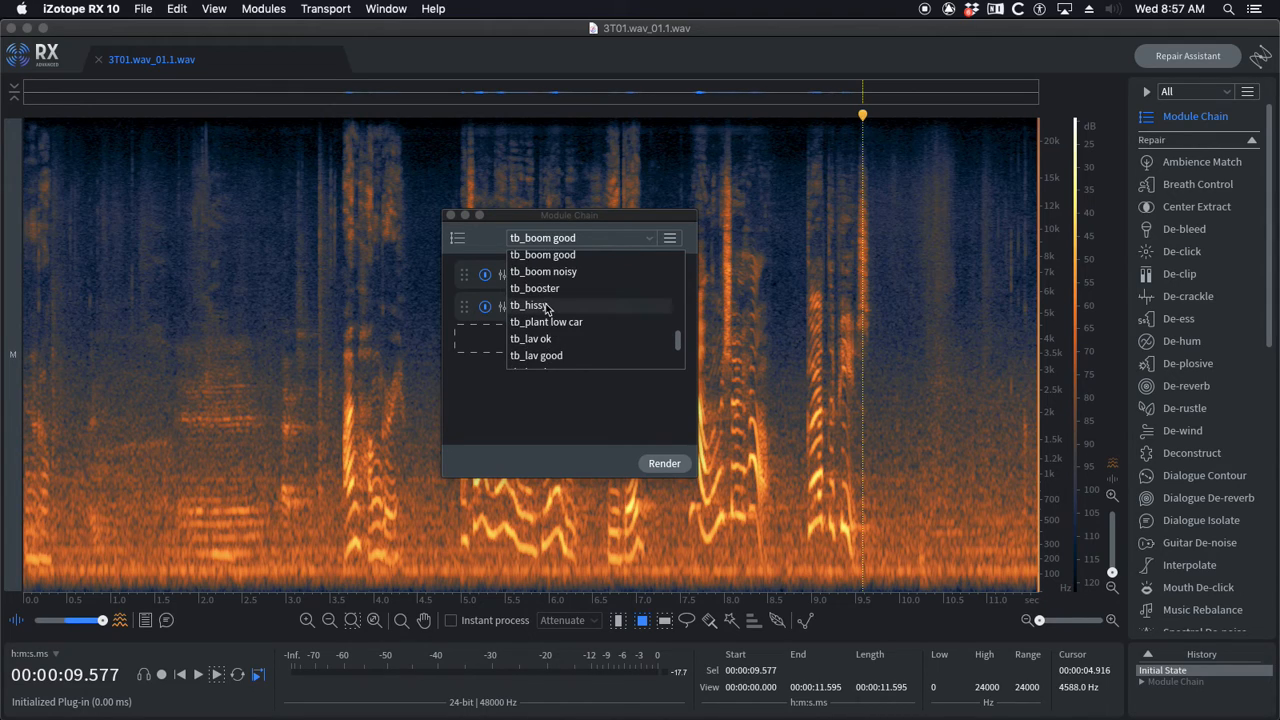
scroll(up, 3)
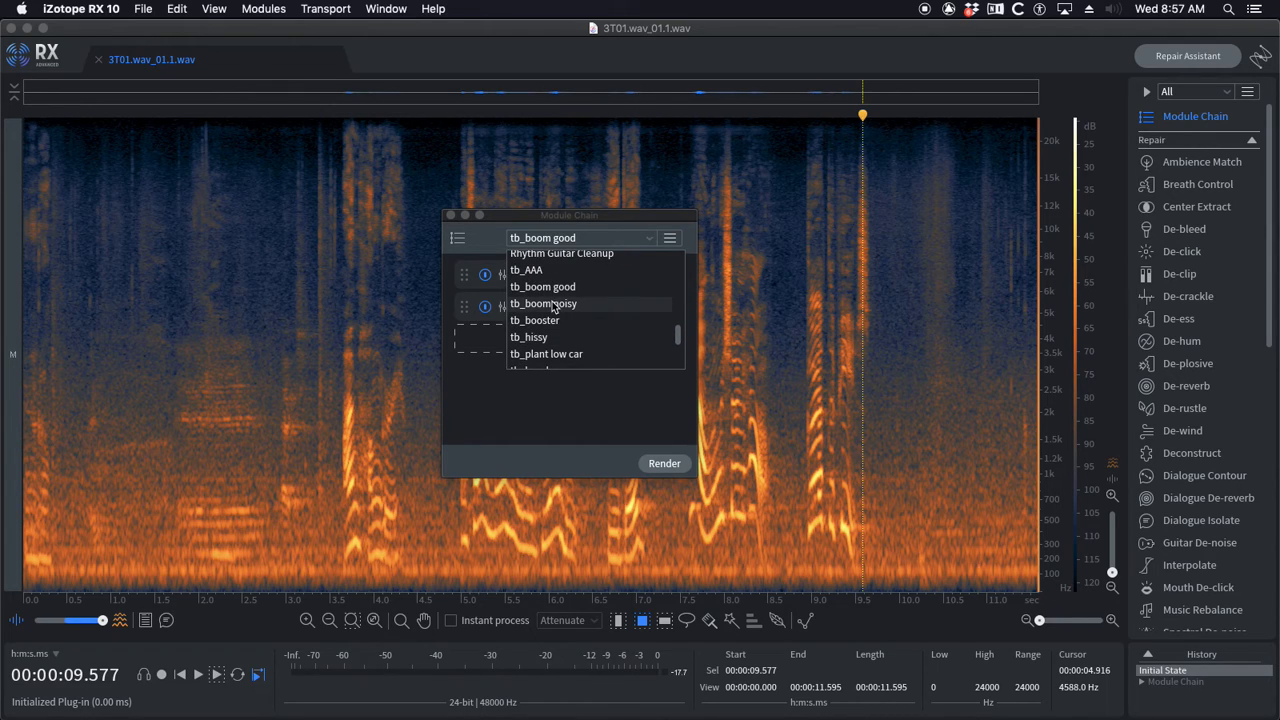
click(543, 303)
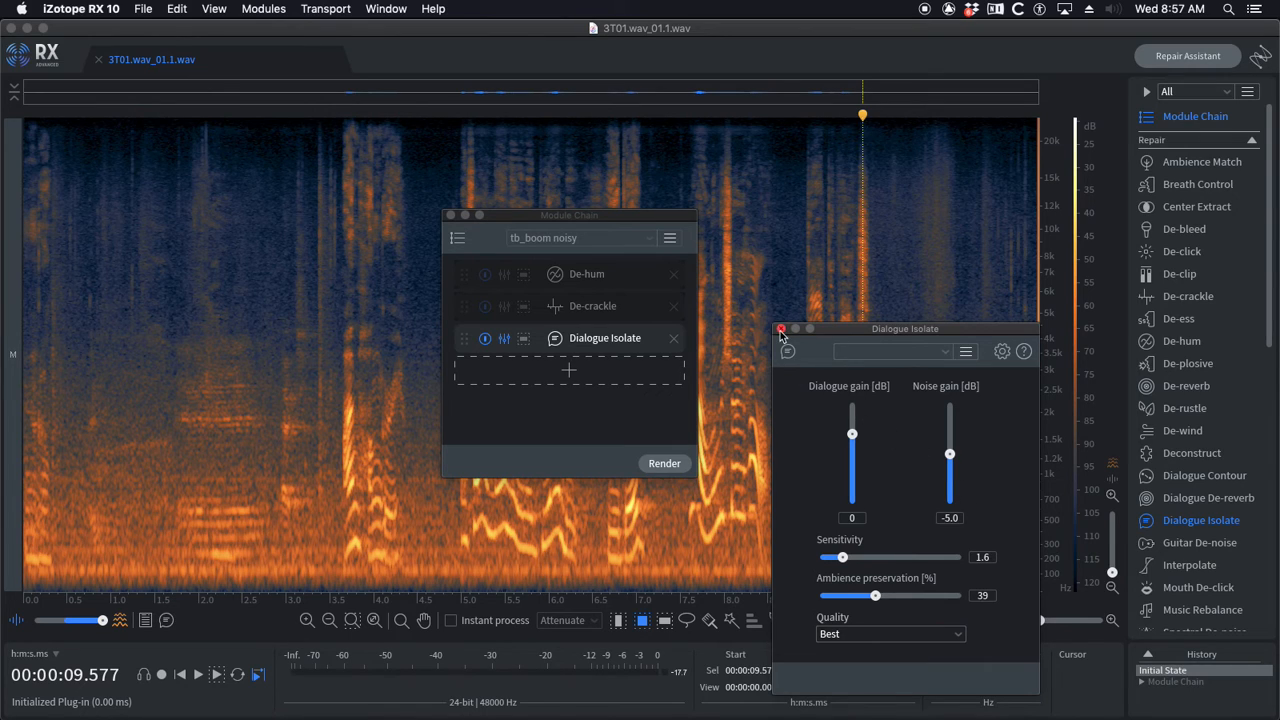
click(782, 328)
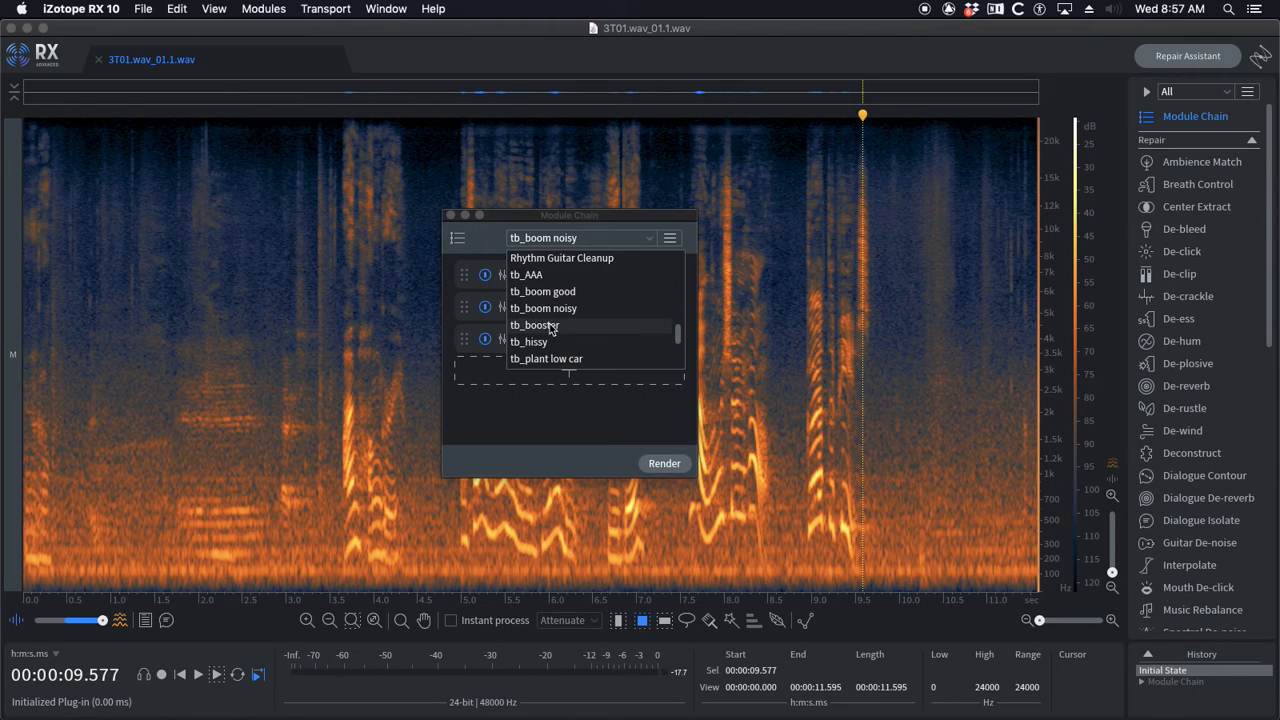
Step: Load tb_booster (Dialogue Isolate then Gain) and reposition the Module Chain window
click(534, 324)
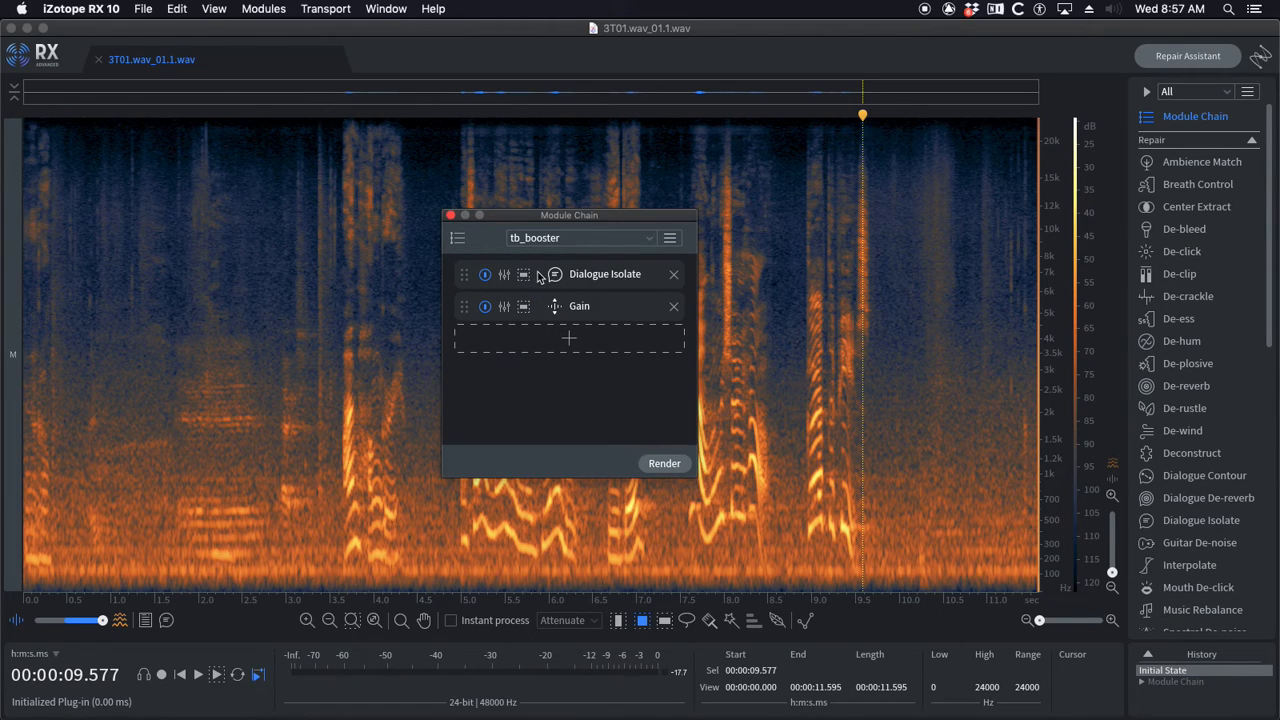
mouse_move(563, 232)
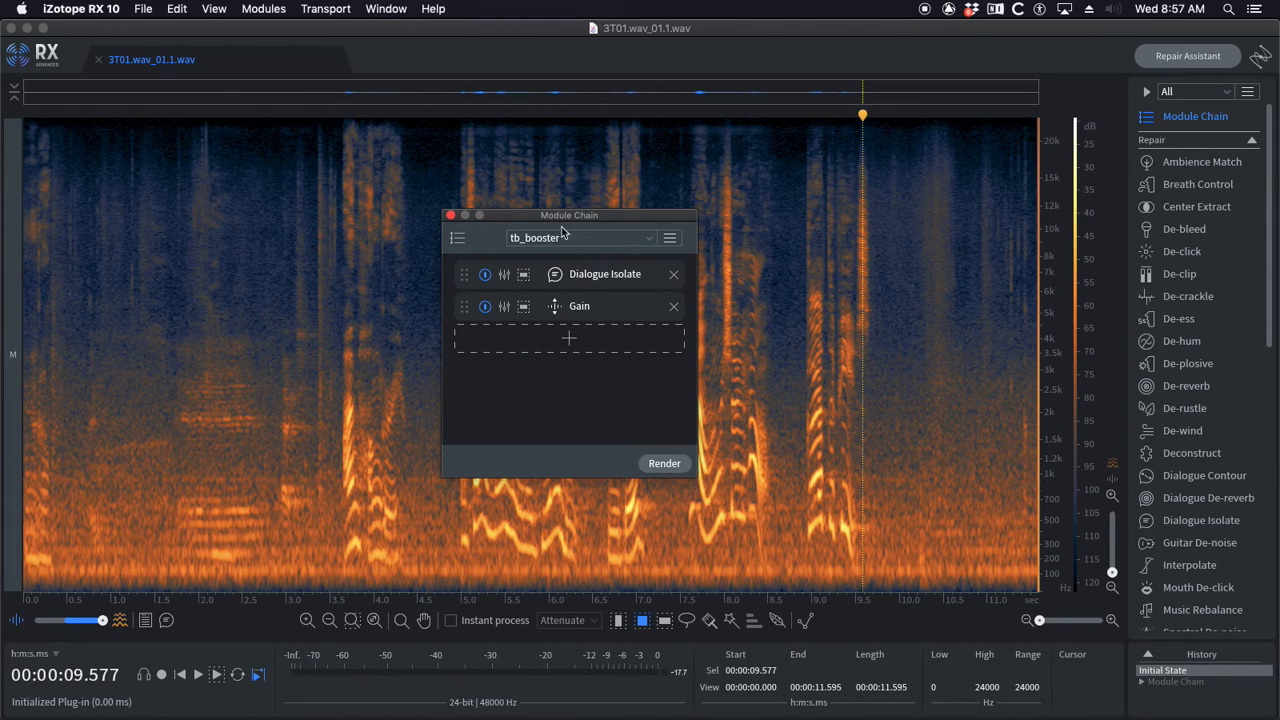
click(504, 274)
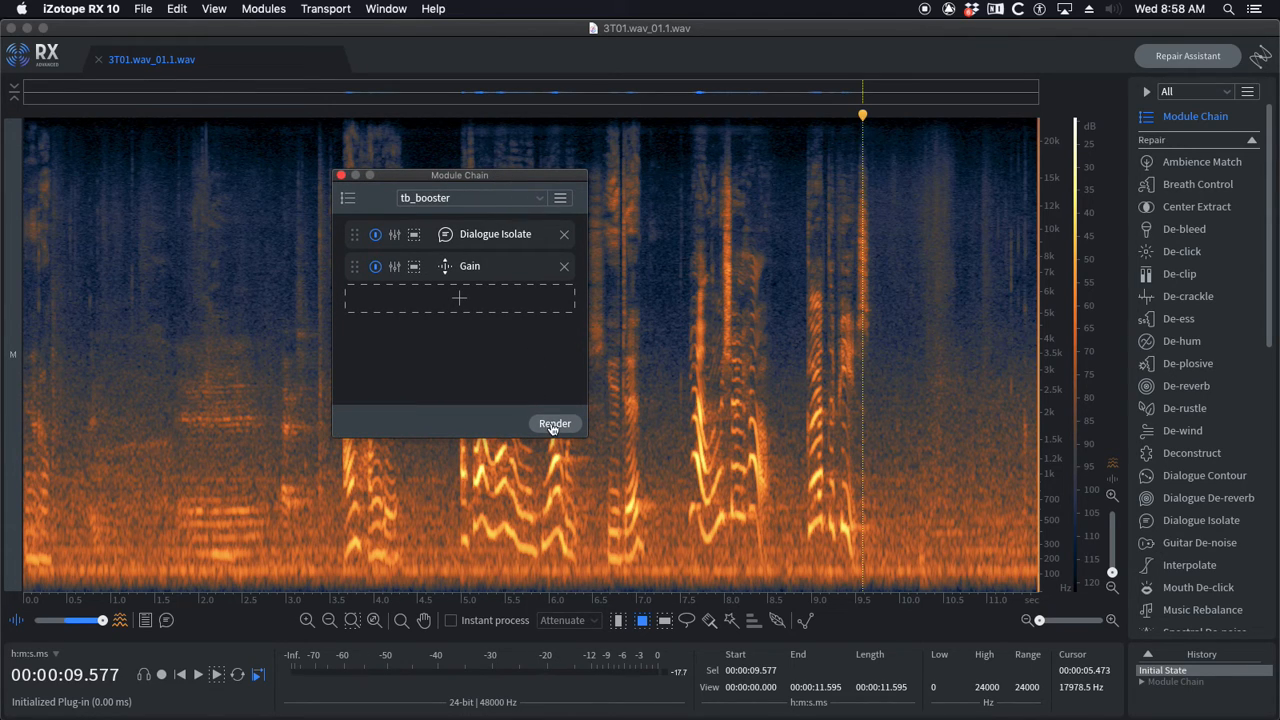
Step: Render the tb_booster chain onto the 3T01 clip and move the window back
click(555, 423)
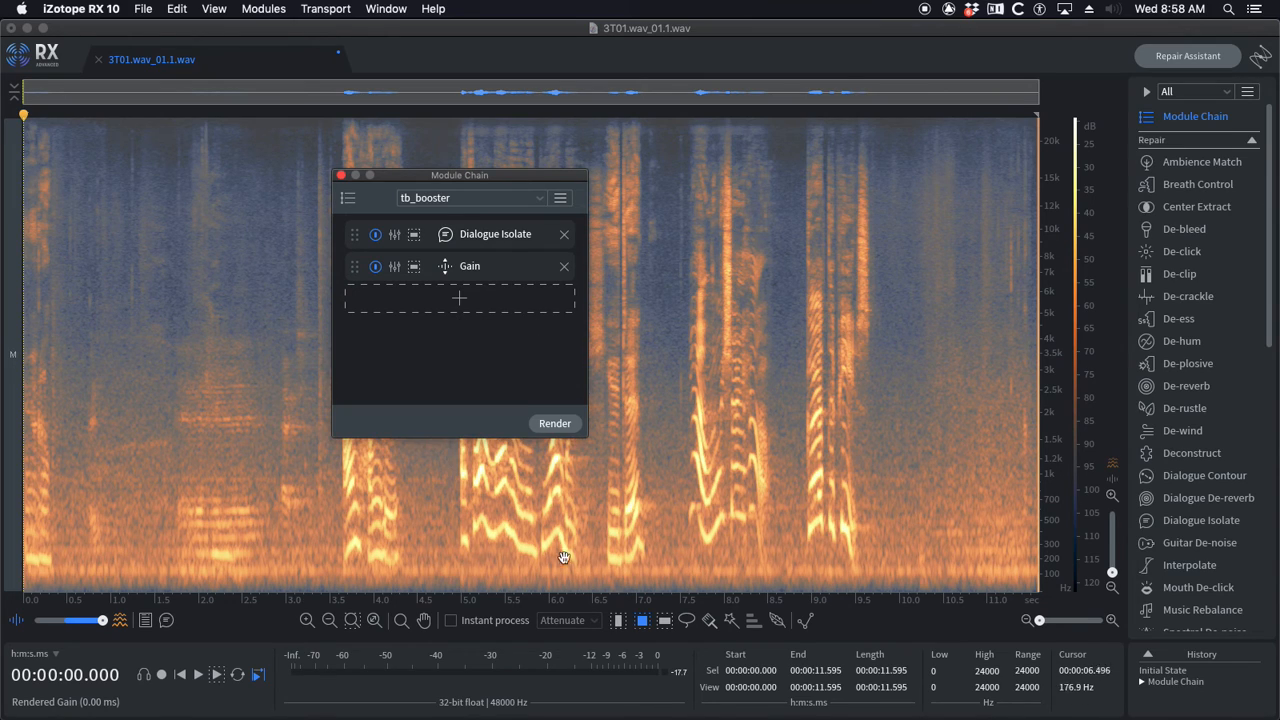
mouse_move(958, 562)
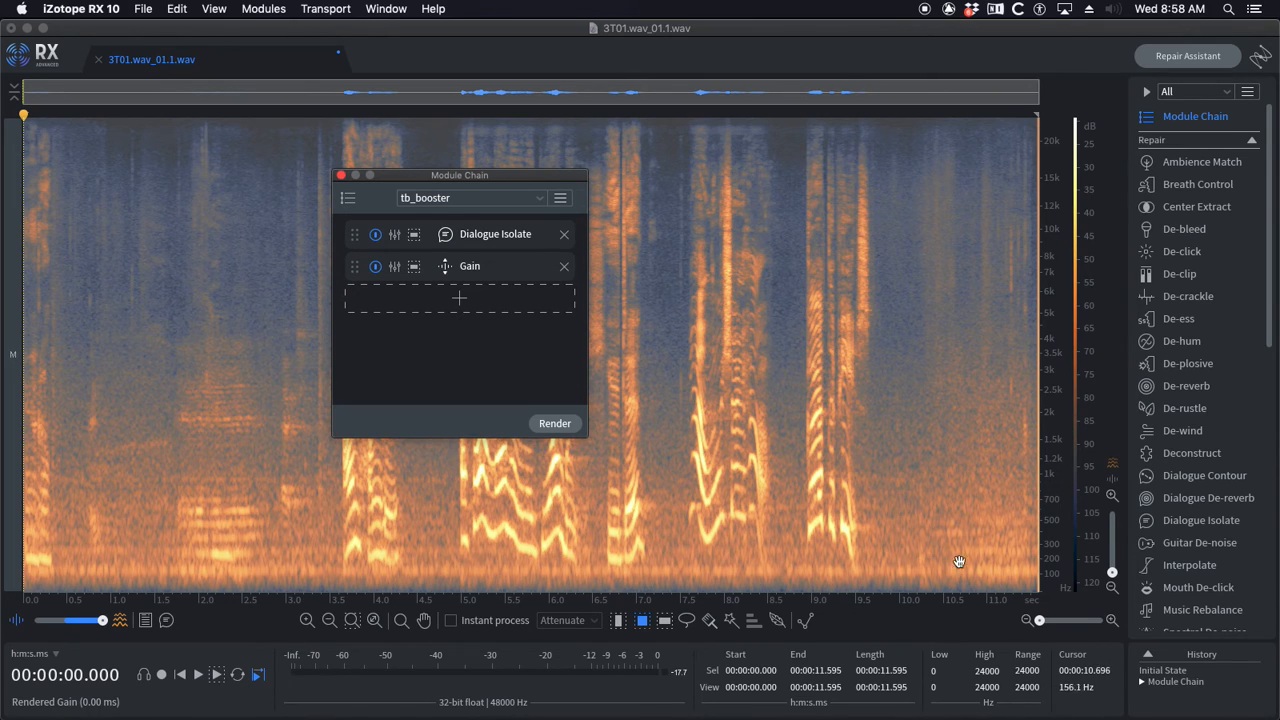
mouse_move(545, 162)
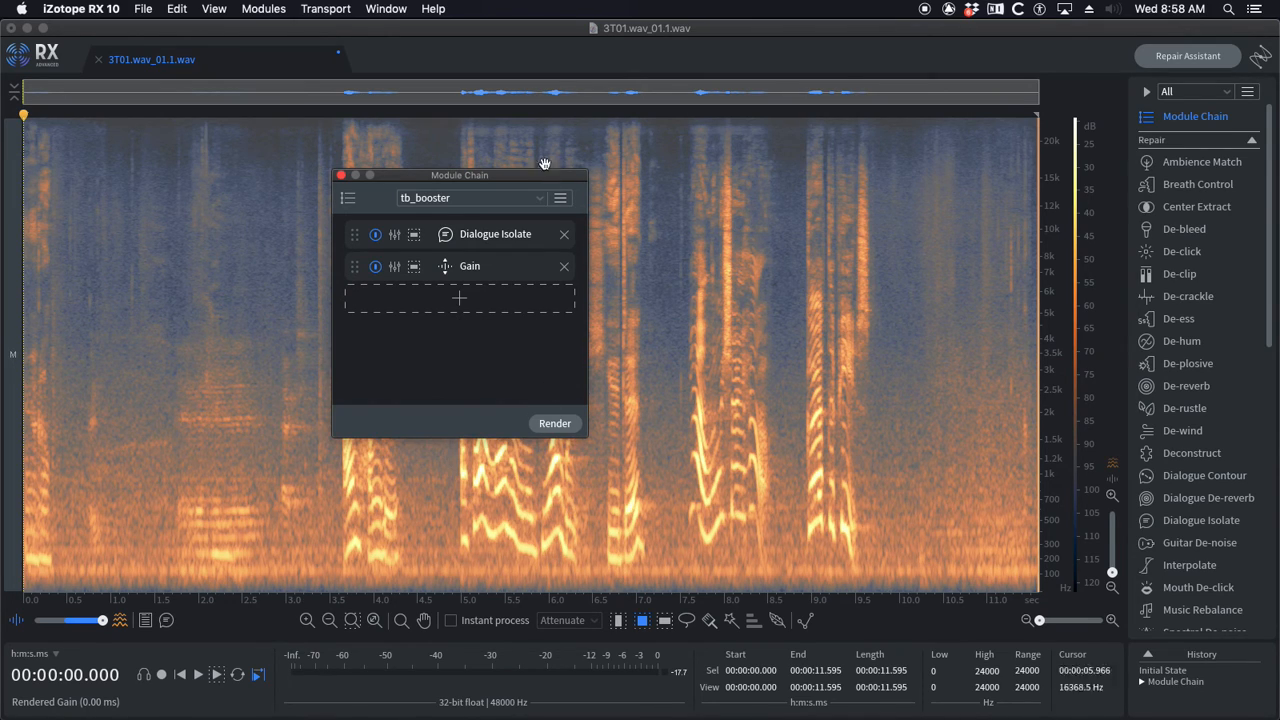
drag(460, 175, 240, 150)
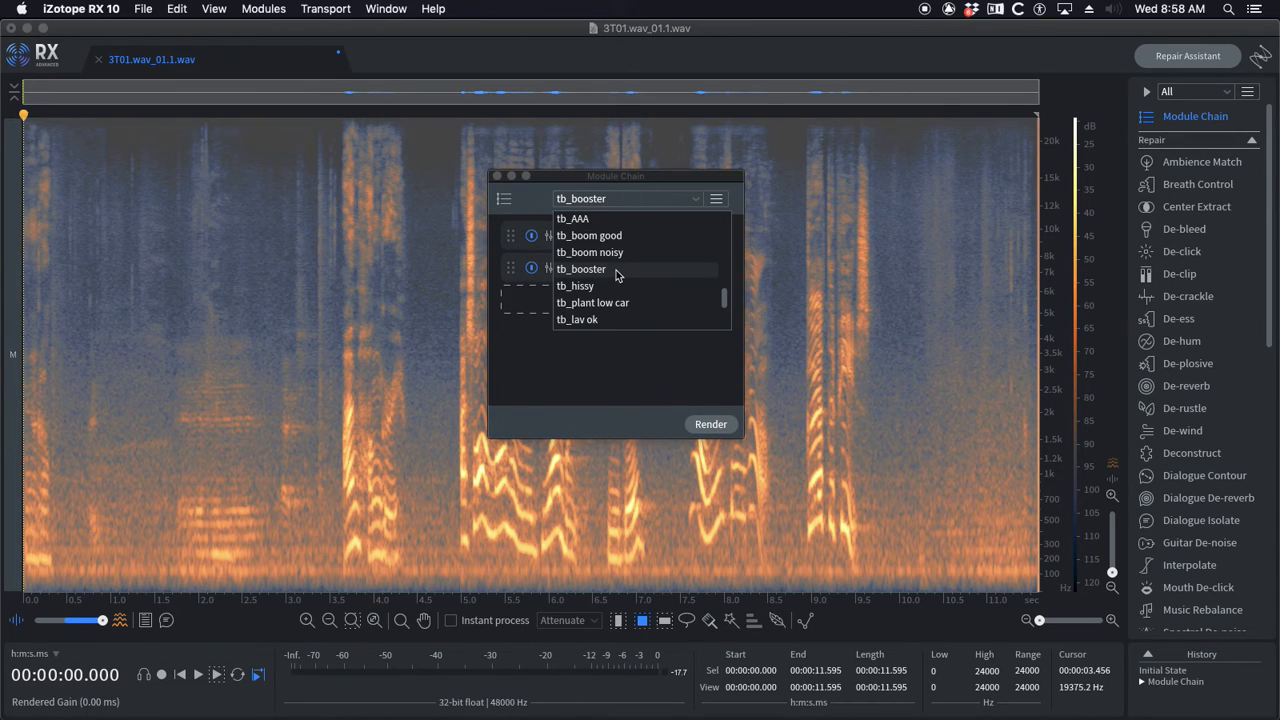
Step: Toggle between tb_booster and tb_hissy, then view Dialogue Isolate's custom 1500–24000 Hz range
click(582, 269)
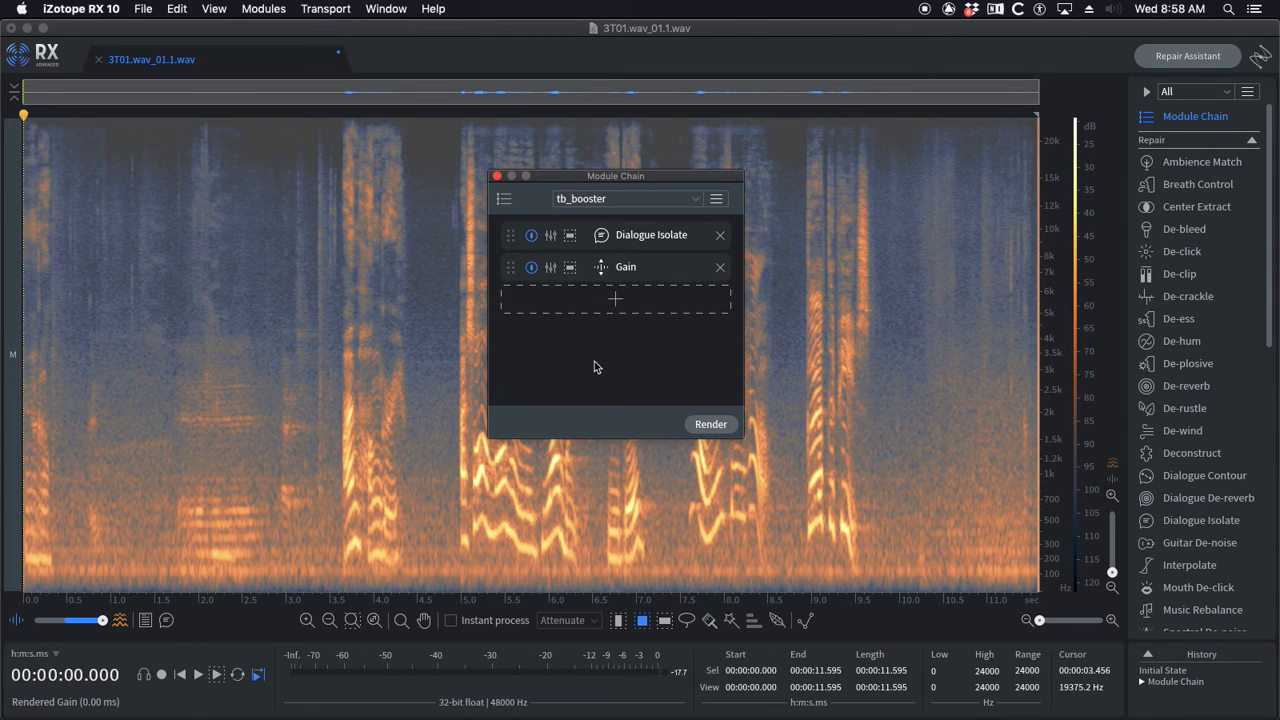
mouse_move(575, 320)
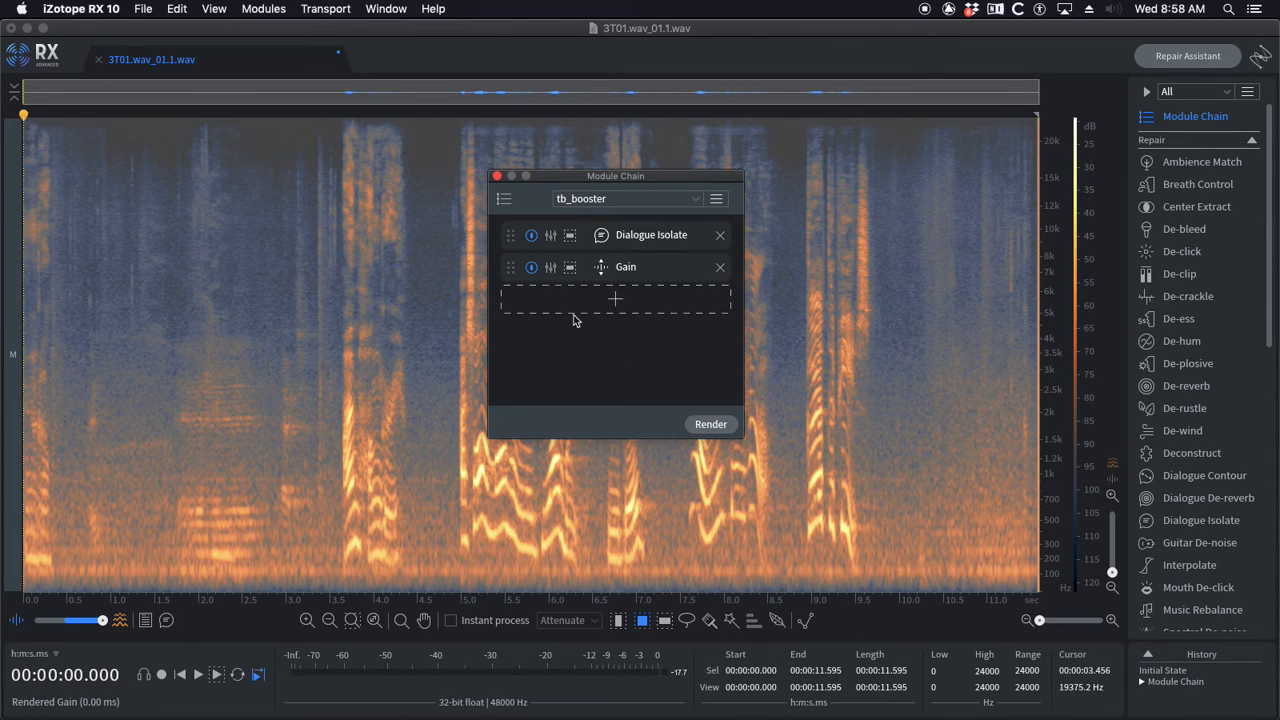
mouse_move(578, 283)
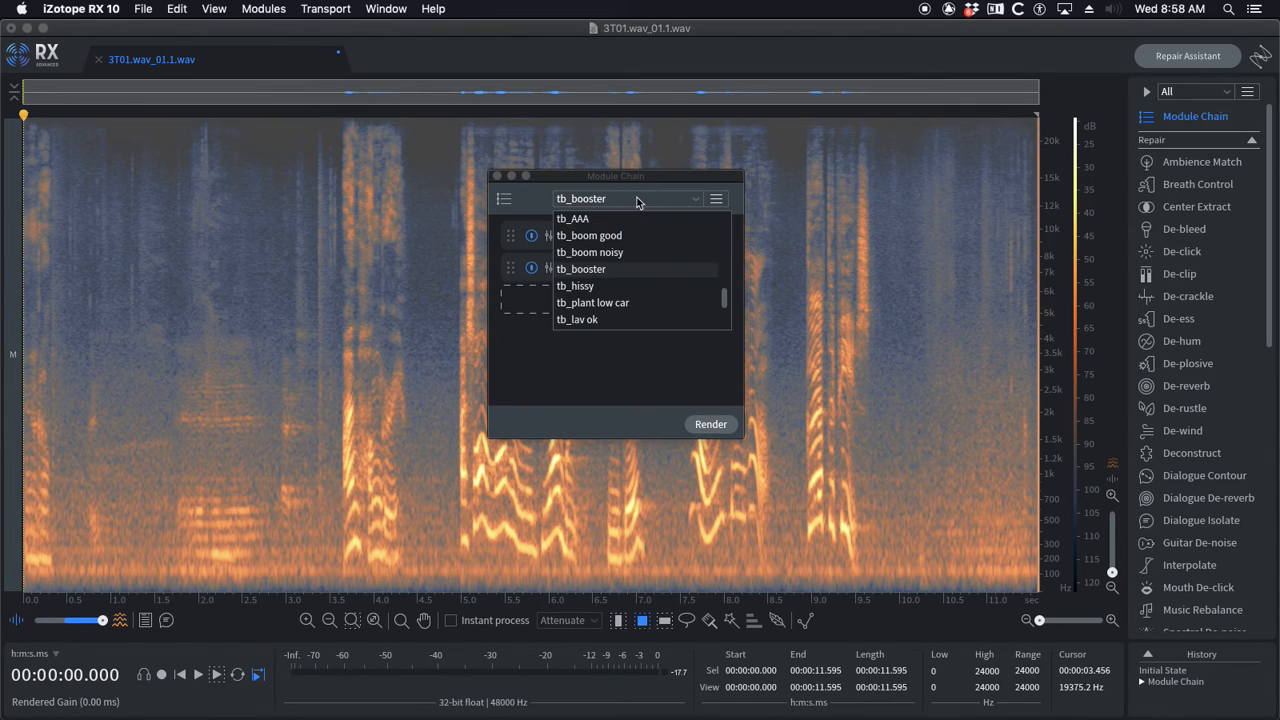
click(576, 286)
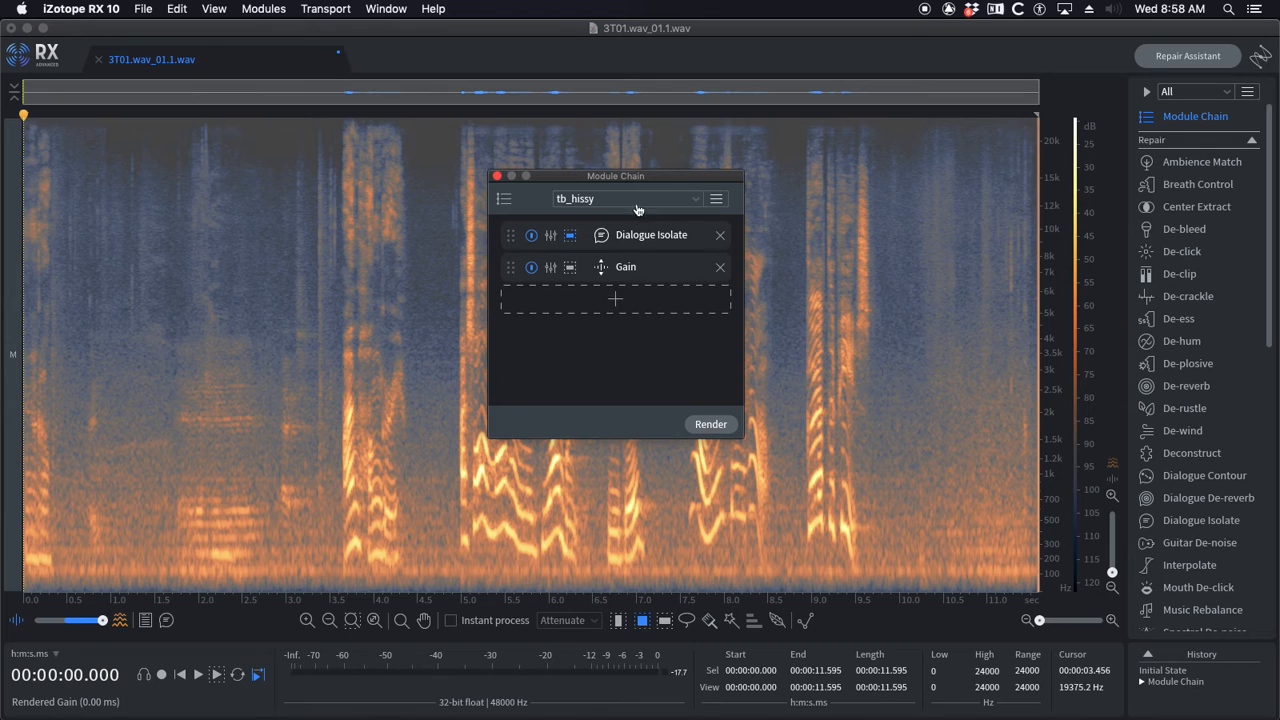
mouse_move(678, 207)
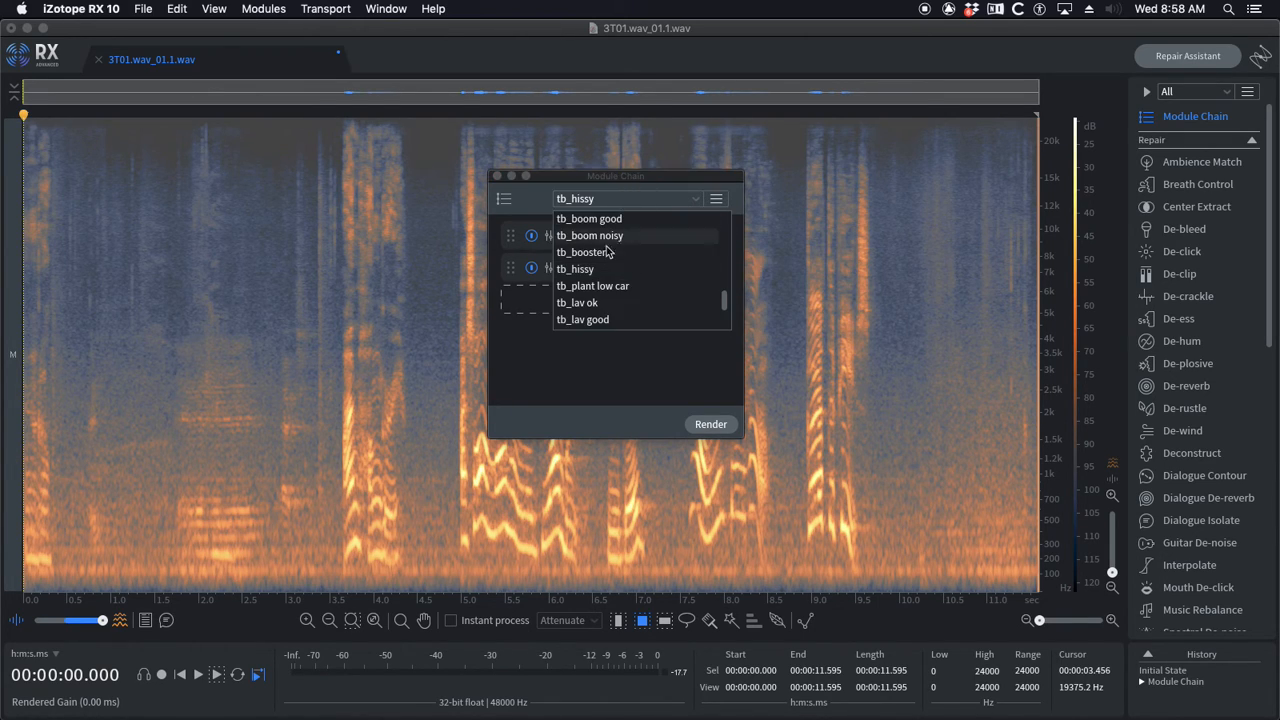
click(583, 252)
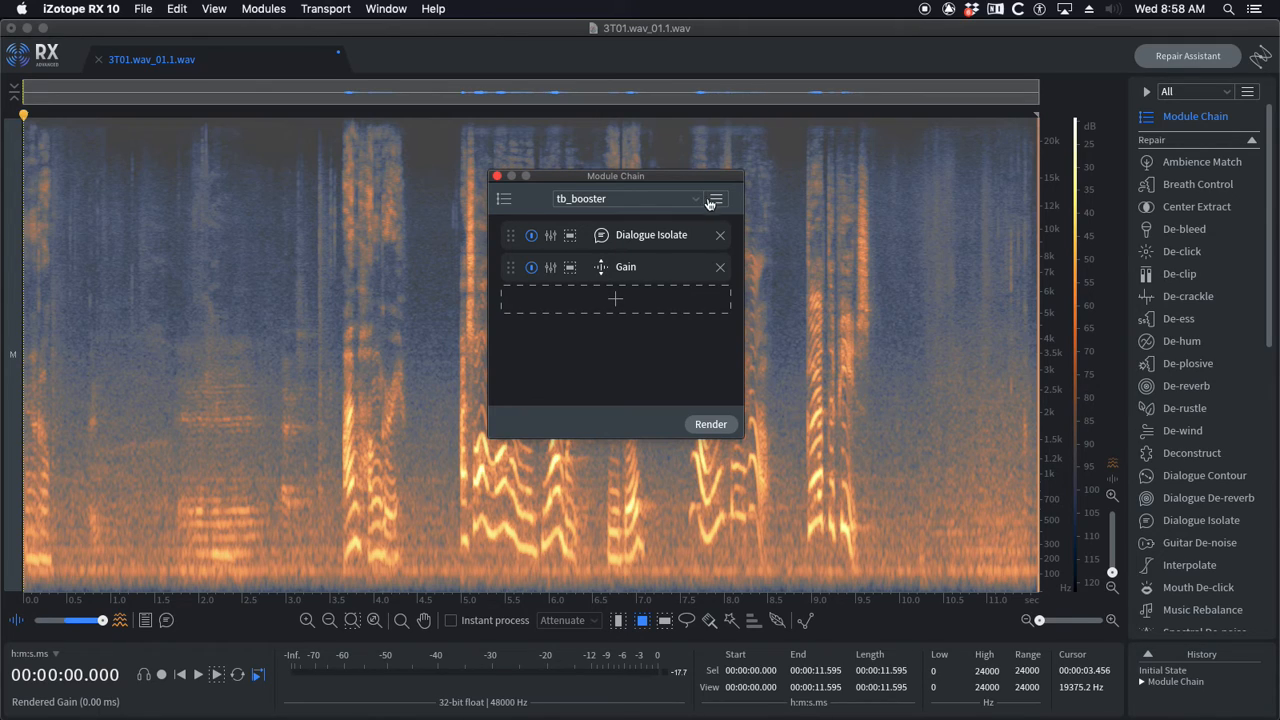
mouse_move(595, 255)
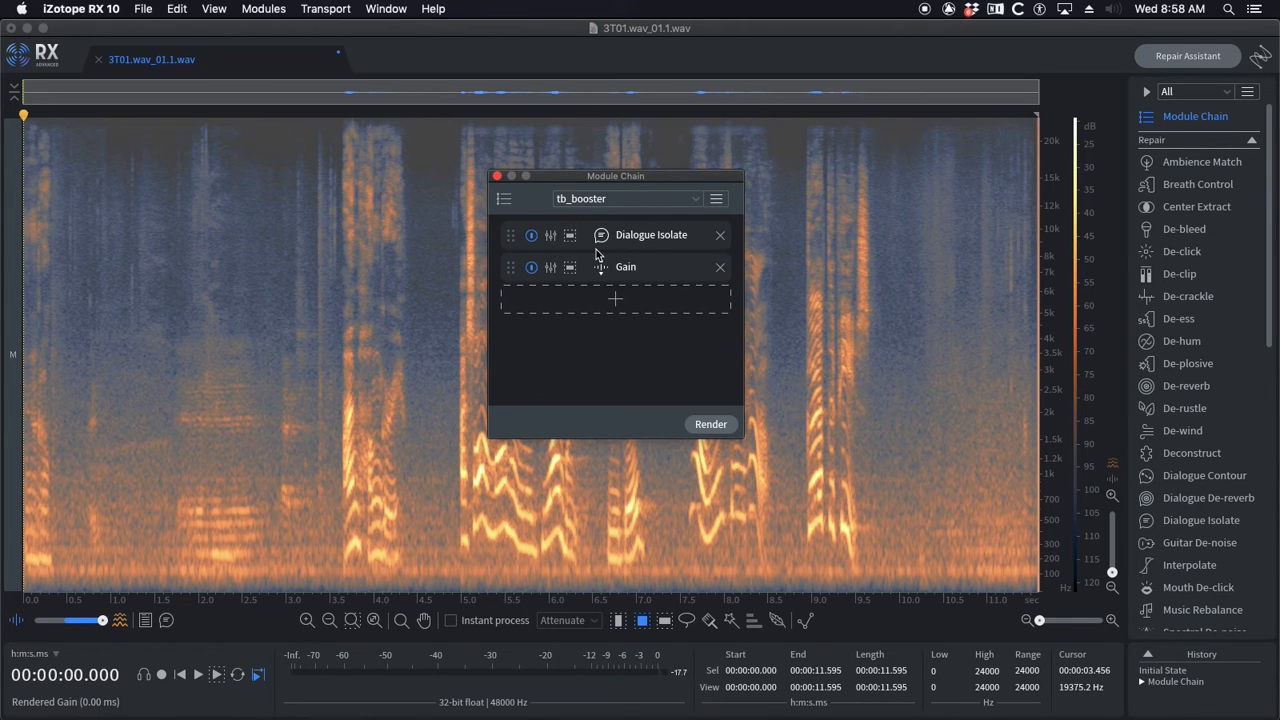
click(695, 198)
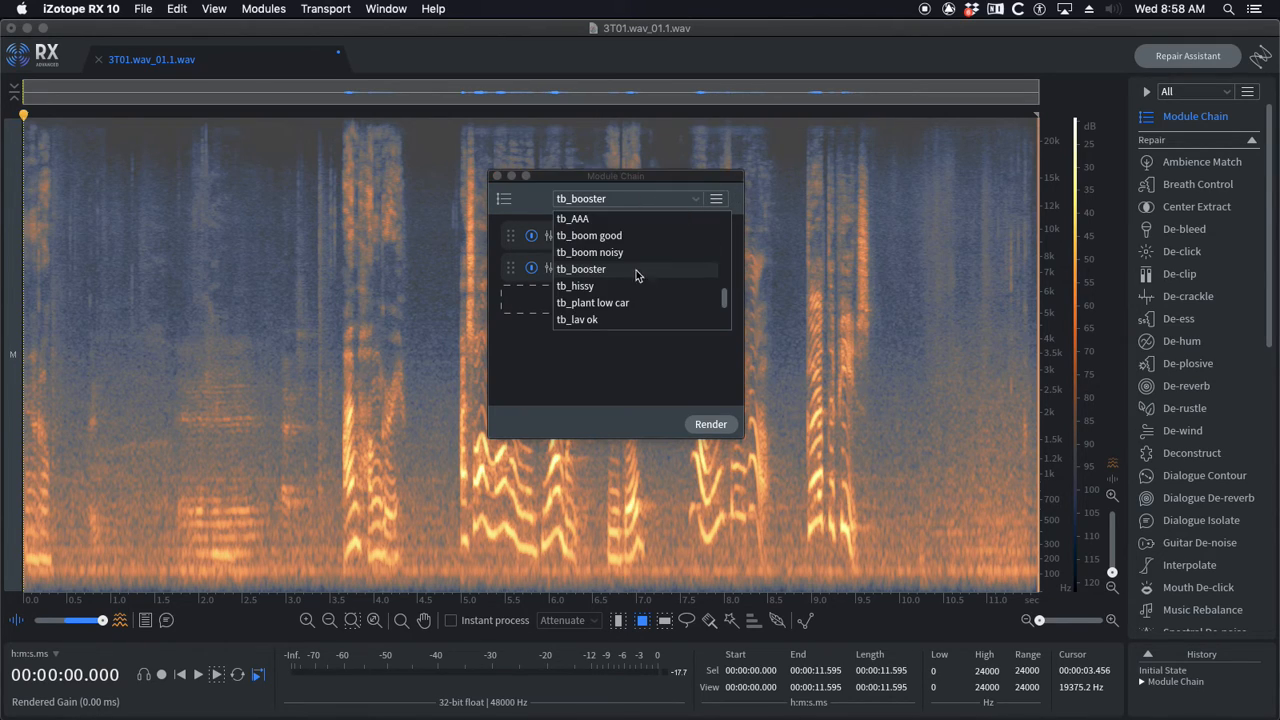
click(575, 285)
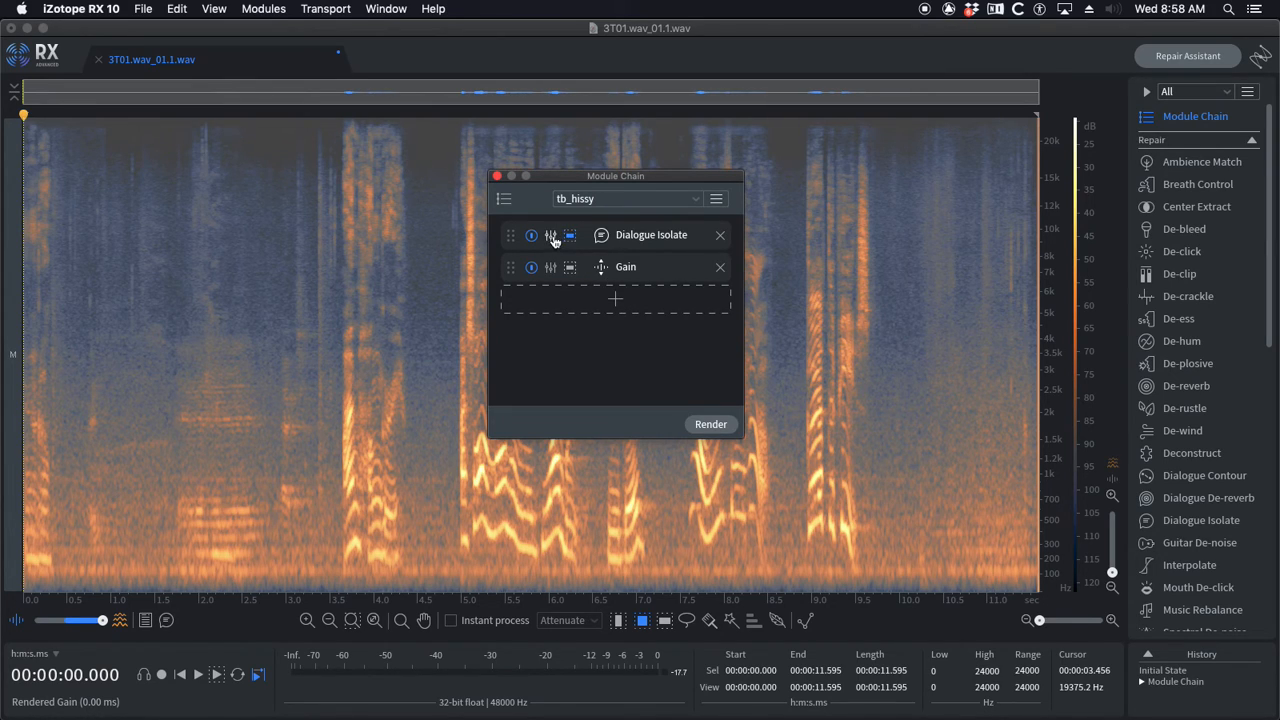
click(569, 234)
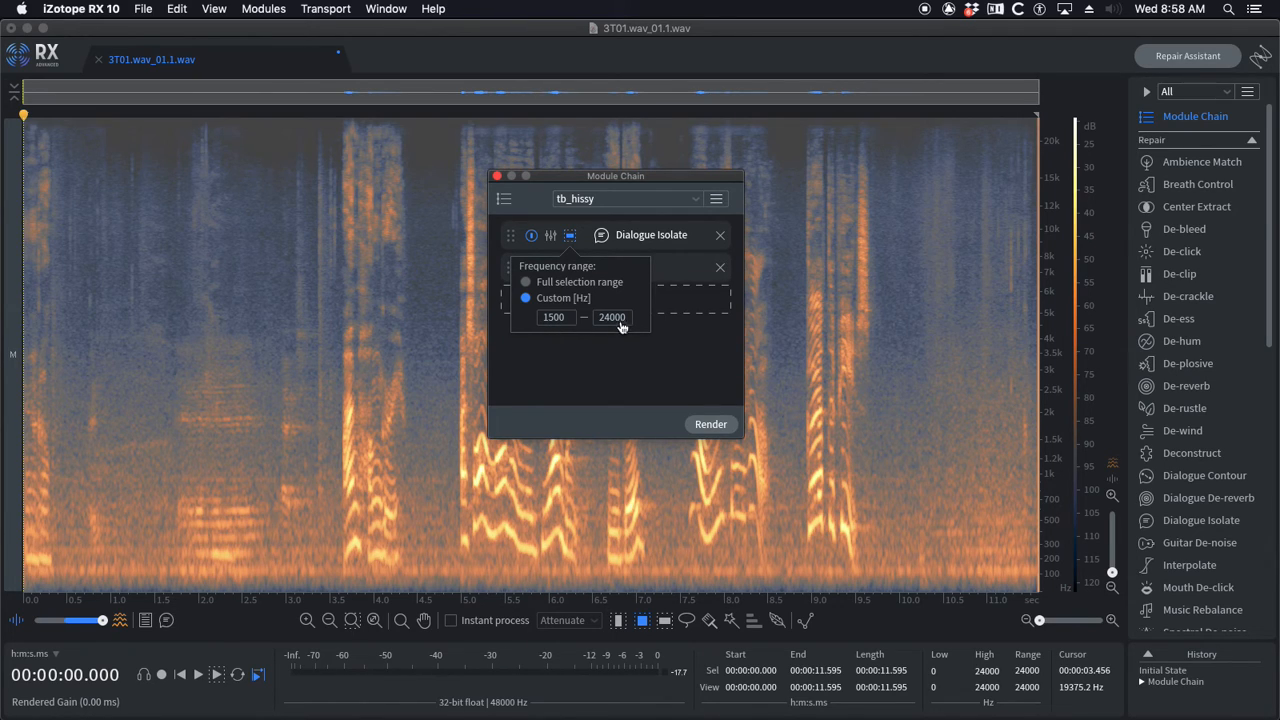
mouse_move(603, 260)
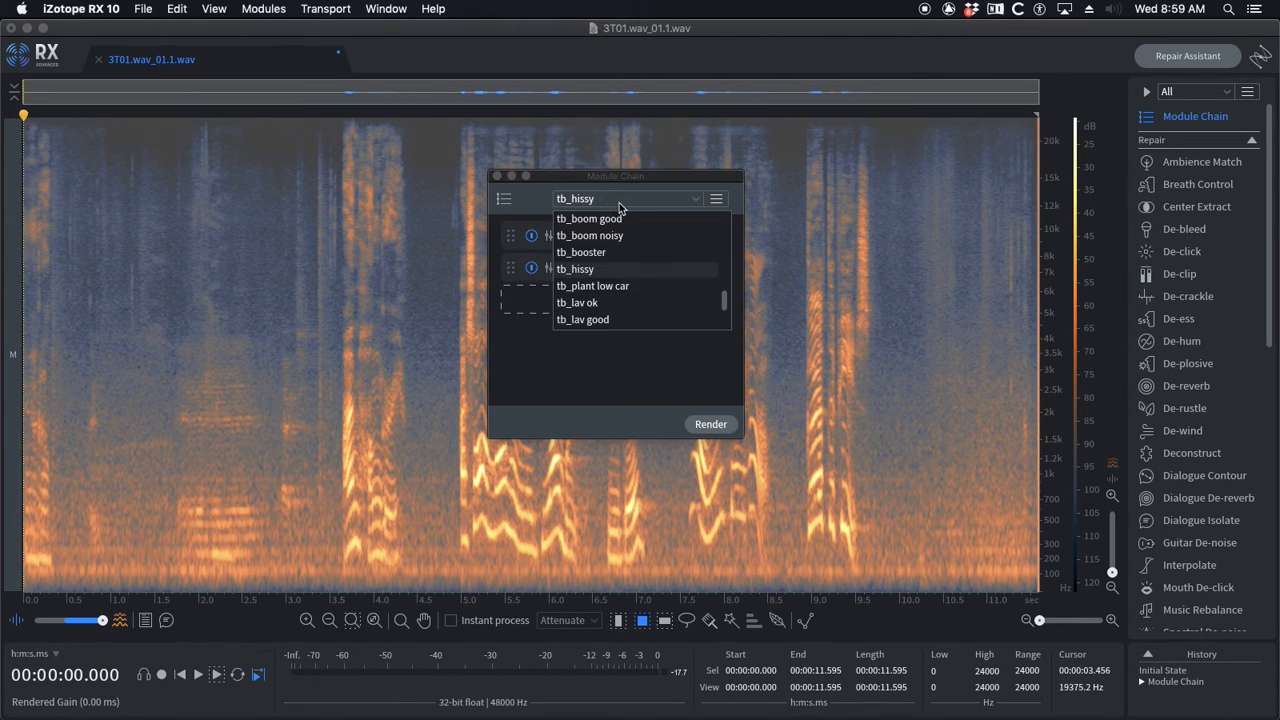
Step: Load the tb_plant low car chain of De-hum, De-crackle and EQ
click(592, 286)
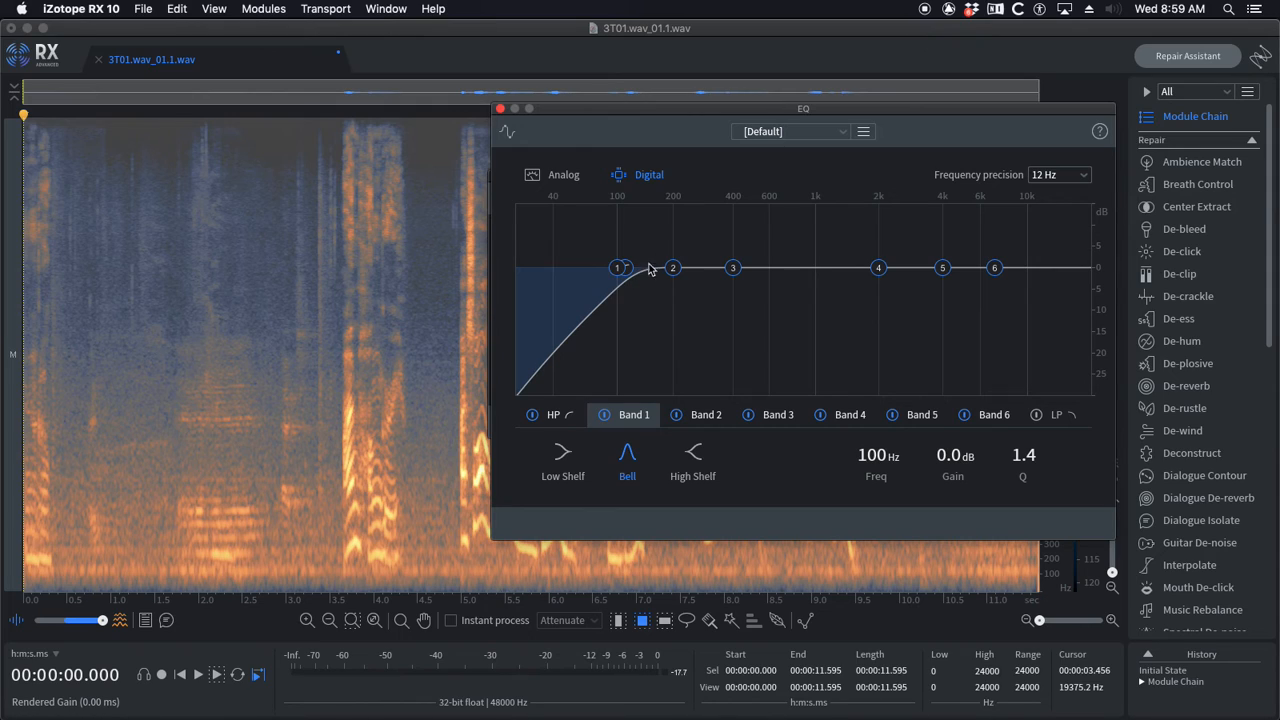
mouse_move(588, 307)
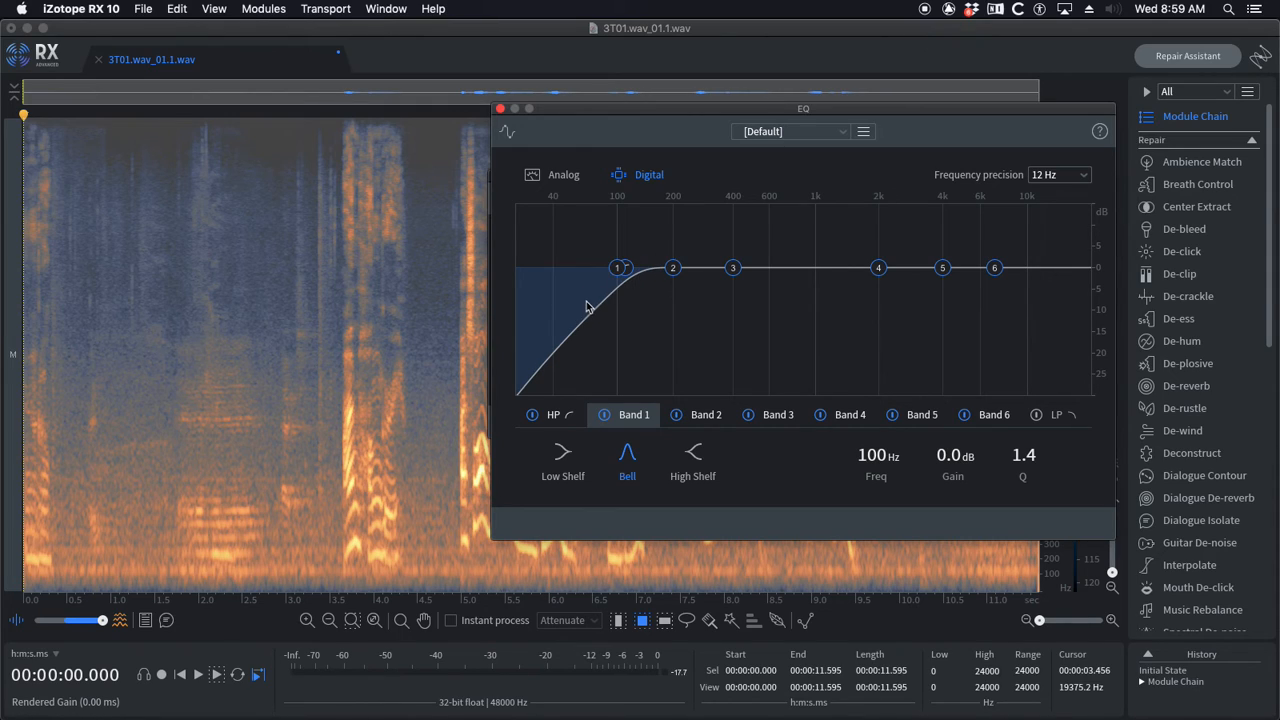
mouse_move(628, 268)
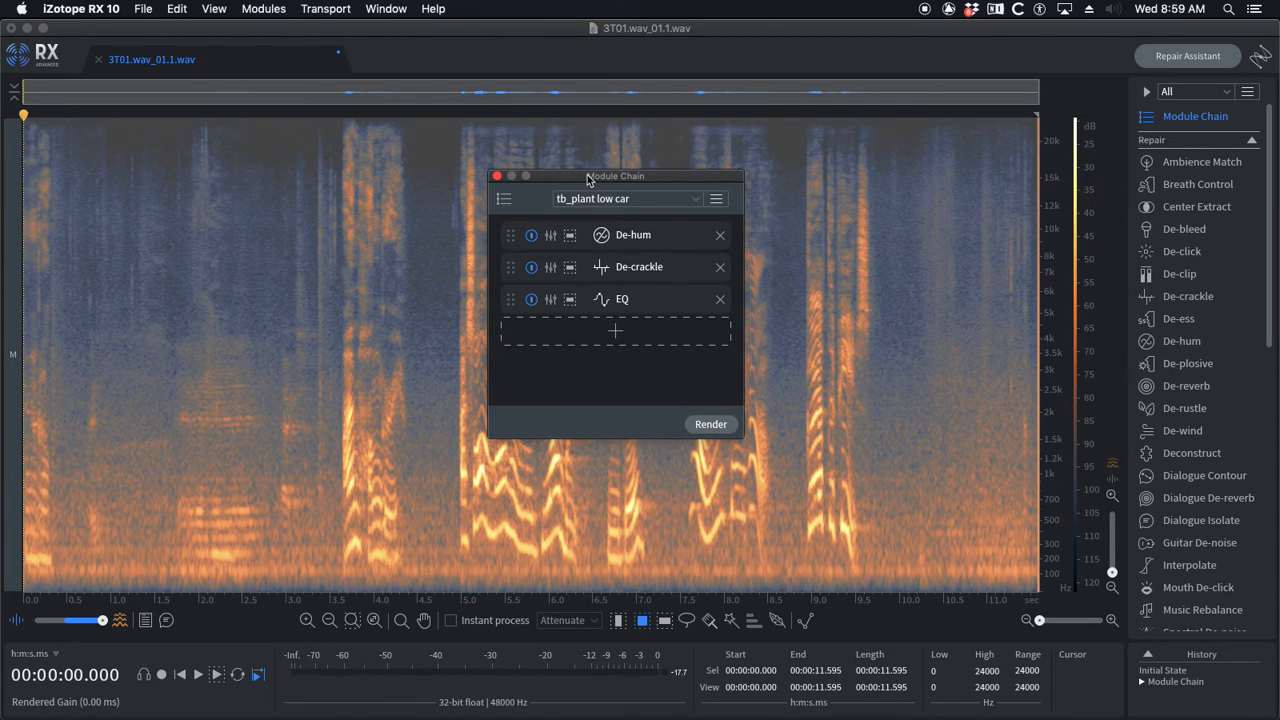
mouse_move(618, 205)
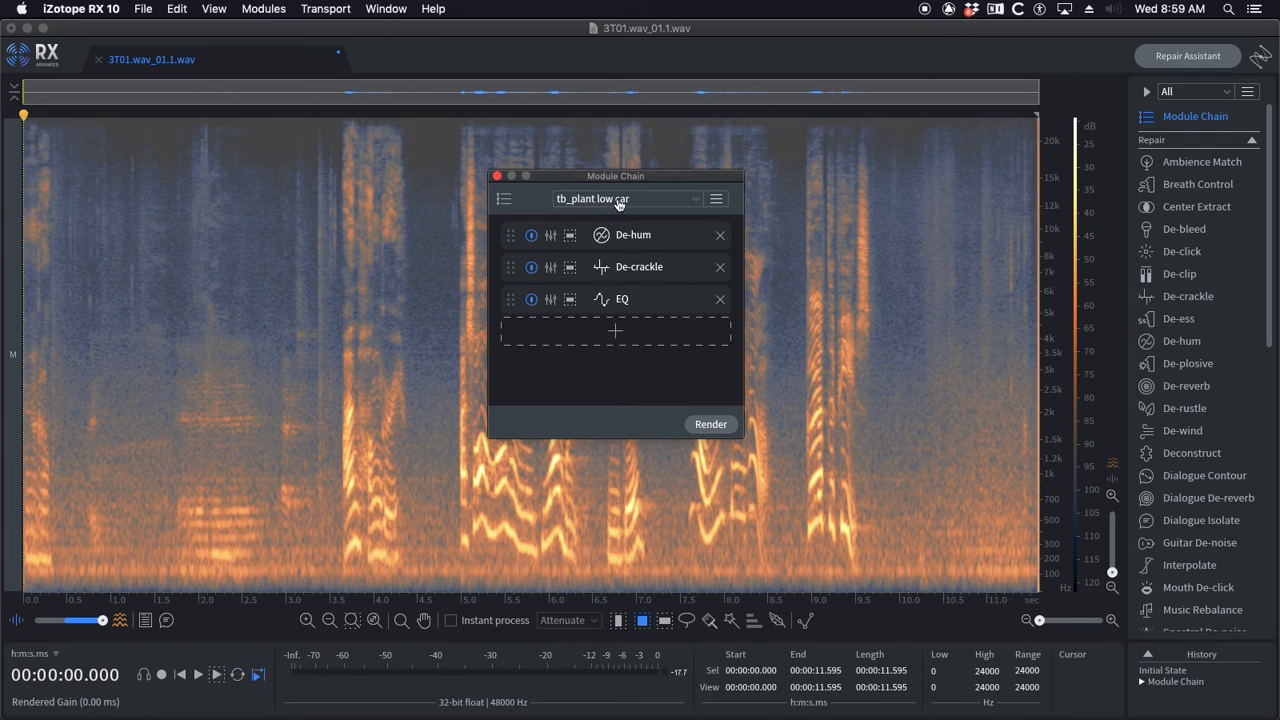
Step: Load tb_lav good and check De-rustle's settings showing reduction strength 0.8
click(625, 198)
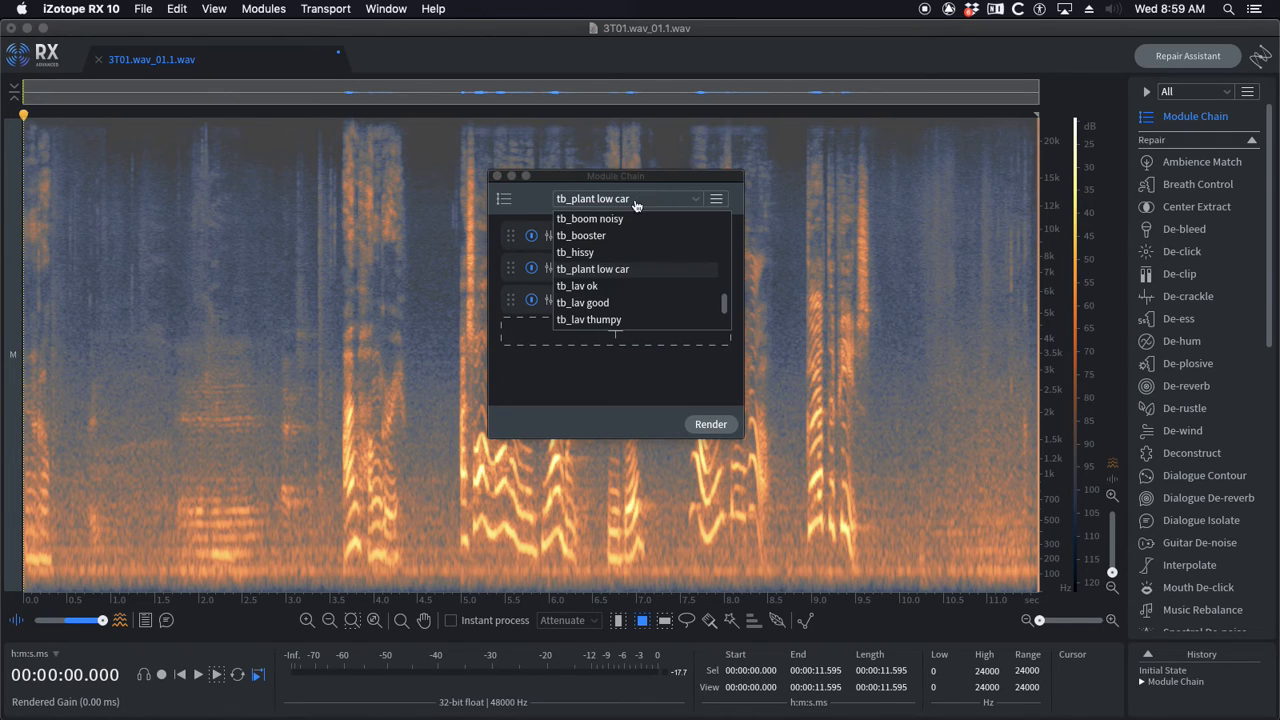
click(577, 285)
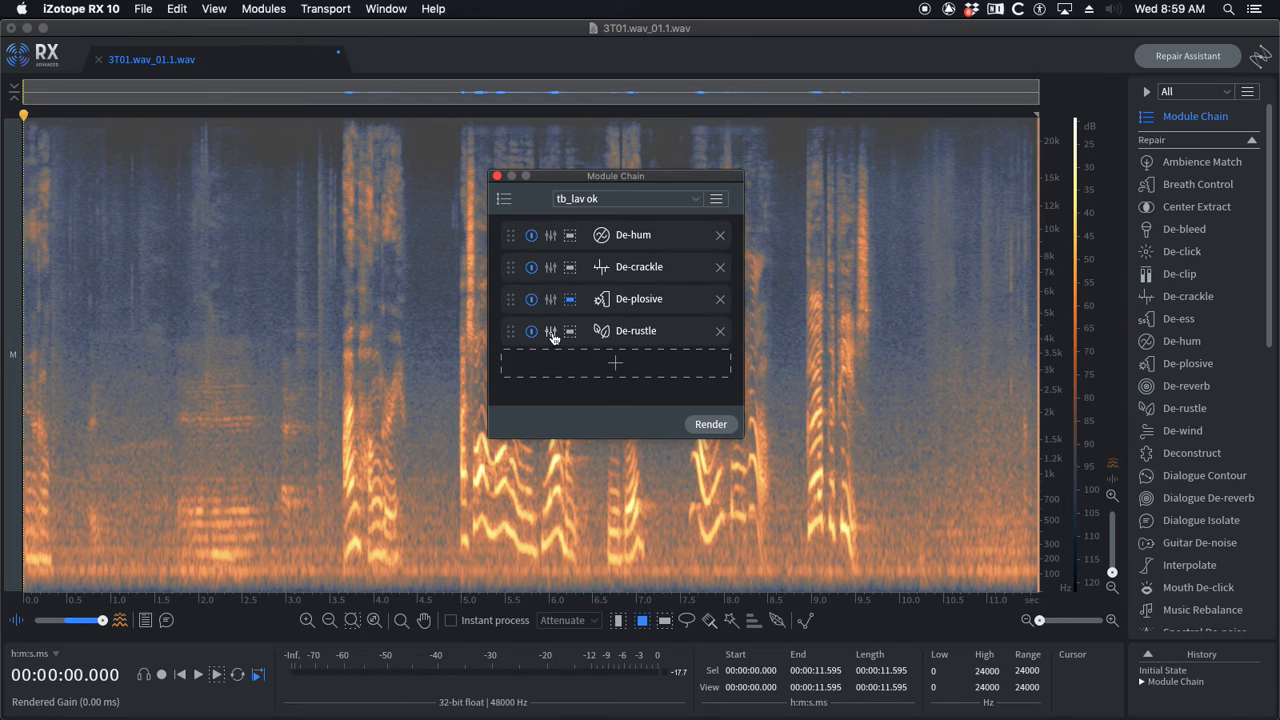
click(550, 331)
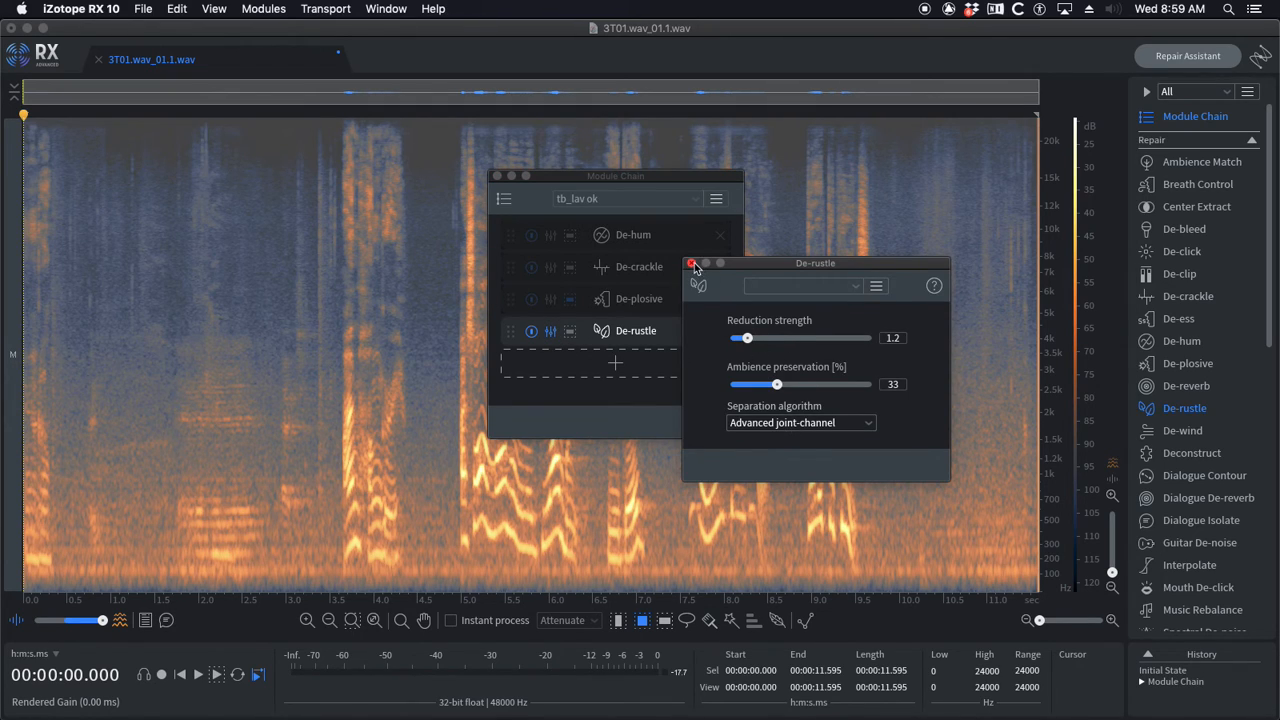
click(627, 198)
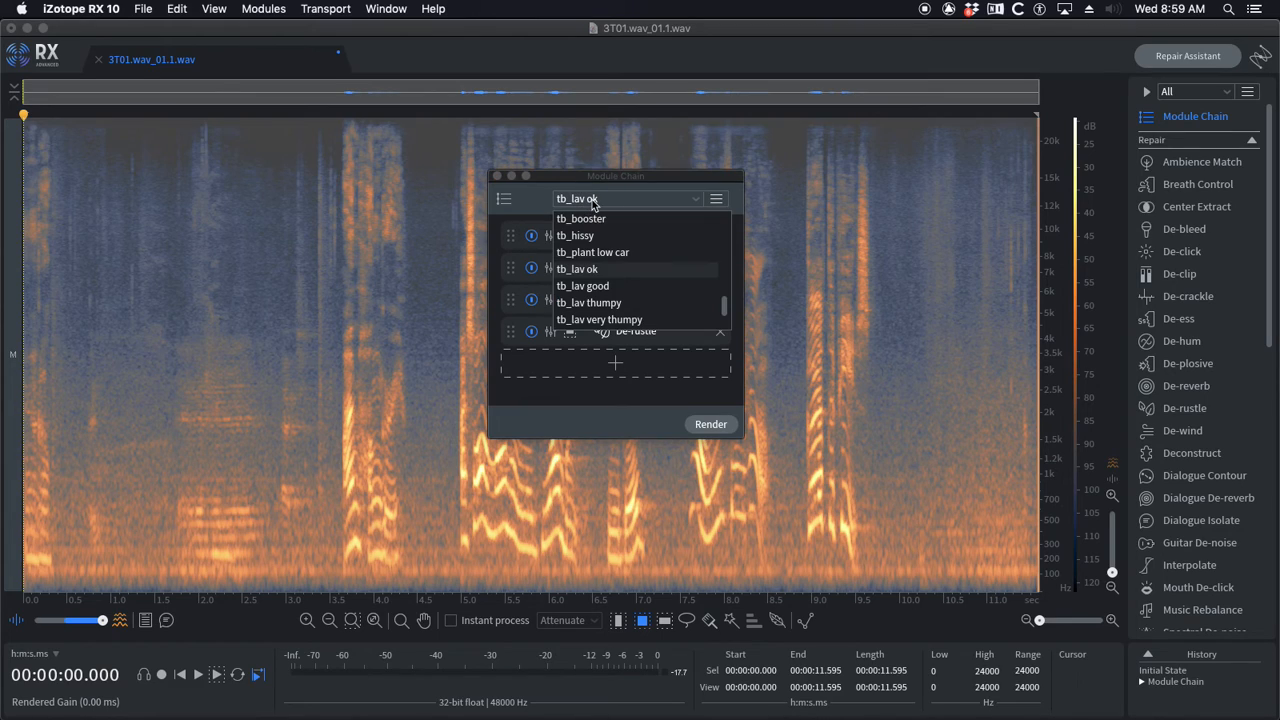
mouse_move(596, 286)
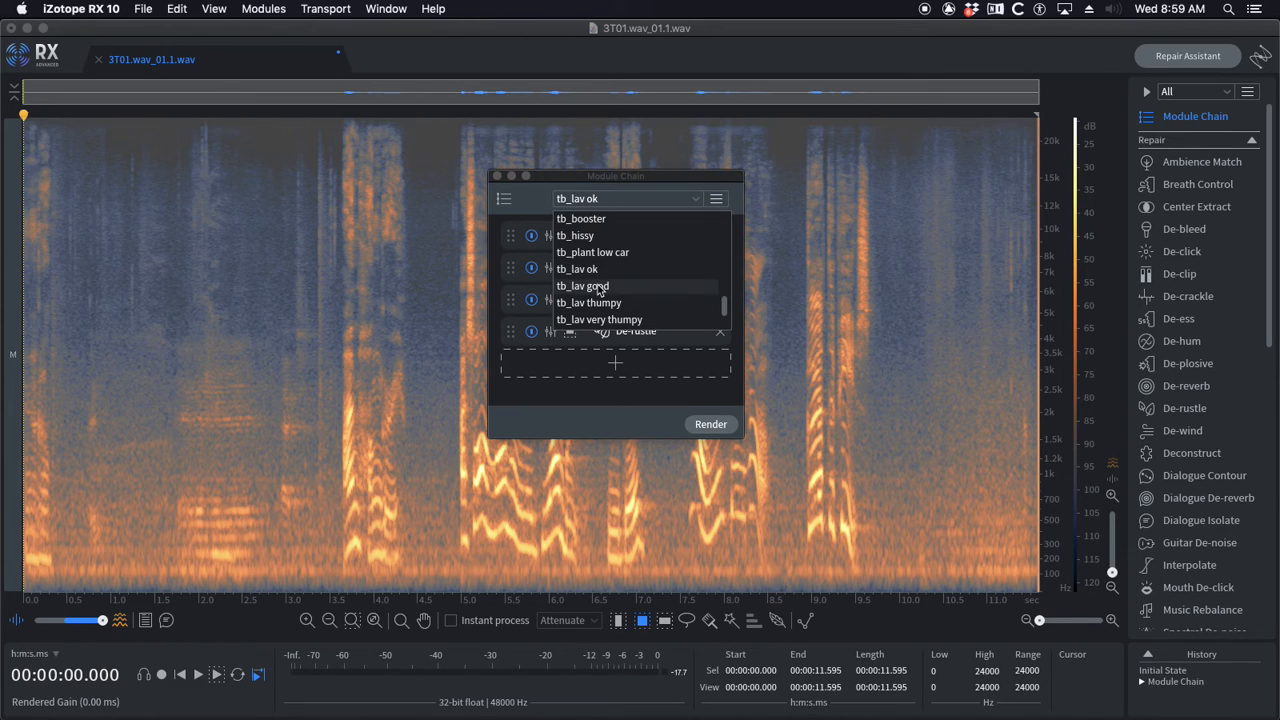
click(582, 286)
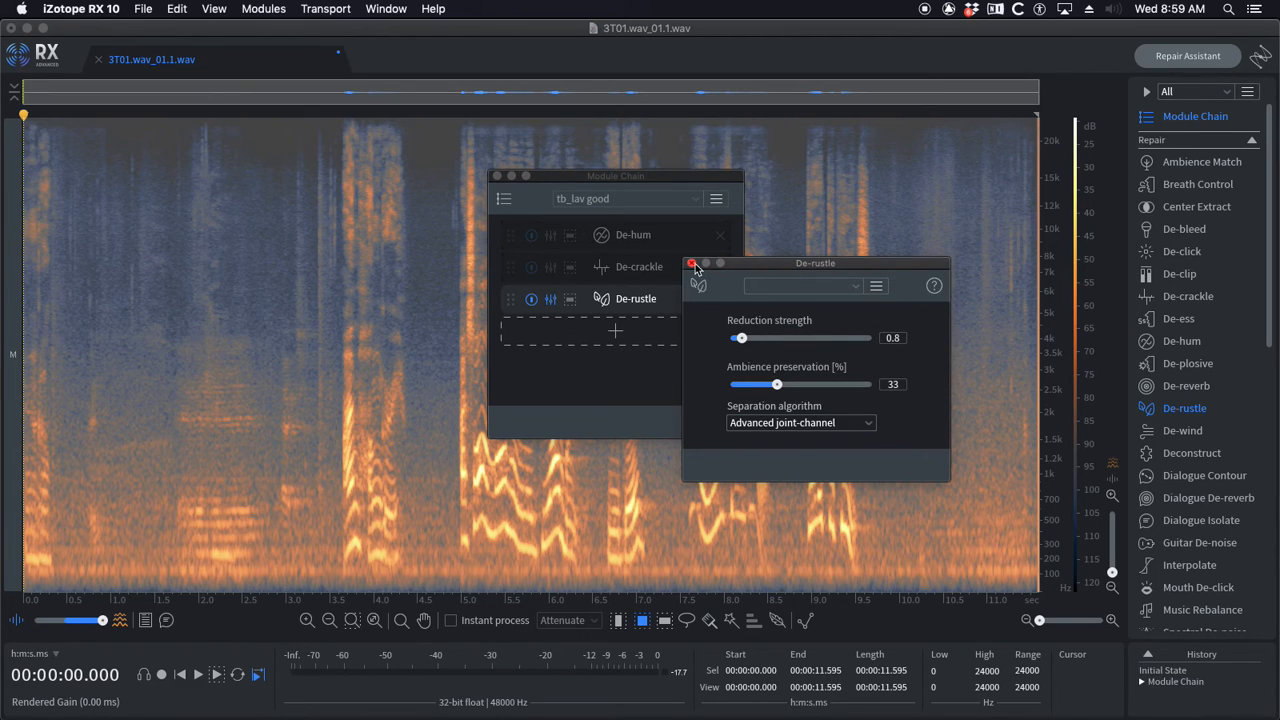
Step: Inspect De-wind settings, then toggle tb_lav thumpy and tb_lav very thumpy, ending on very thumpy
click(692, 263)
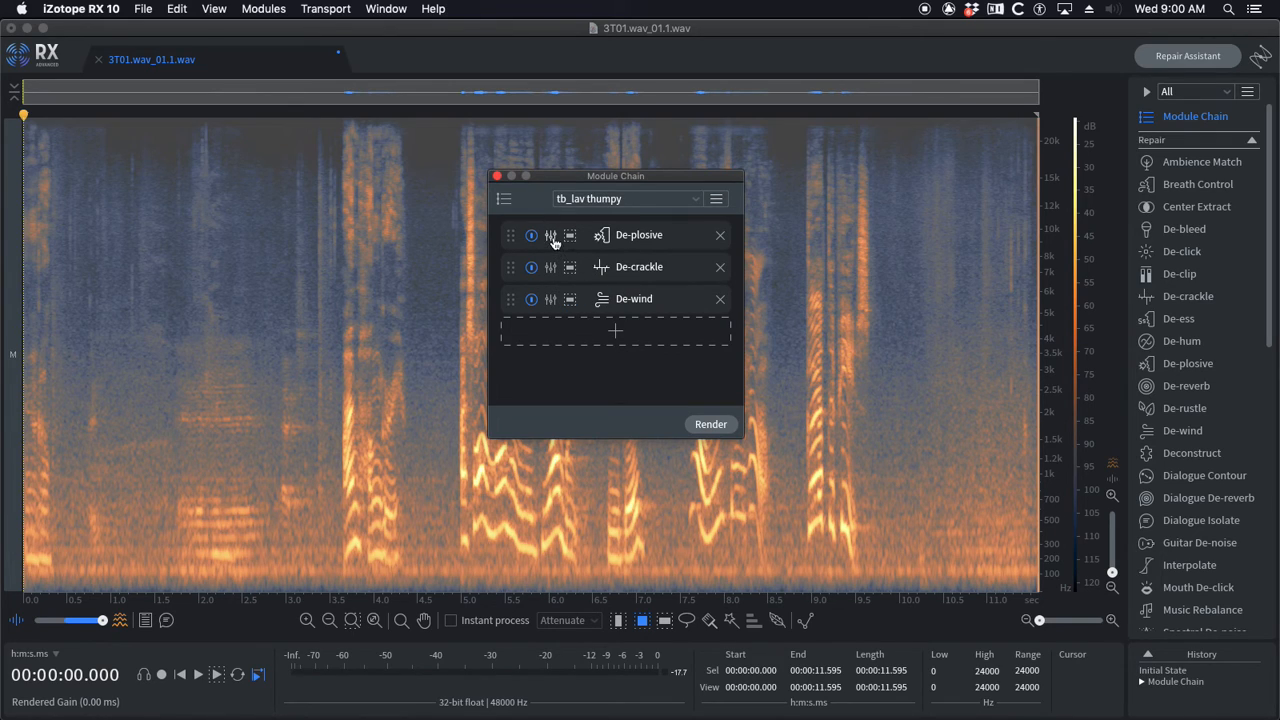
click(551, 298)
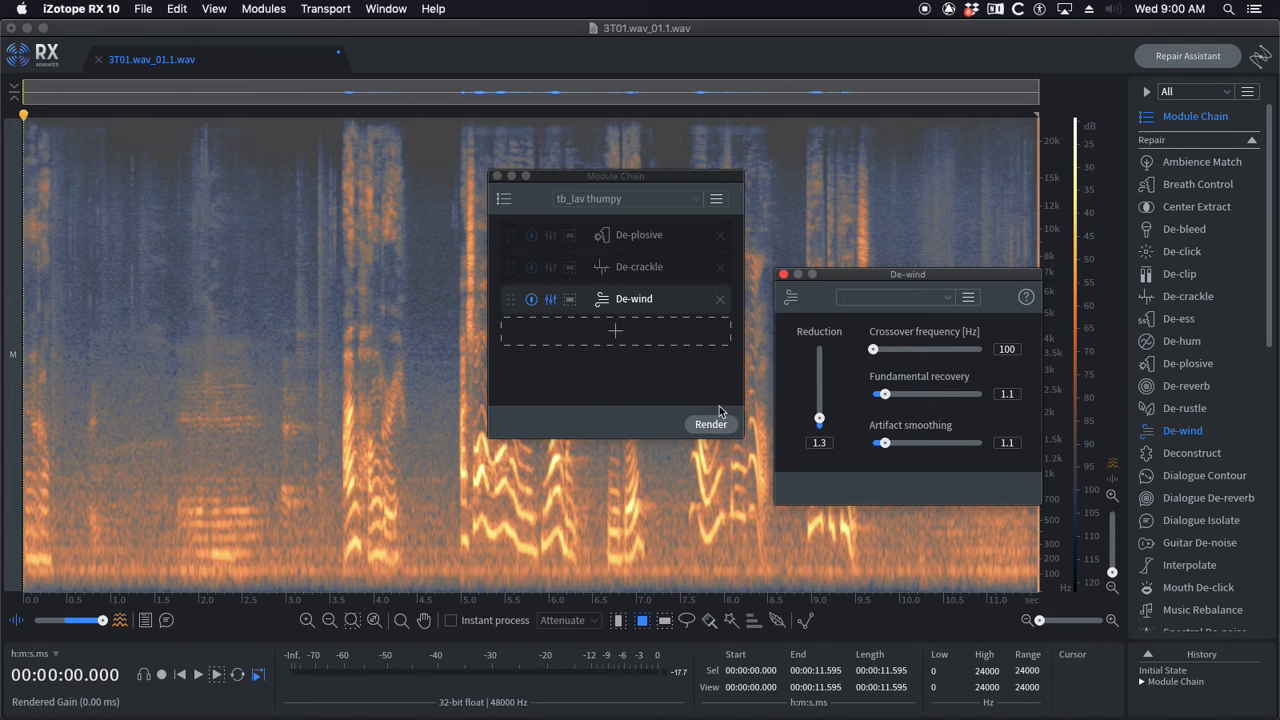
click(784, 274)
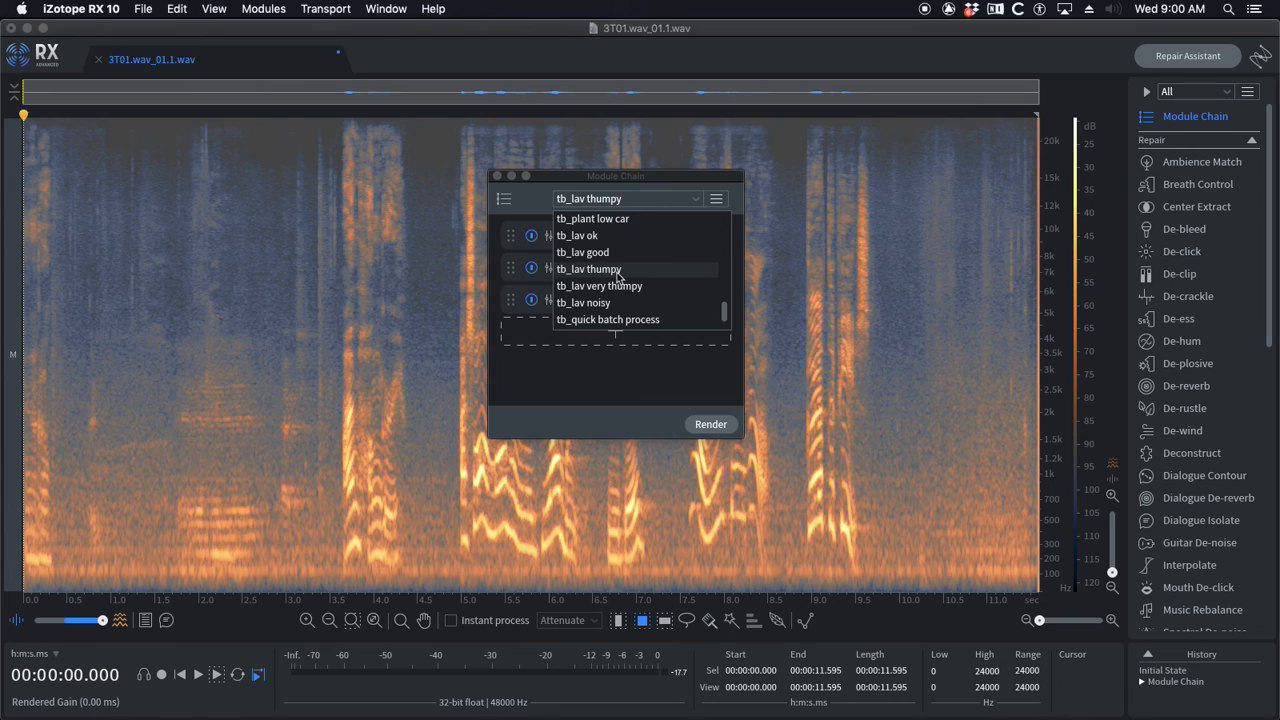
click(598, 285)
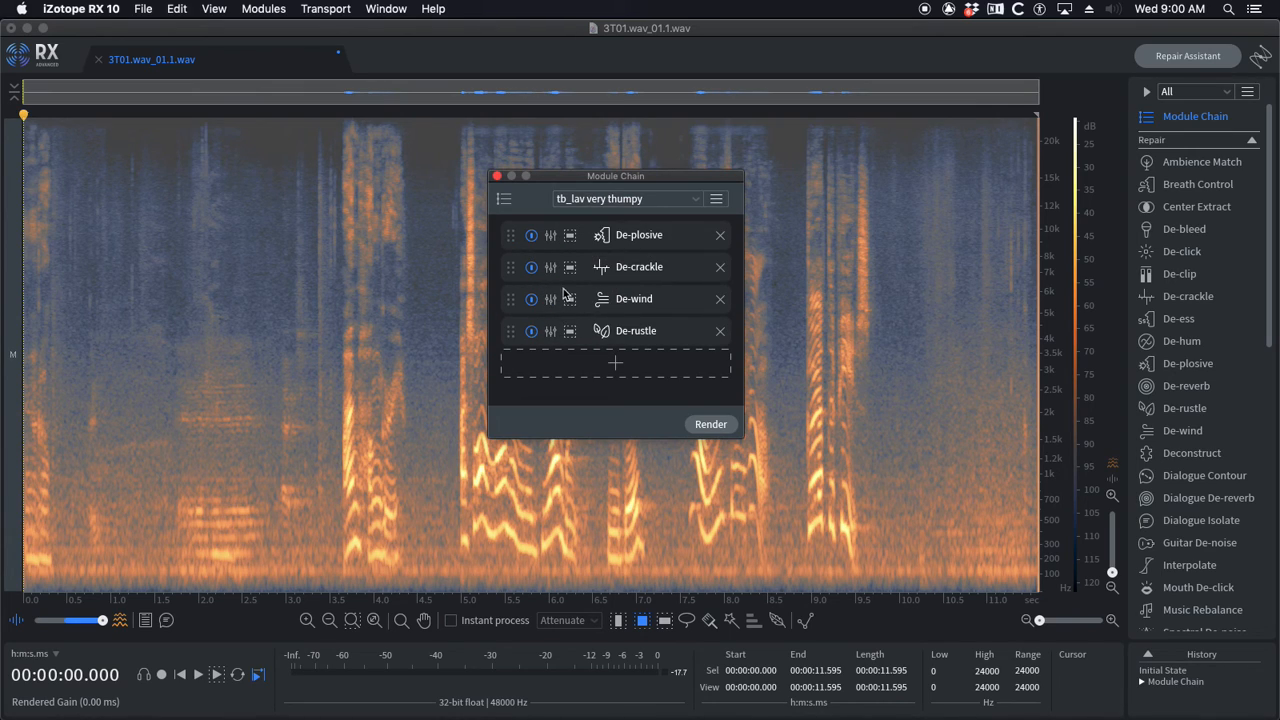
click(719, 330)
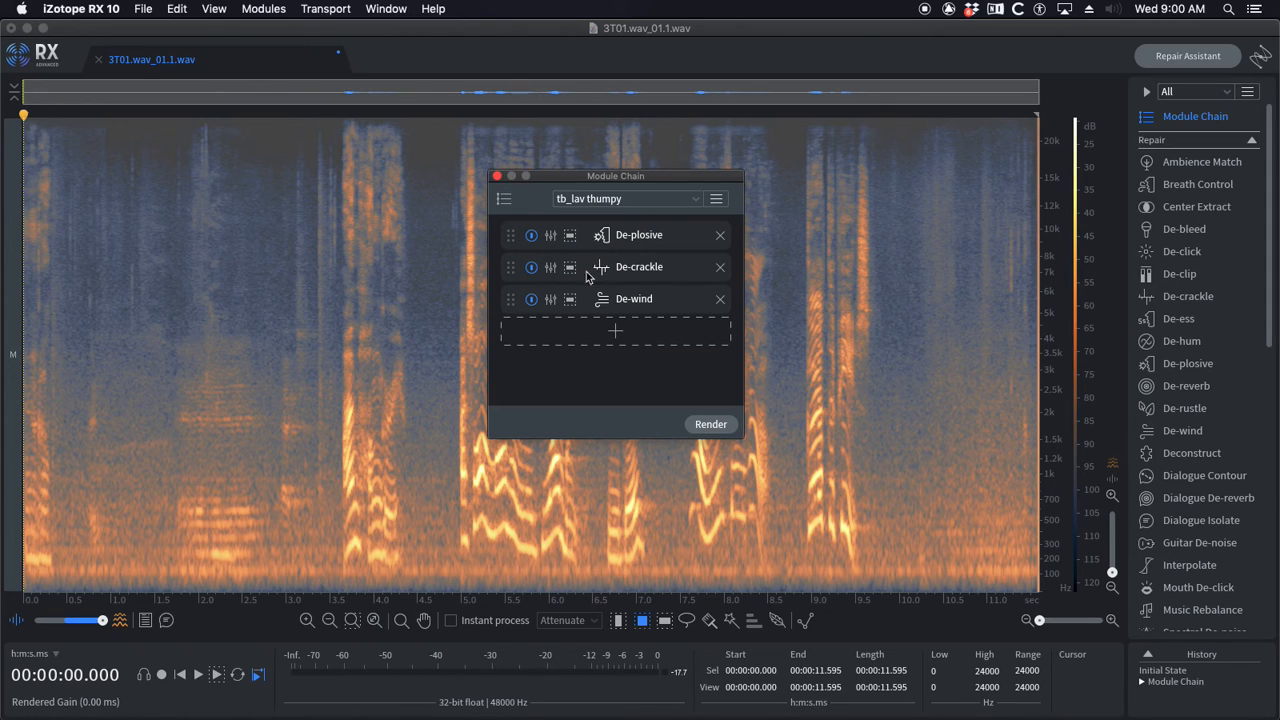
click(627, 198)
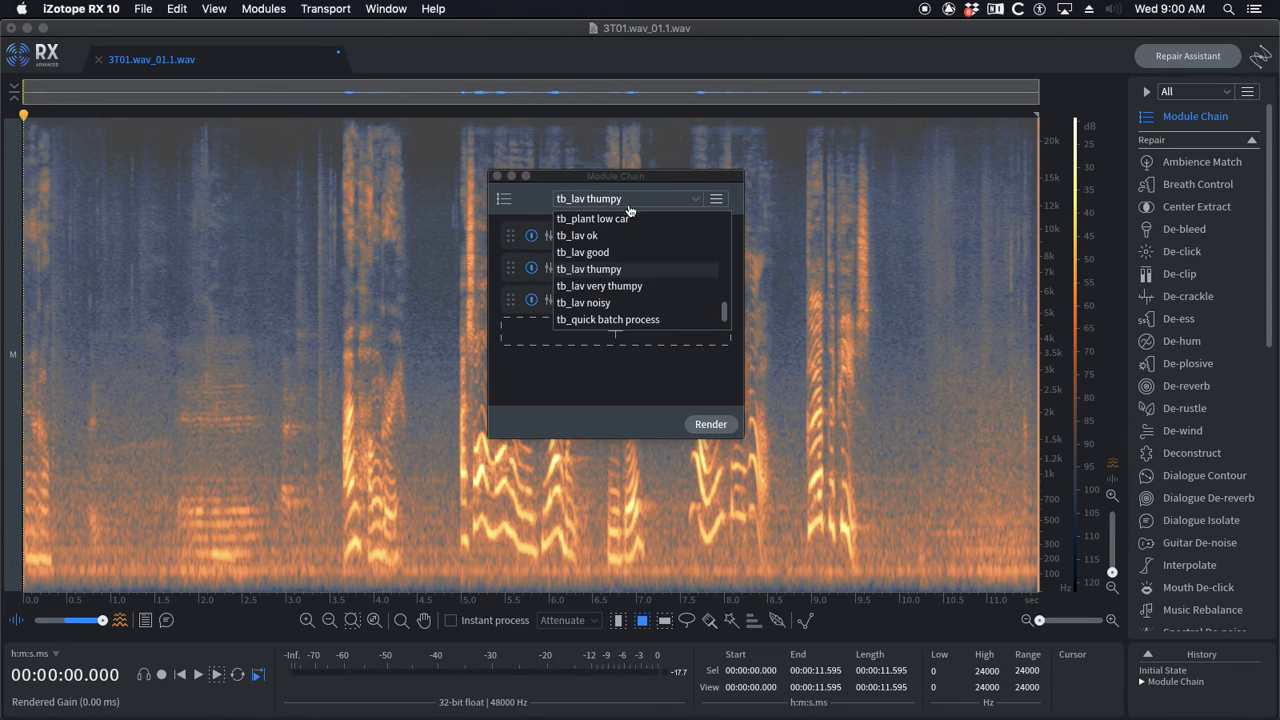
click(598, 286)
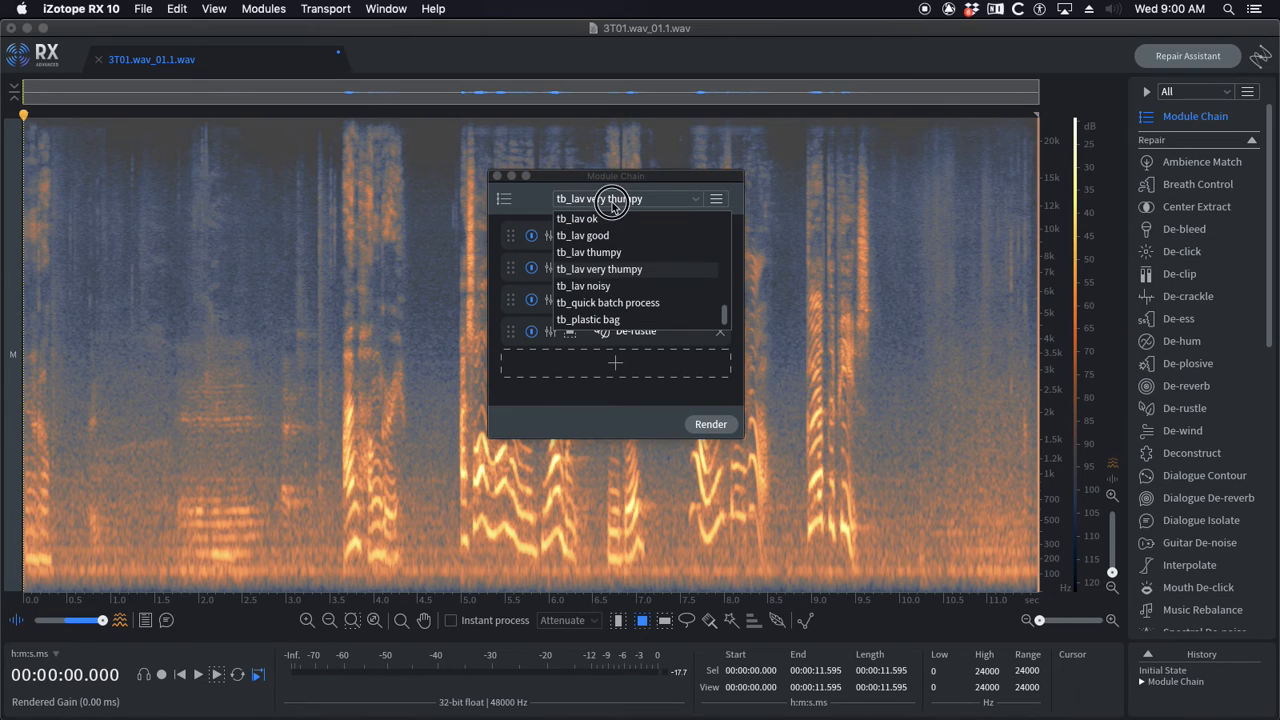
Step: Select the tb_lav noisy preset, whose chain ends in Dialogue Isolate
click(584, 285)
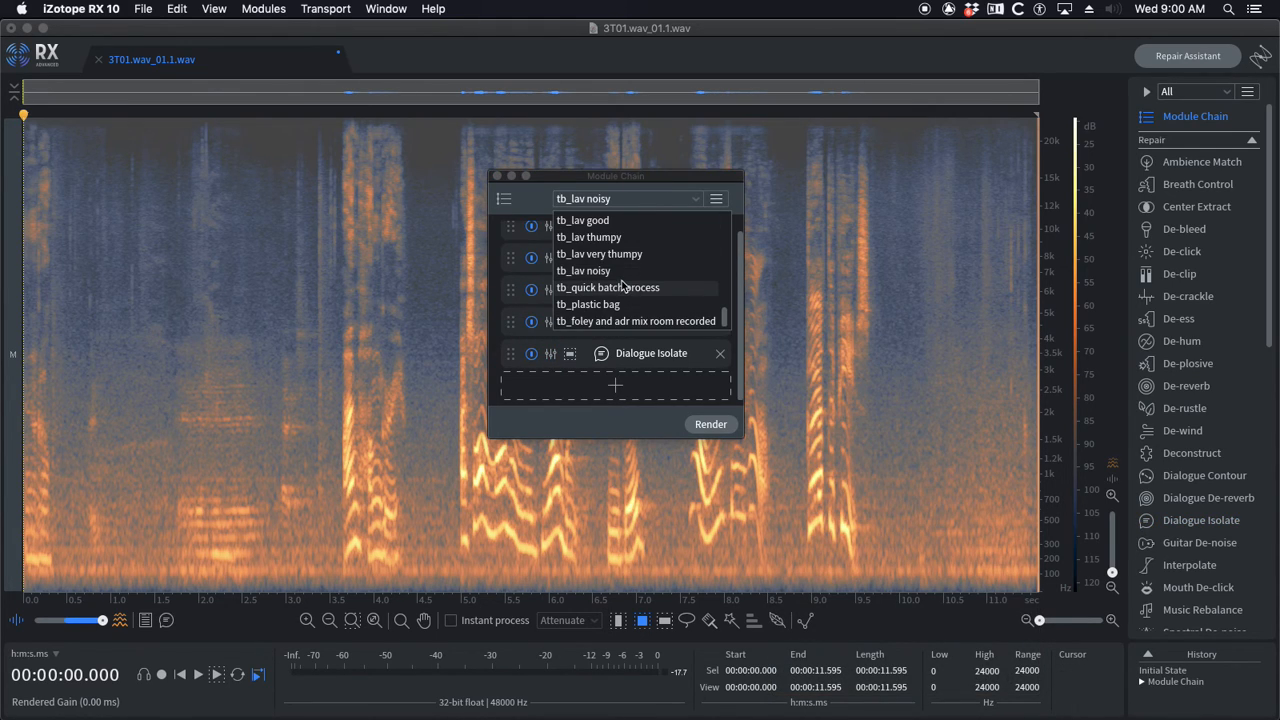
mouse_move(618, 293)
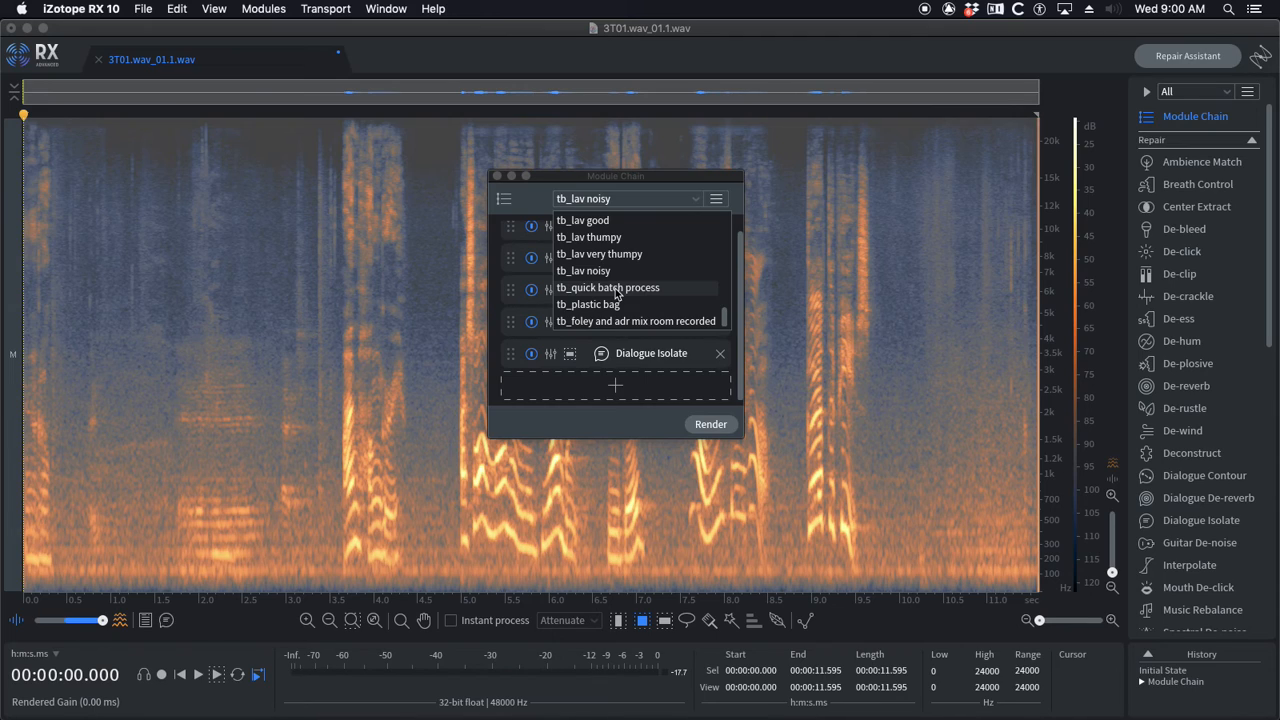
Step: Load tb_quick batch process and review Voice De-noise: threshold -3.0 dB, reduction 10.0 dB
click(608, 287)
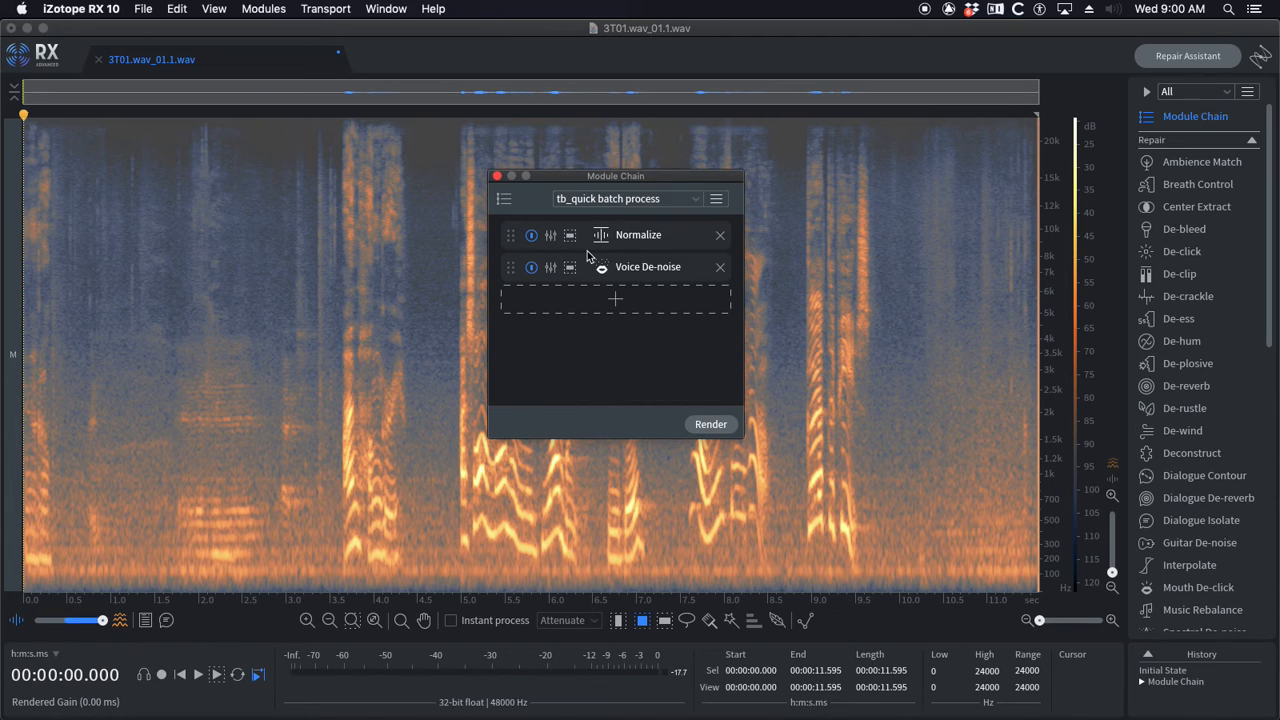
mouse_move(584, 344)
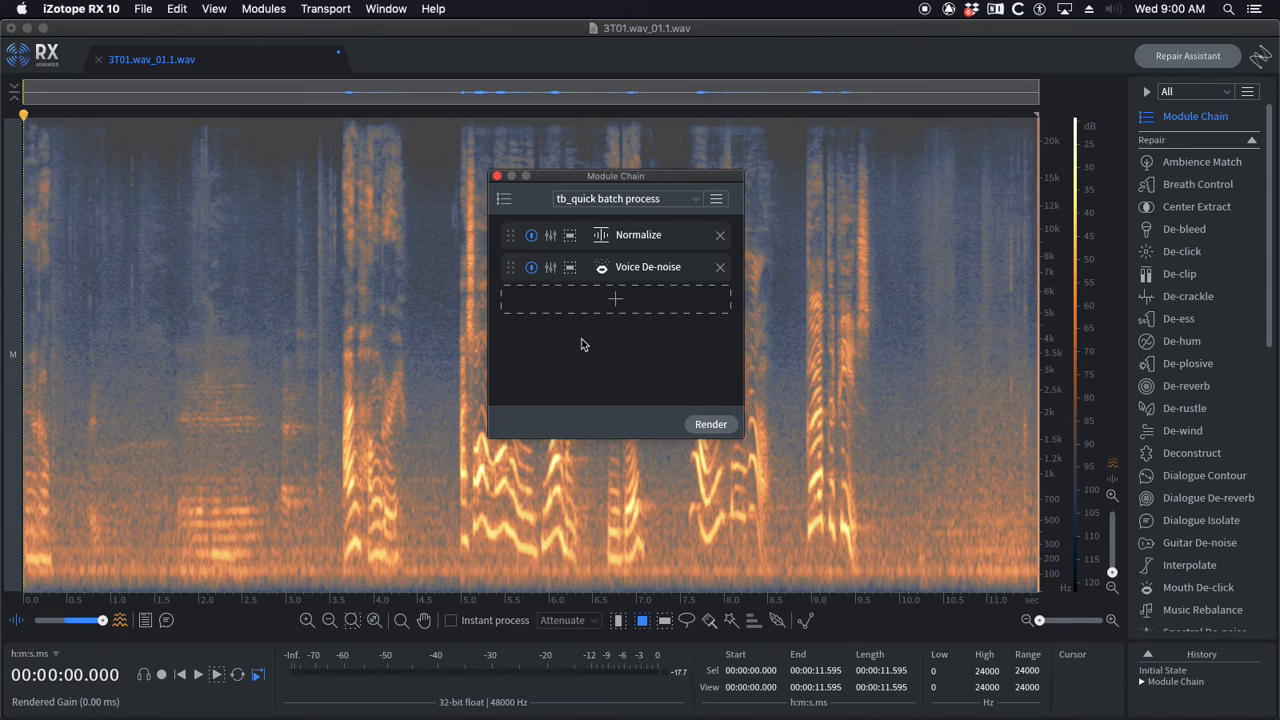
mouse_move(547, 223)
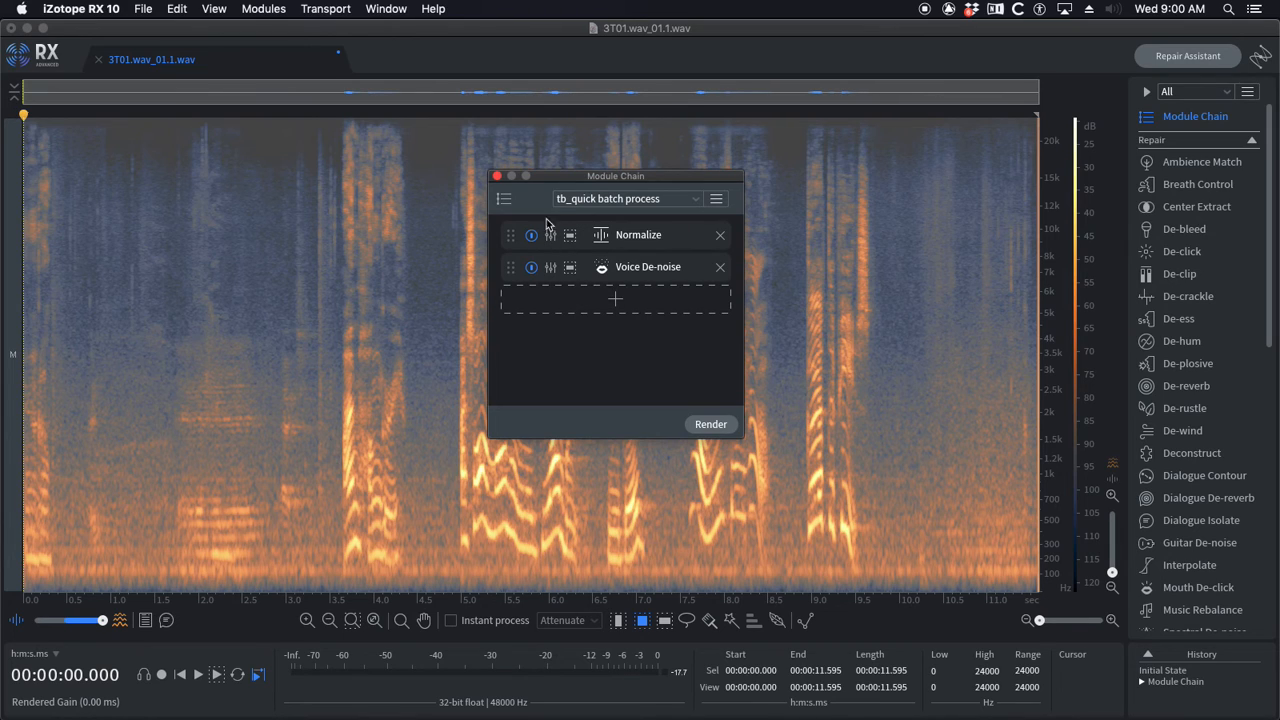
drag(615, 175, 575, 130)
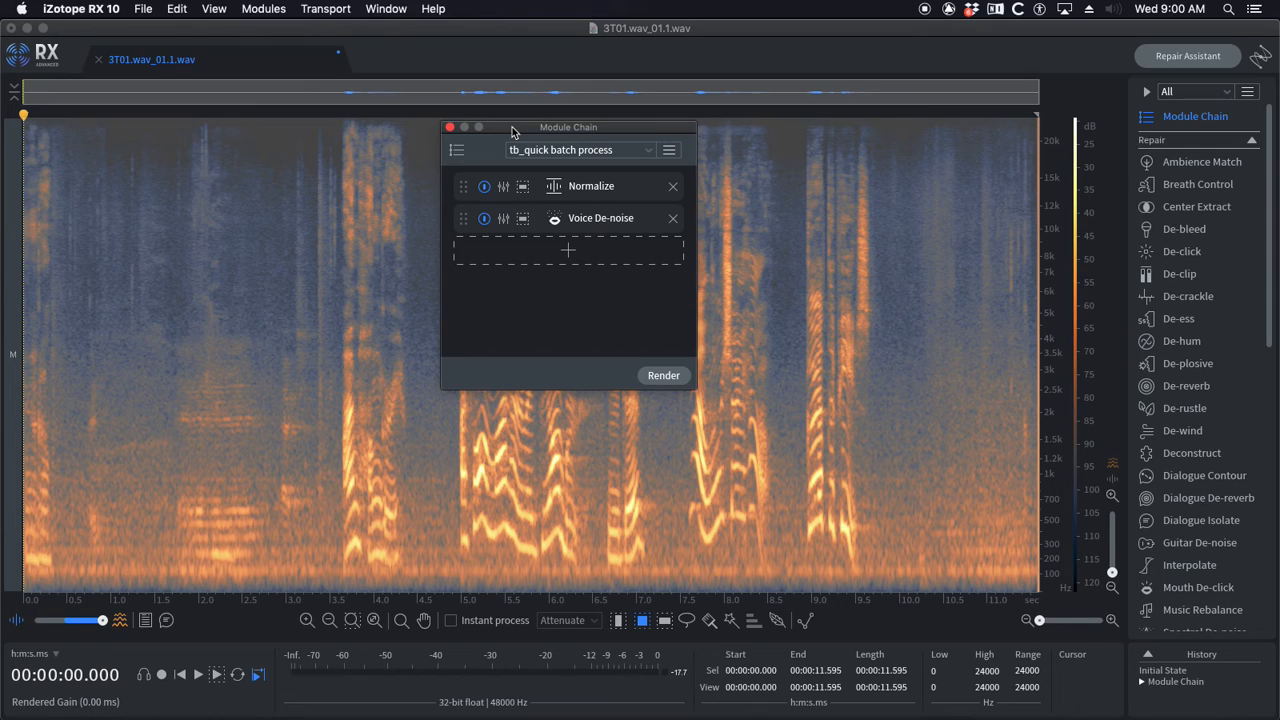
mouse_move(522, 197)
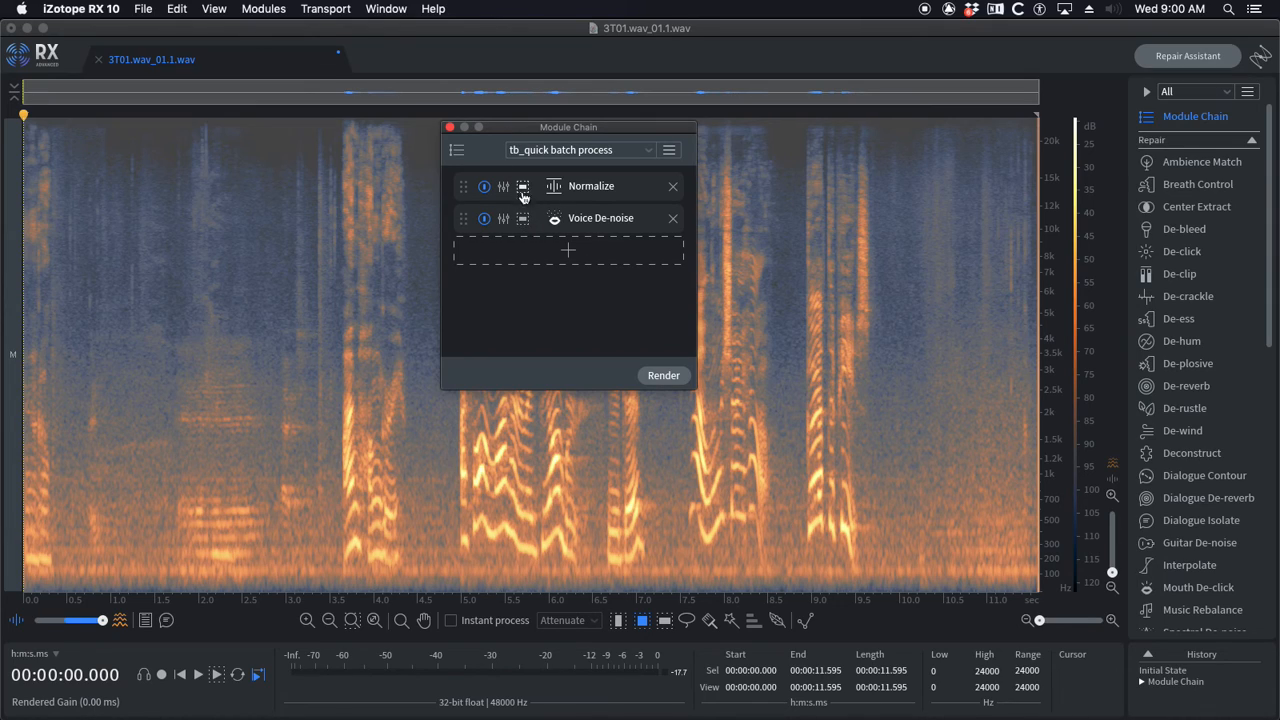
mouse_move(505, 221)
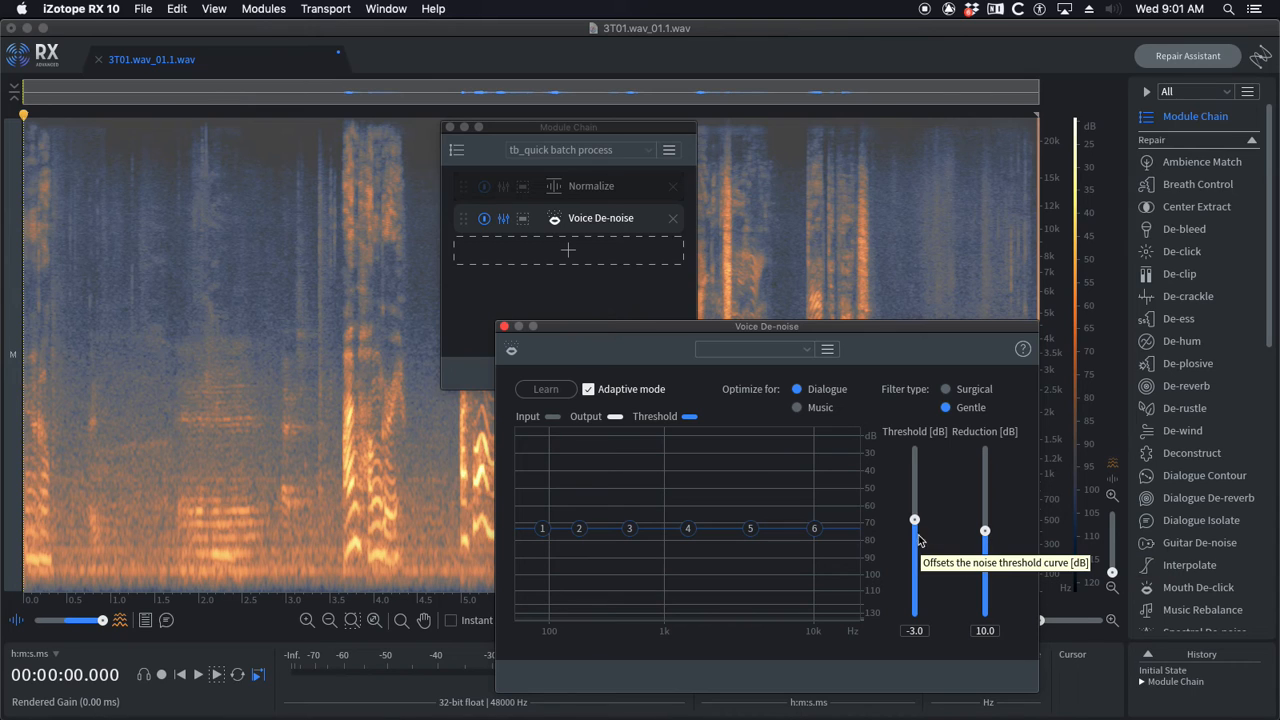
mouse_move(853, 327)
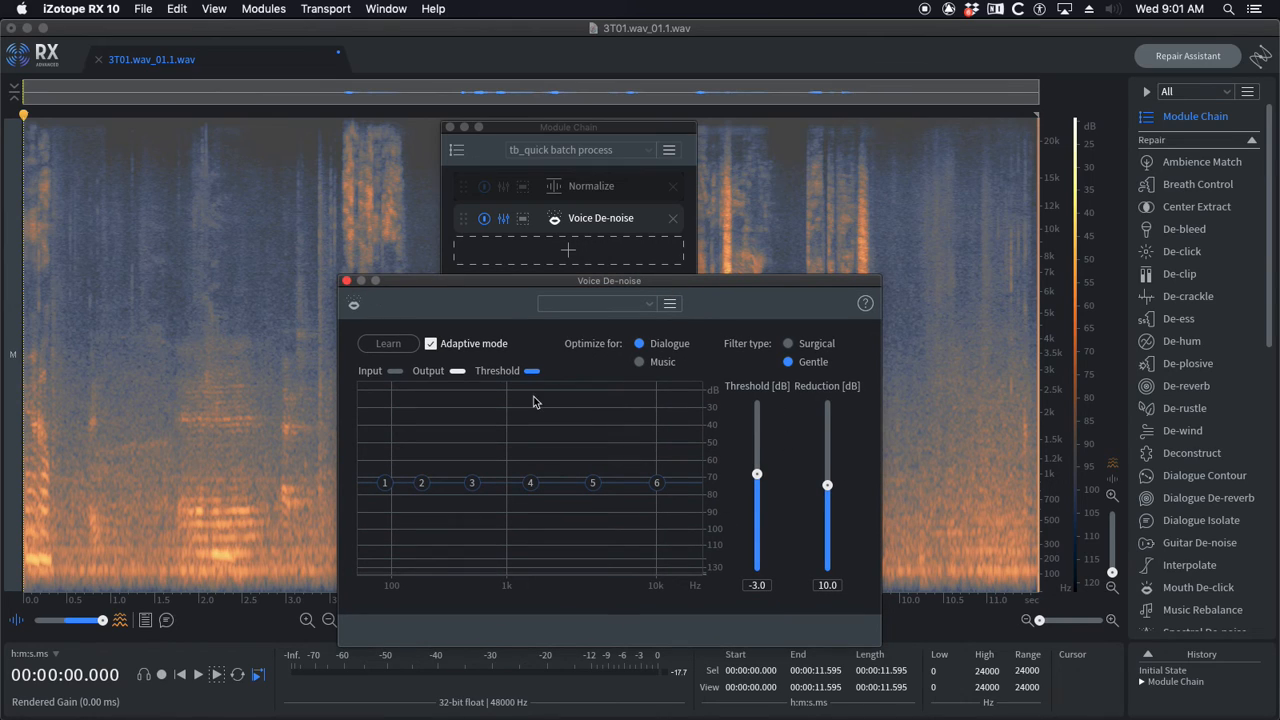
click(347, 280)
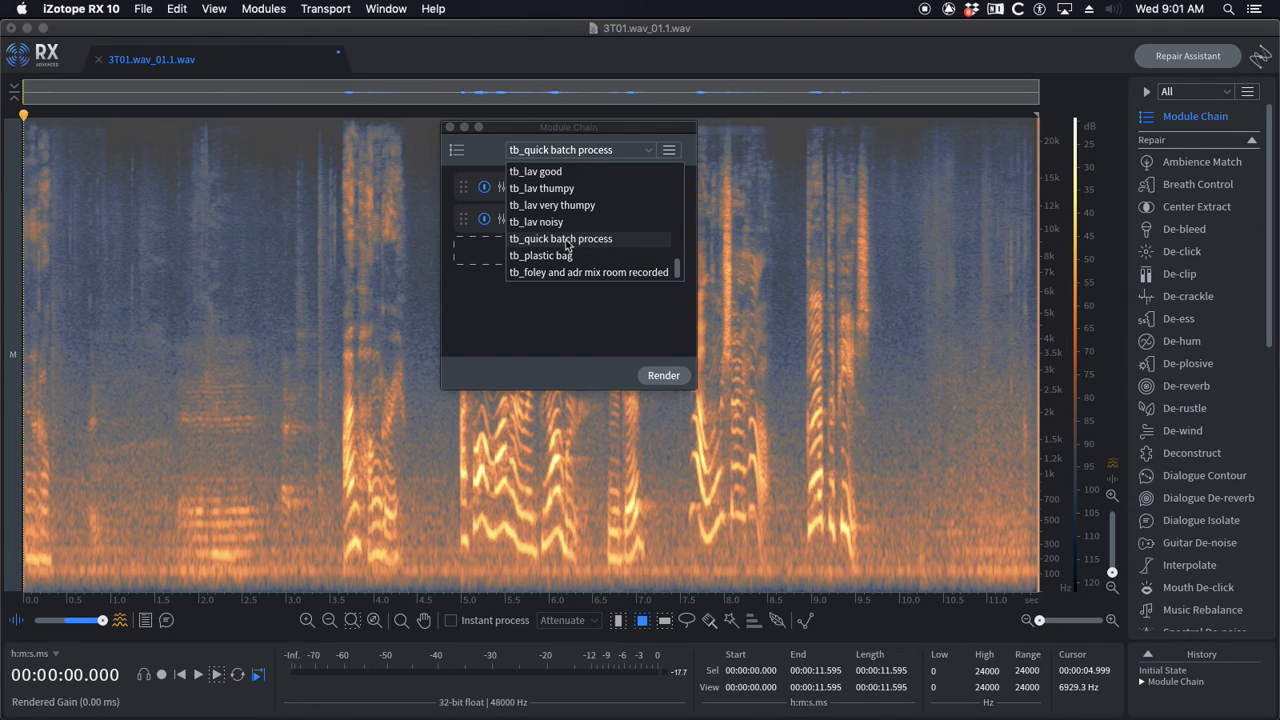
mouse_move(555, 255)
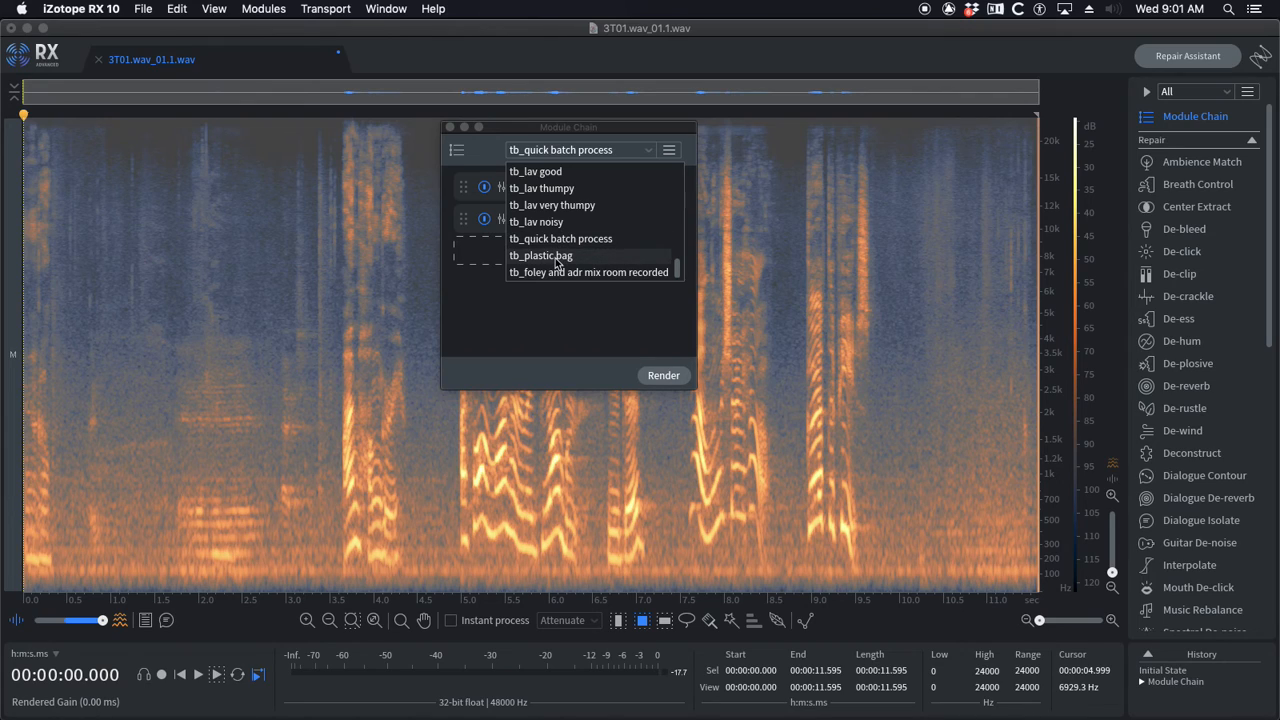
Step: Select tb_plastic bag (De-crackle, De-click, De-rustle) and reopen the preset list
click(541, 255)
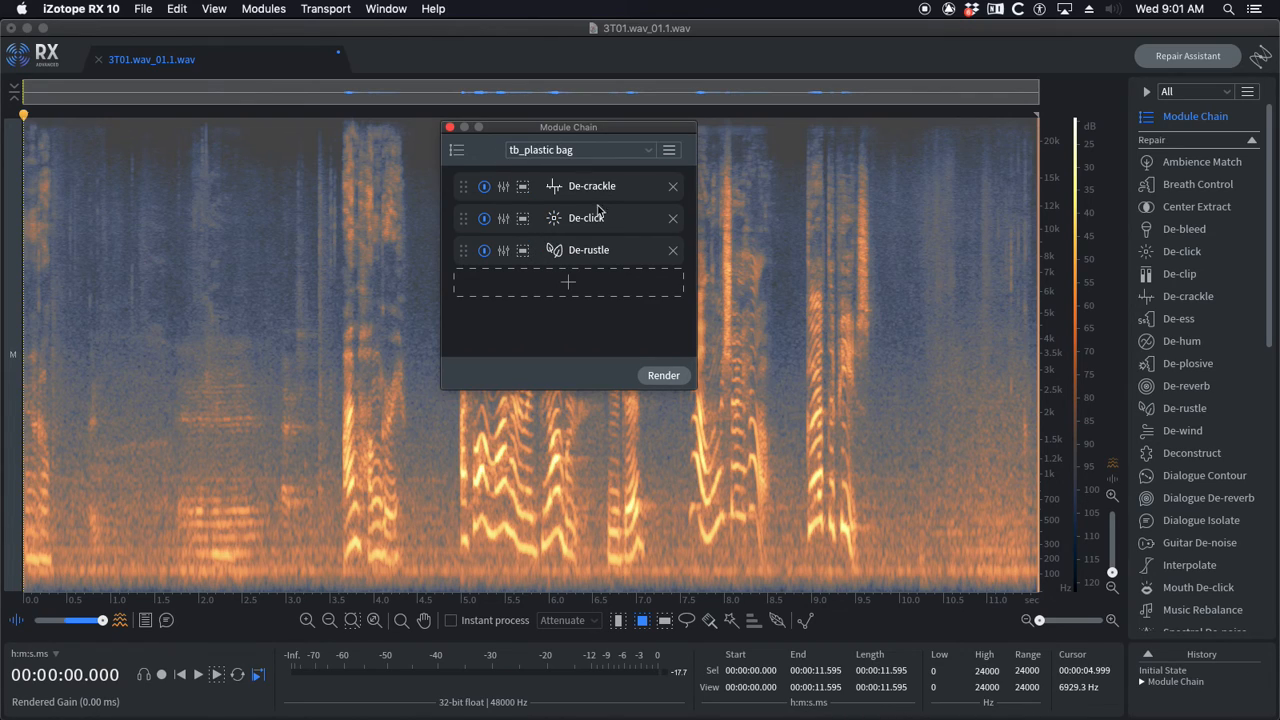
mouse_move(510, 200)
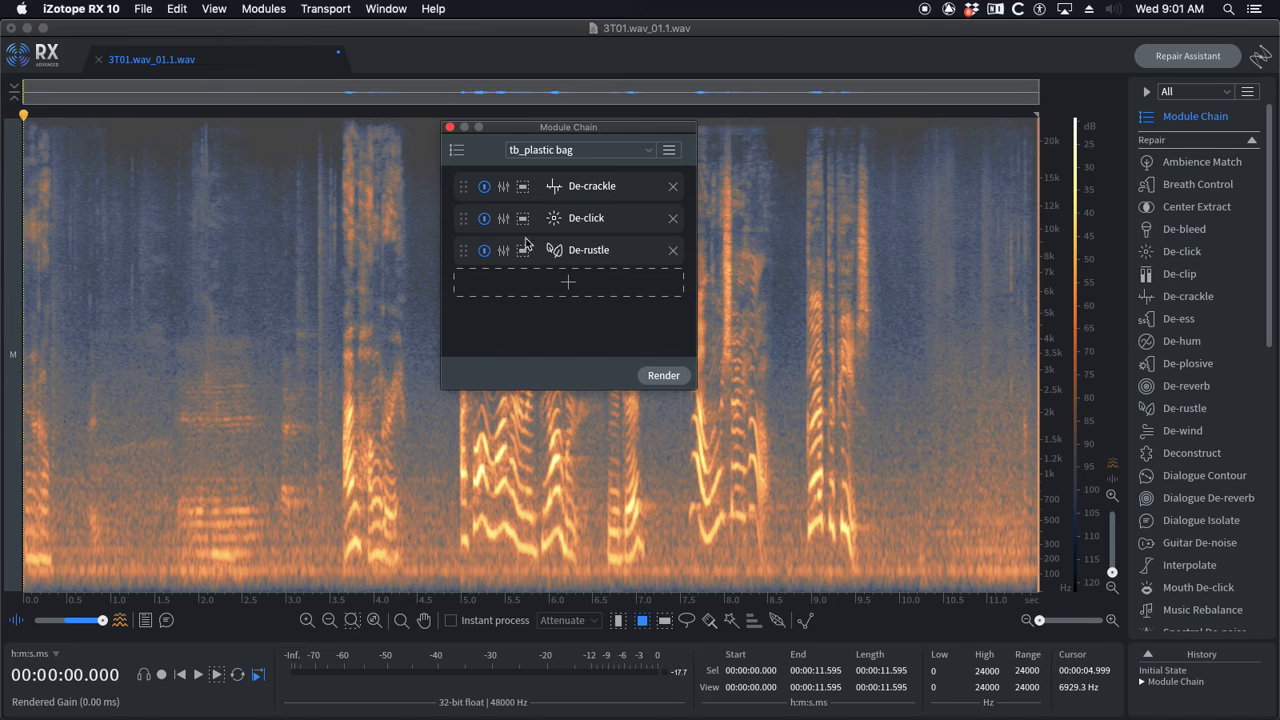
click(647, 149)
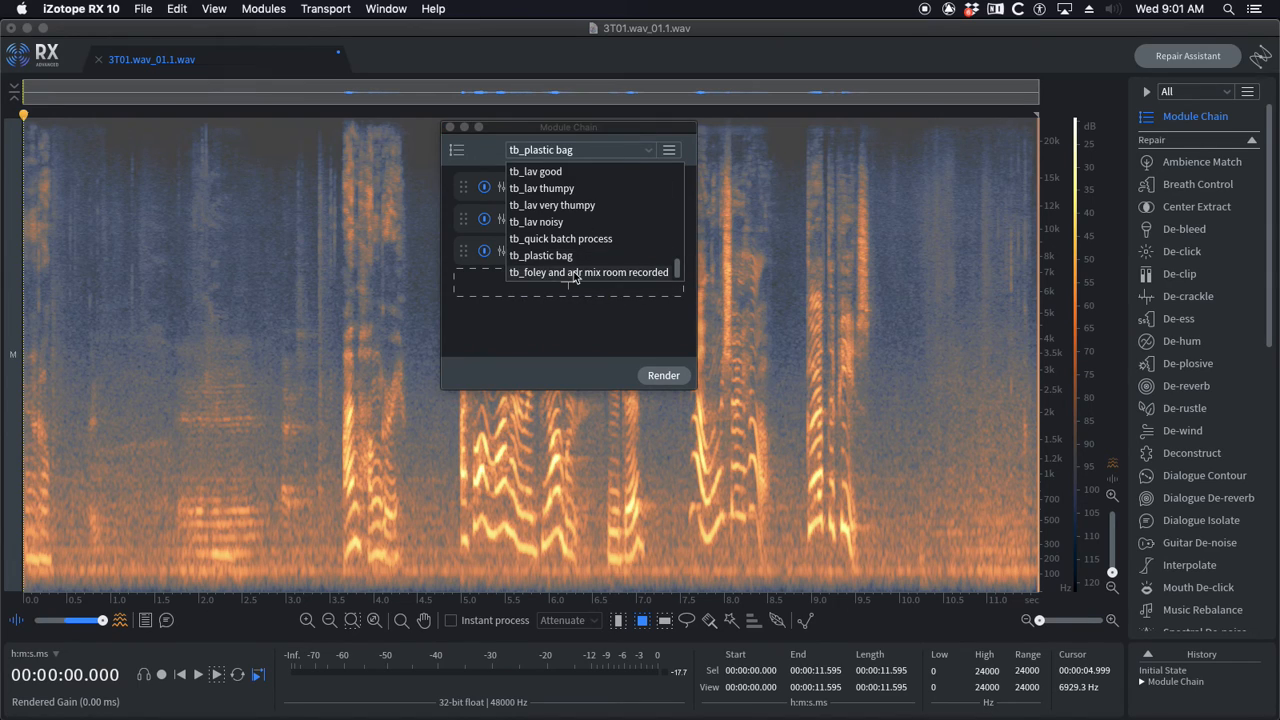
click(588, 272)
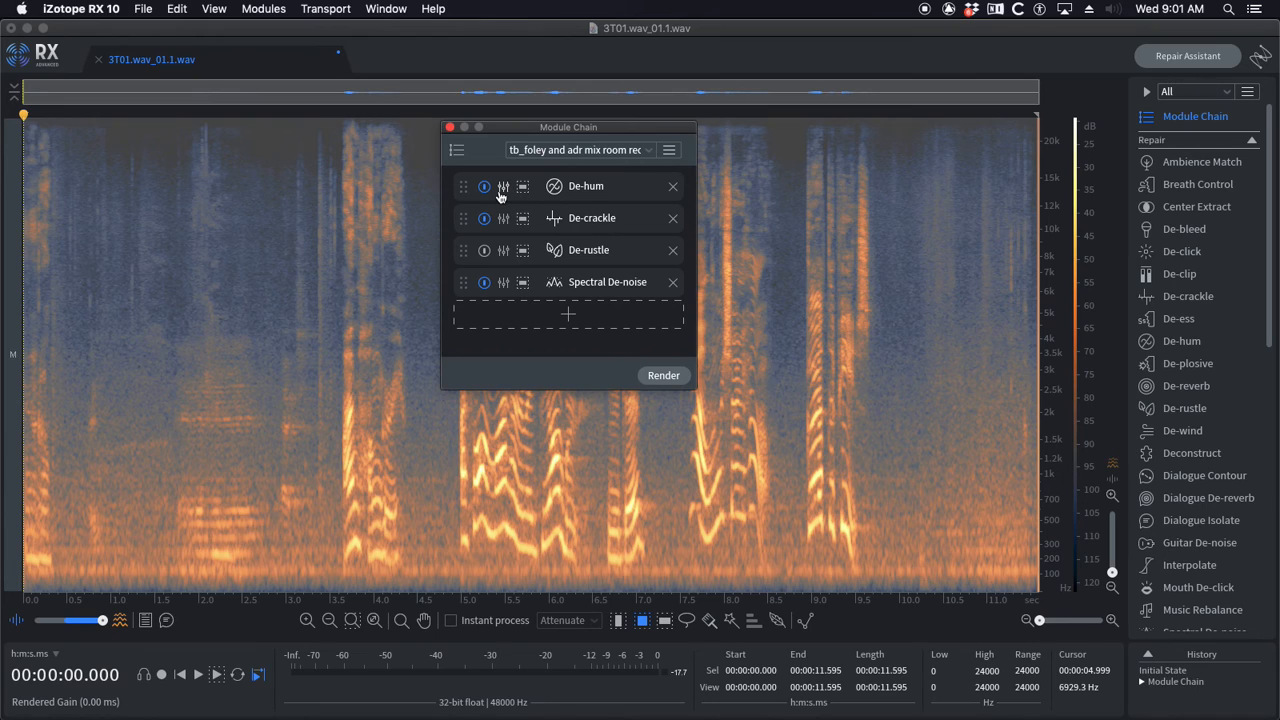
mouse_move(508, 153)
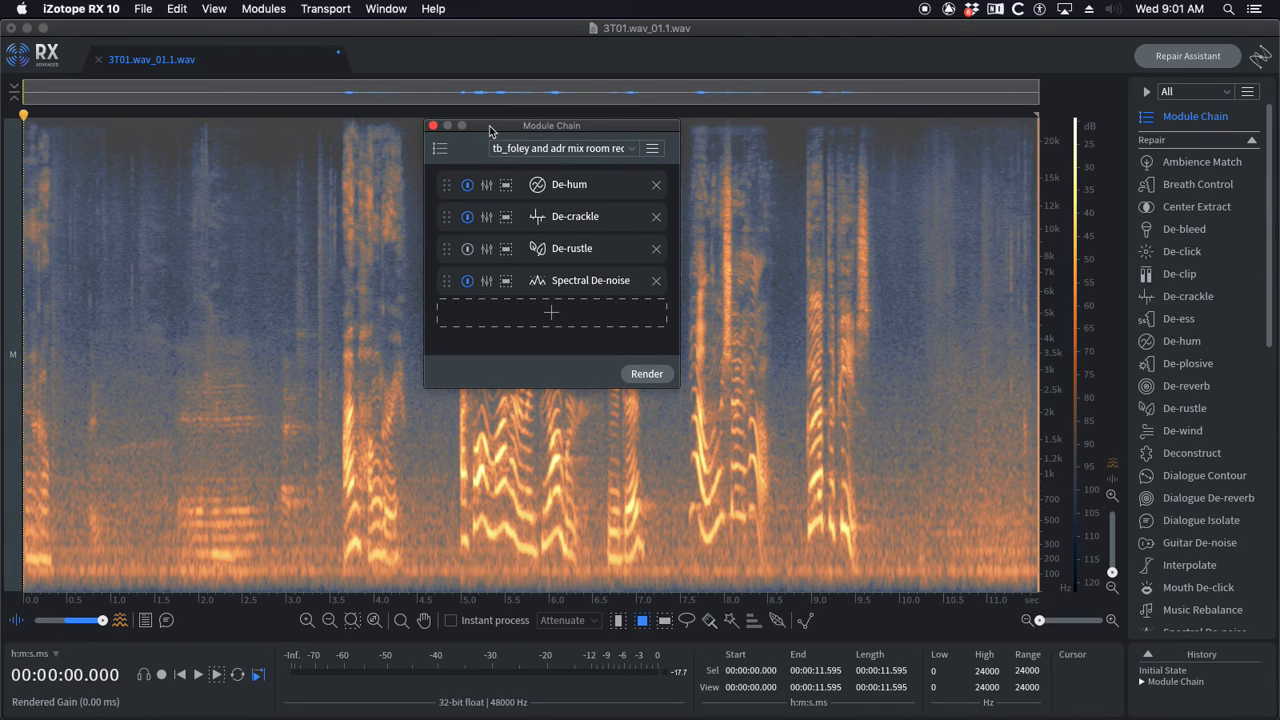
mouse_move(490, 186)
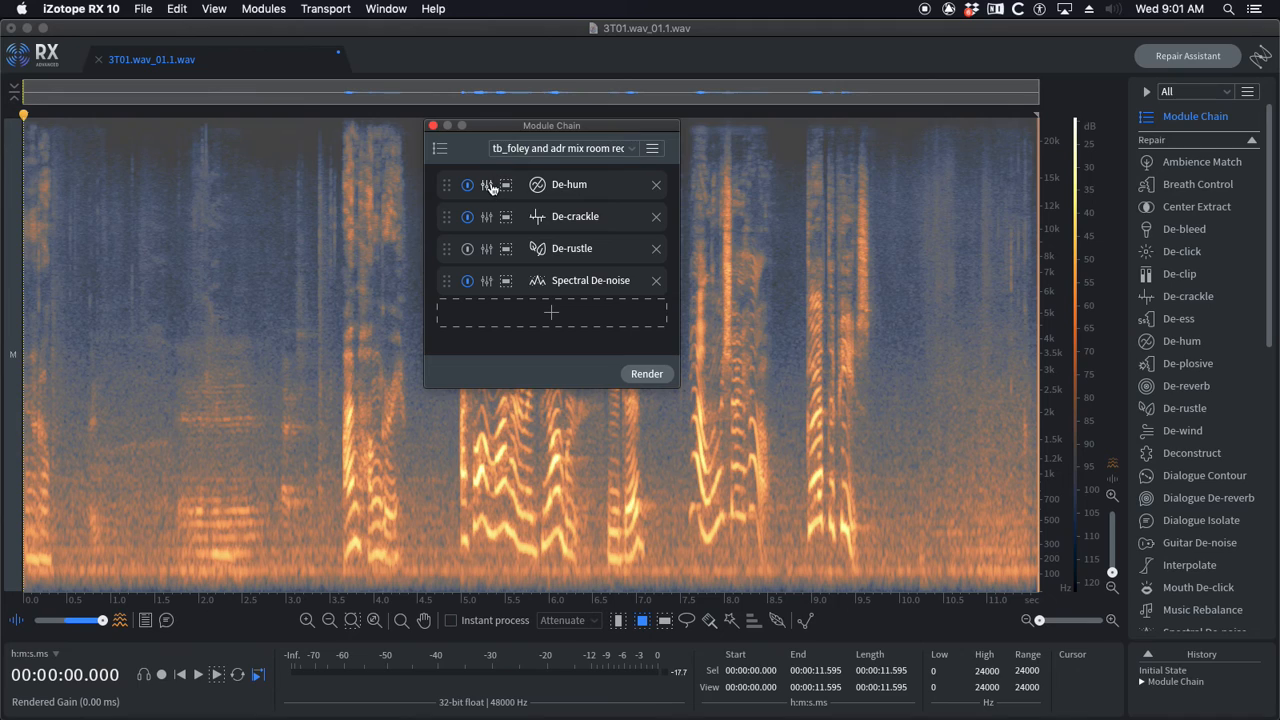
mouse_move(490, 222)
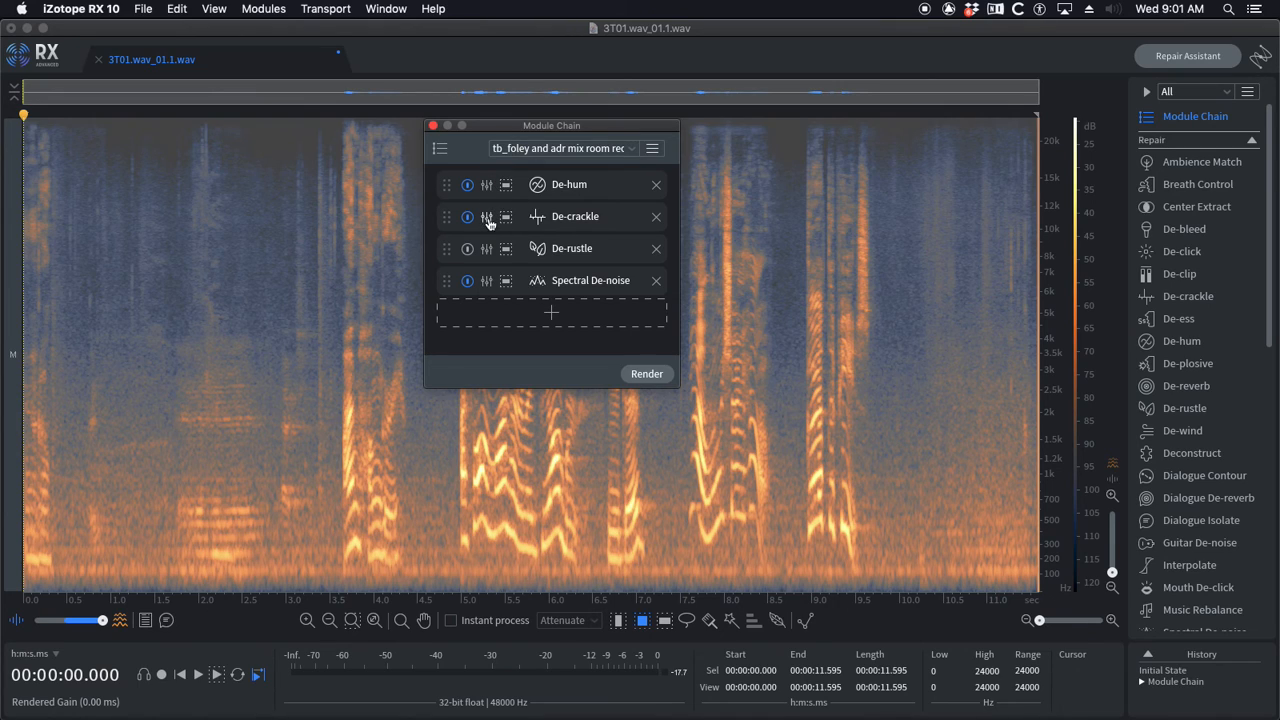
mouse_move(487, 216)
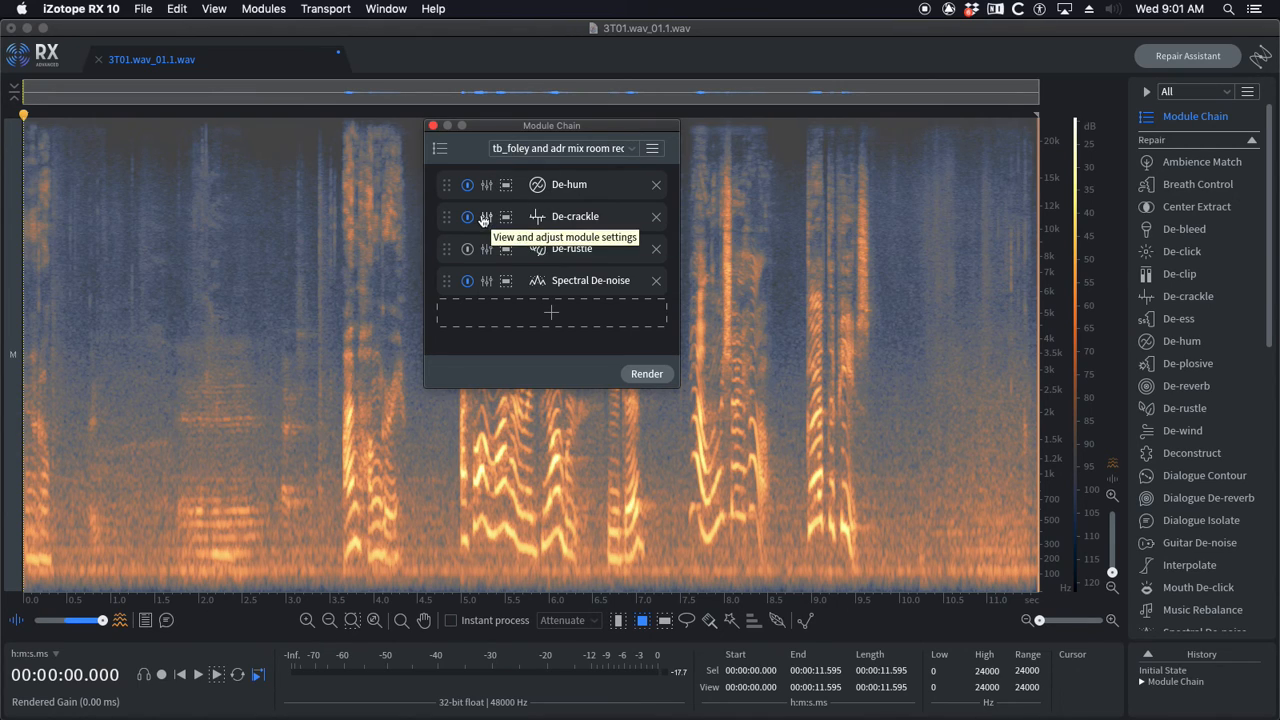
mouse_move(489, 227)
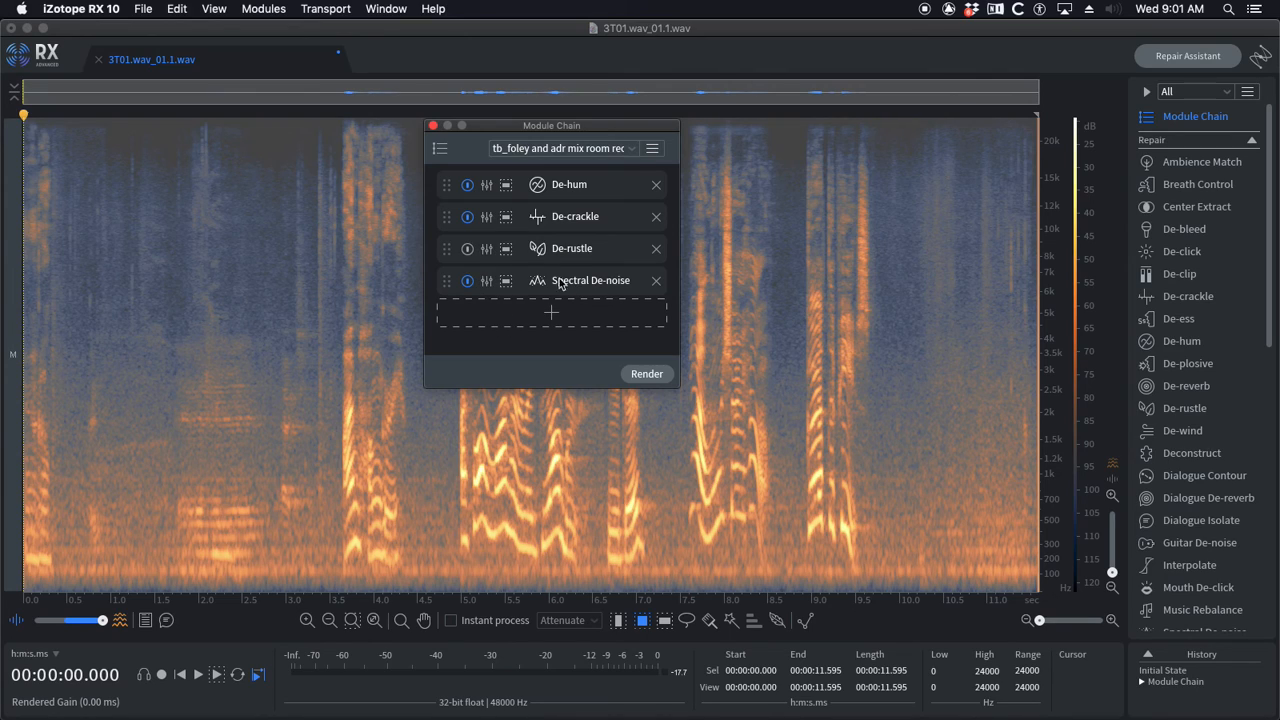
mouse_move(487, 281)
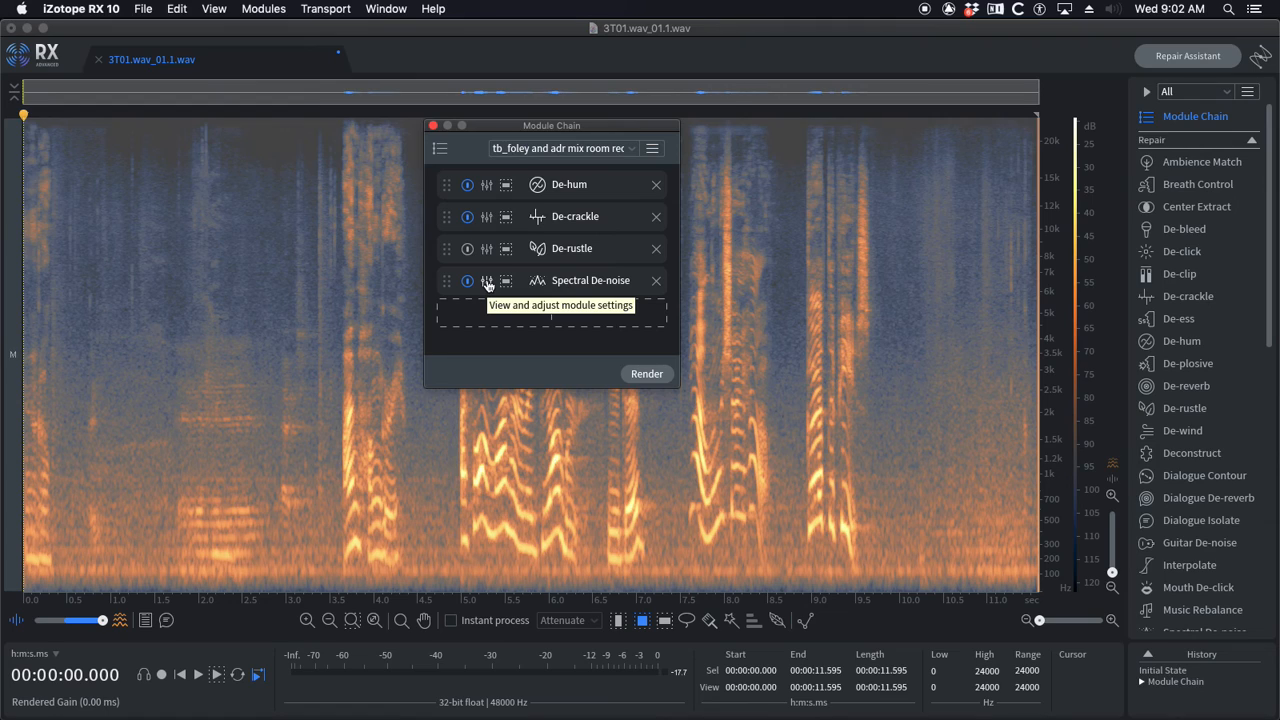
click(487, 281)
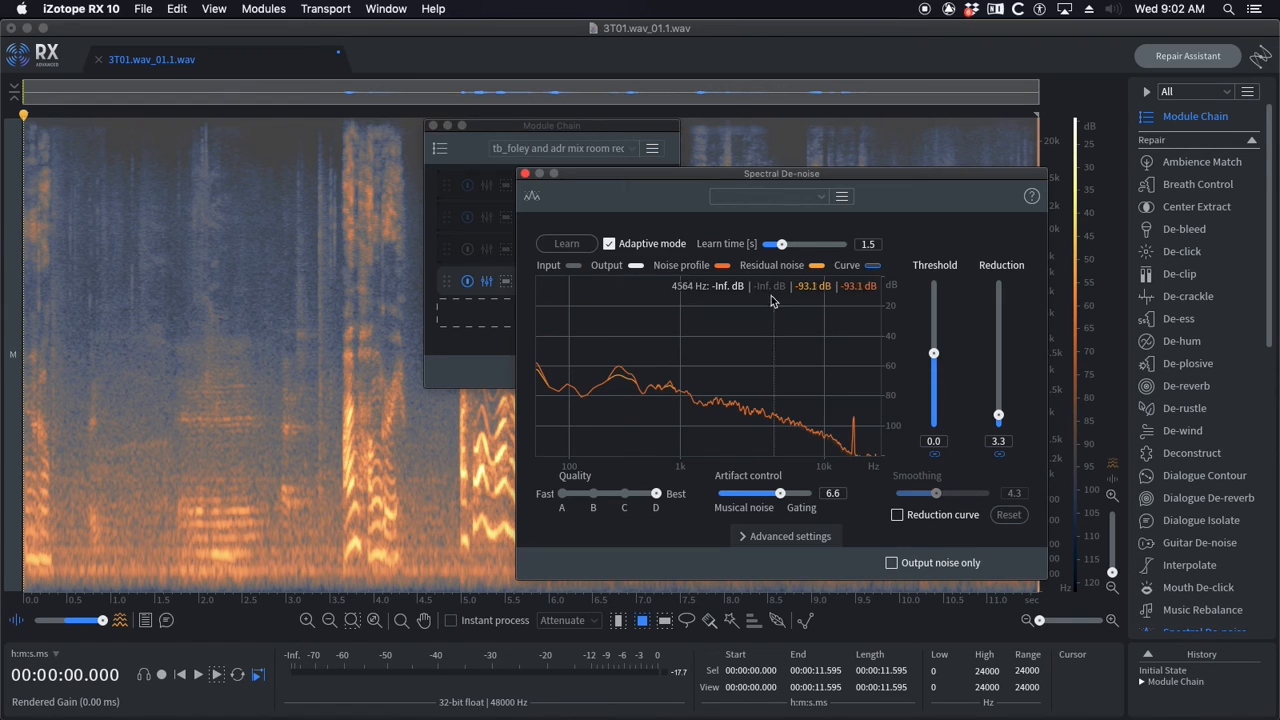
mouse_move(996, 415)
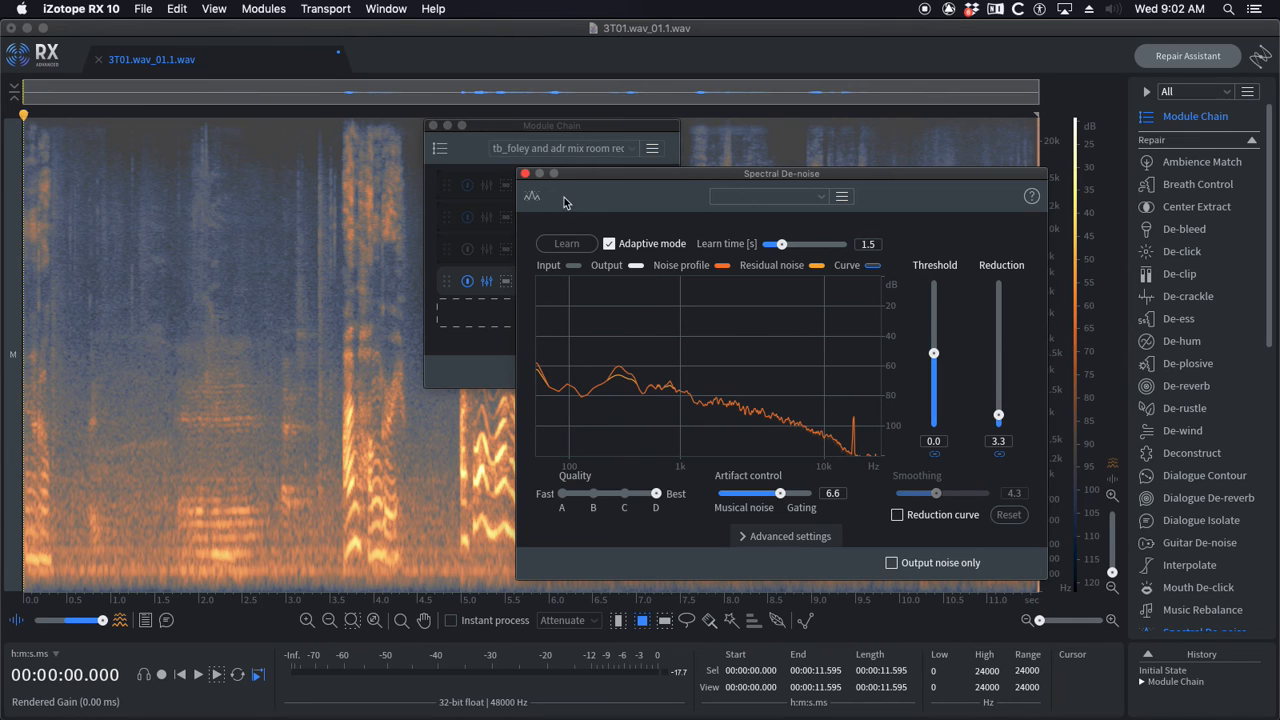
click(525, 173)
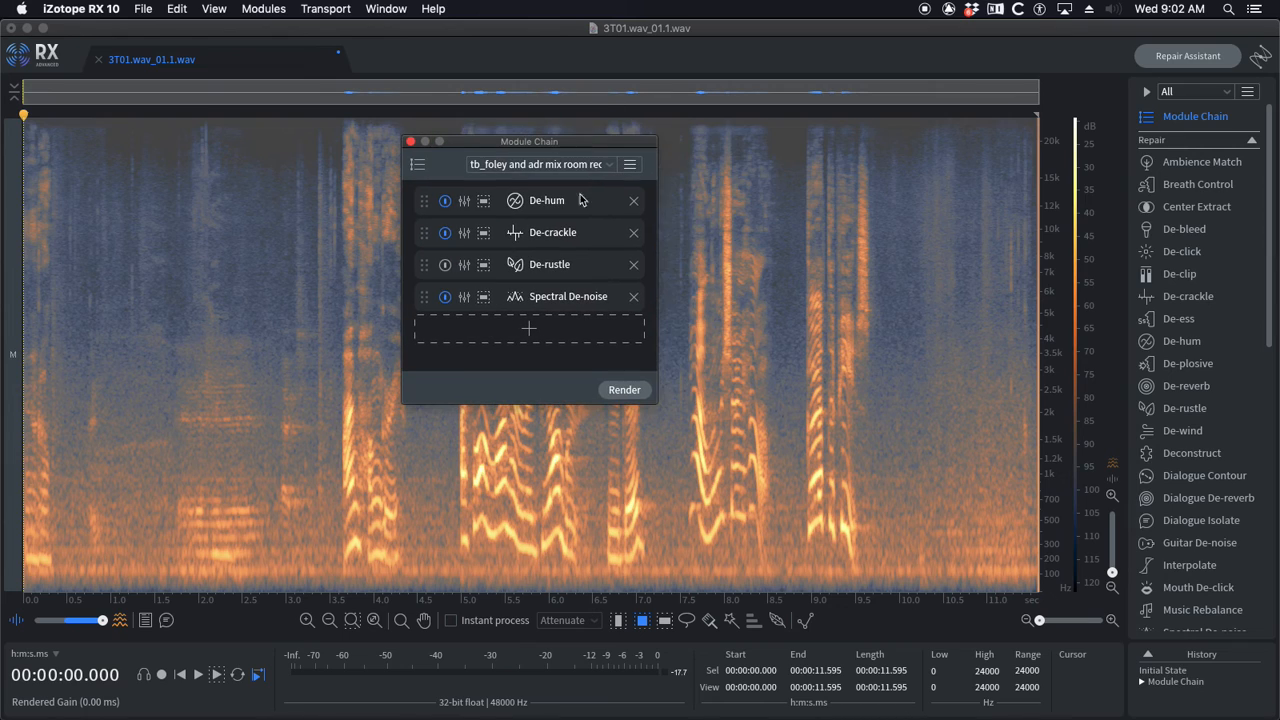
mouse_move(505, 267)
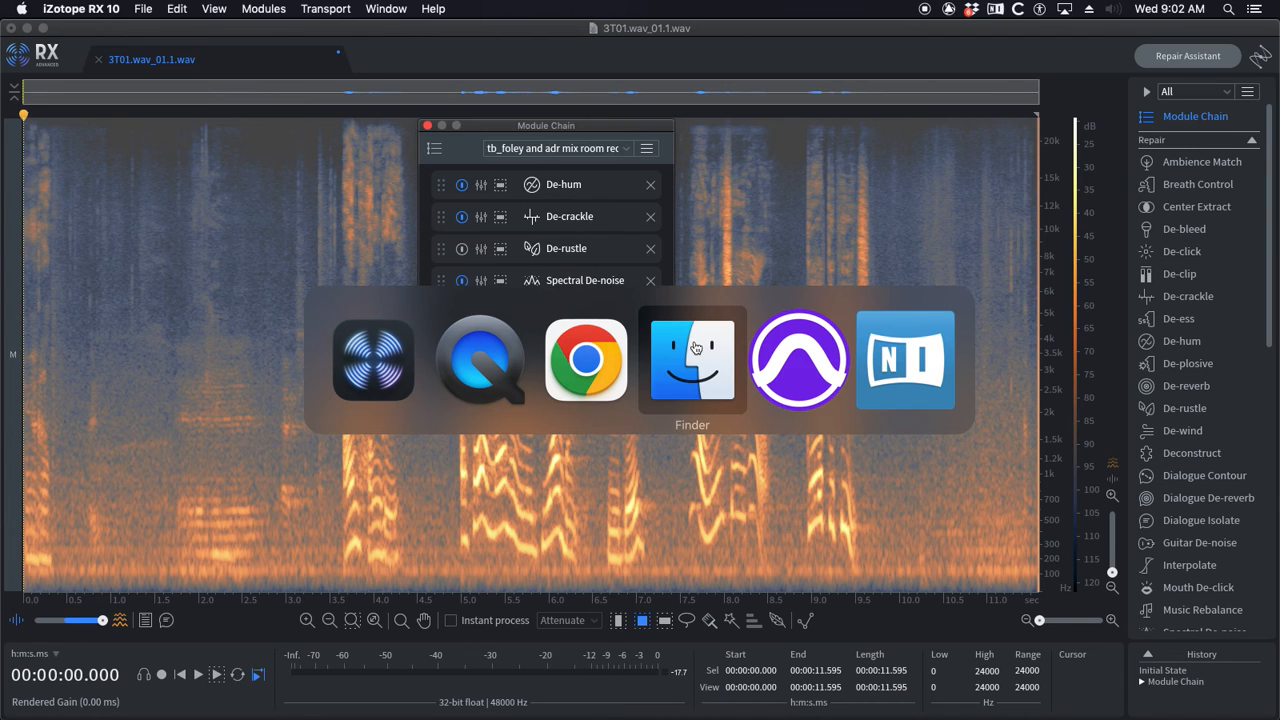
Step: In Finder, browse RX Audio Editor > User Presets > Module Chain
click(692, 360)
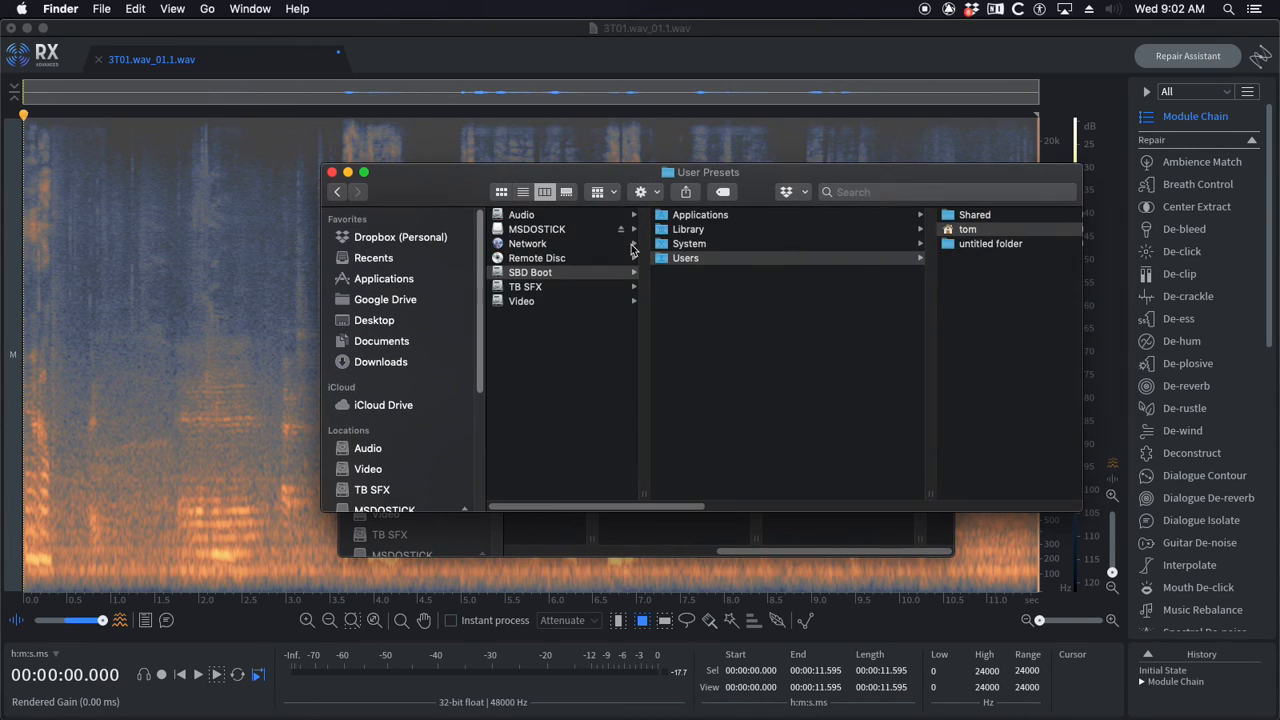
mouse_move(562, 268)
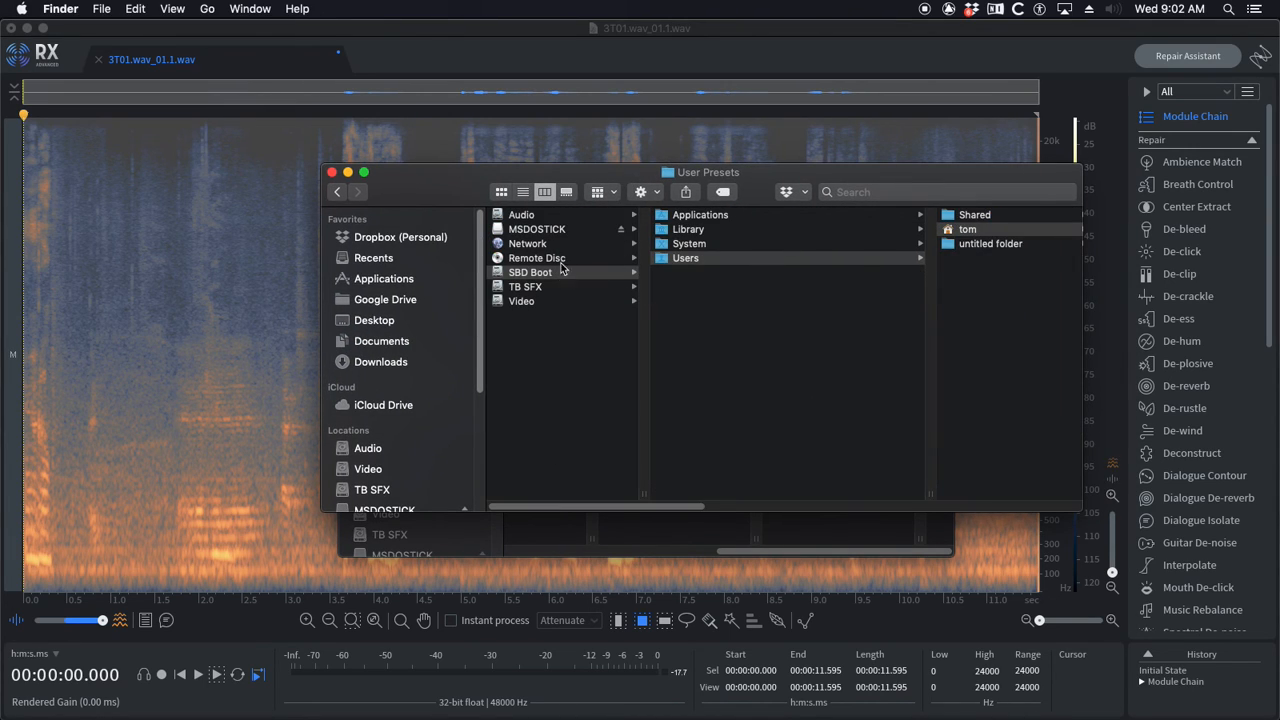
mouse_move(500, 283)
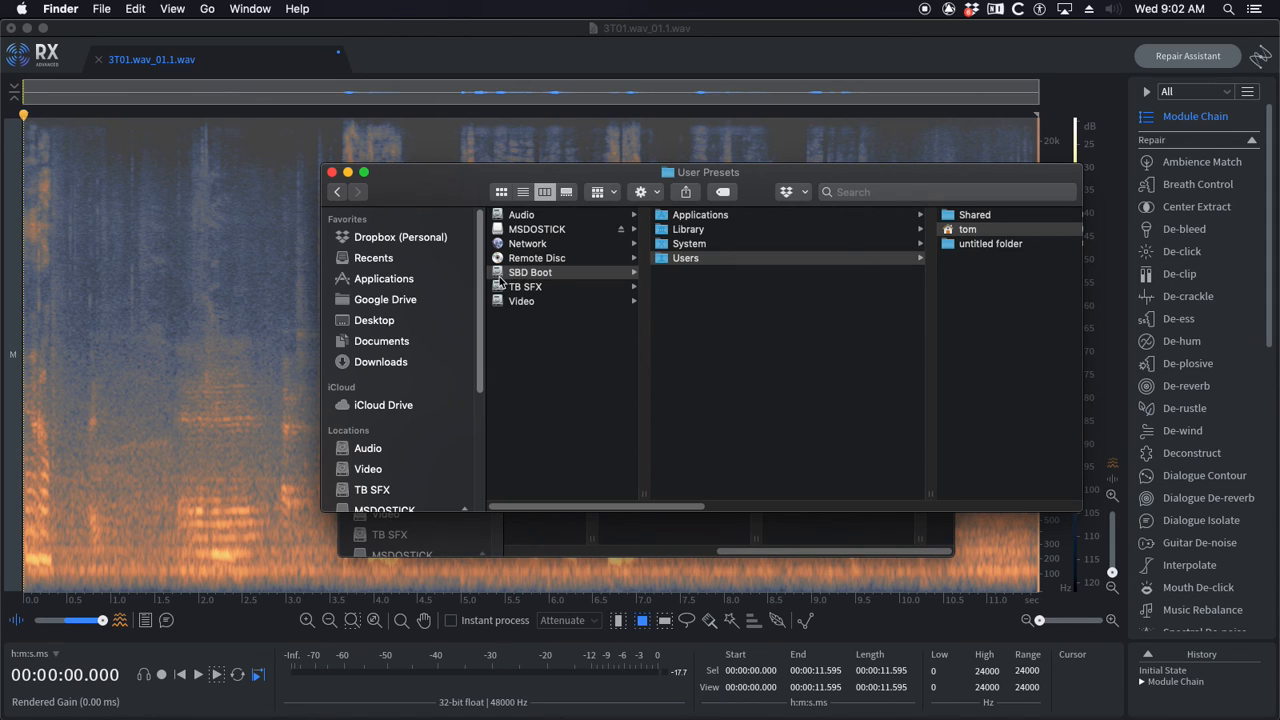
mouse_move(744, 266)
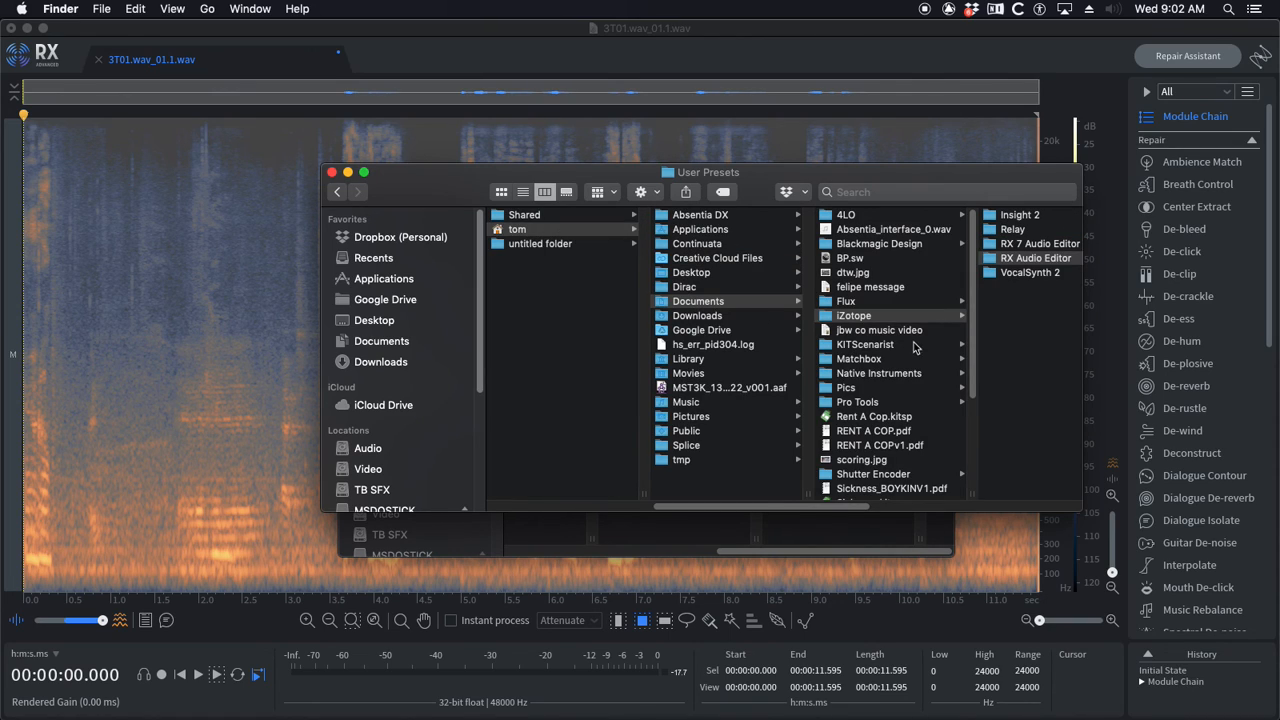
click(707, 257)
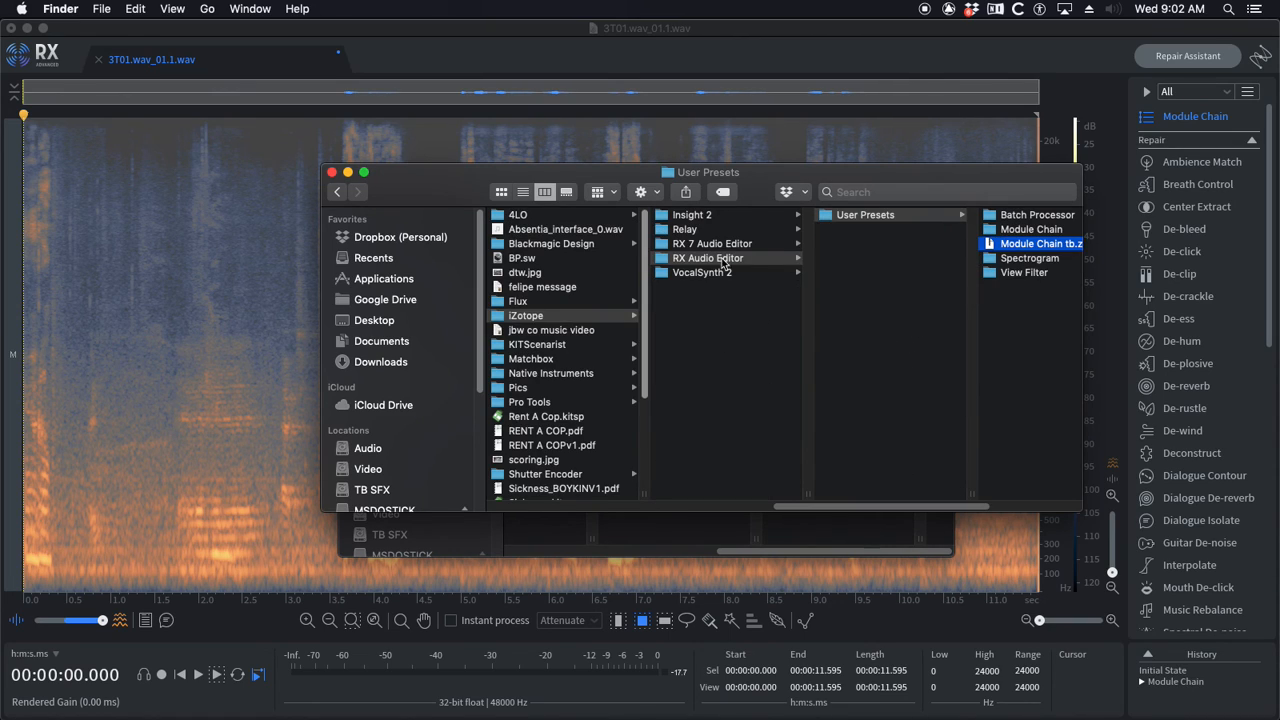
click(1040, 243)
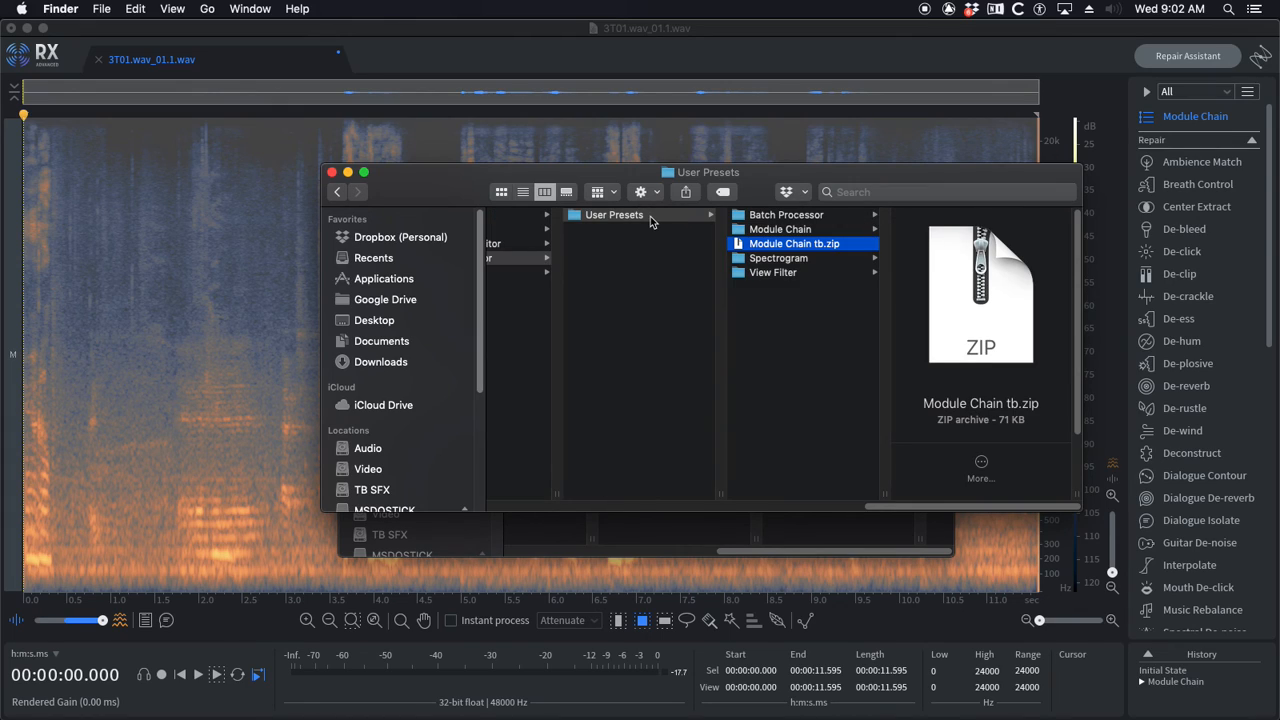
mouse_move(783, 230)
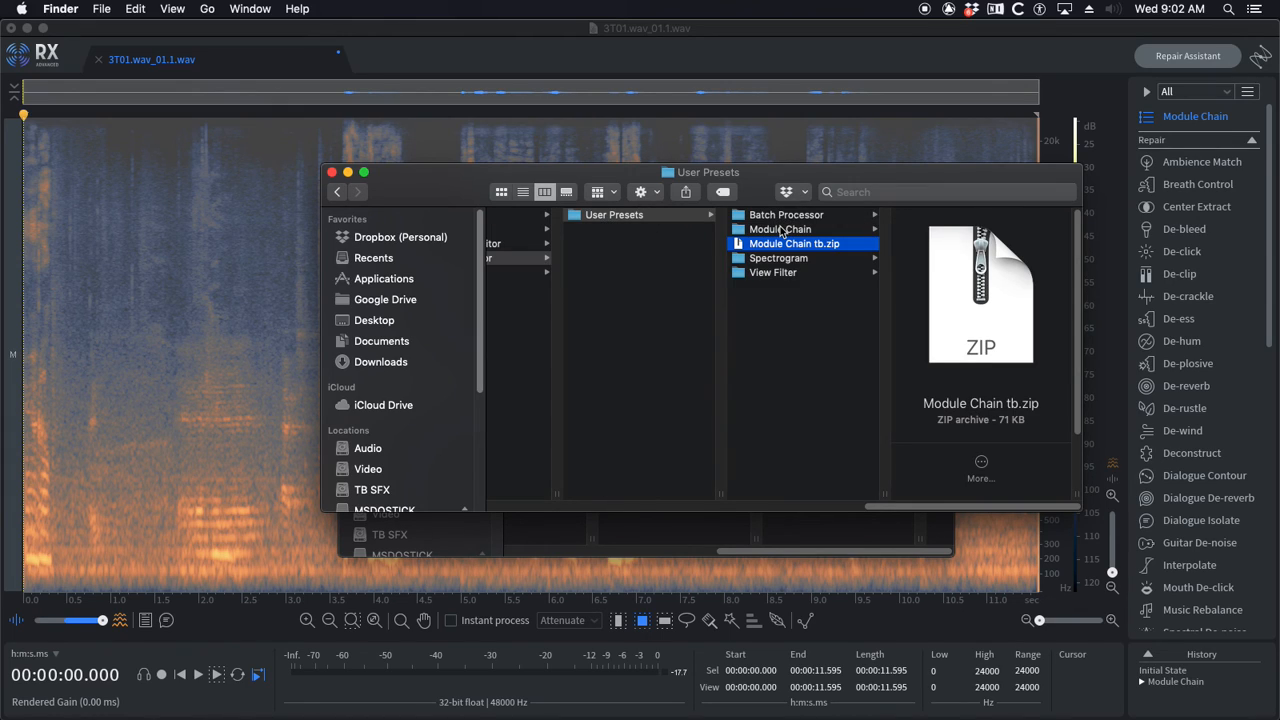
click(780, 229)
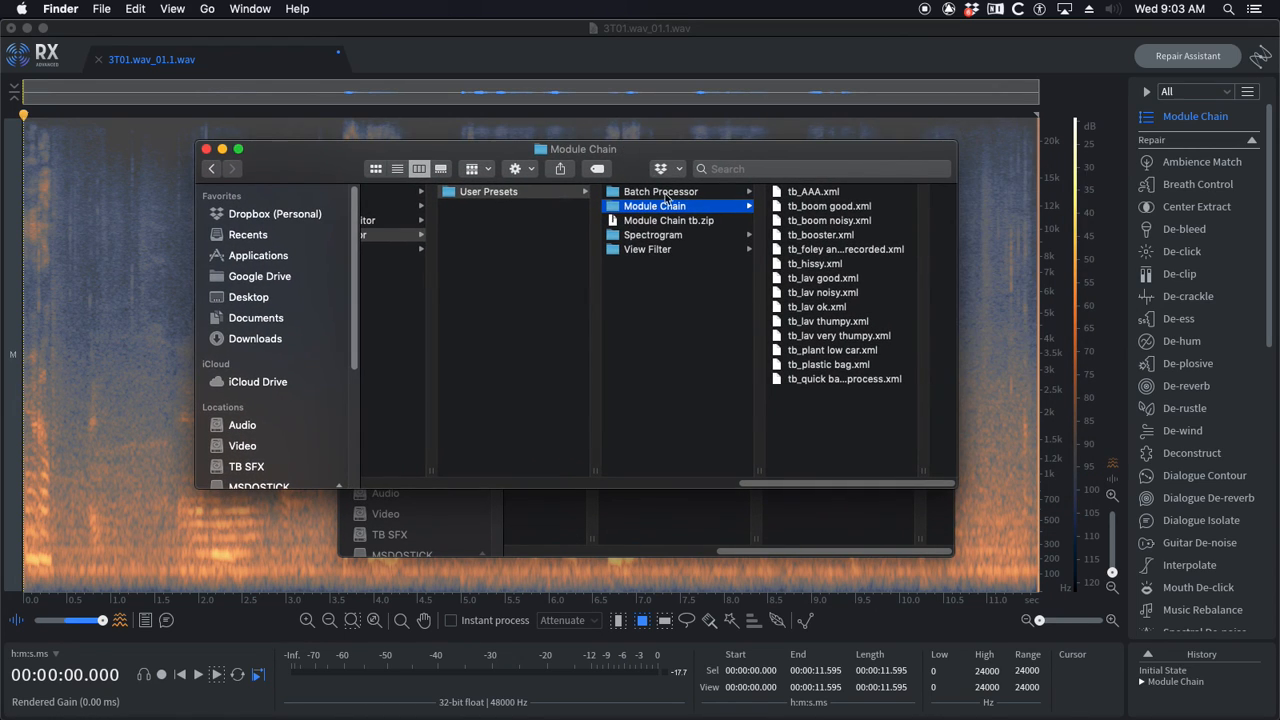
Step: Select all fourteen tb_ preset XML files in the Module Chain folder
click(828, 321)
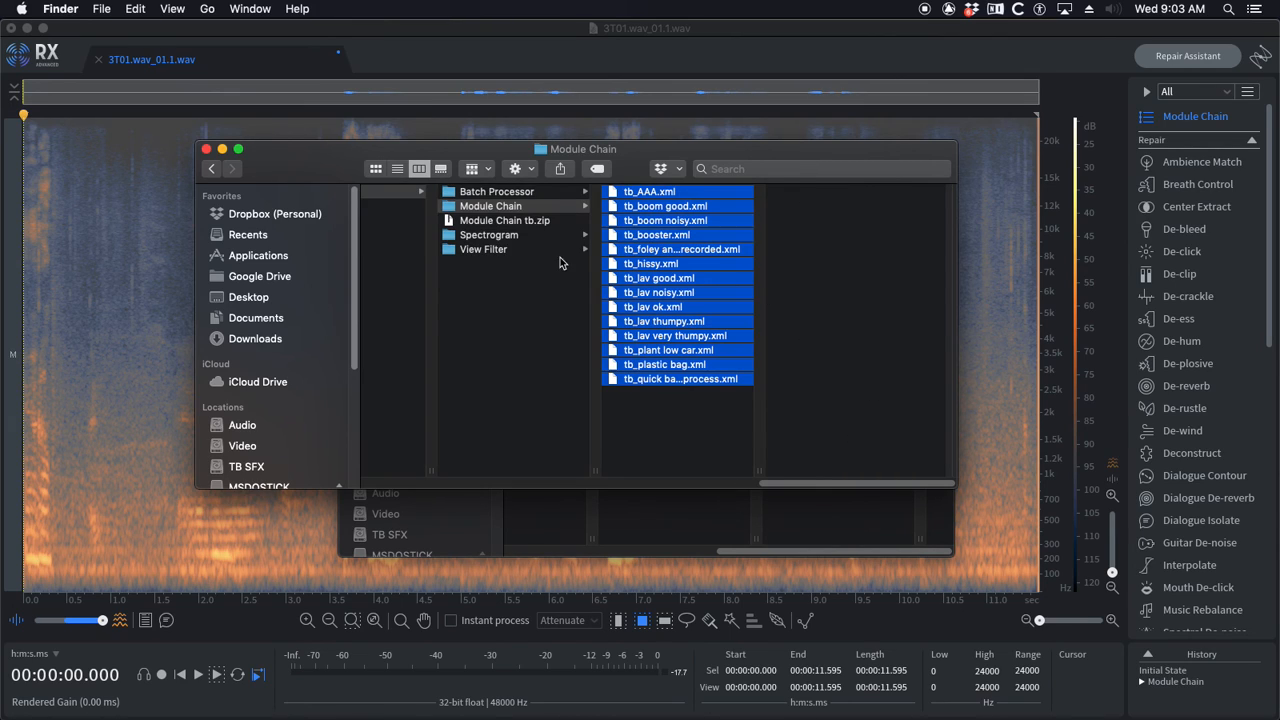
mouse_move(503, 213)
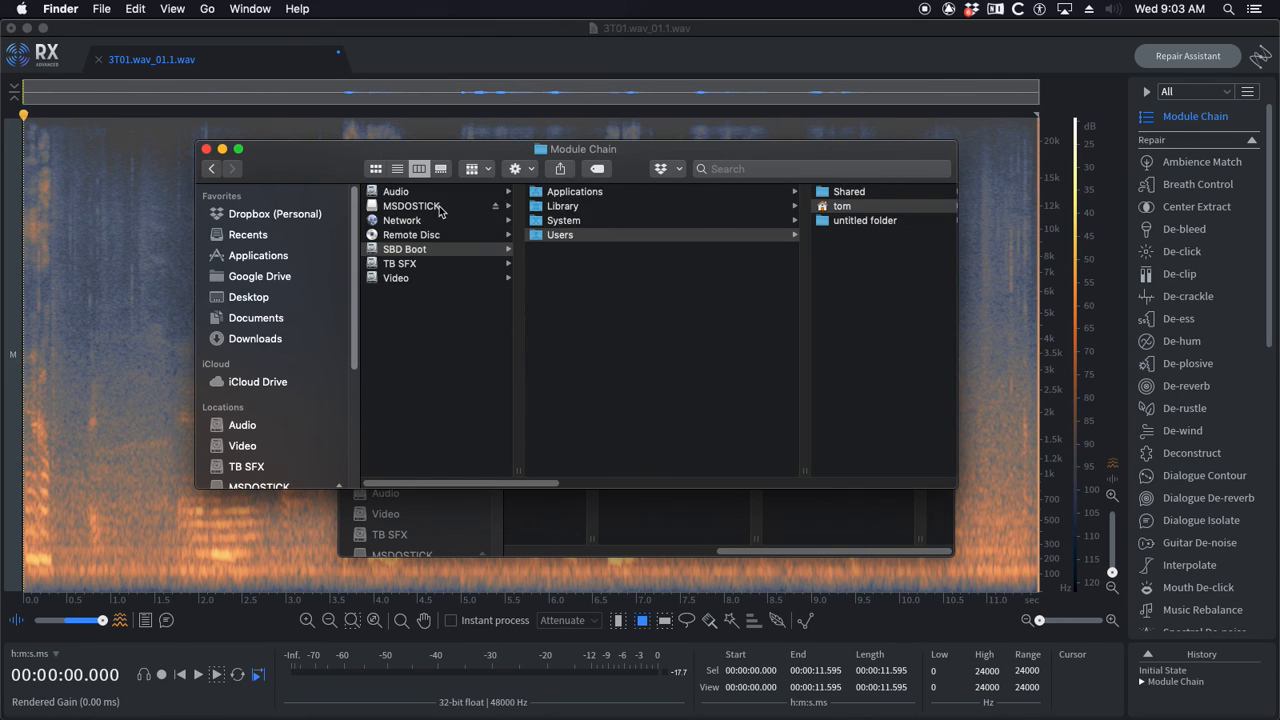
click(842, 206)
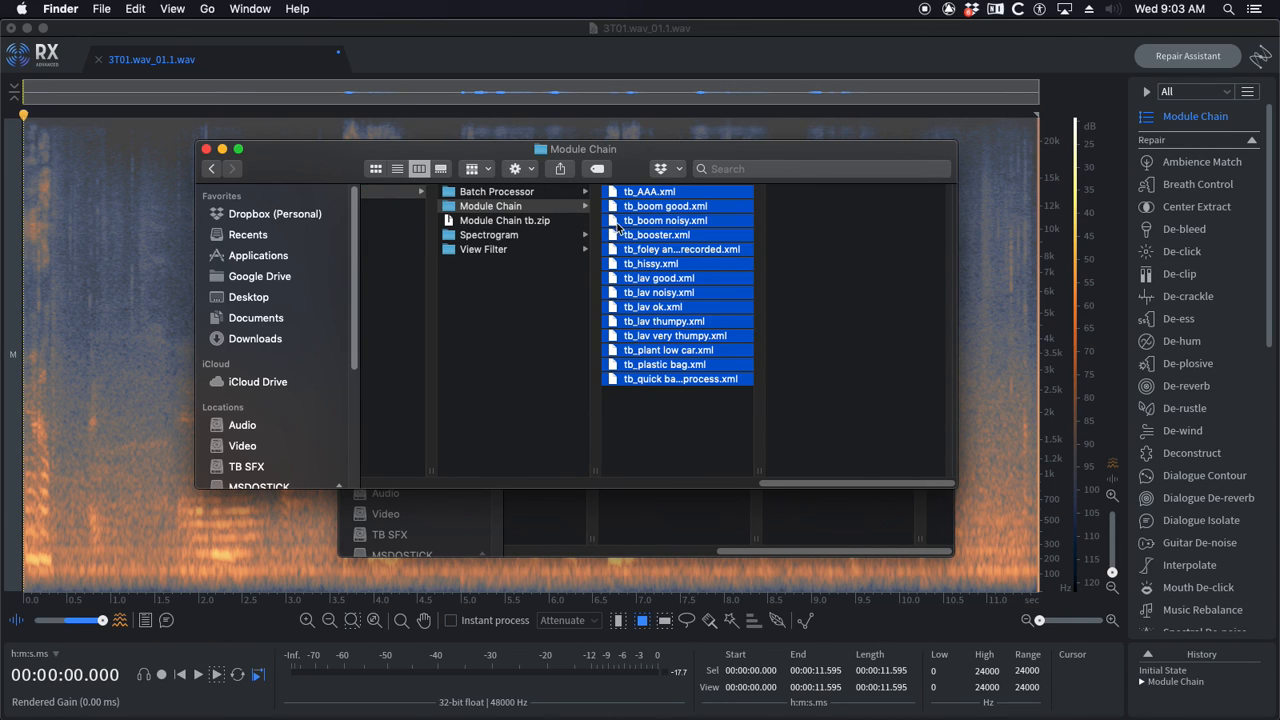
mouse_move(686, 308)
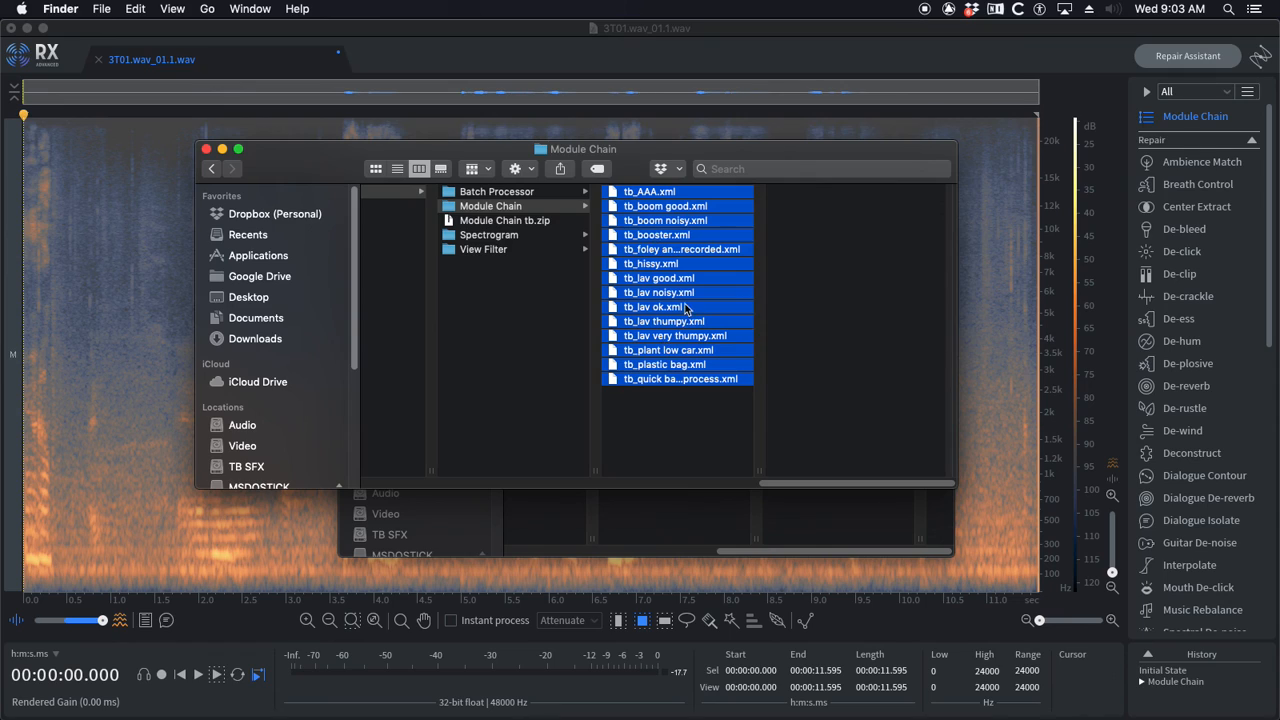
mouse_move(655, 443)
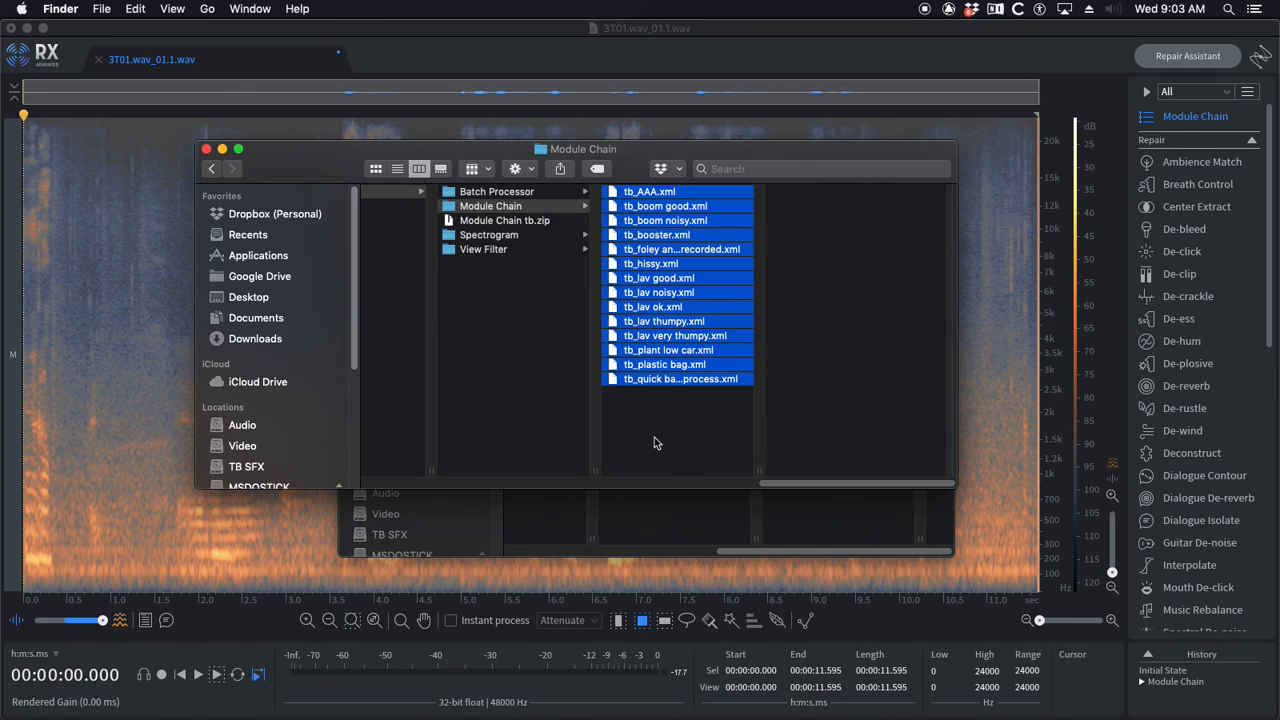
mouse_move(649, 426)
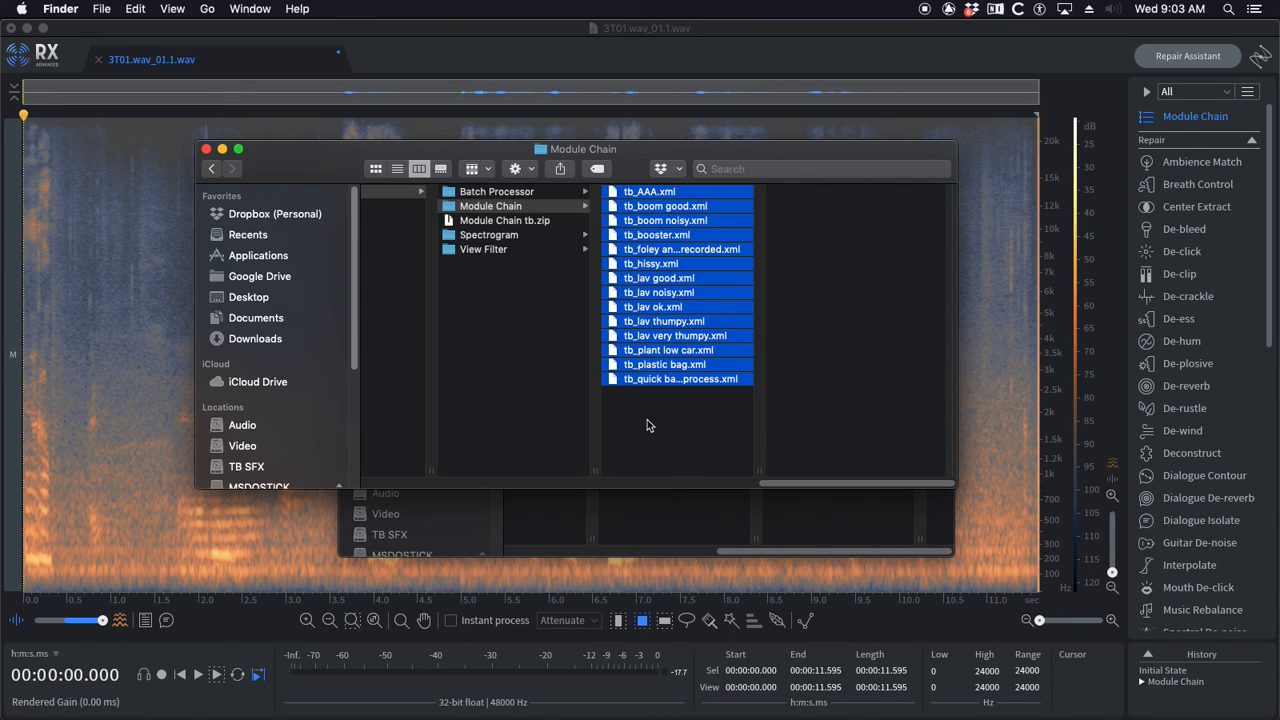